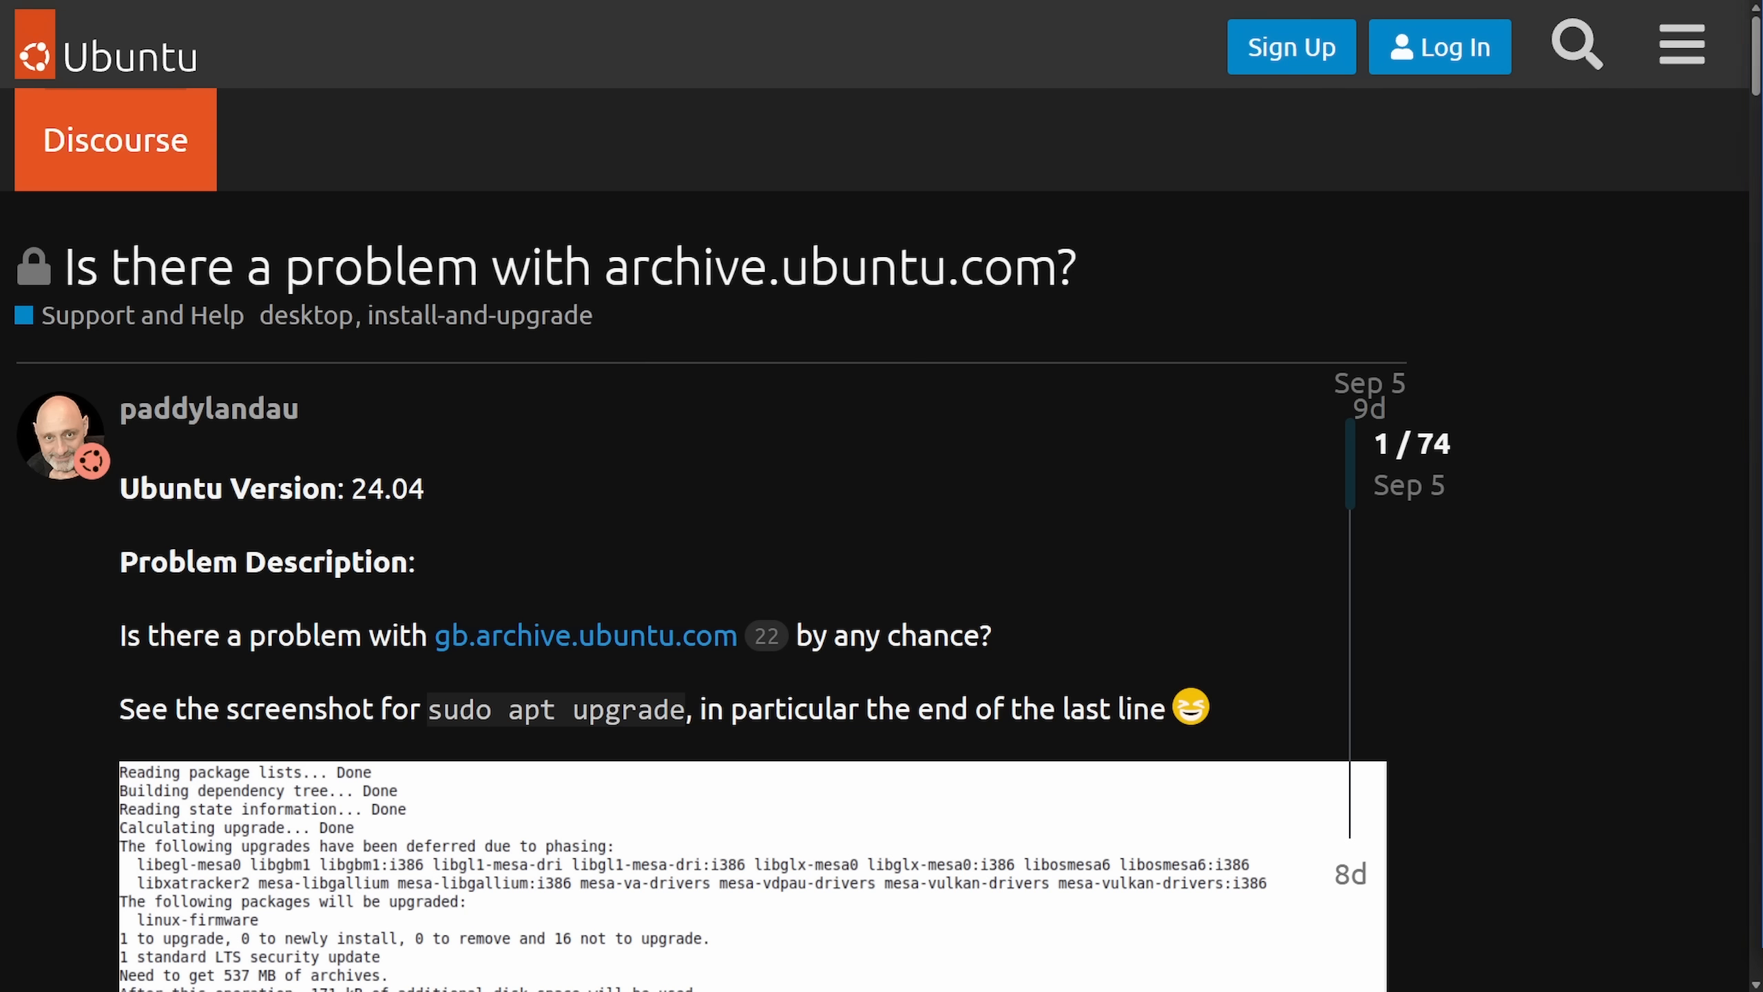
pyautogui.moveTo(1199, 272)
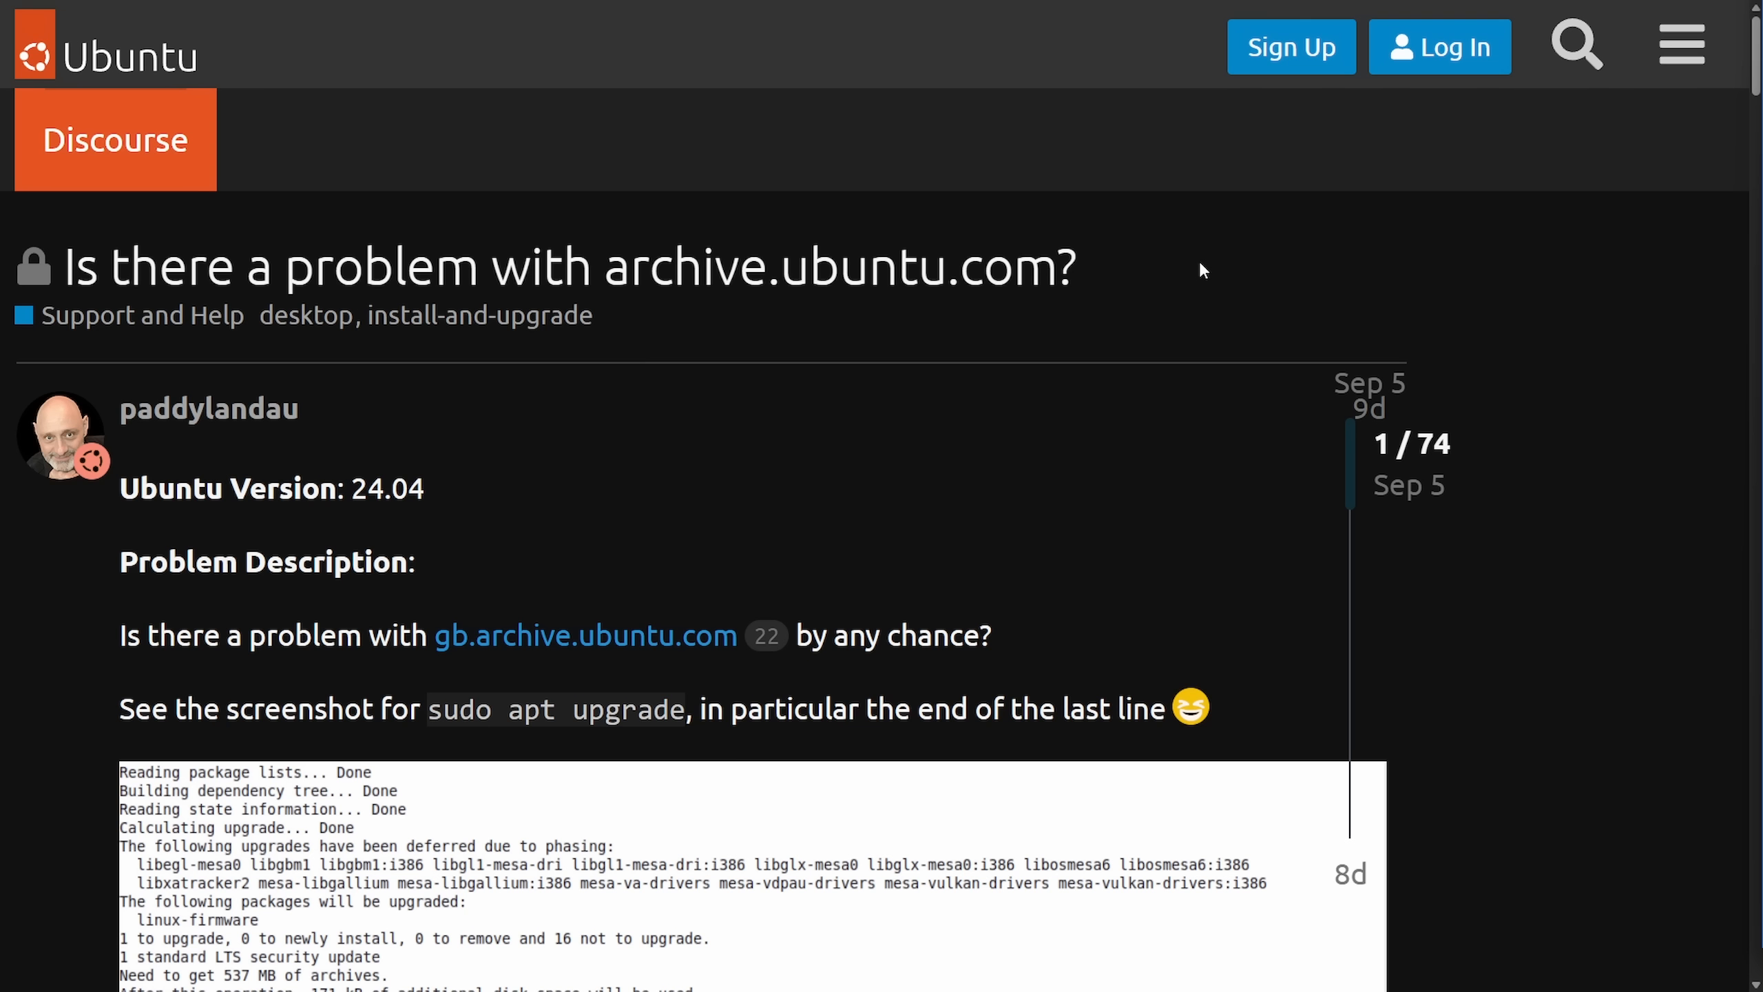
pyautogui.moveTo(1148, 260)
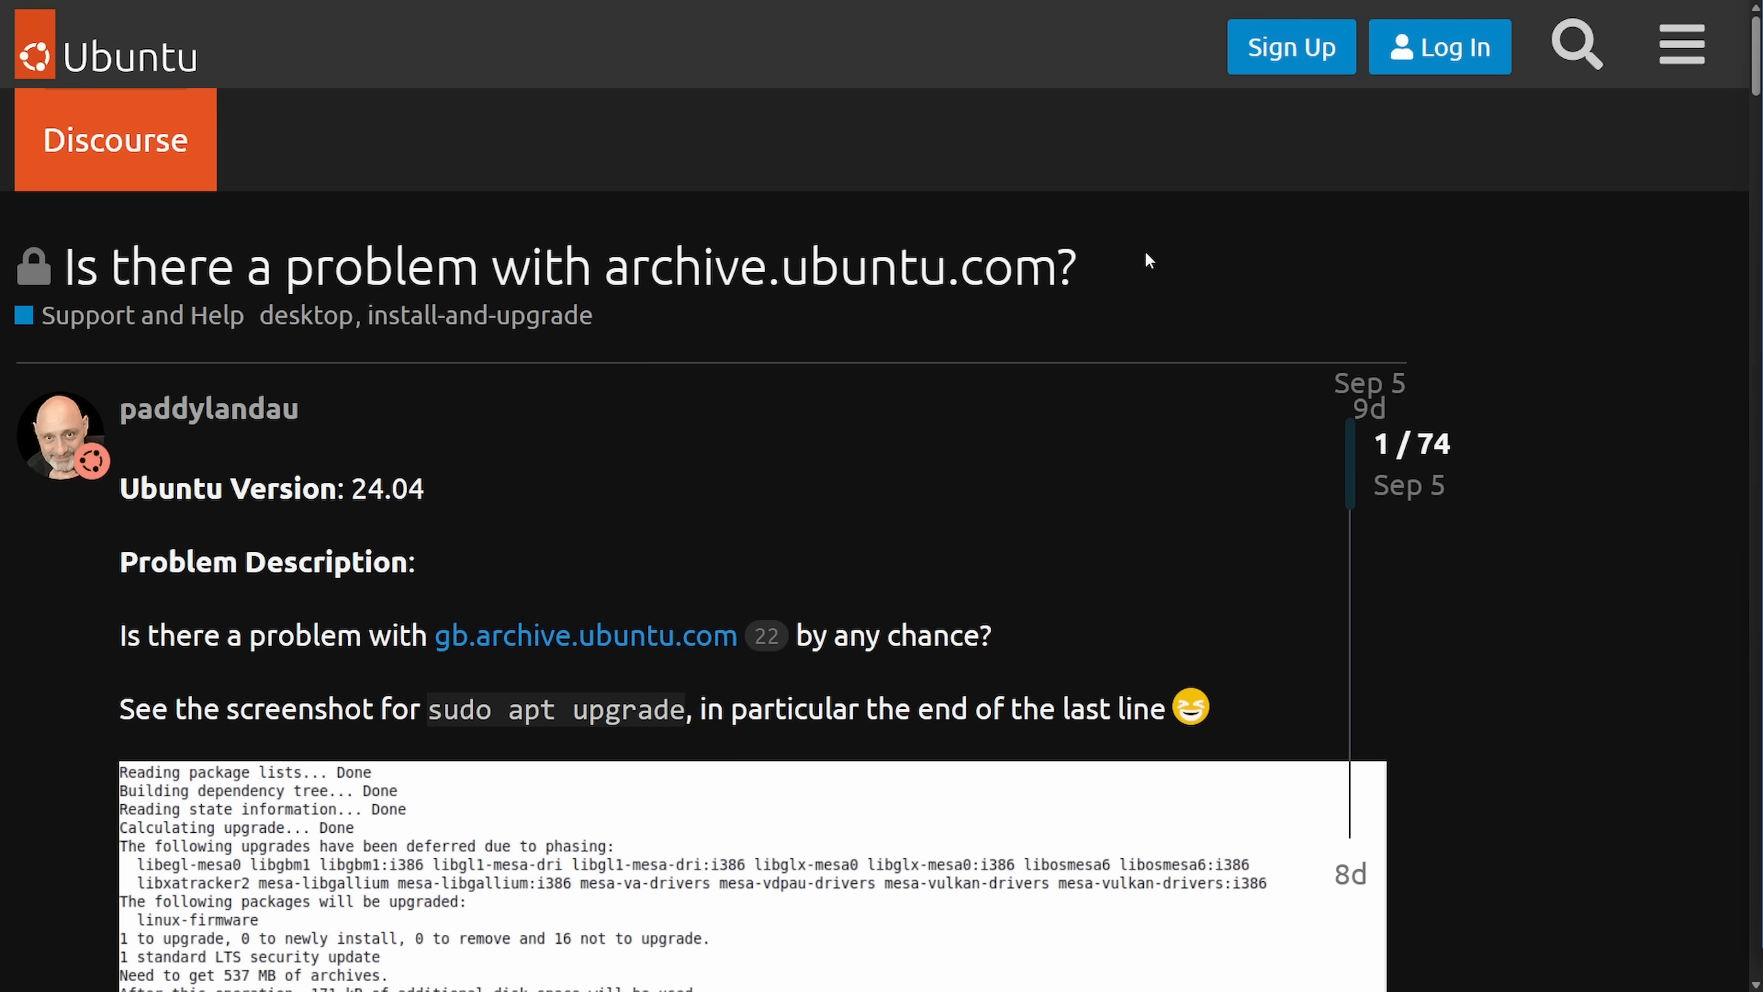
pyautogui.moveTo(1192, 283)
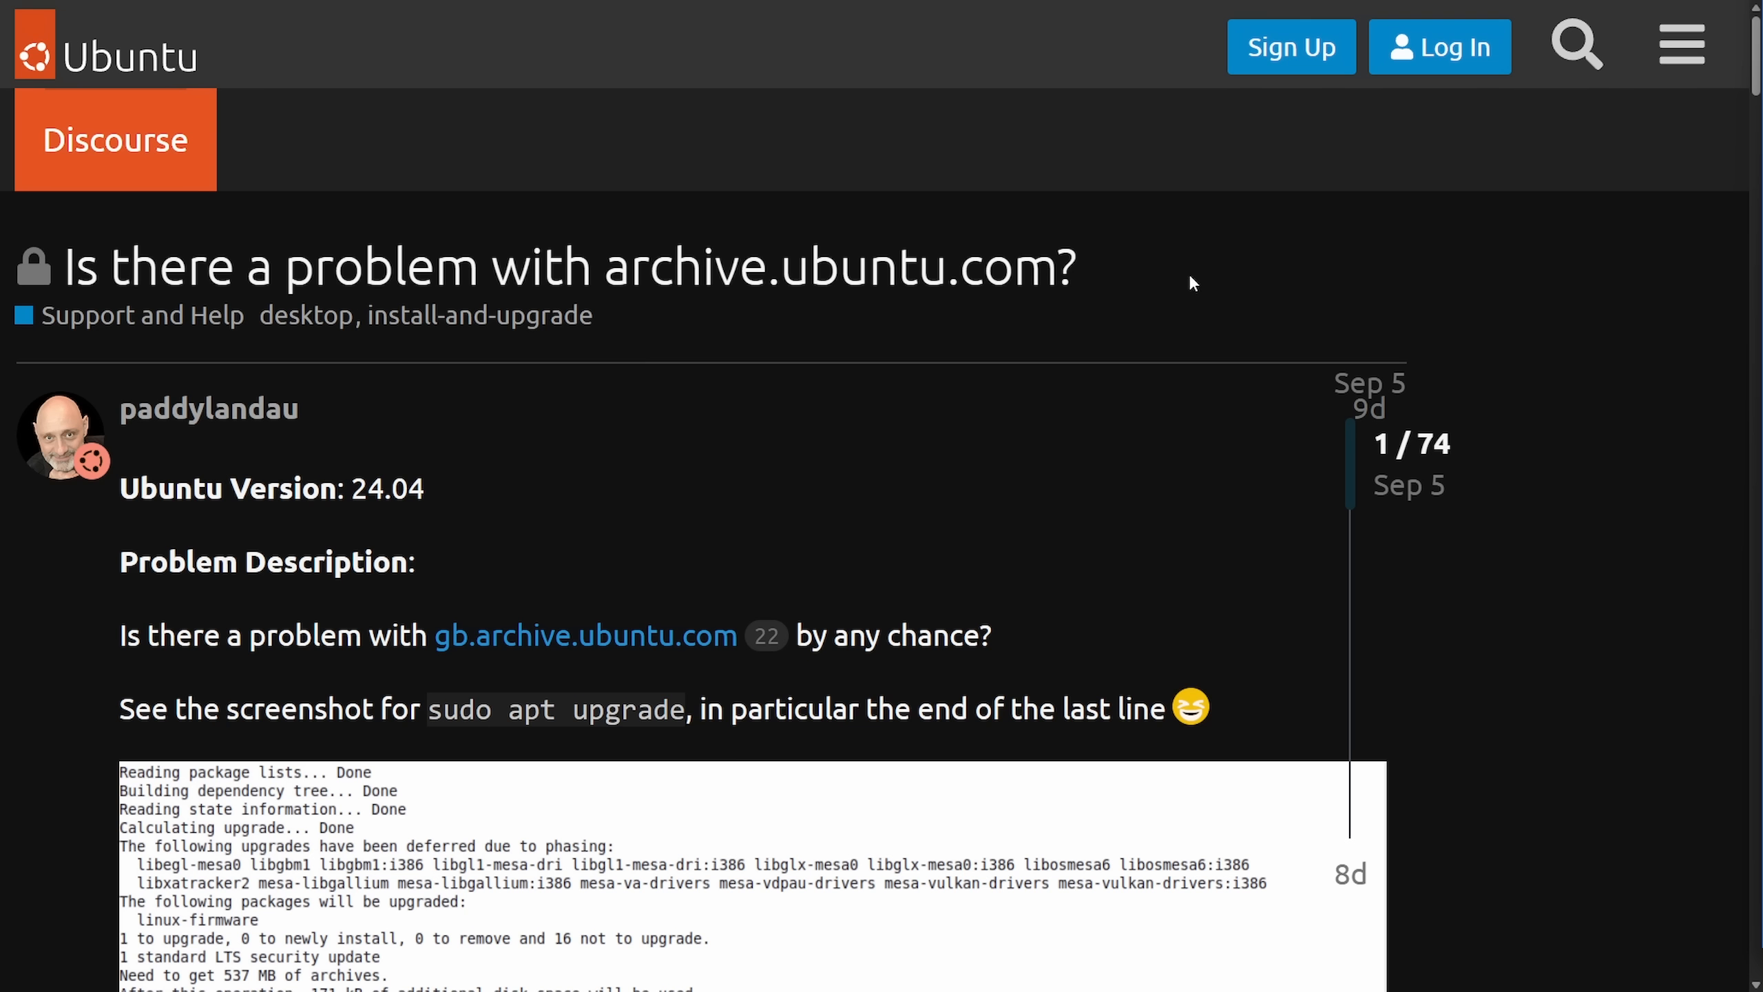
# - Highlight the outage topic title and question text, closing the enlarged terminal screenshot
pyautogui.tripleClick(567, 267)
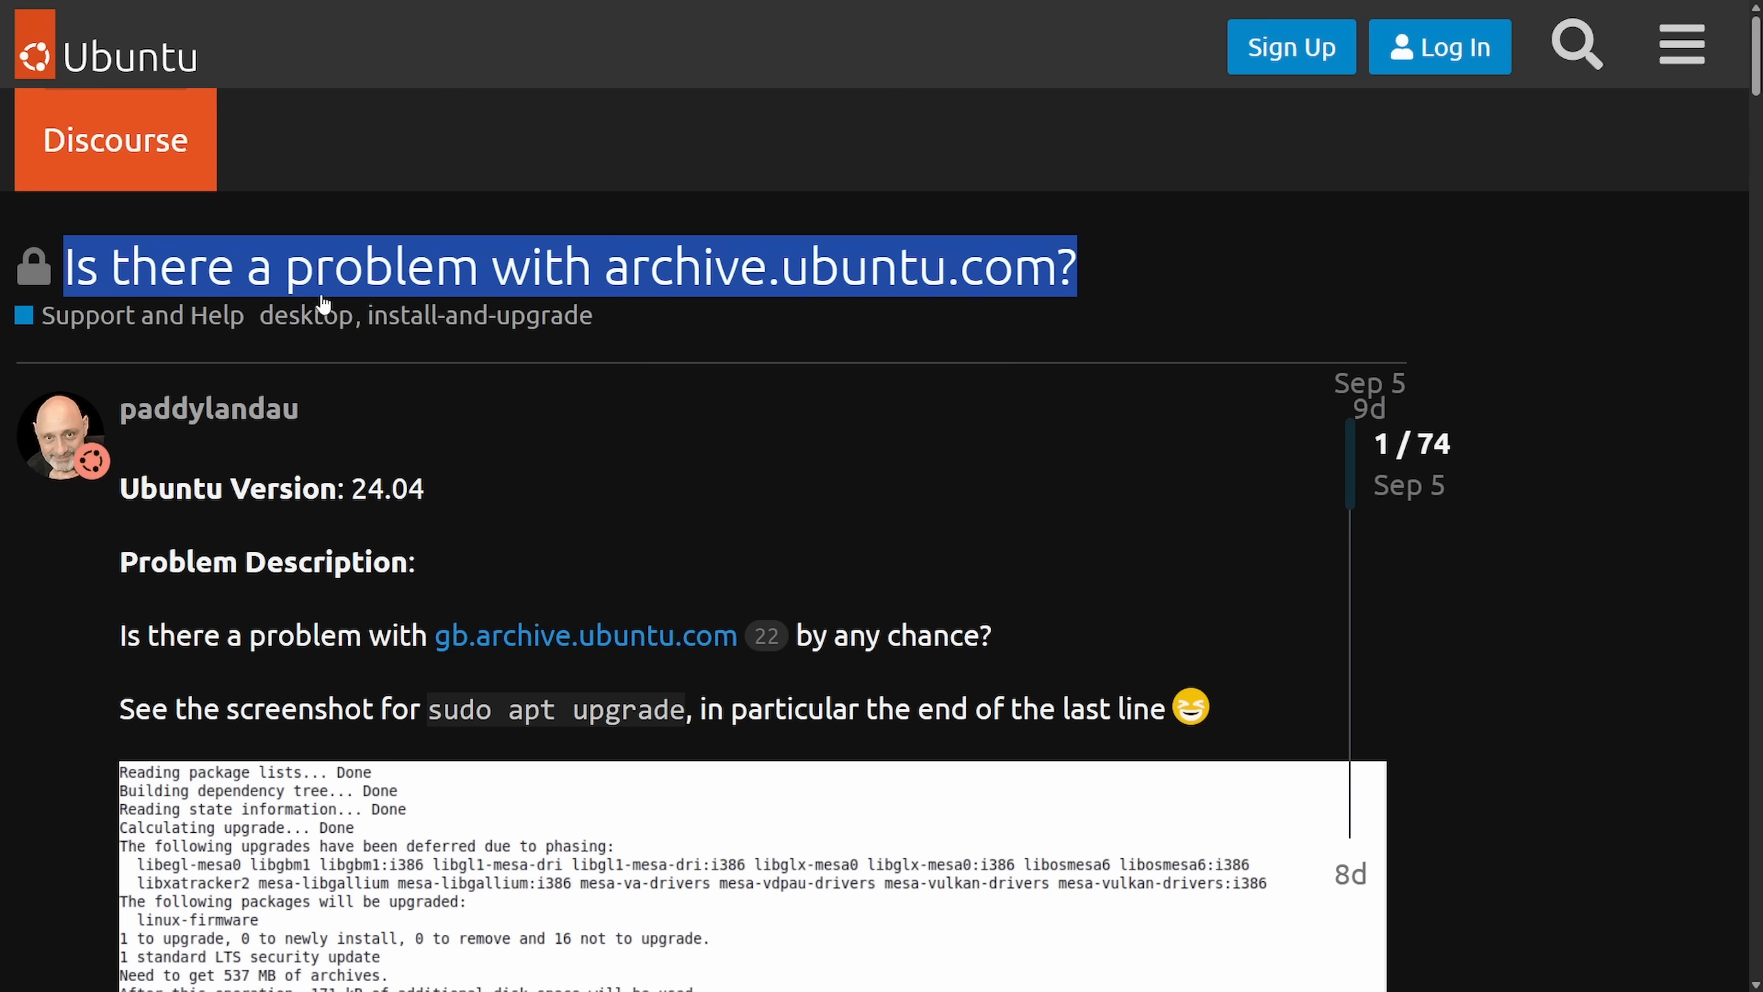
pyautogui.click(1168, 278)
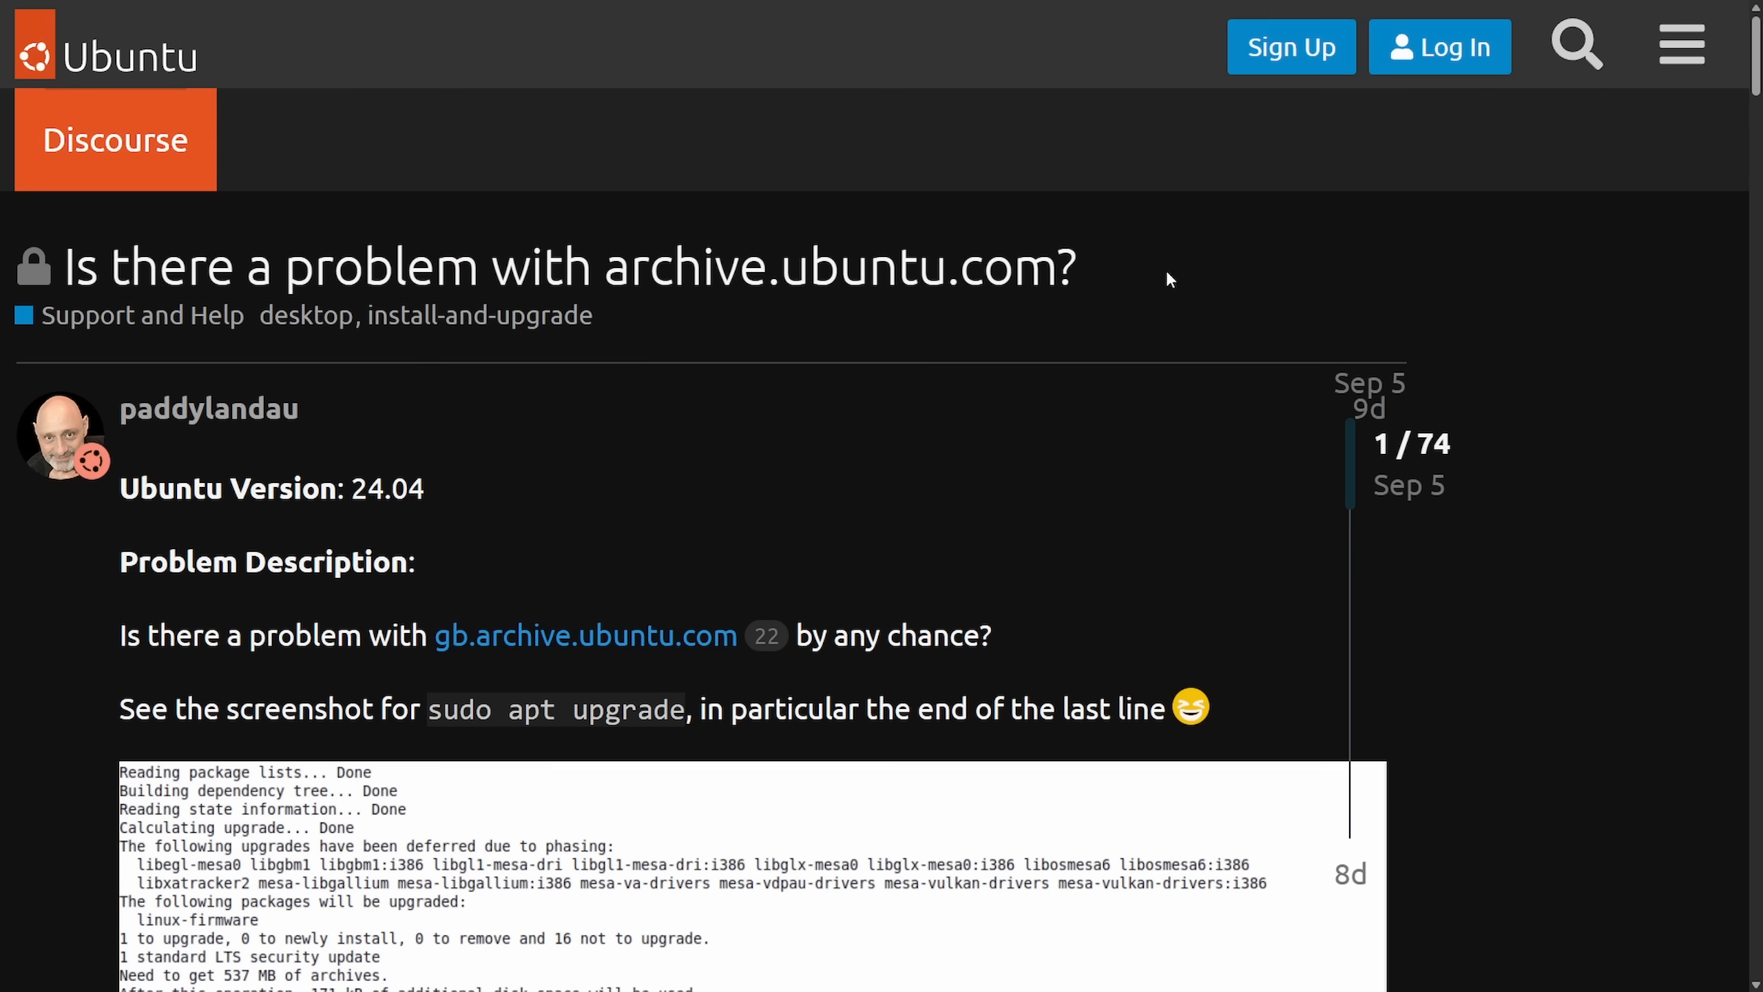
pyautogui.scroll(-3)
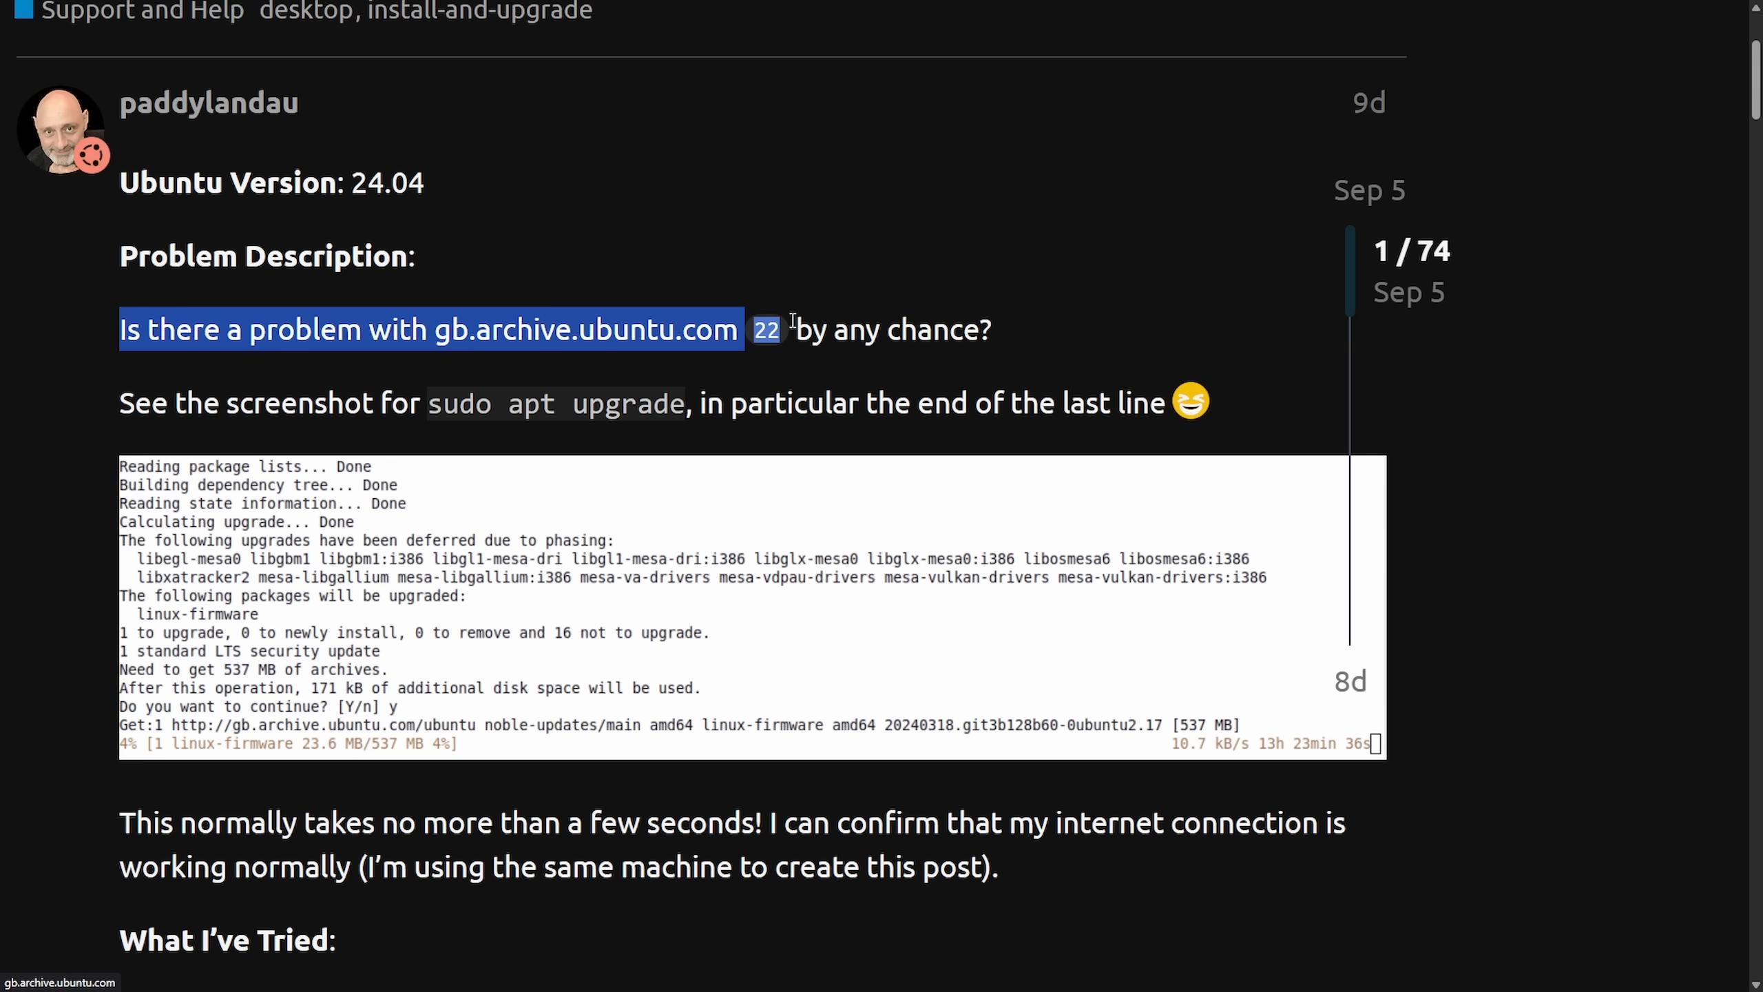
pyautogui.click(128, 402)
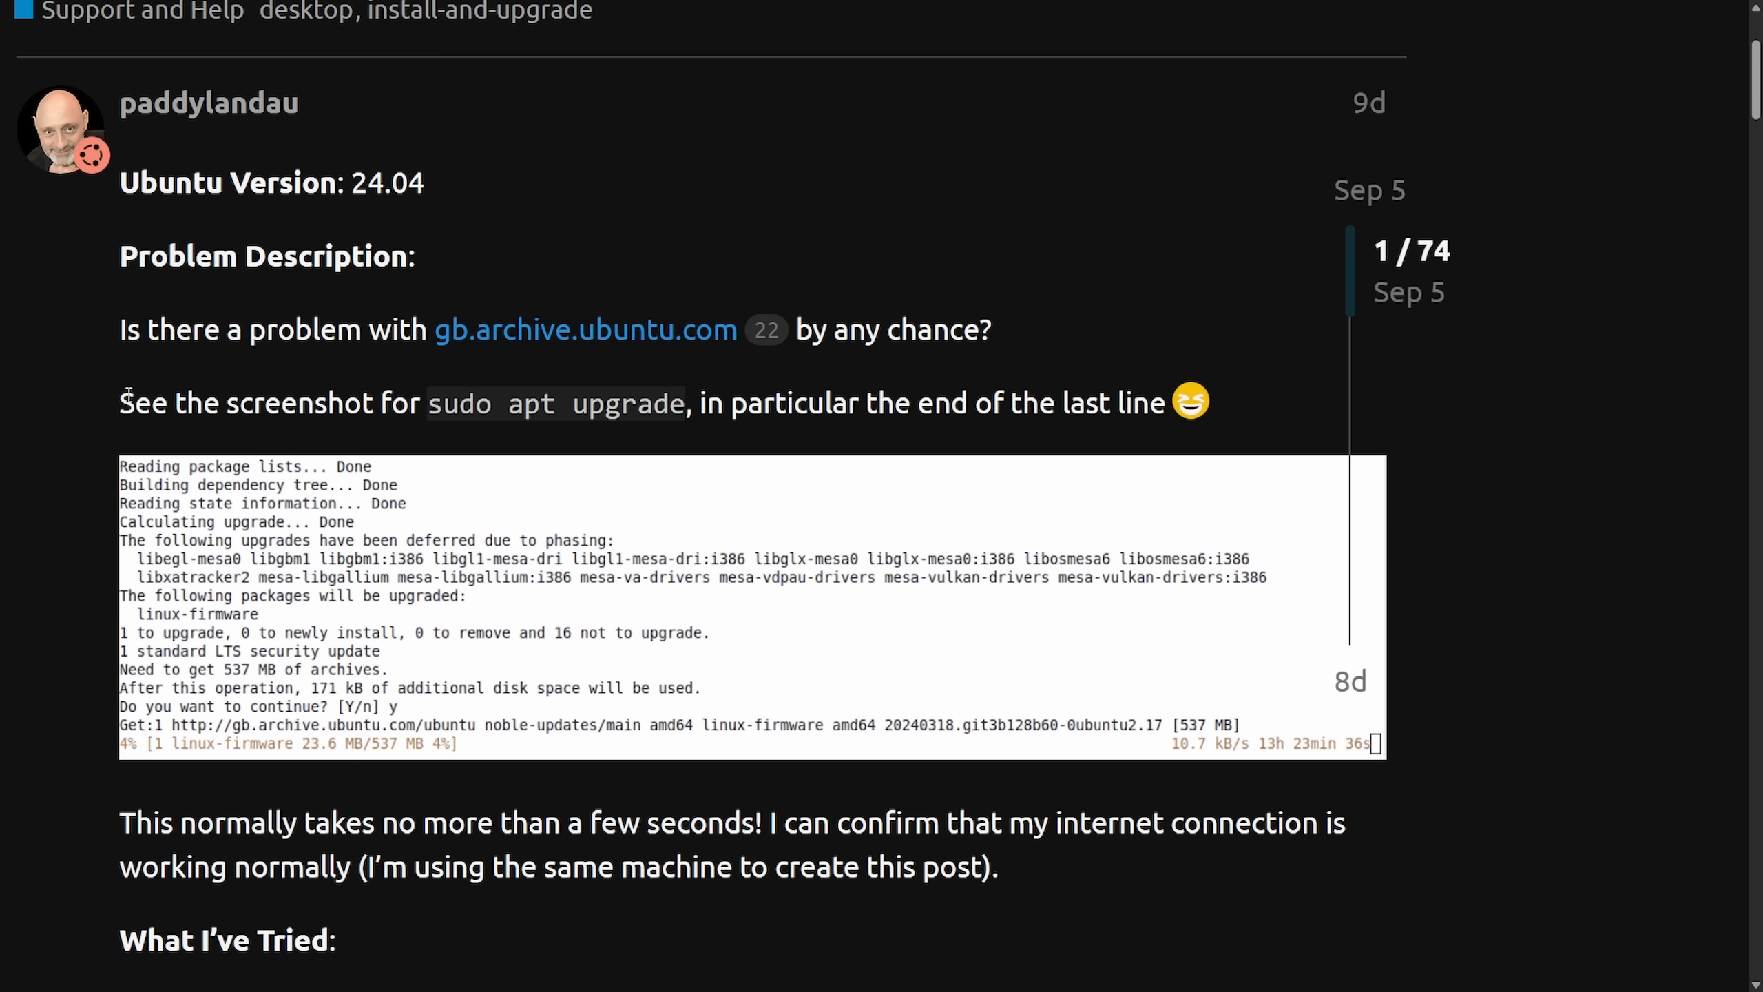
pyautogui.moveTo(931, 400)
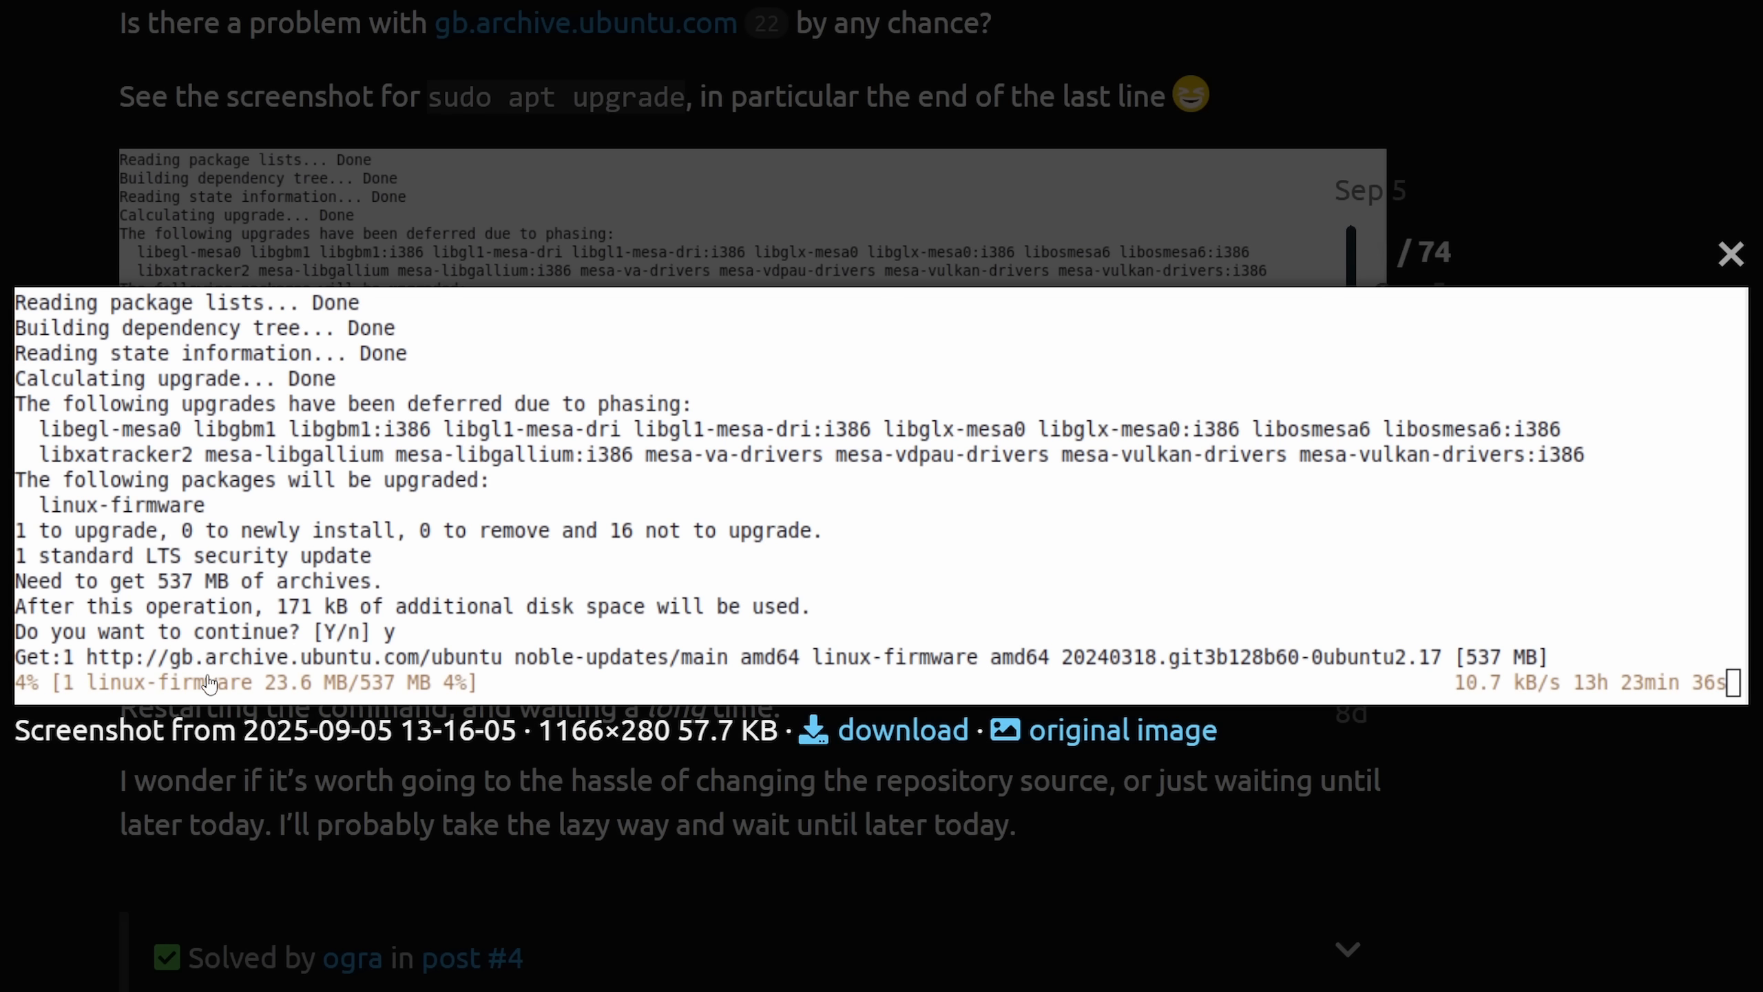
pyautogui.click(1730, 254)
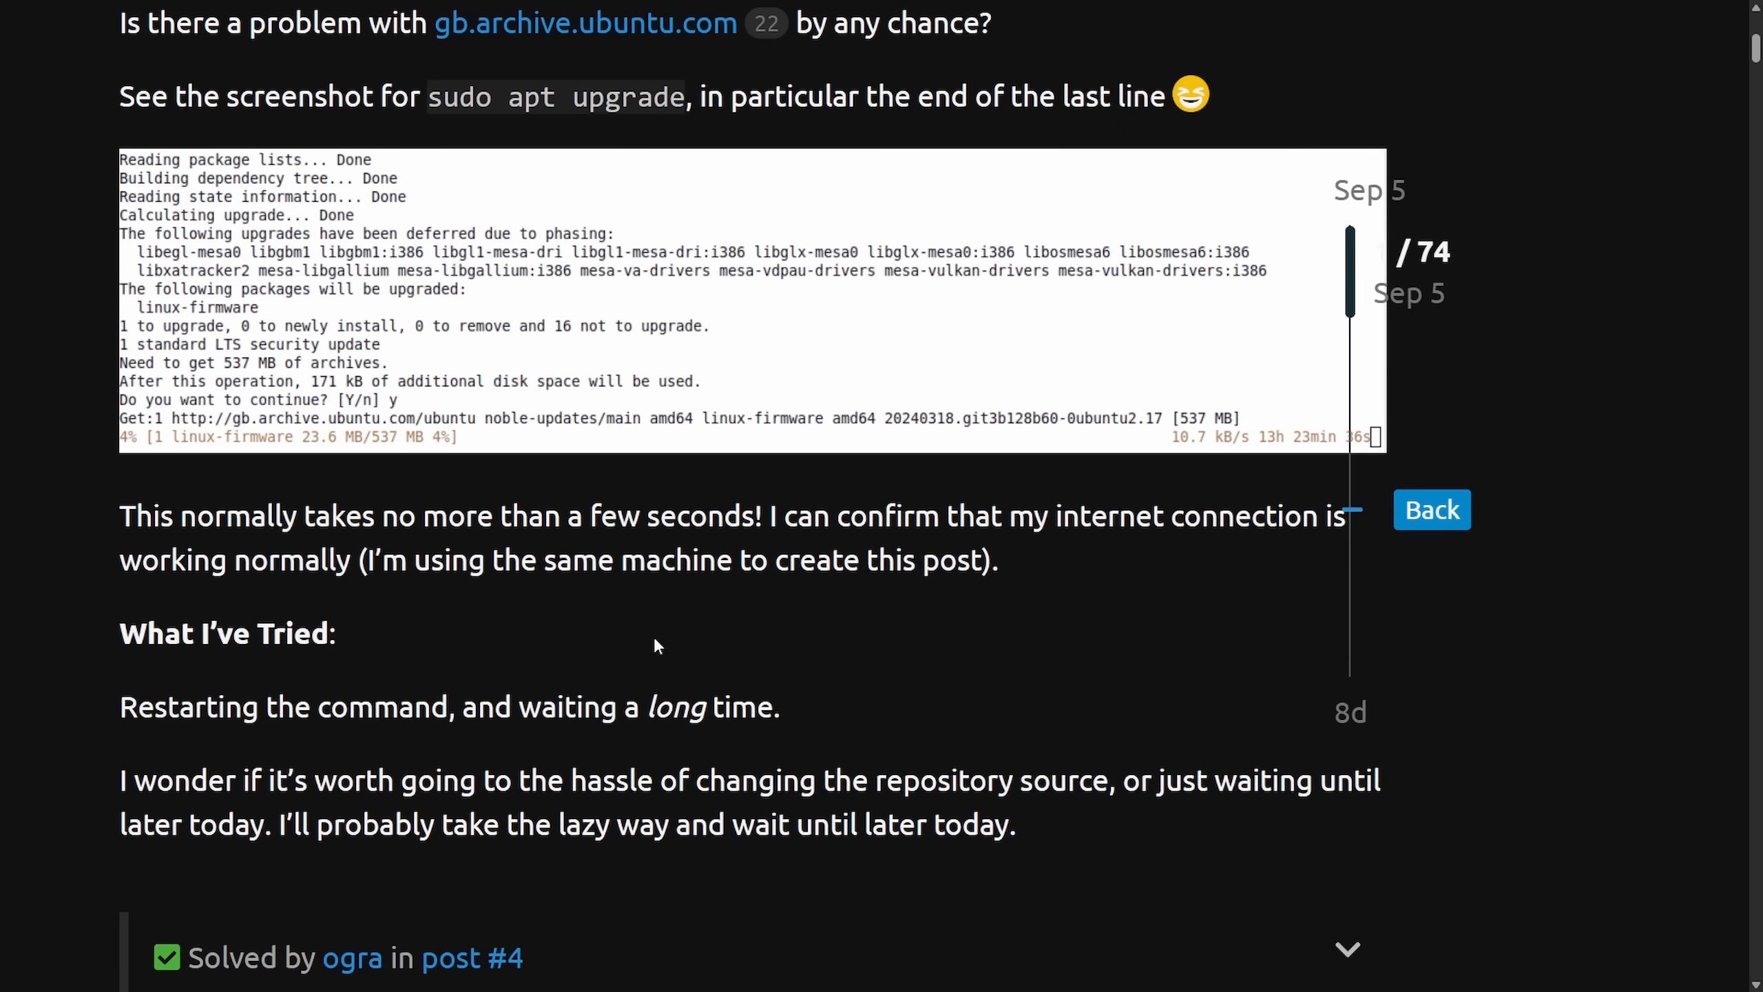
pyautogui.moveTo(121, 515); pyautogui.dragTo(776, 516)
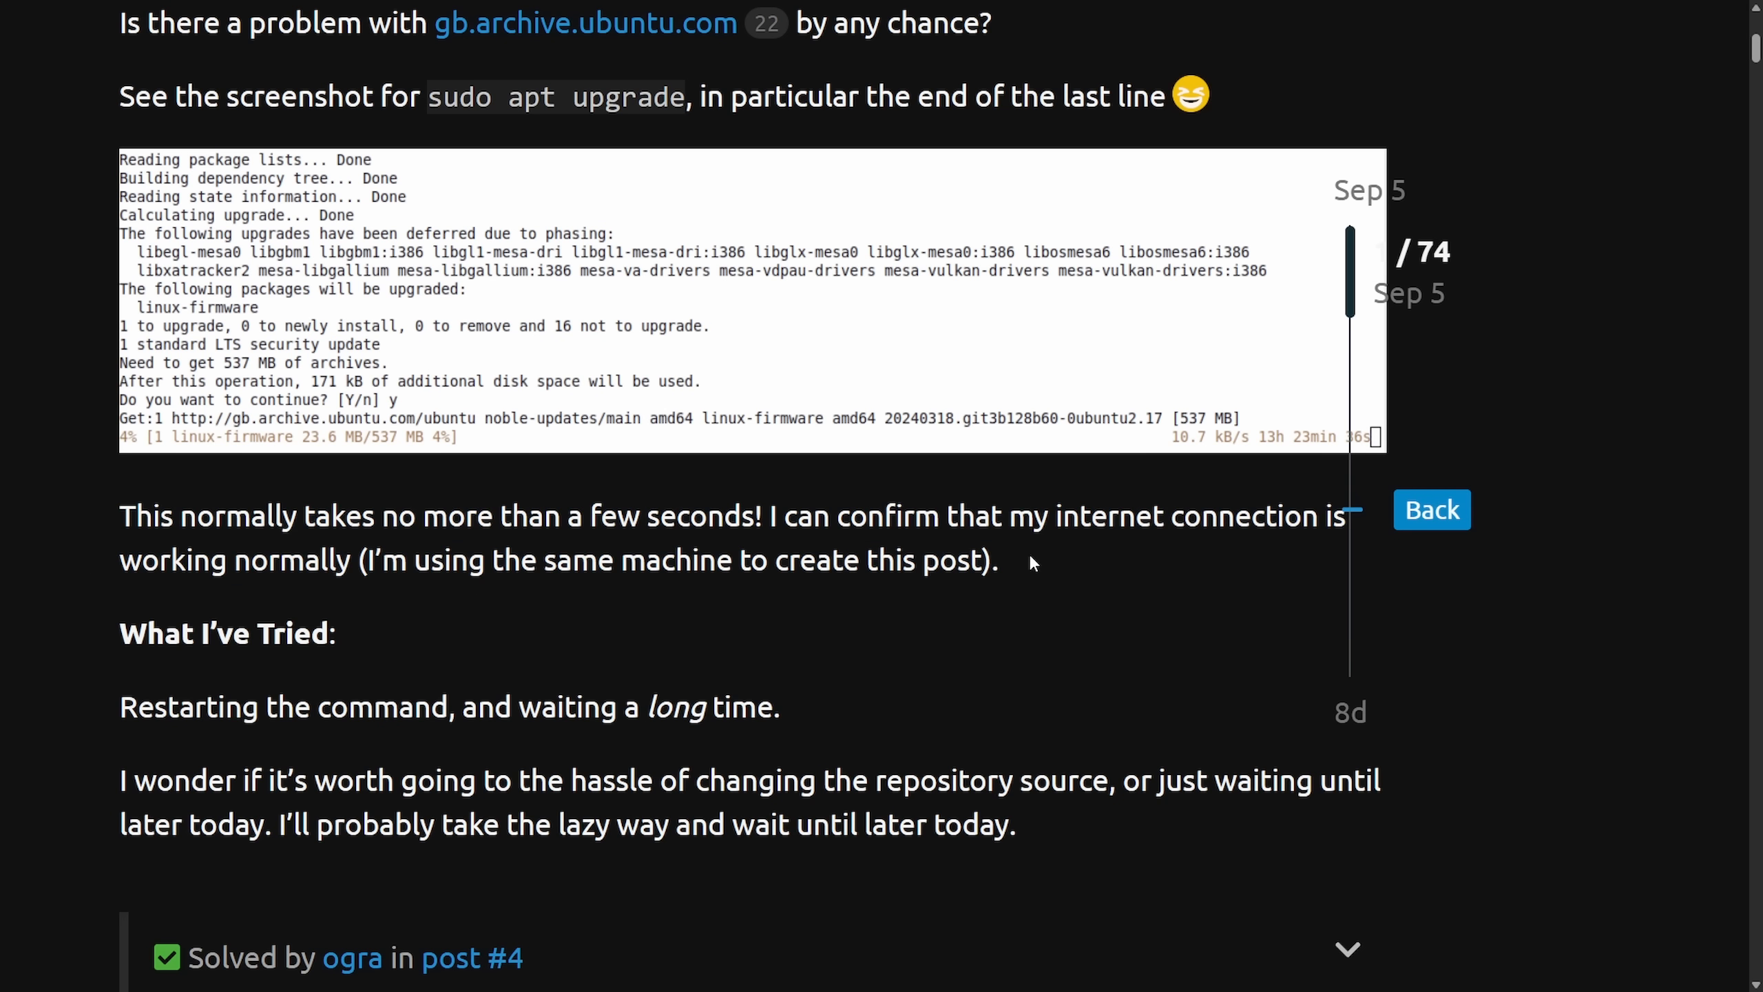
pyautogui.moveTo(105, 704)
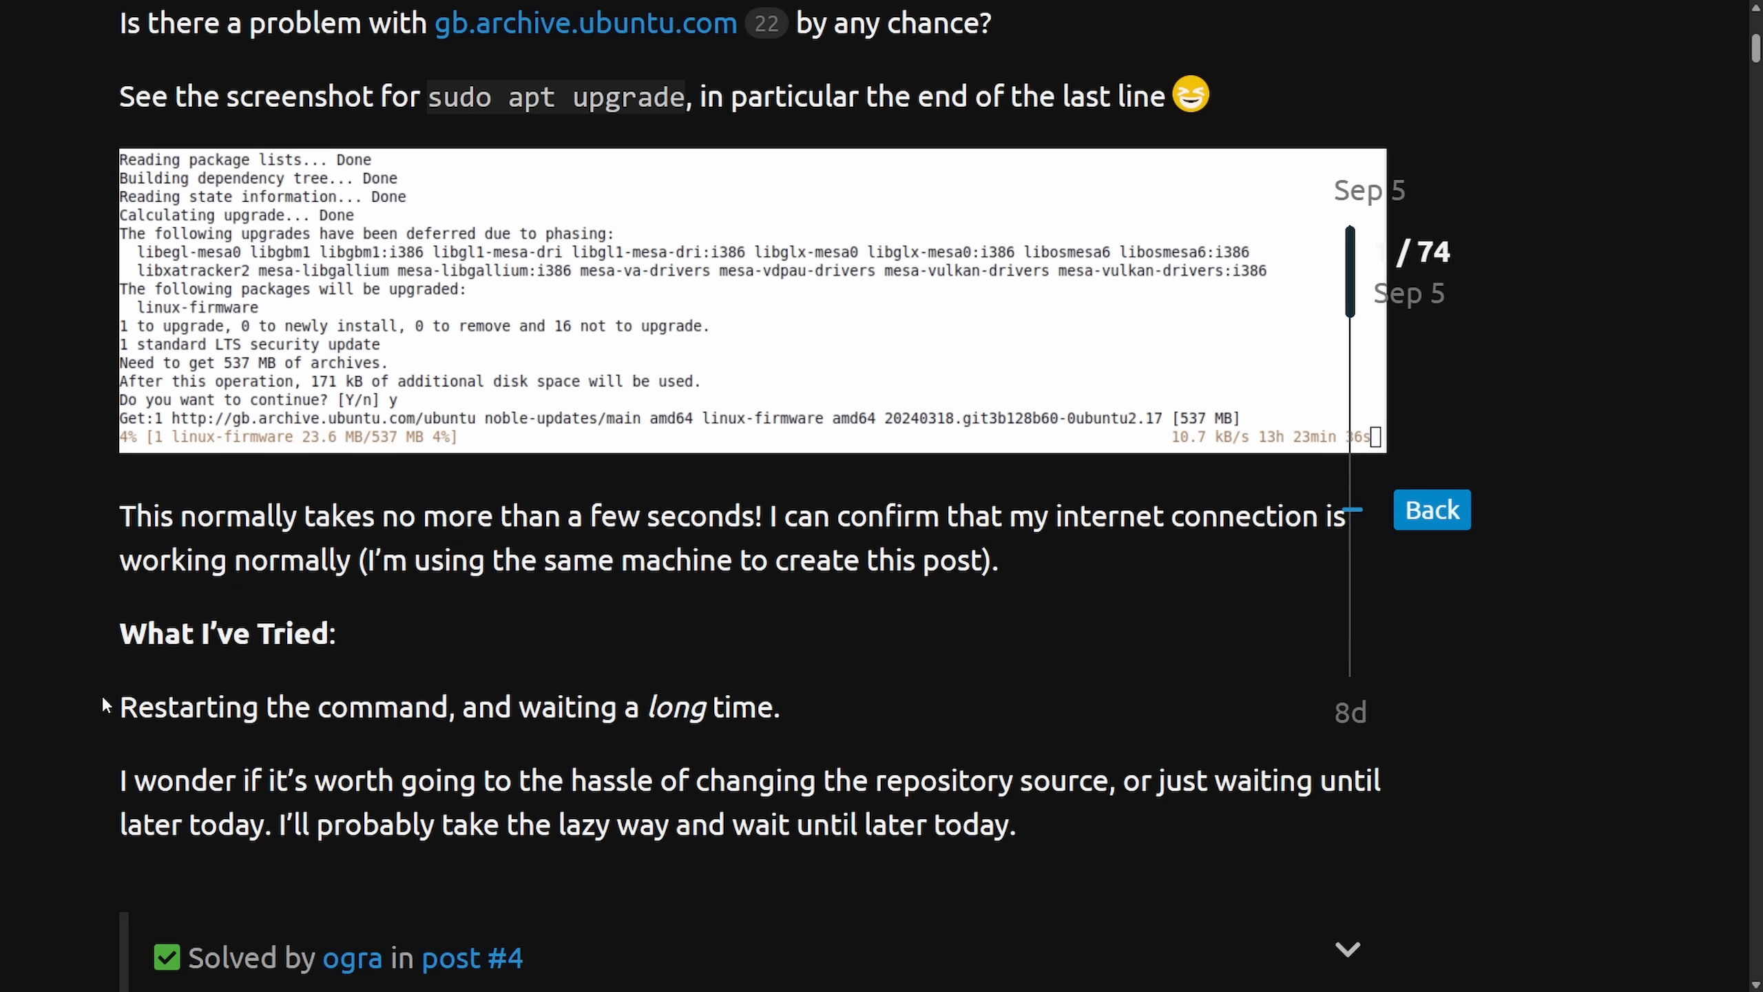
pyautogui.moveTo(483, 713)
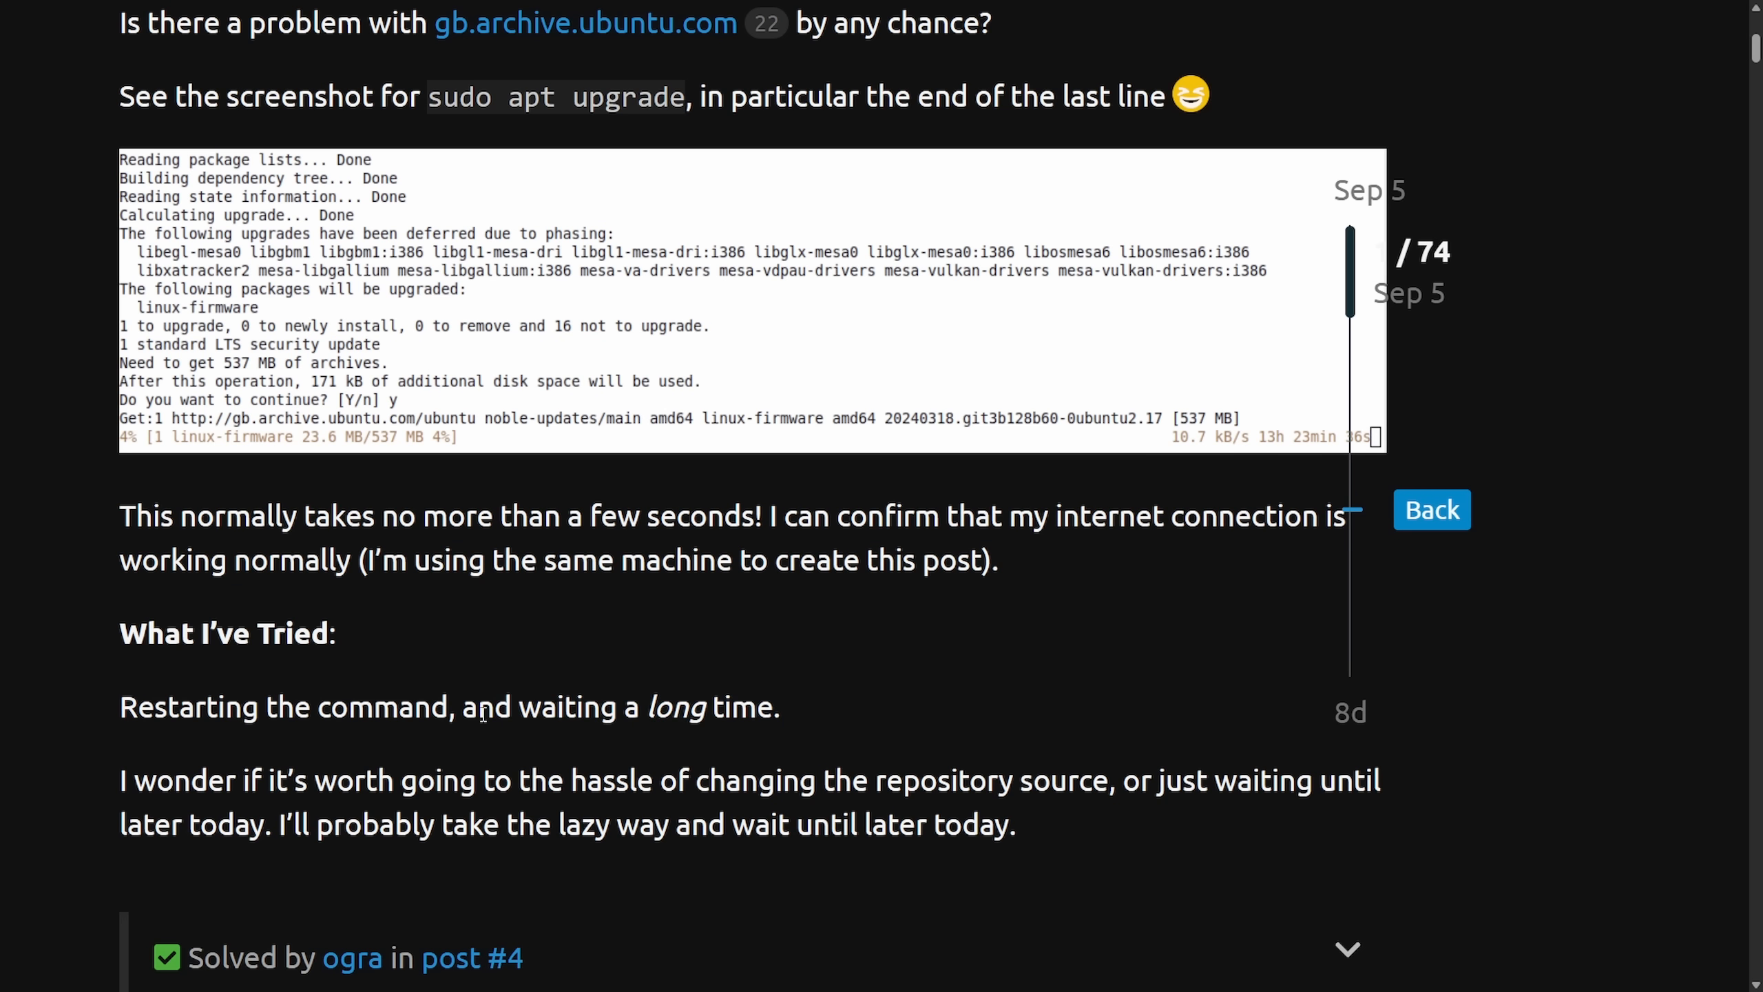
# - Scroll through the Component Summary showing DNS, Landscape, Launchpad and Livepatch as Operational
pyautogui.scroll(-3)
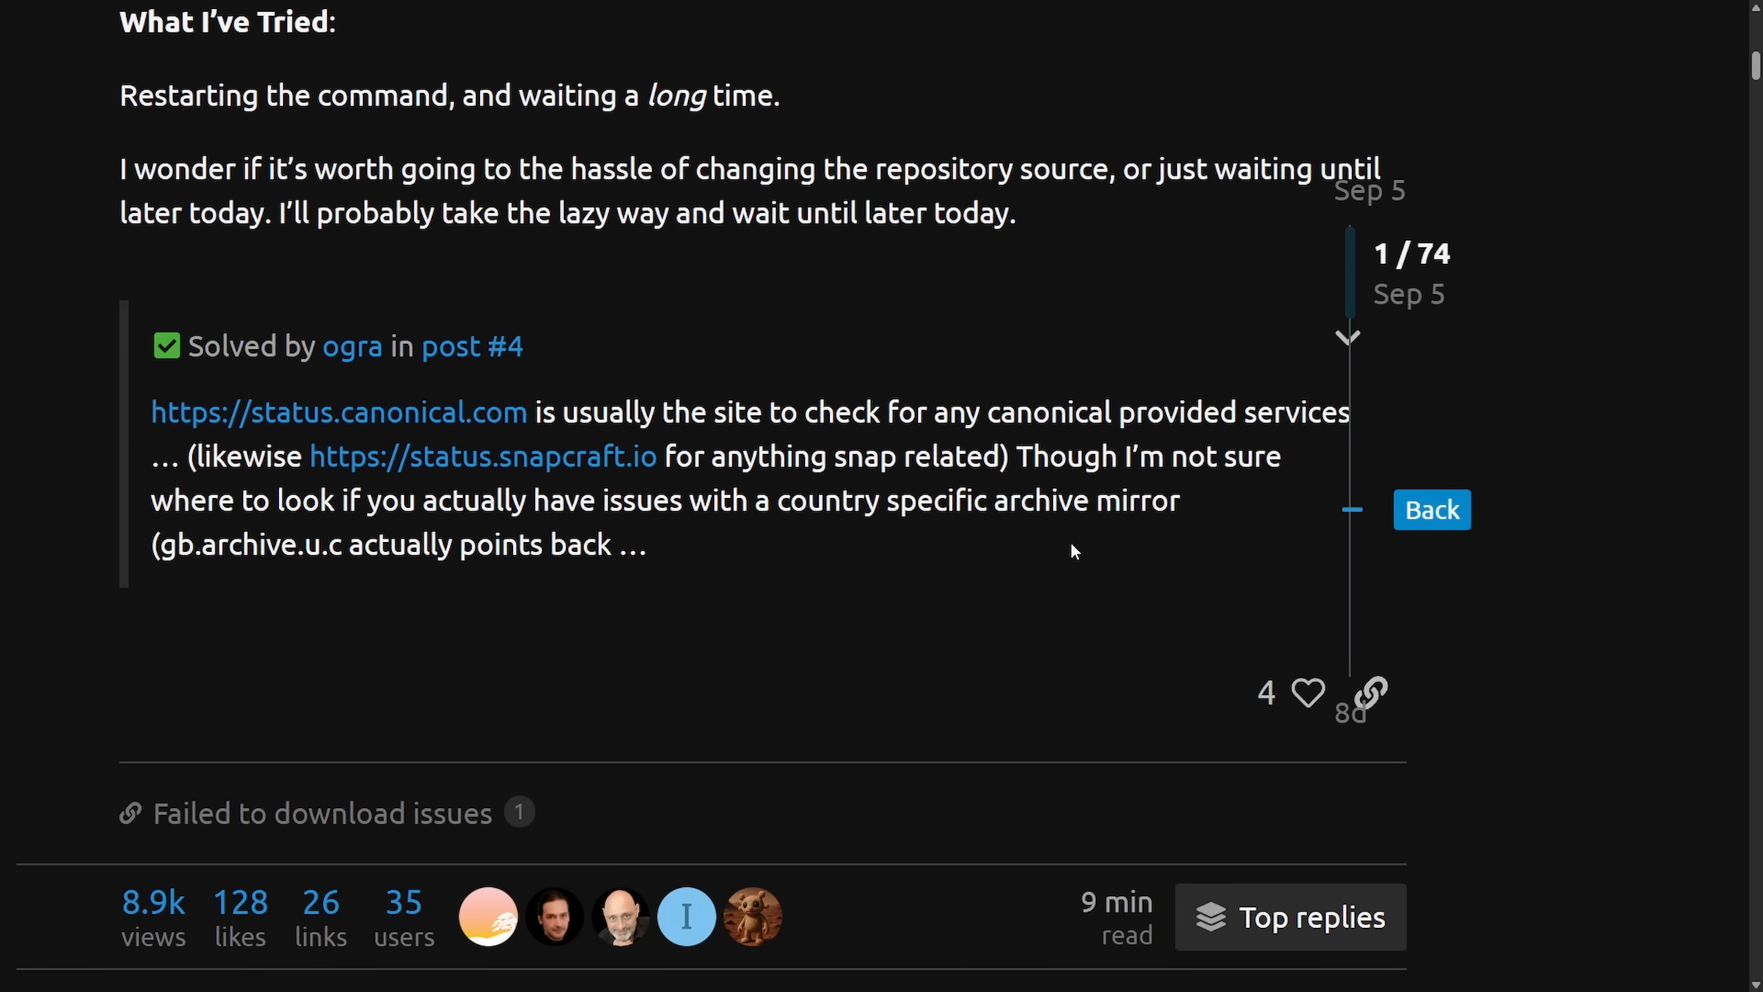
pyautogui.scroll(-3)
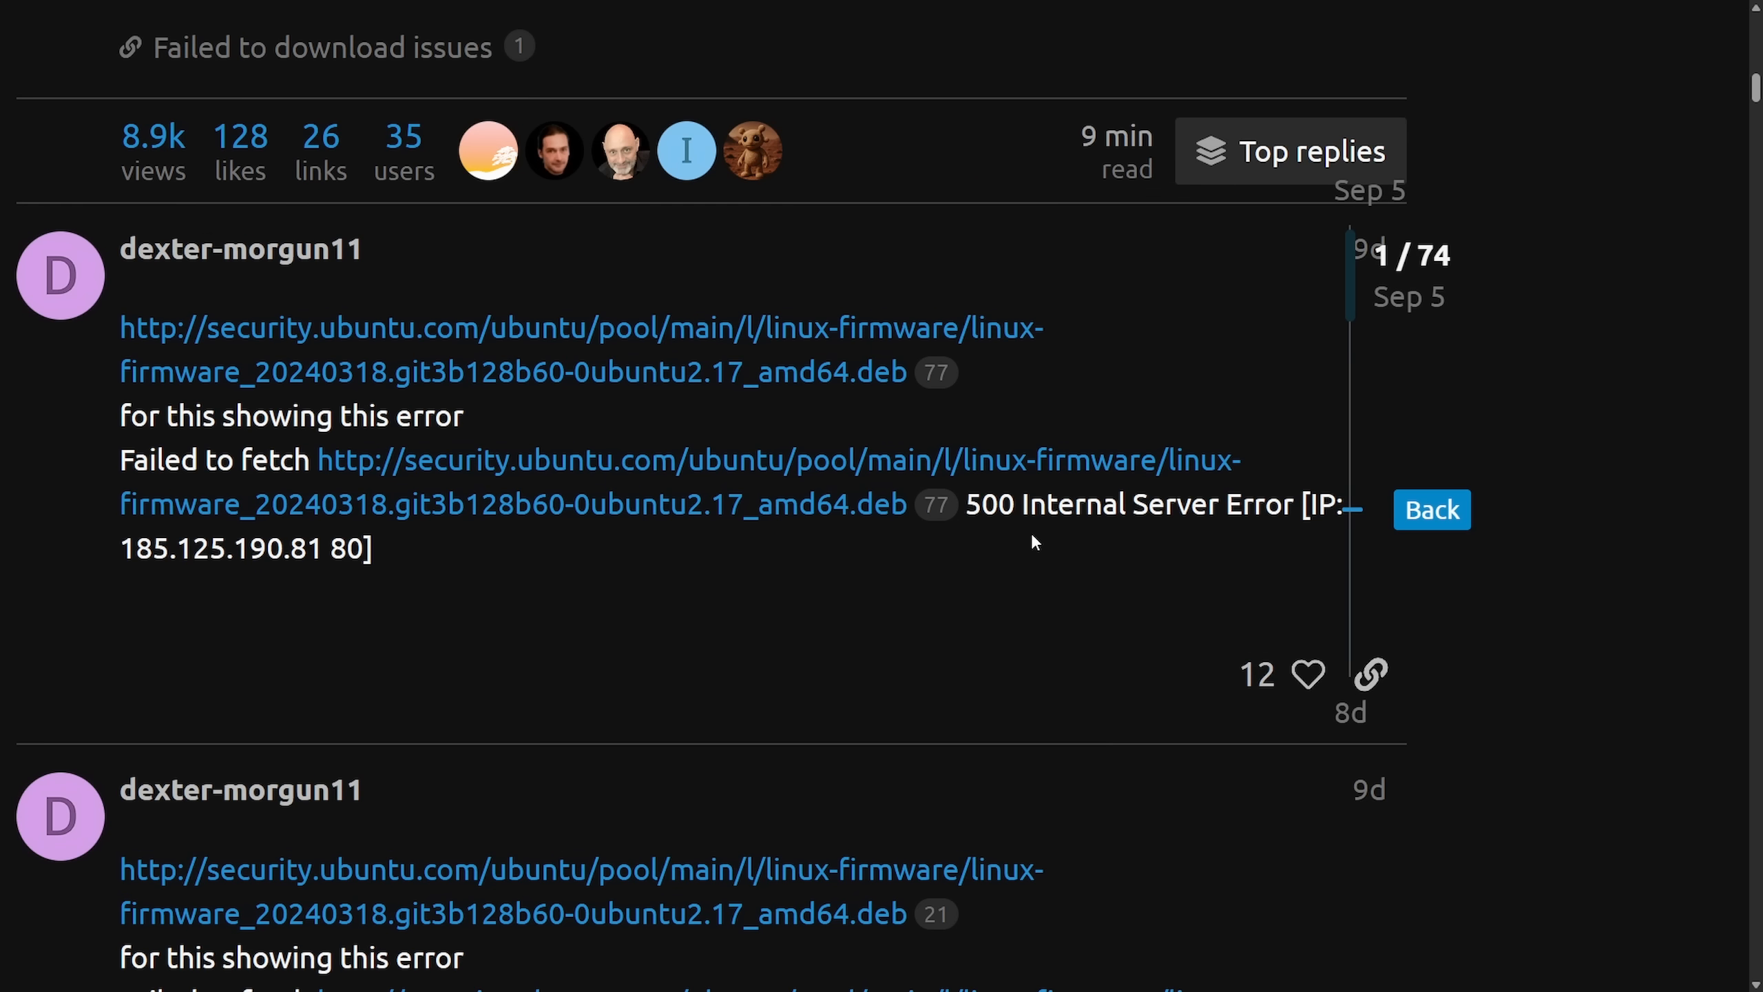
pyautogui.scroll(-3)
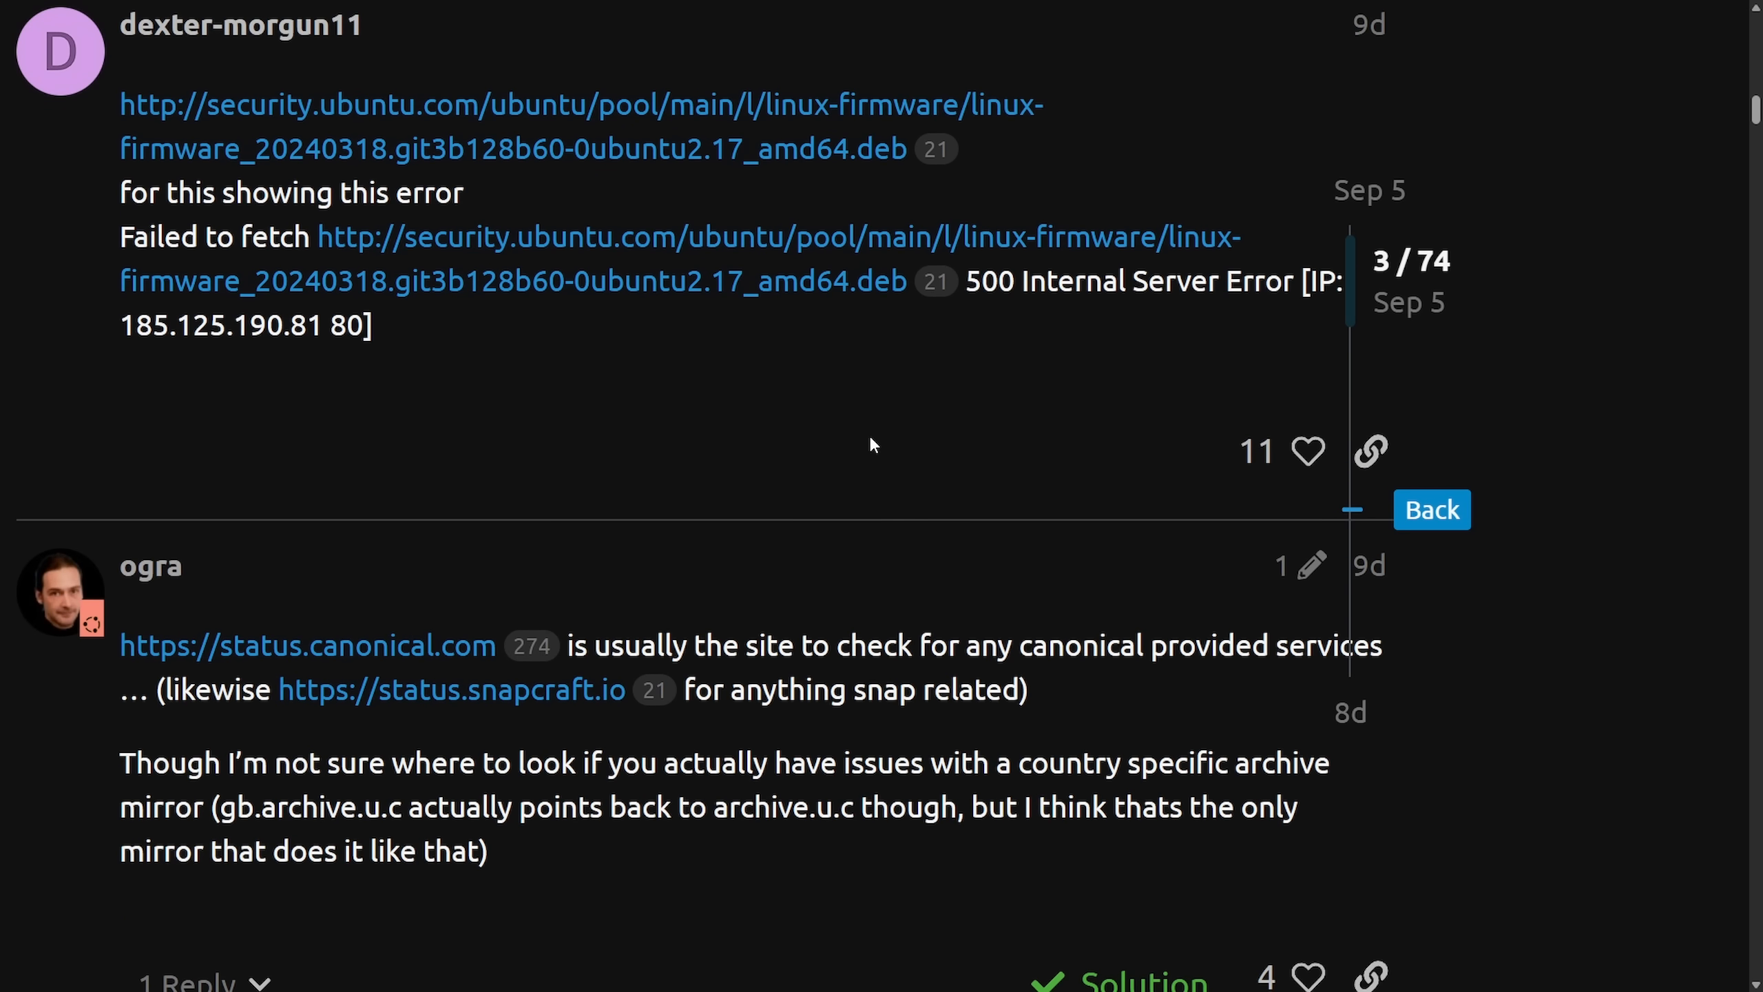
pyautogui.scroll(-3)
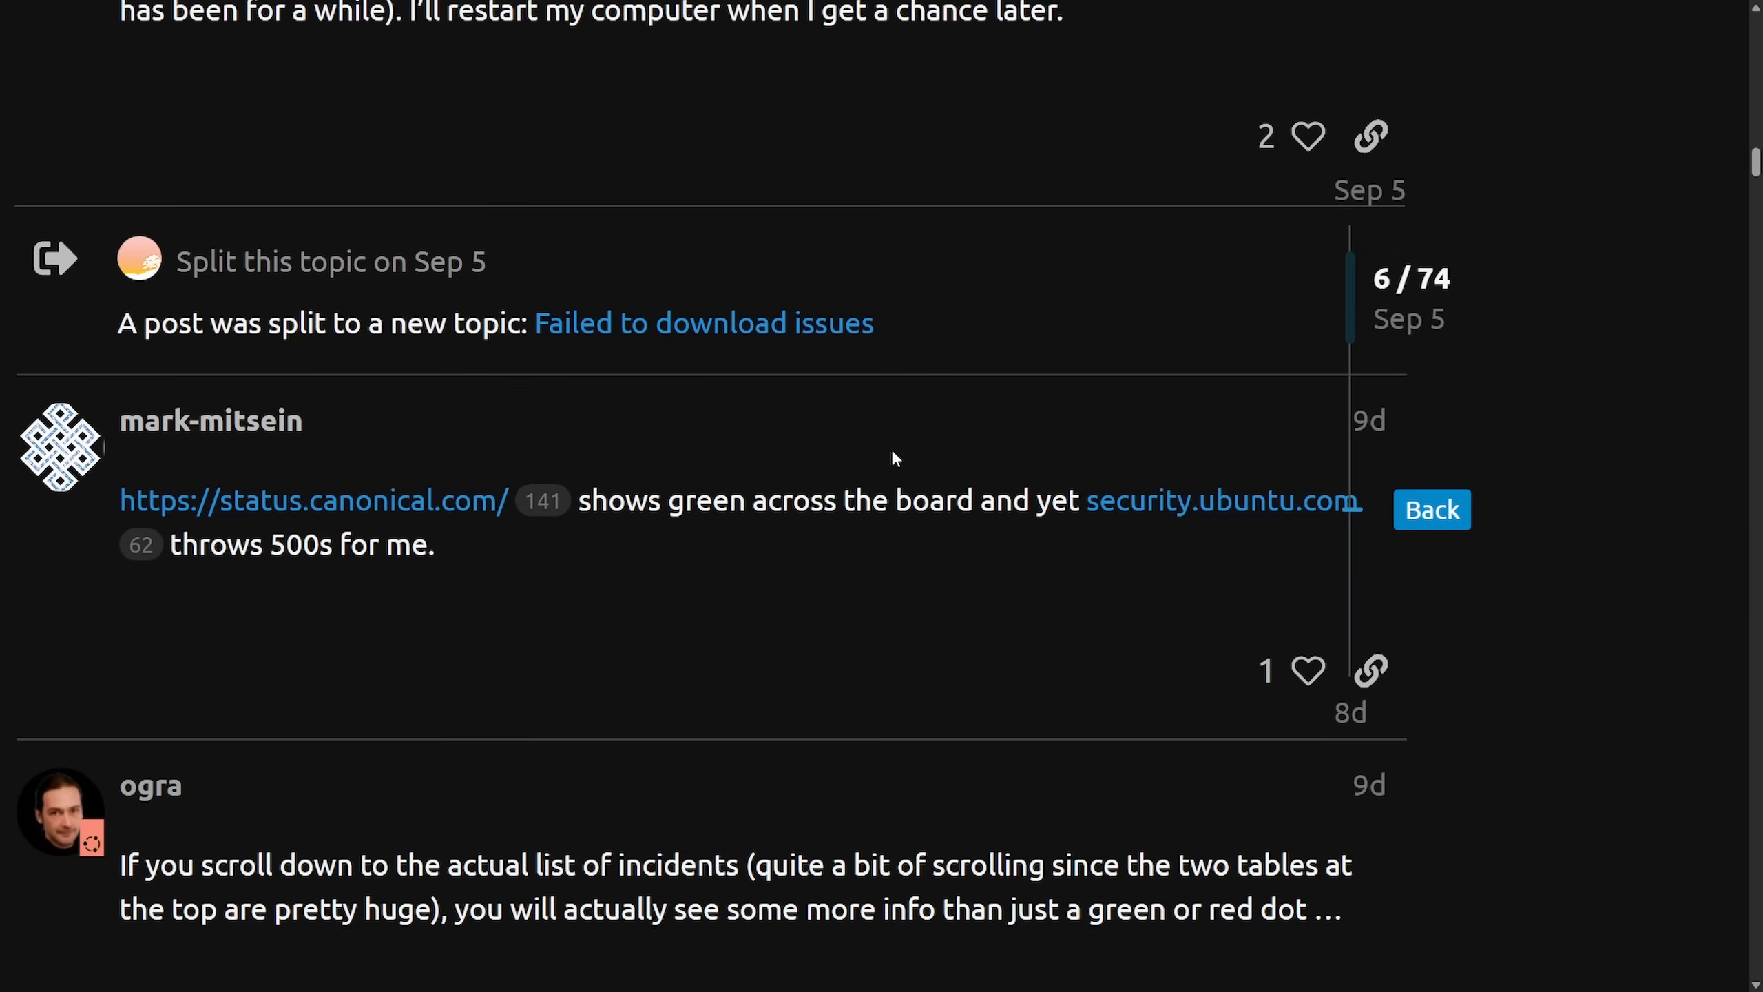
pyautogui.scroll(-3)
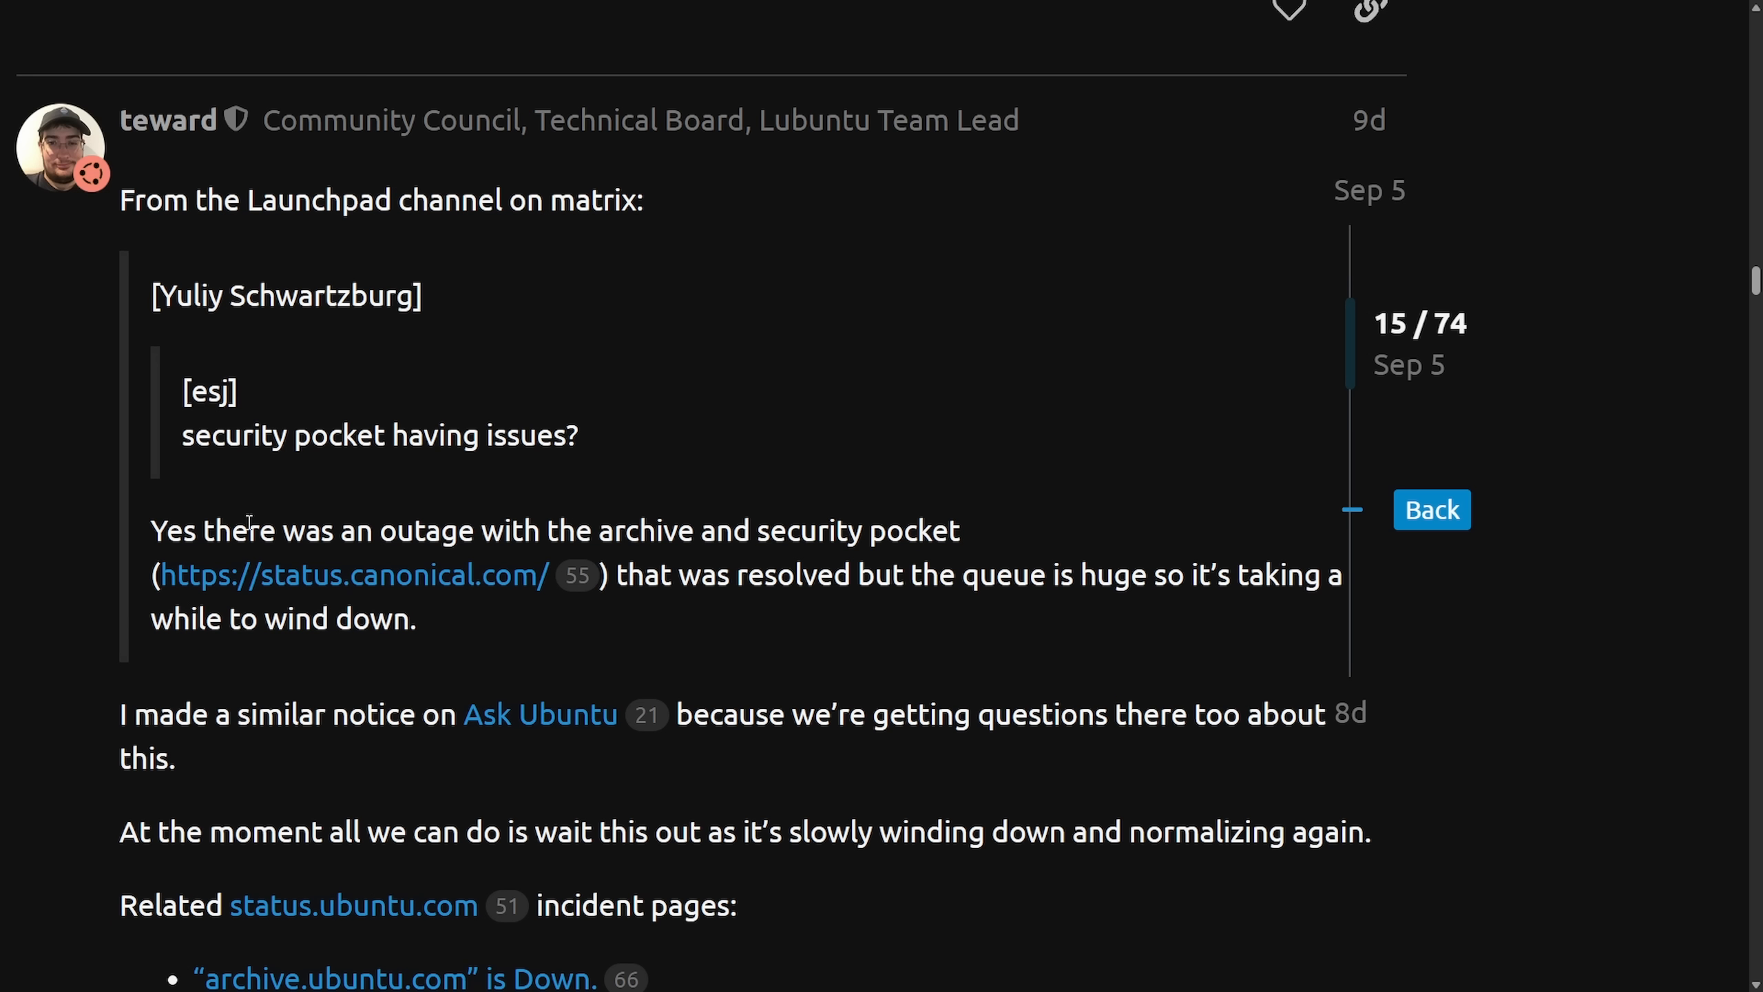
pyautogui.moveTo(1619, 436)
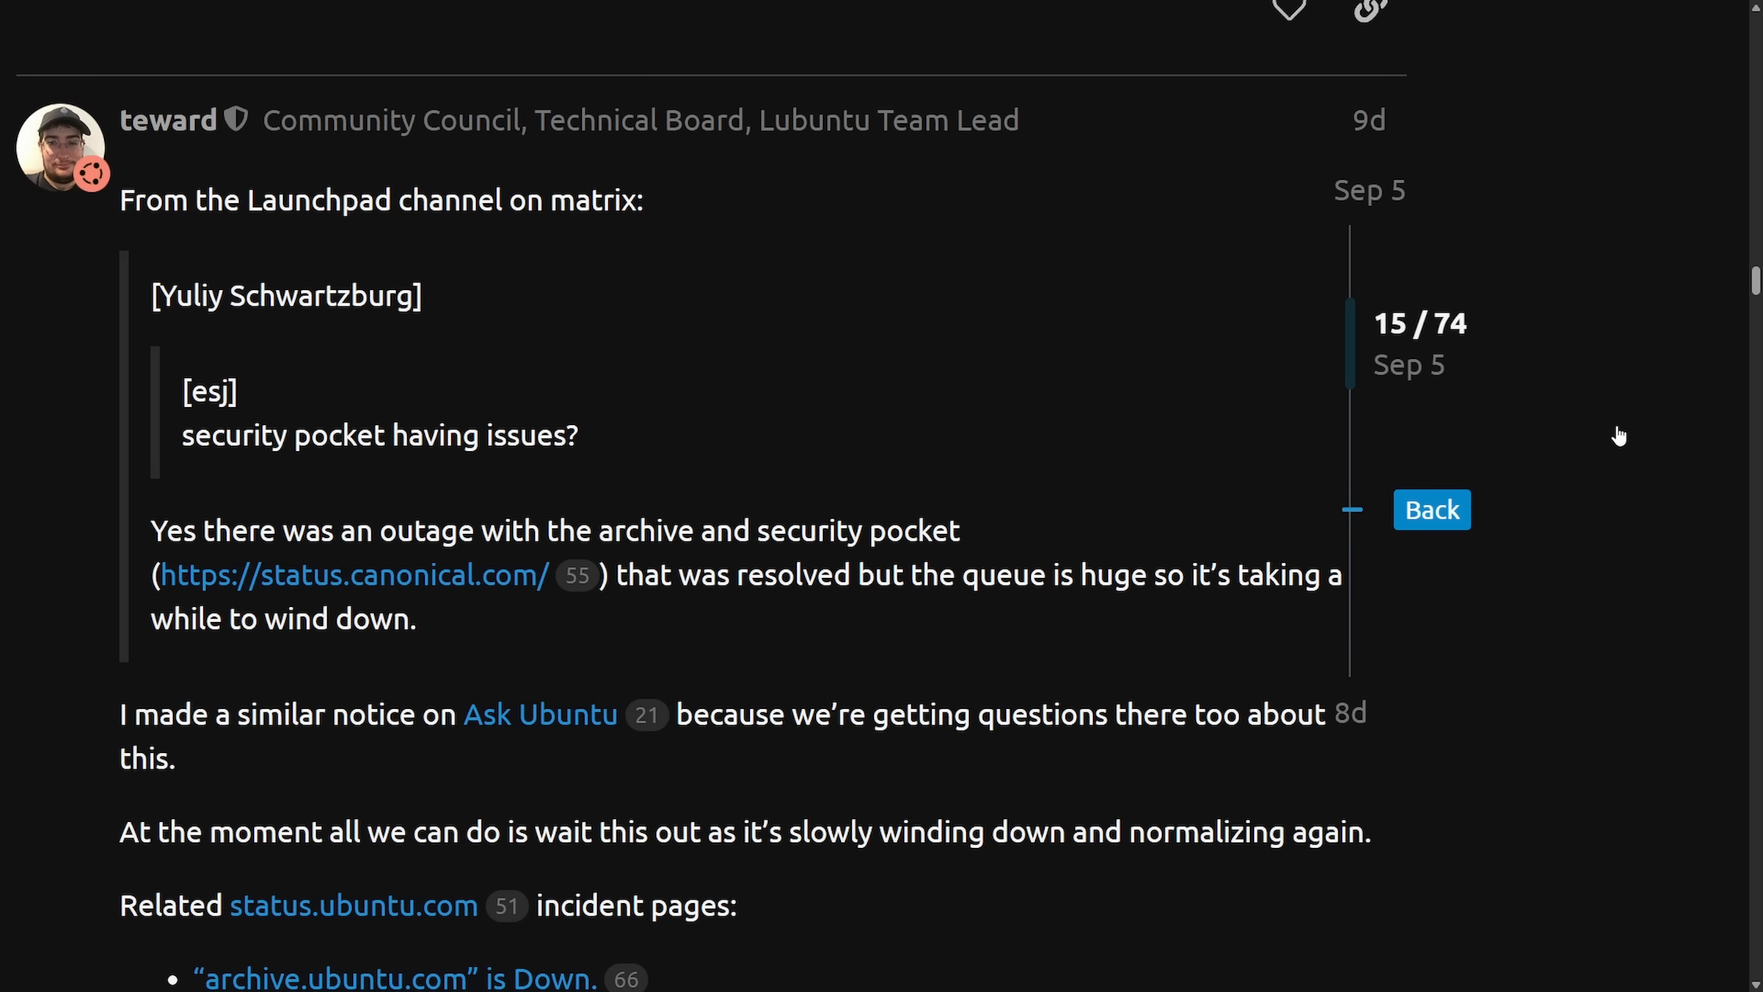
pyautogui.moveTo(1560, 446)
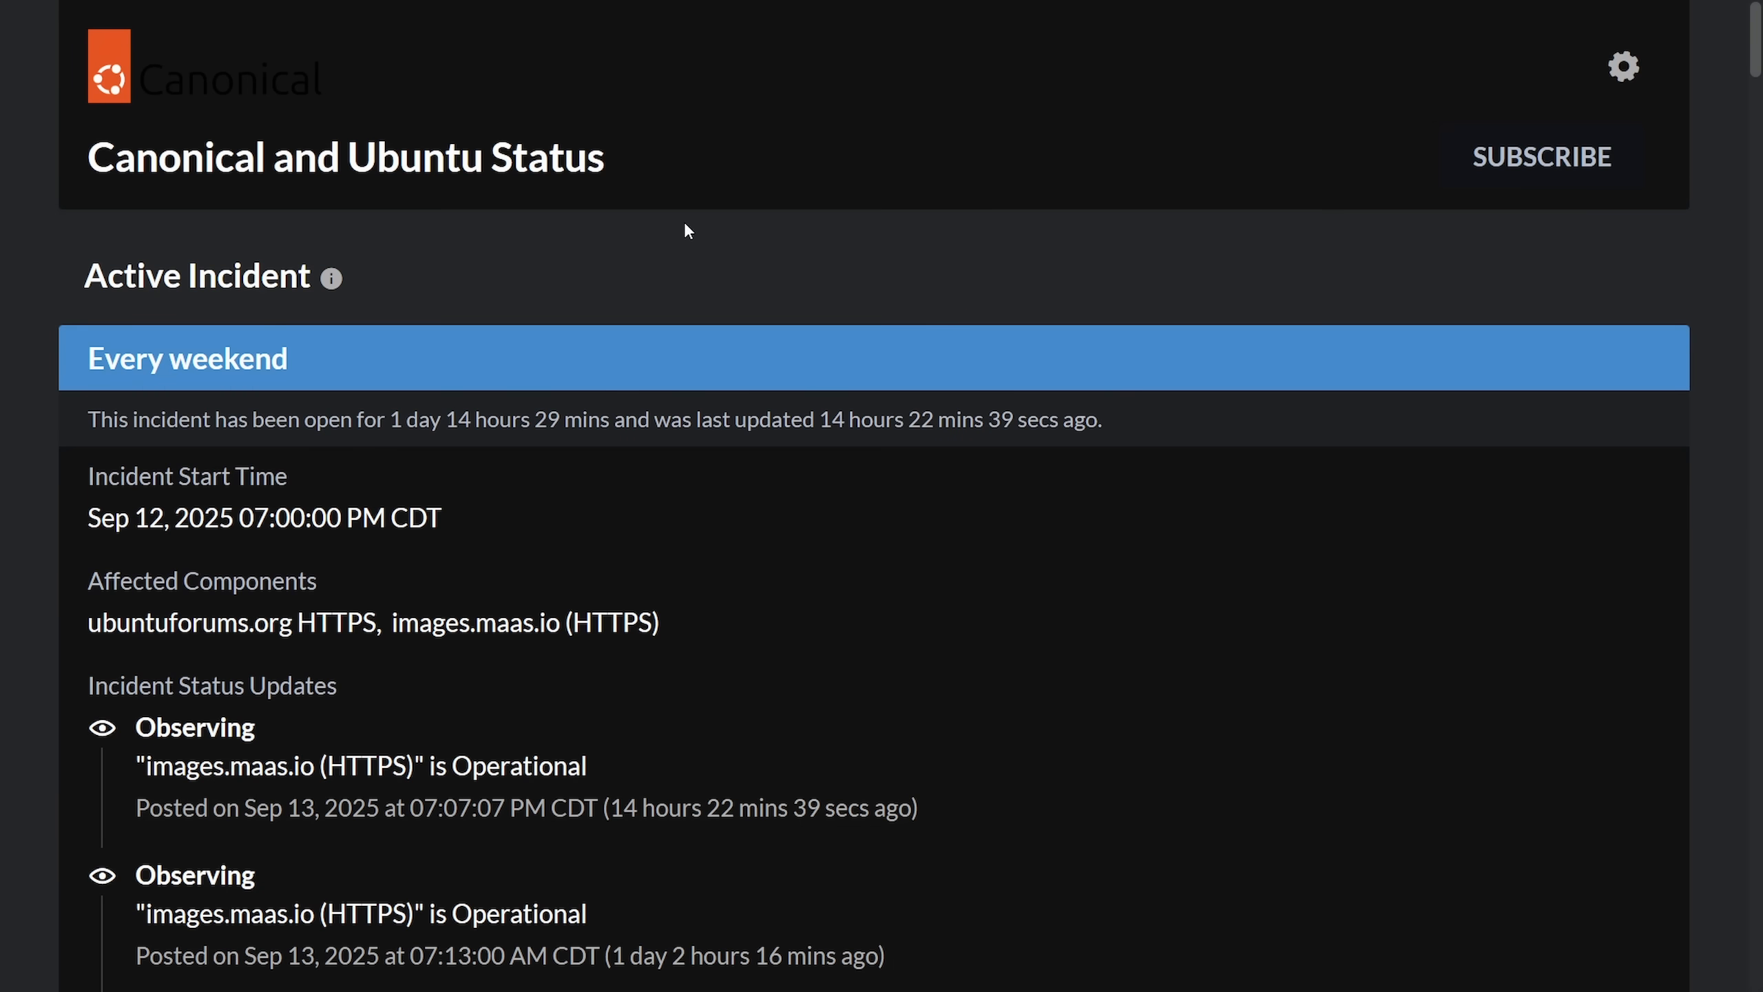
pyautogui.moveTo(571, 249)
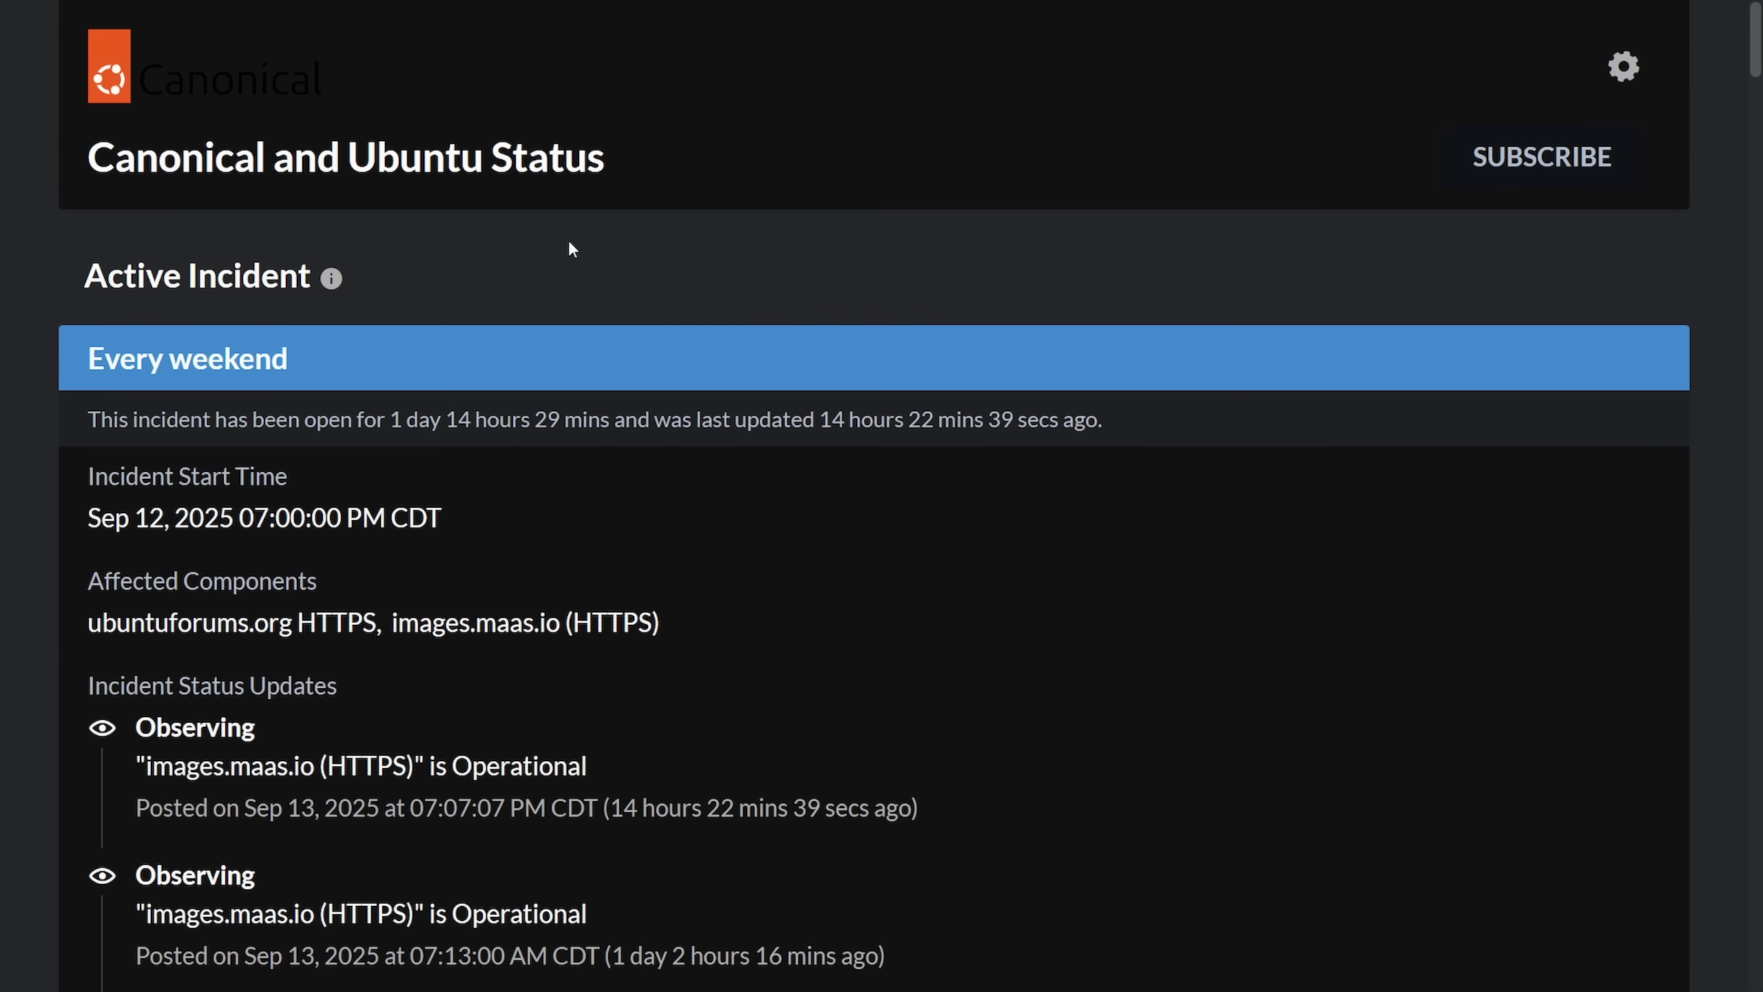
pyautogui.moveTo(590, 261)
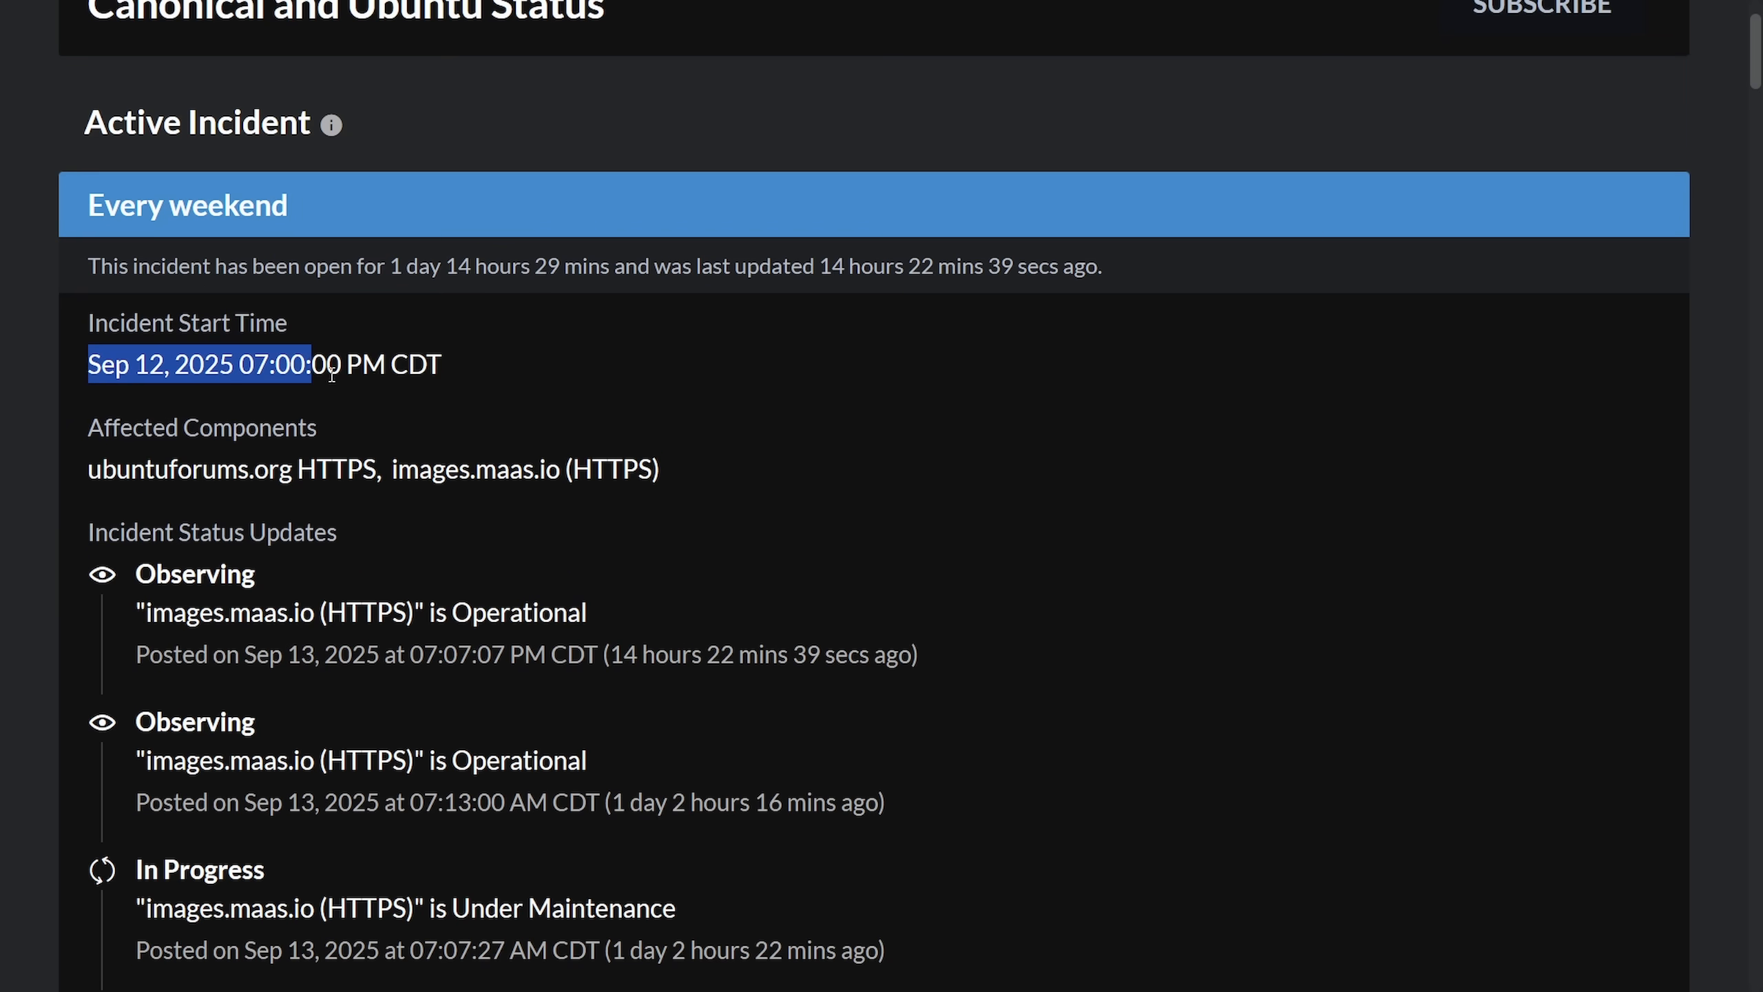
pyautogui.scroll(-3)
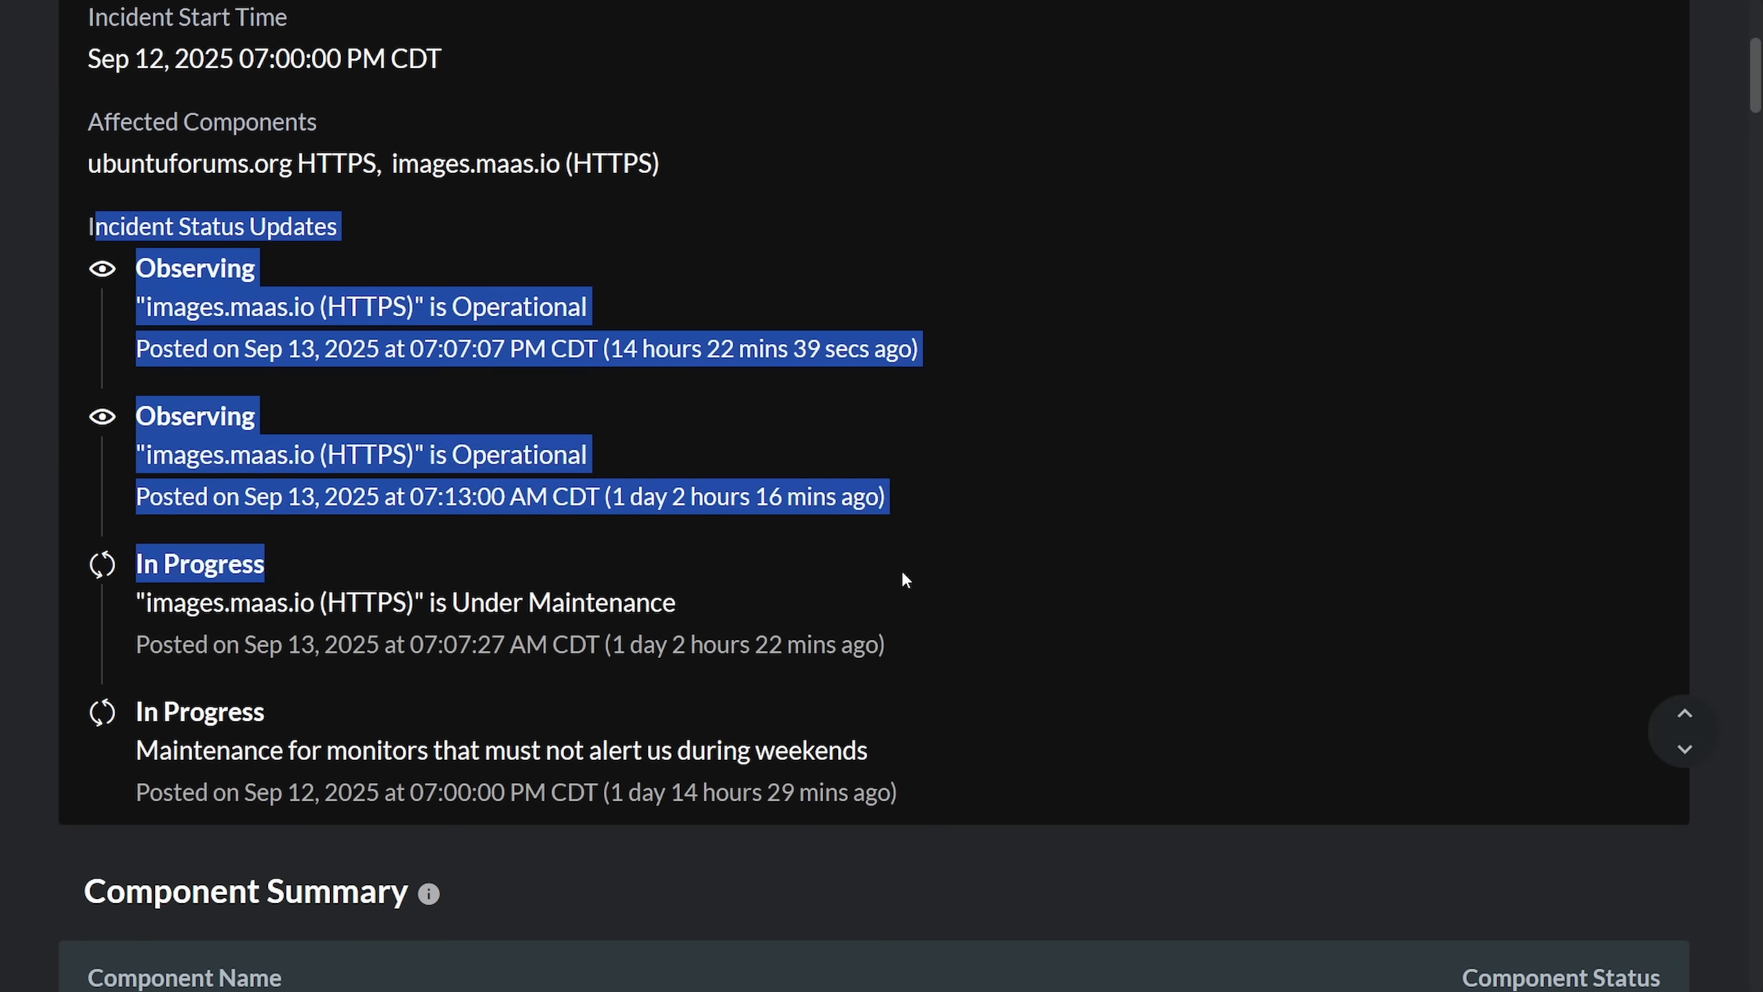
pyautogui.scroll(-3)
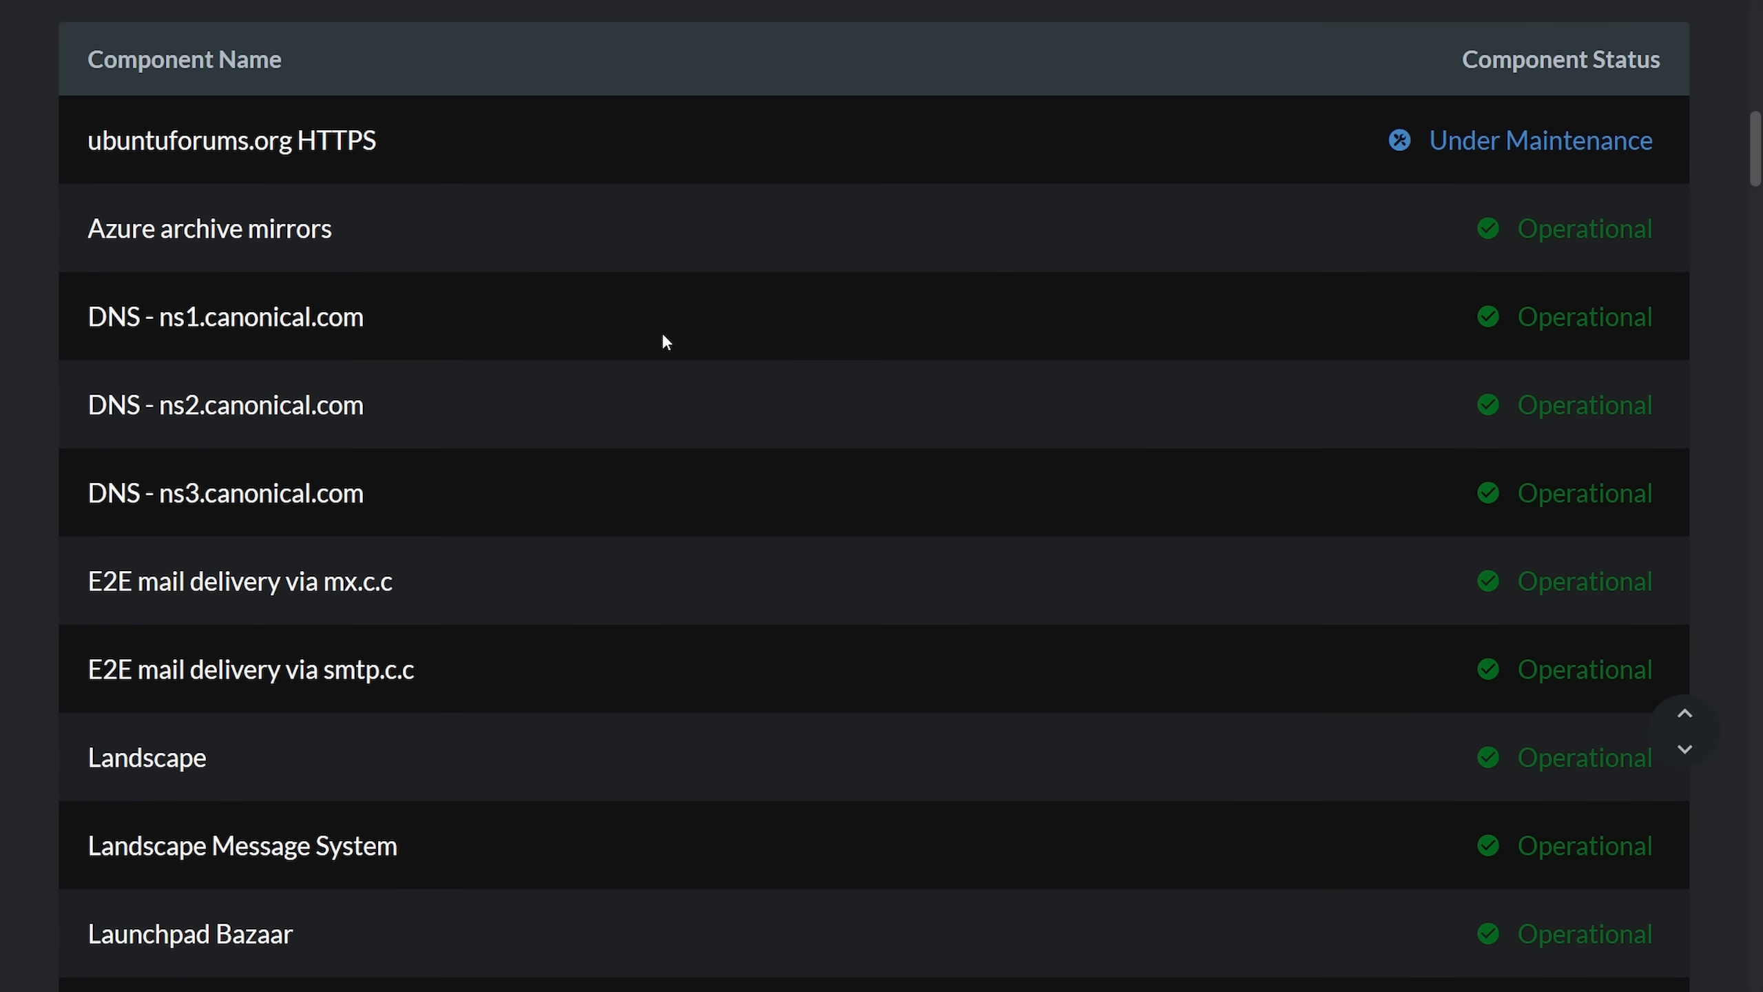
pyautogui.scroll(-3)
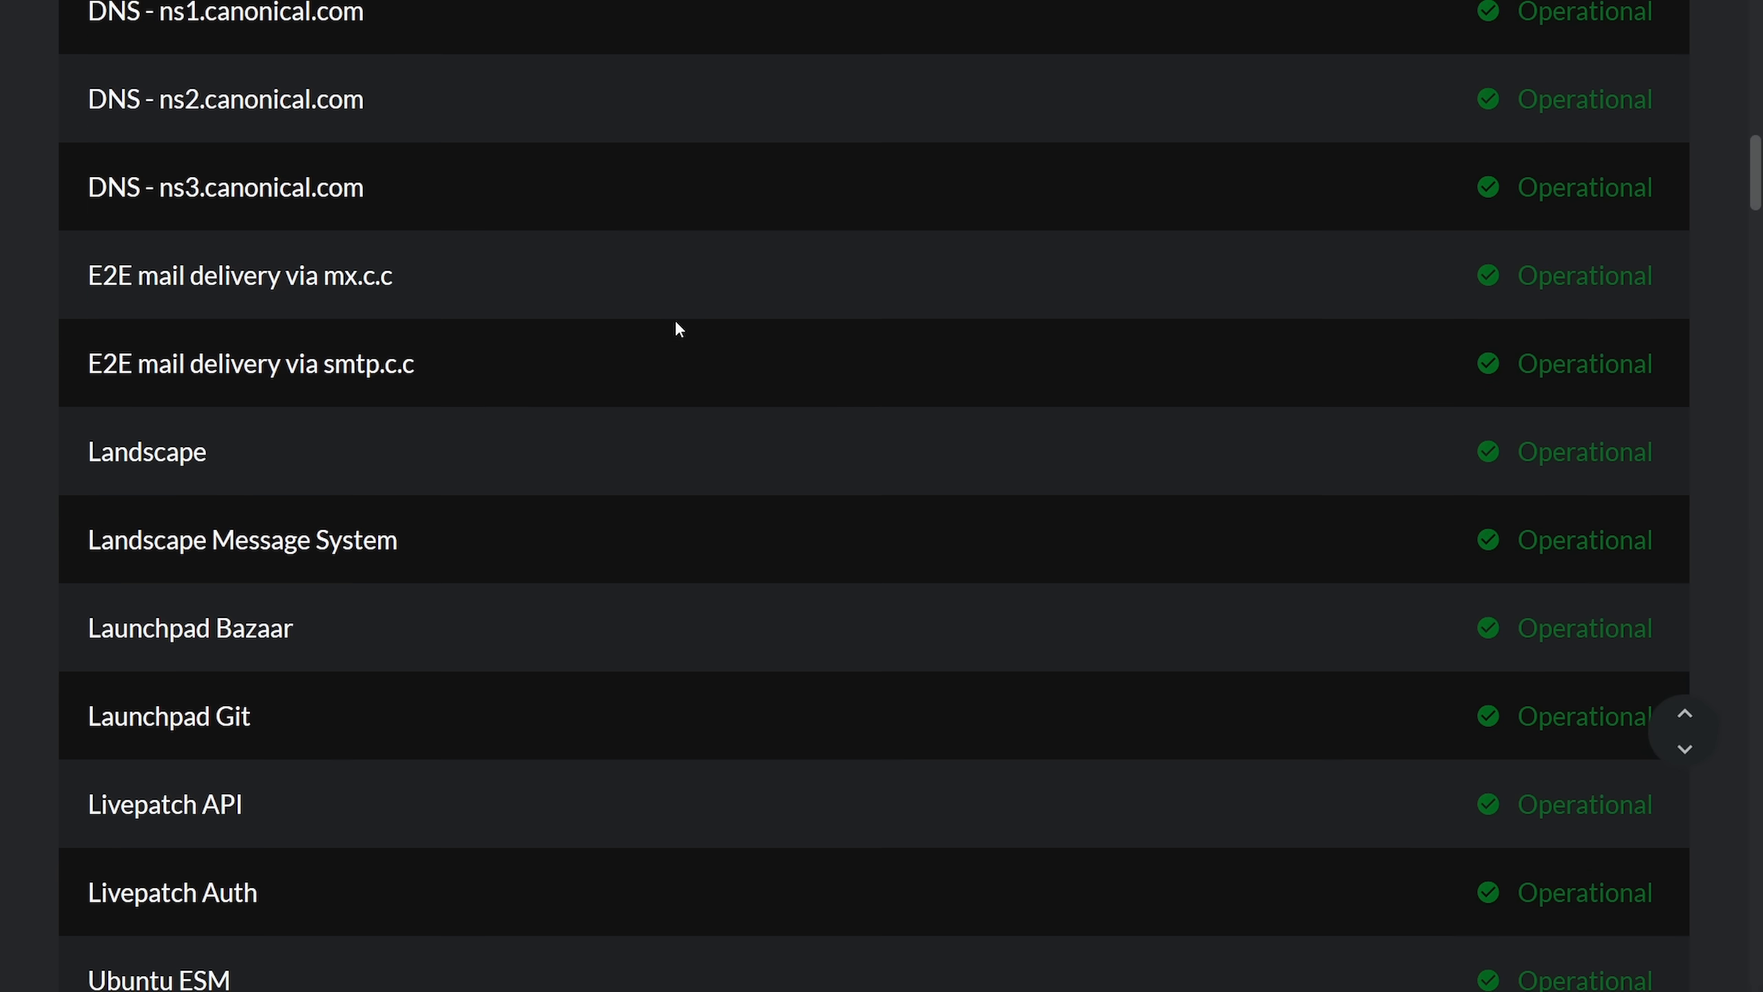
pyautogui.scroll(-3)
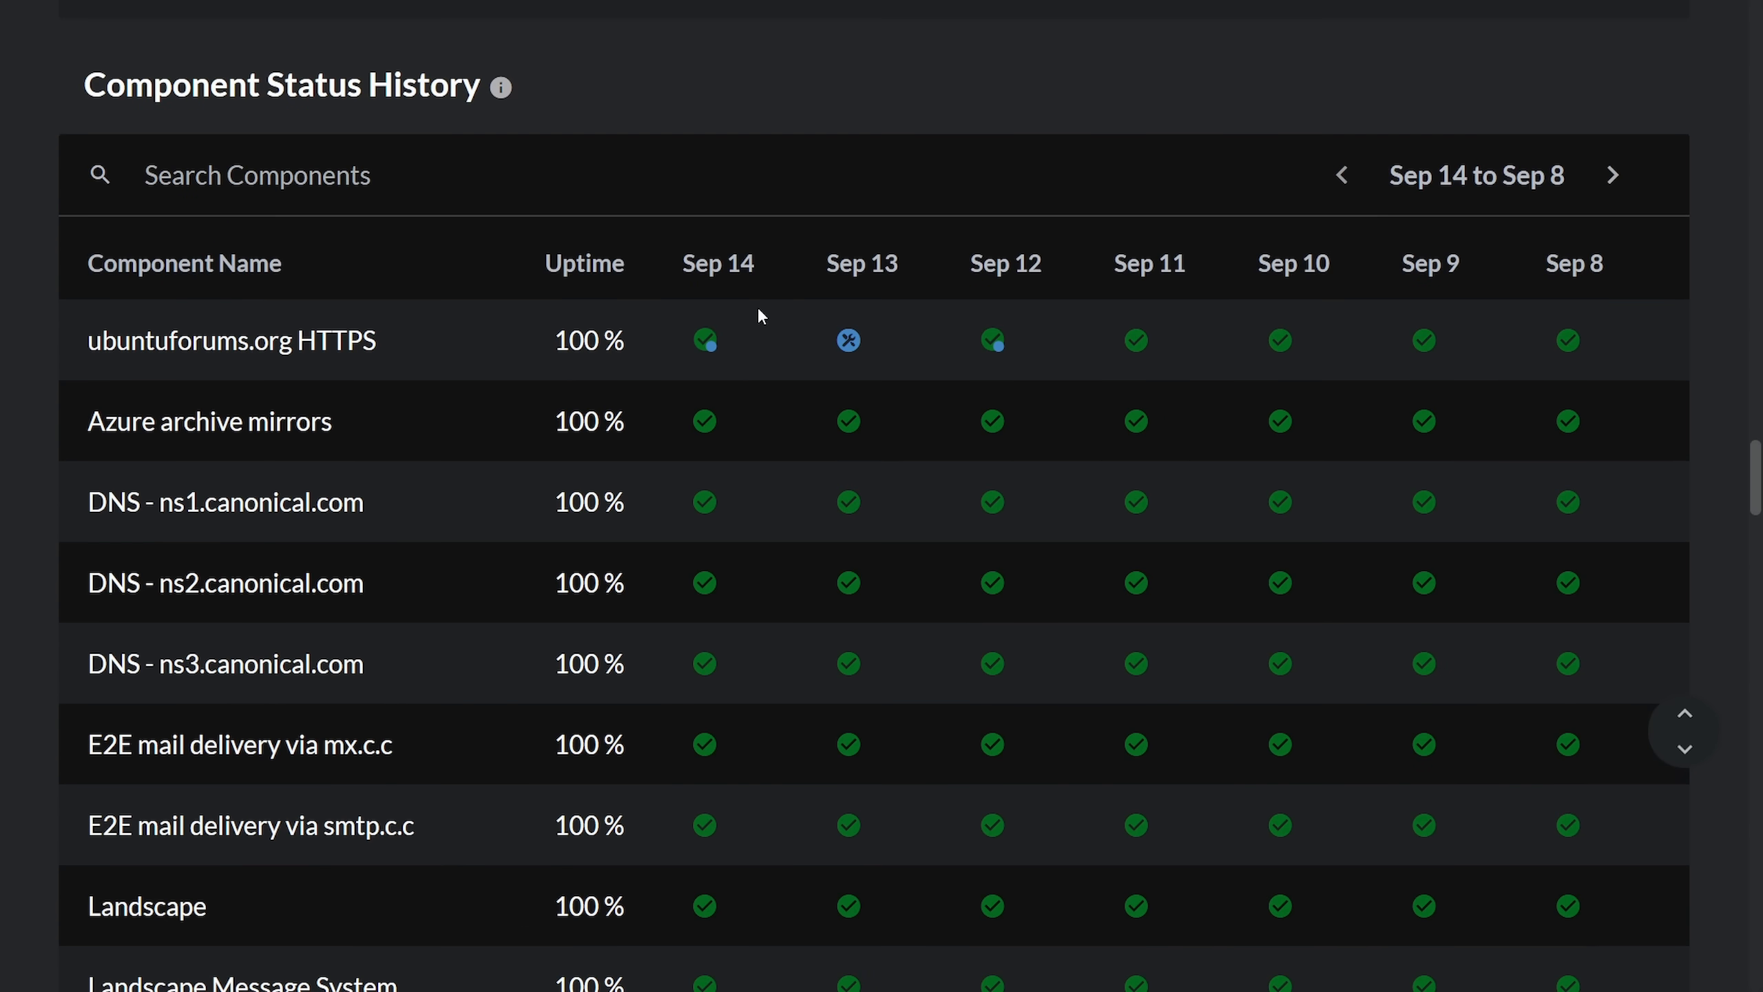
# - Review the Ubuntu Security API CVEs (99.77%) and Notices (99.92%) uptime rows
pyautogui.scroll(-3)
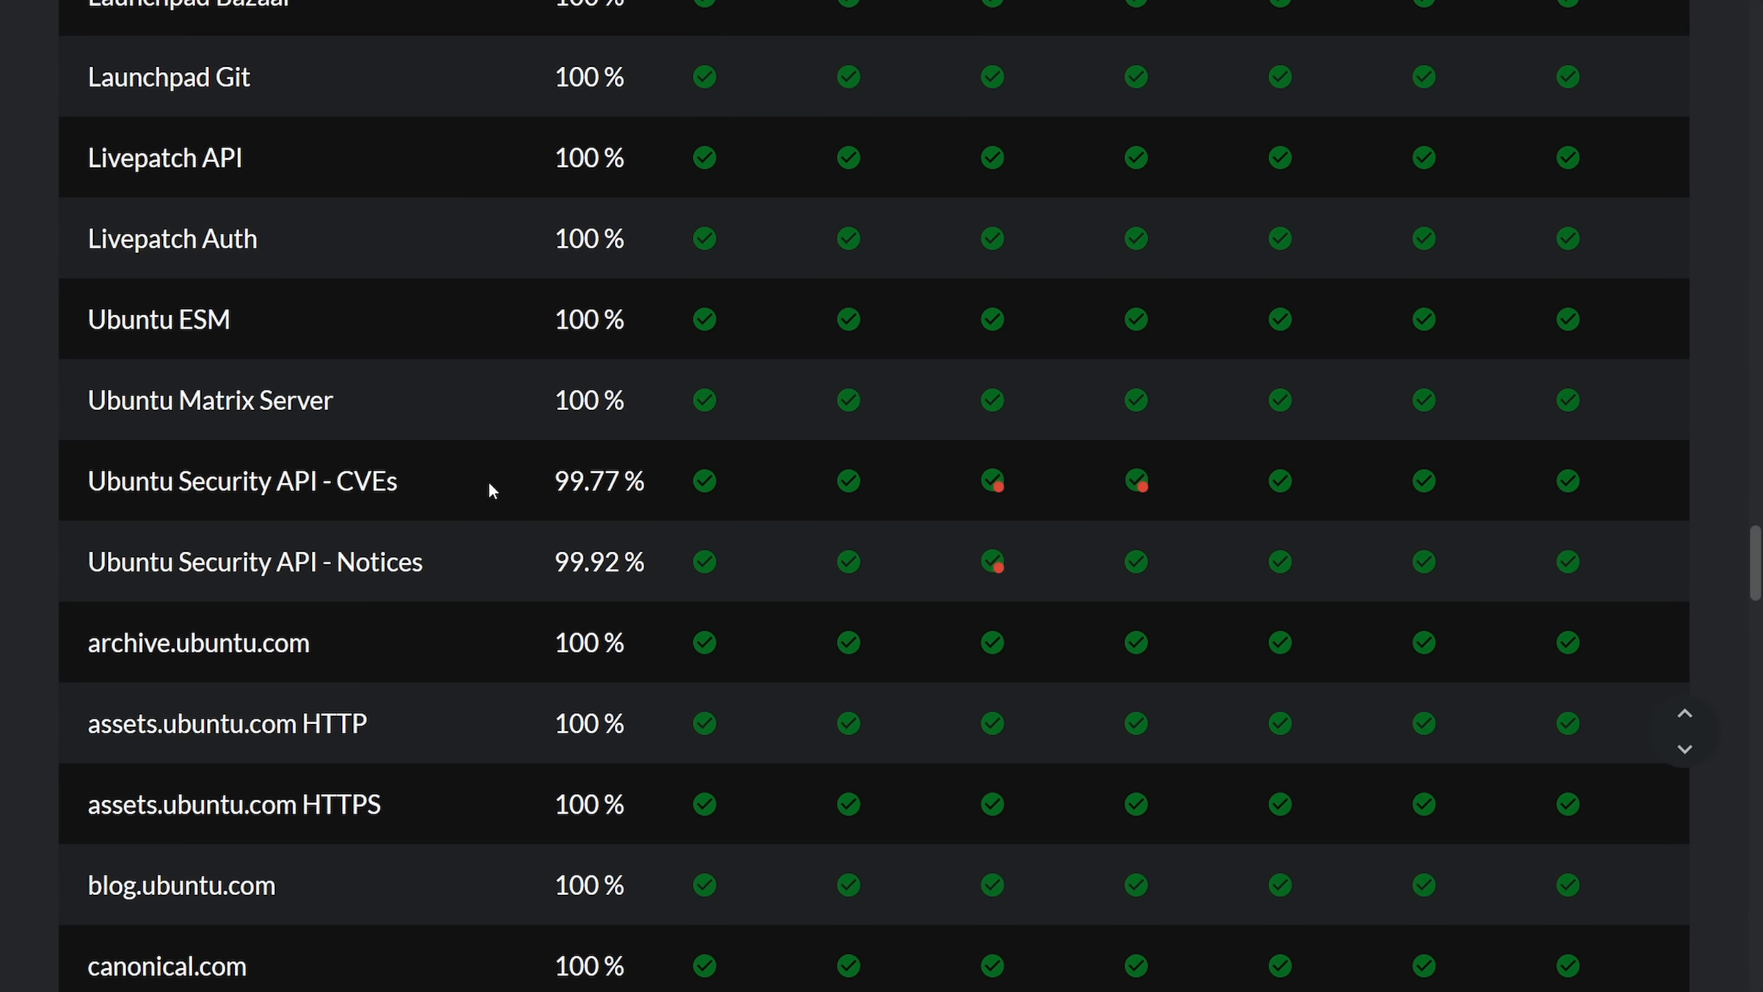
pyautogui.moveTo(460, 477)
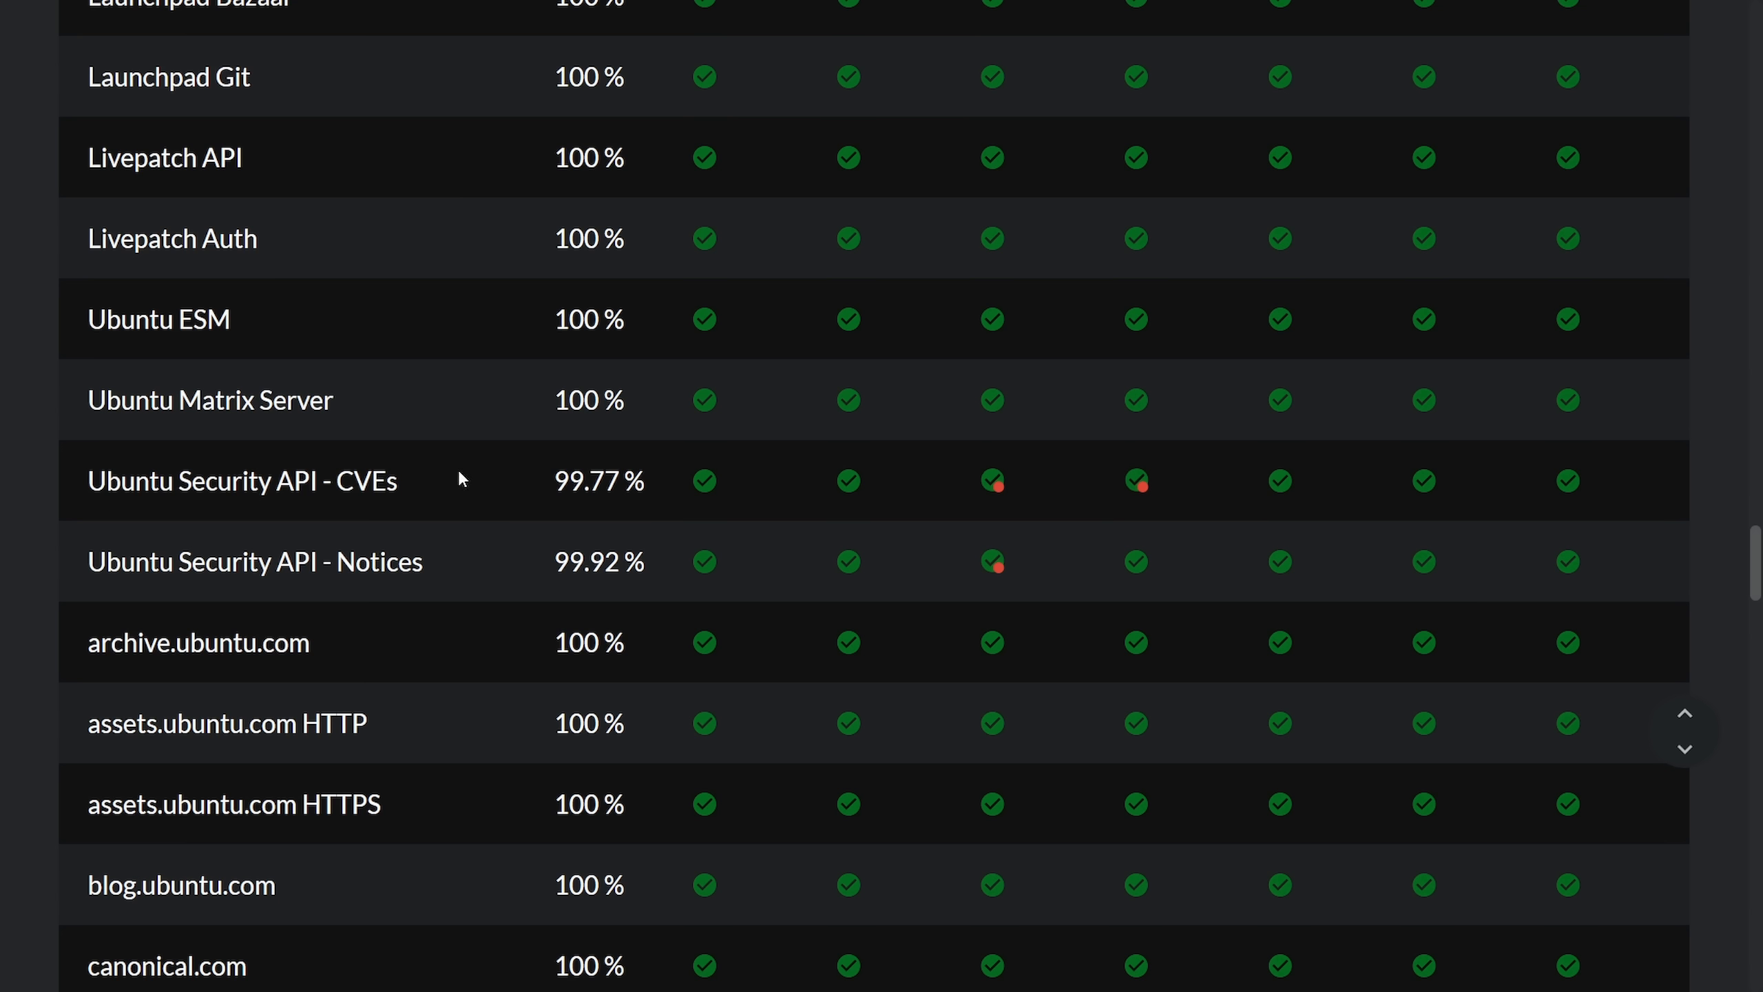
pyautogui.moveTo(81, 492)
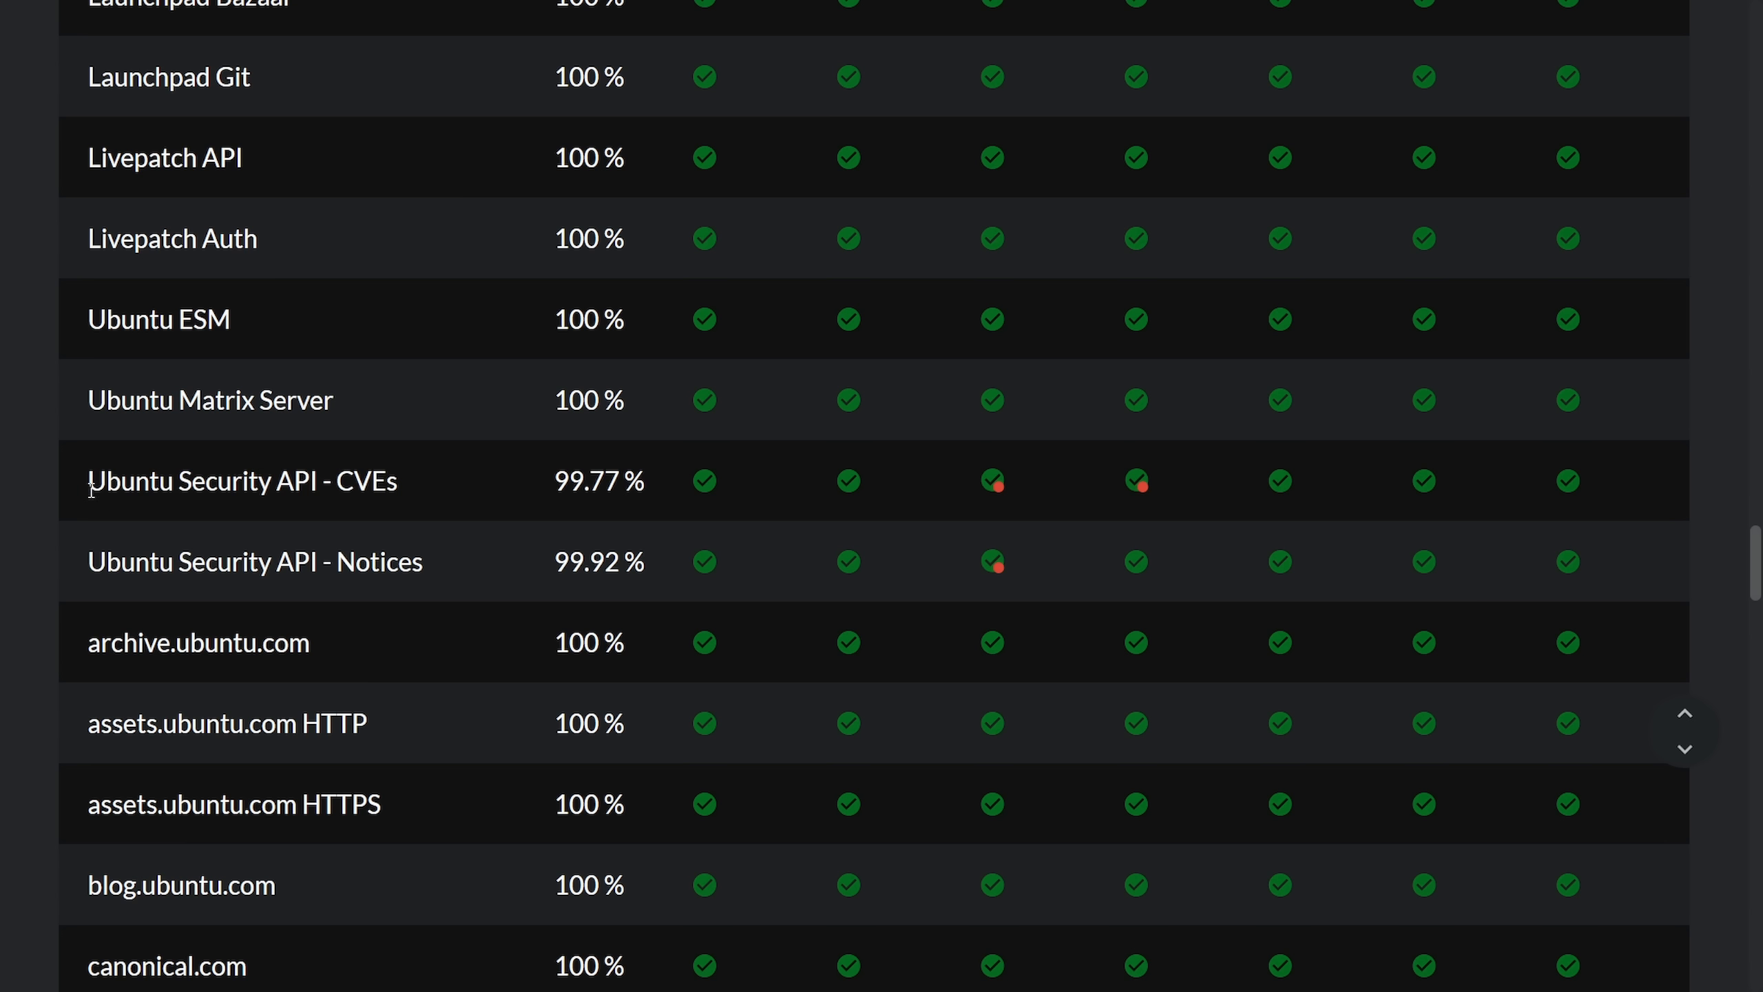
pyautogui.moveTo(69, 489)
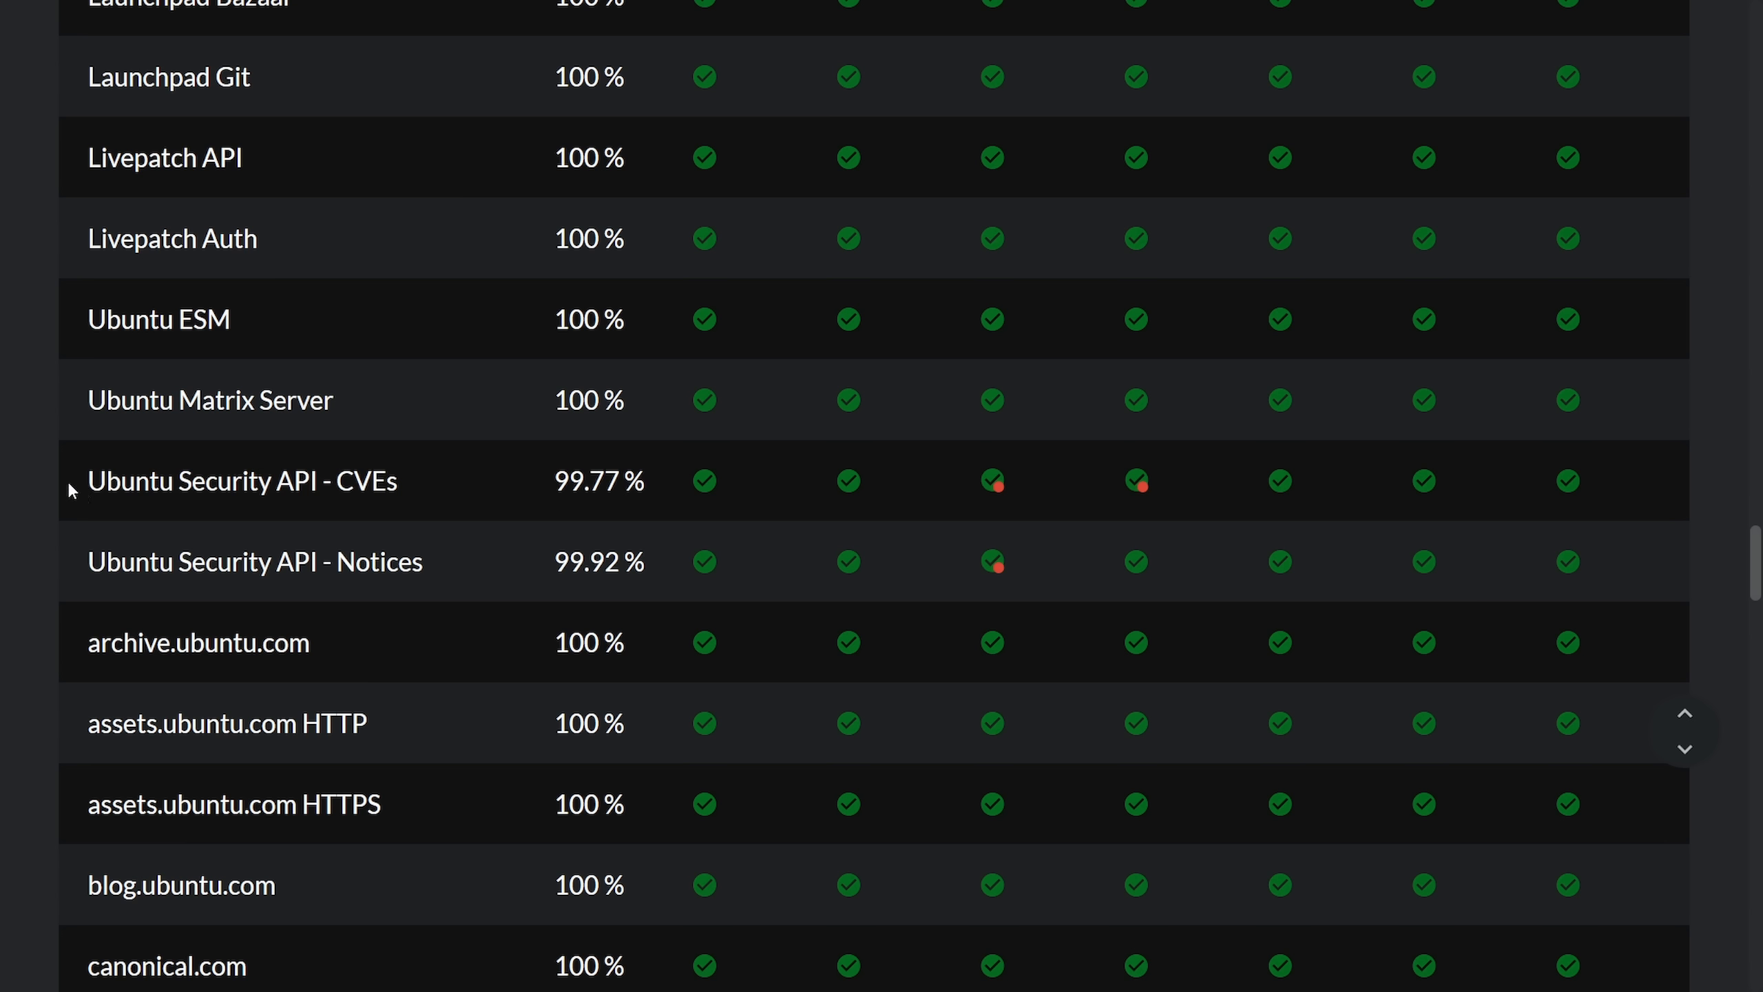
pyautogui.doubleClick(241, 480)
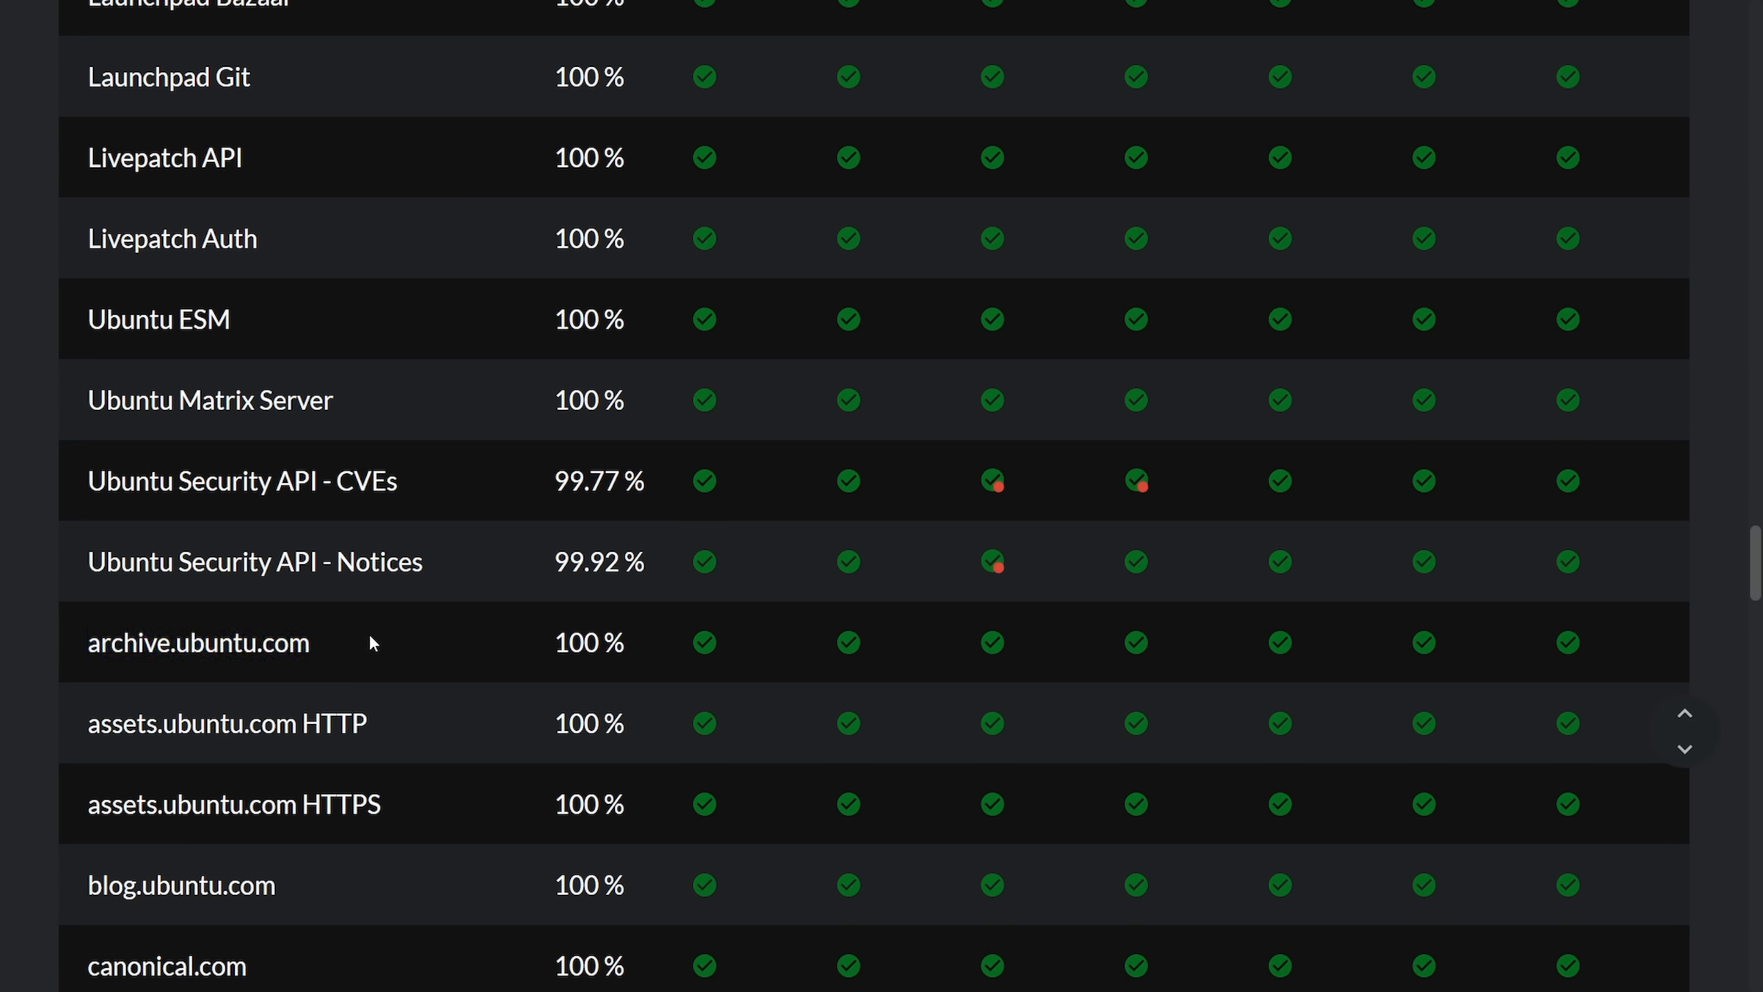
pyautogui.moveTo(555, 622)
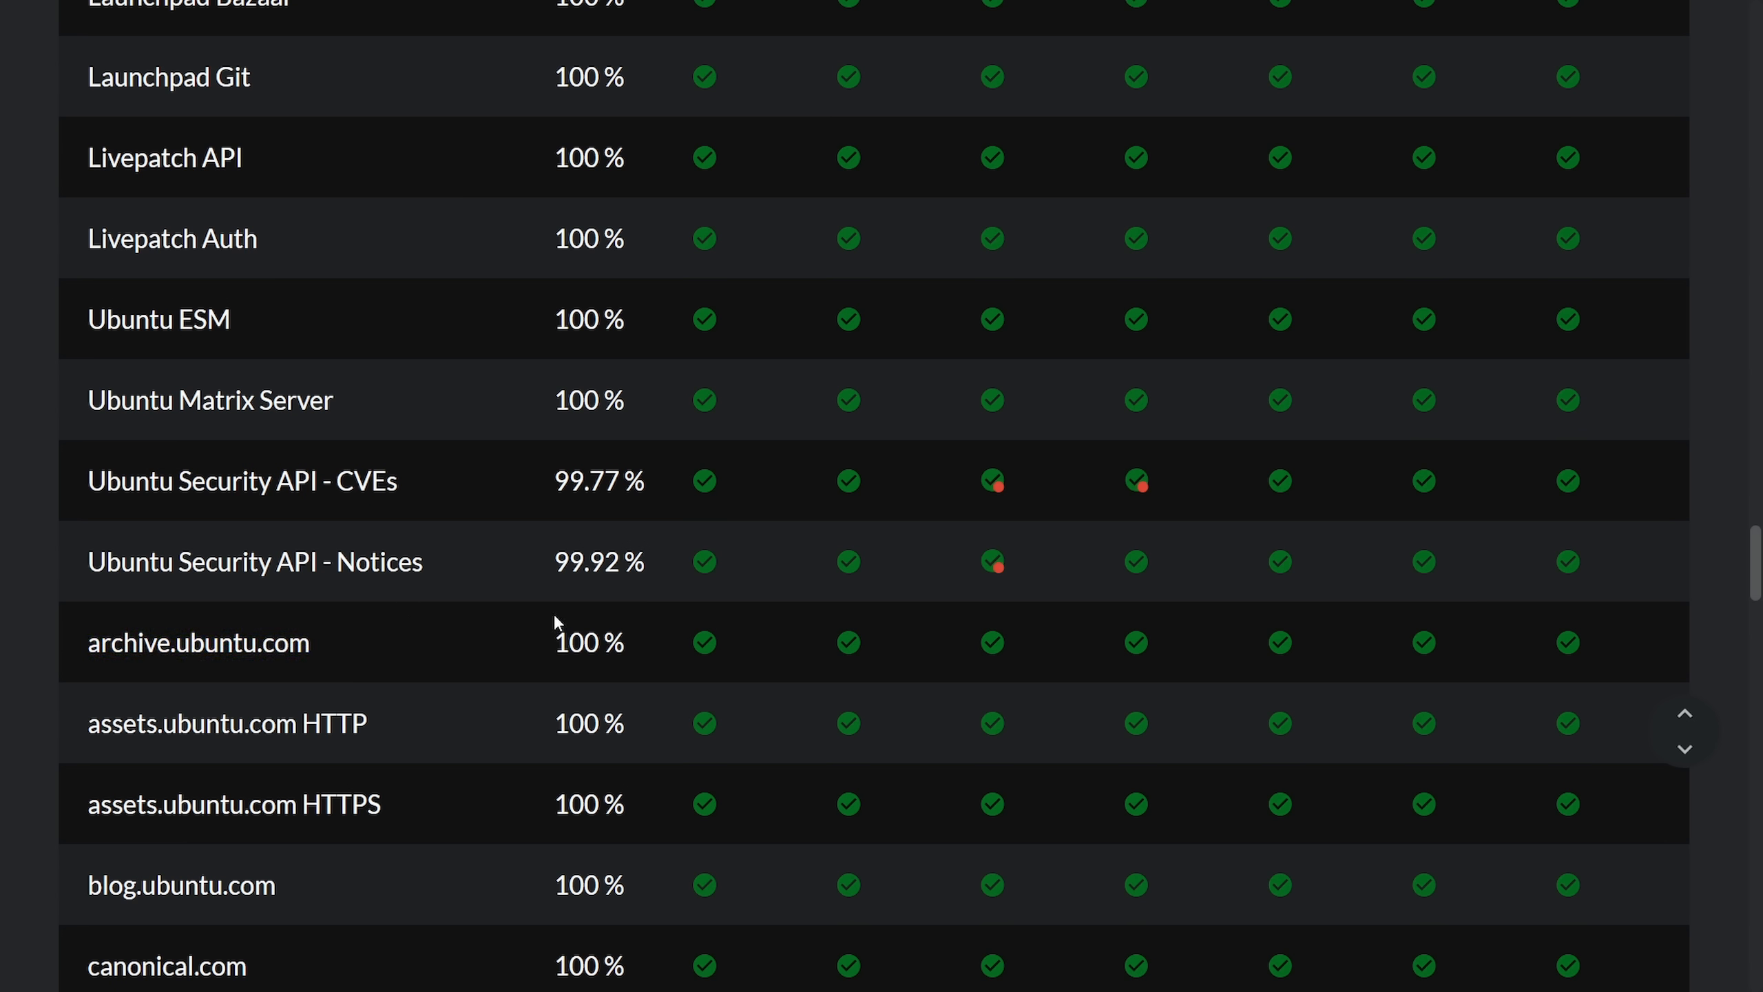
pyautogui.moveTo(532, 661)
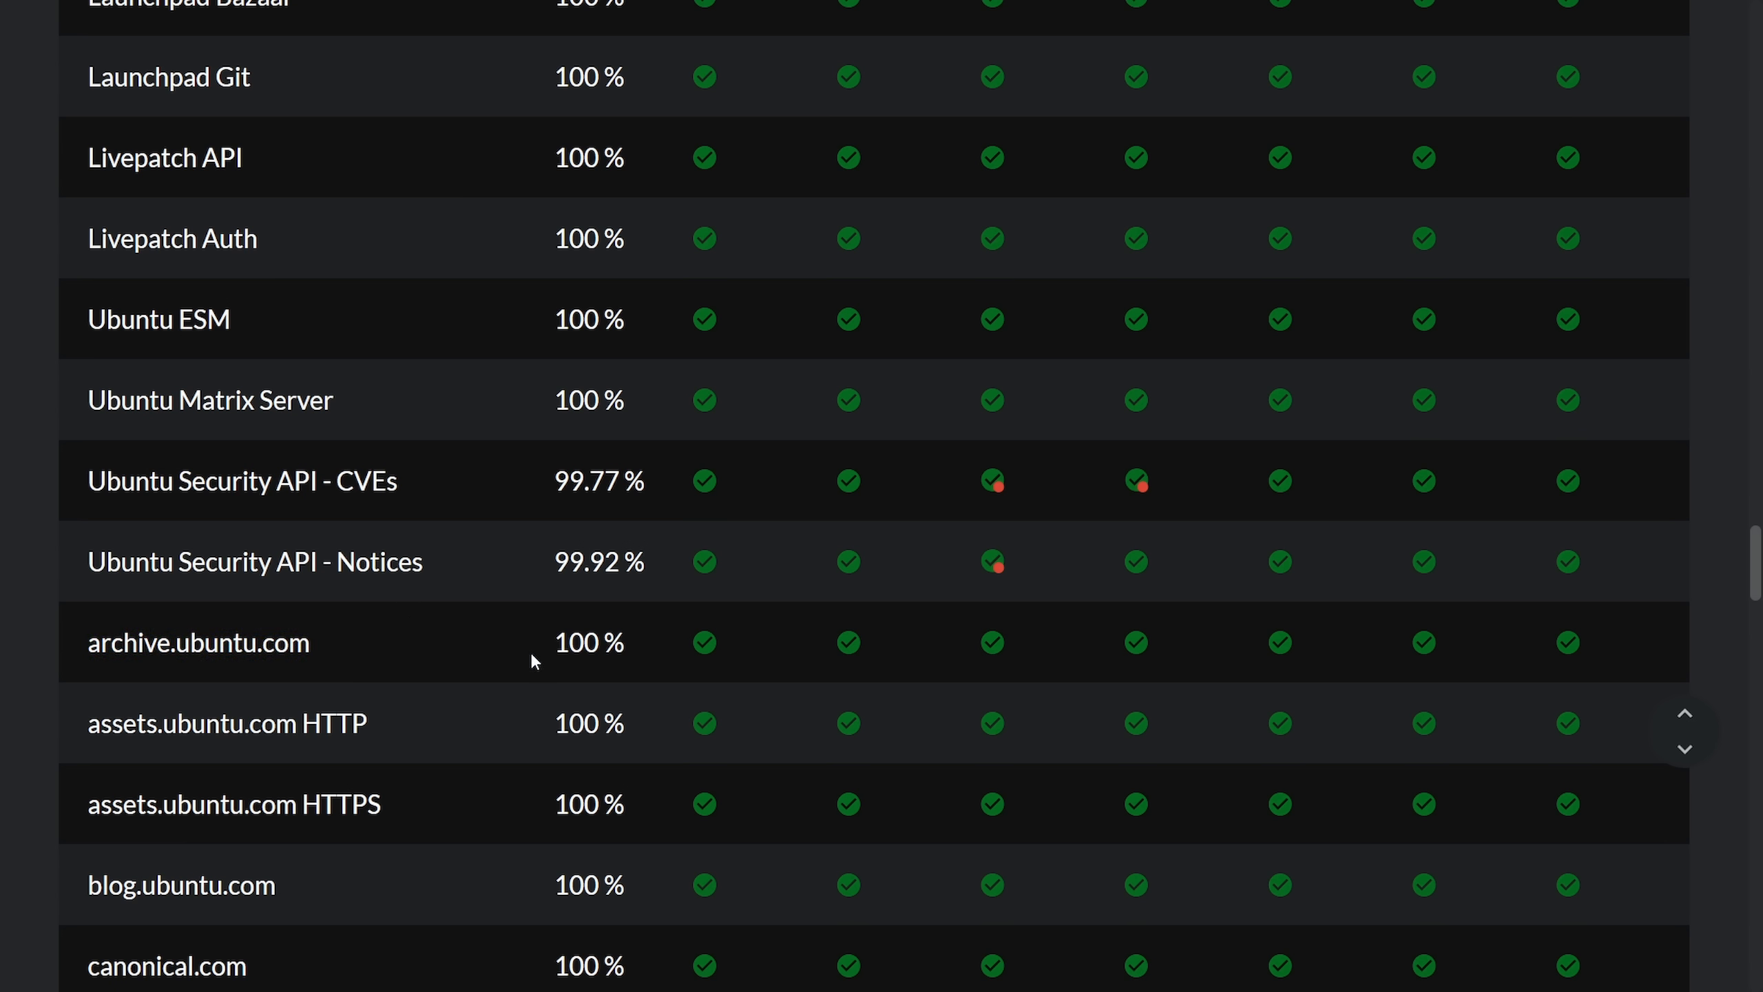
pyautogui.moveTo(525, 648)
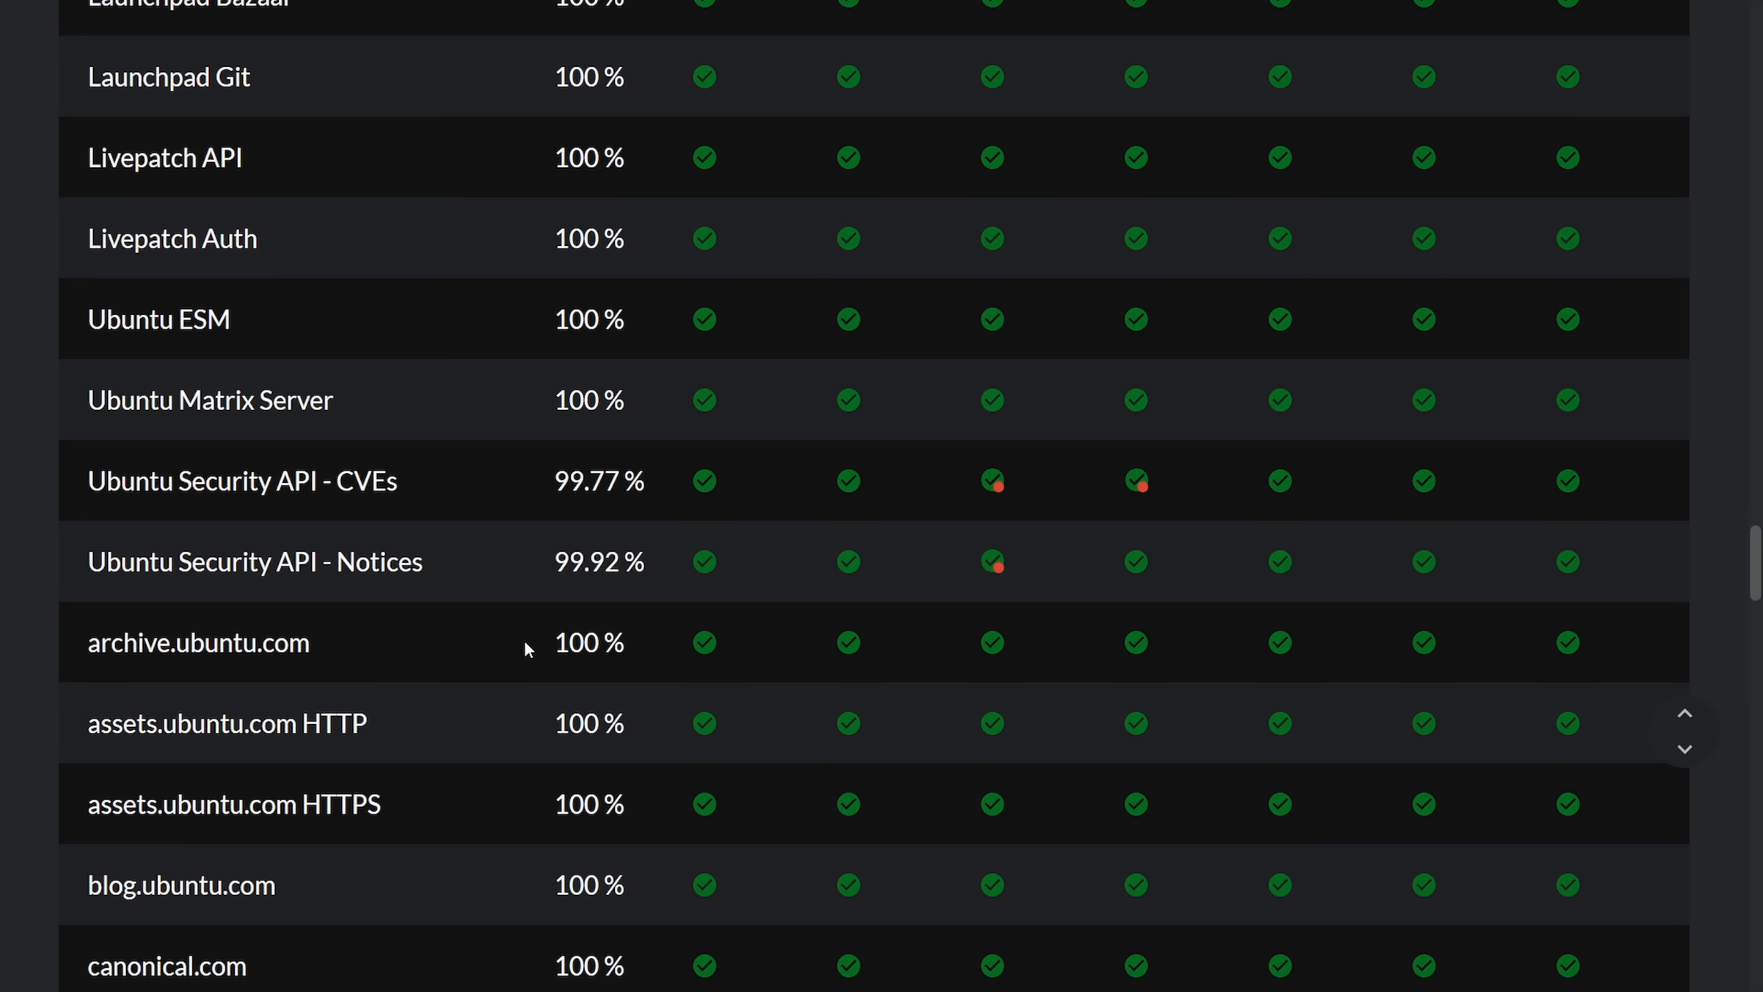
pyautogui.moveTo(510, 624)
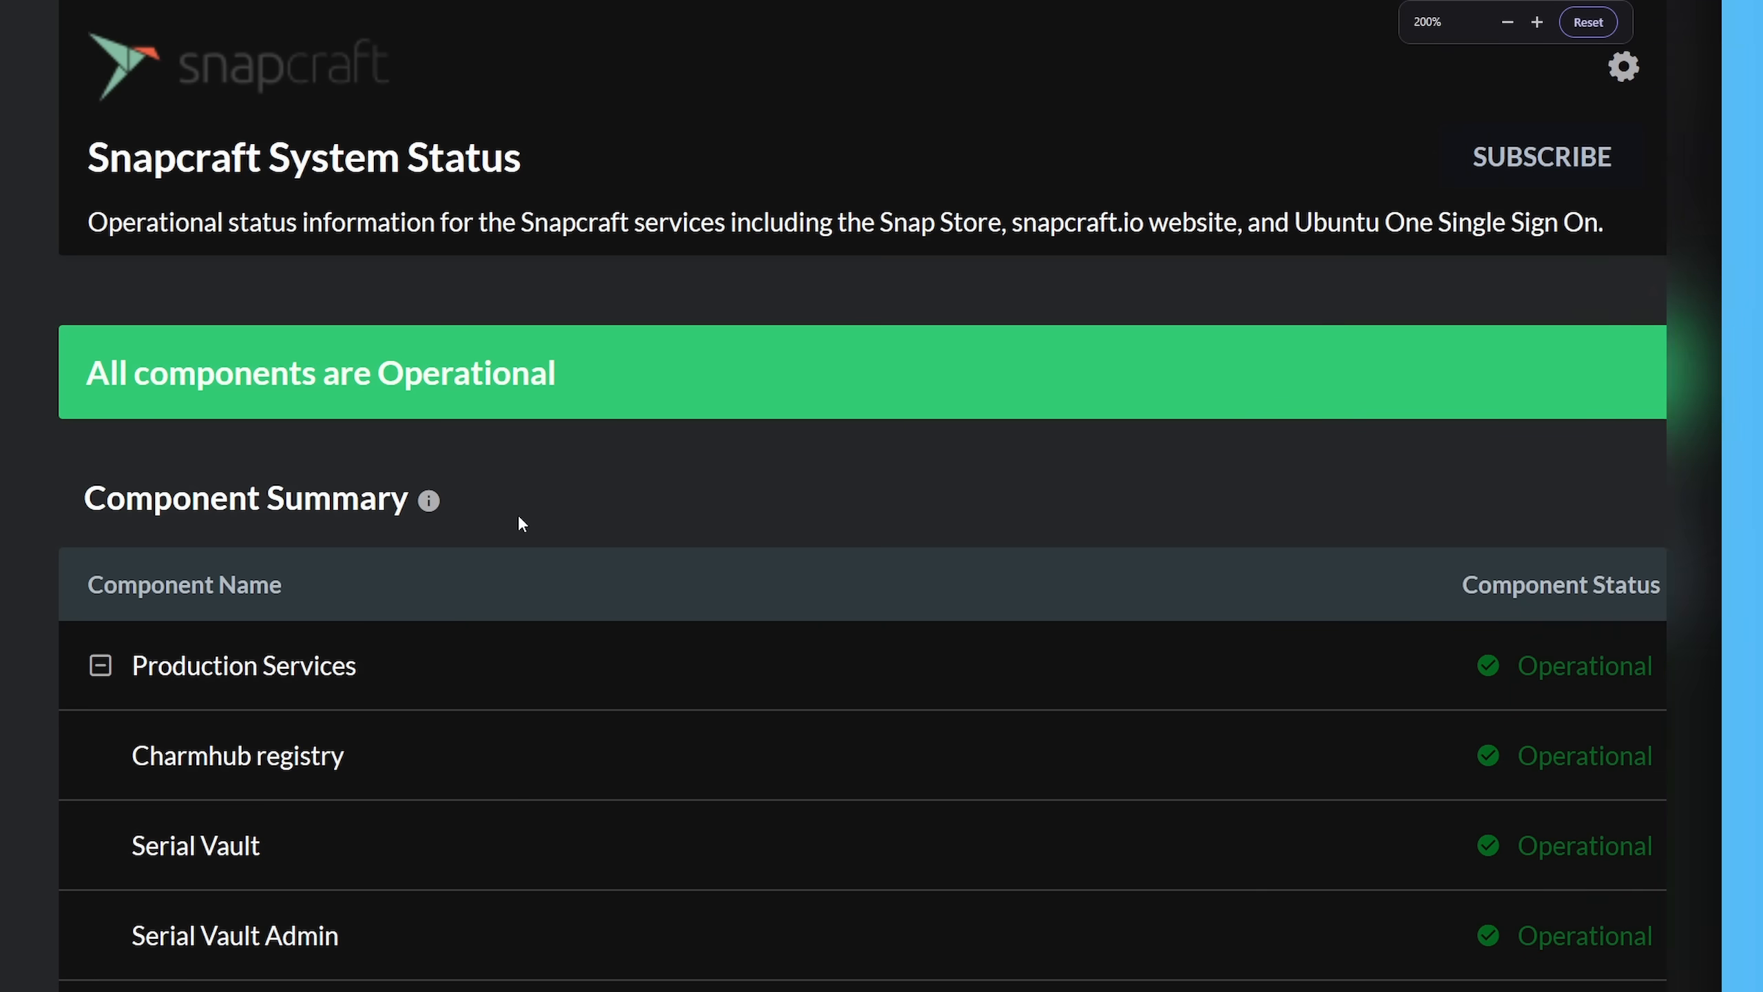
pyautogui.moveTo(87, 157); pyautogui.dragTo(519, 157)
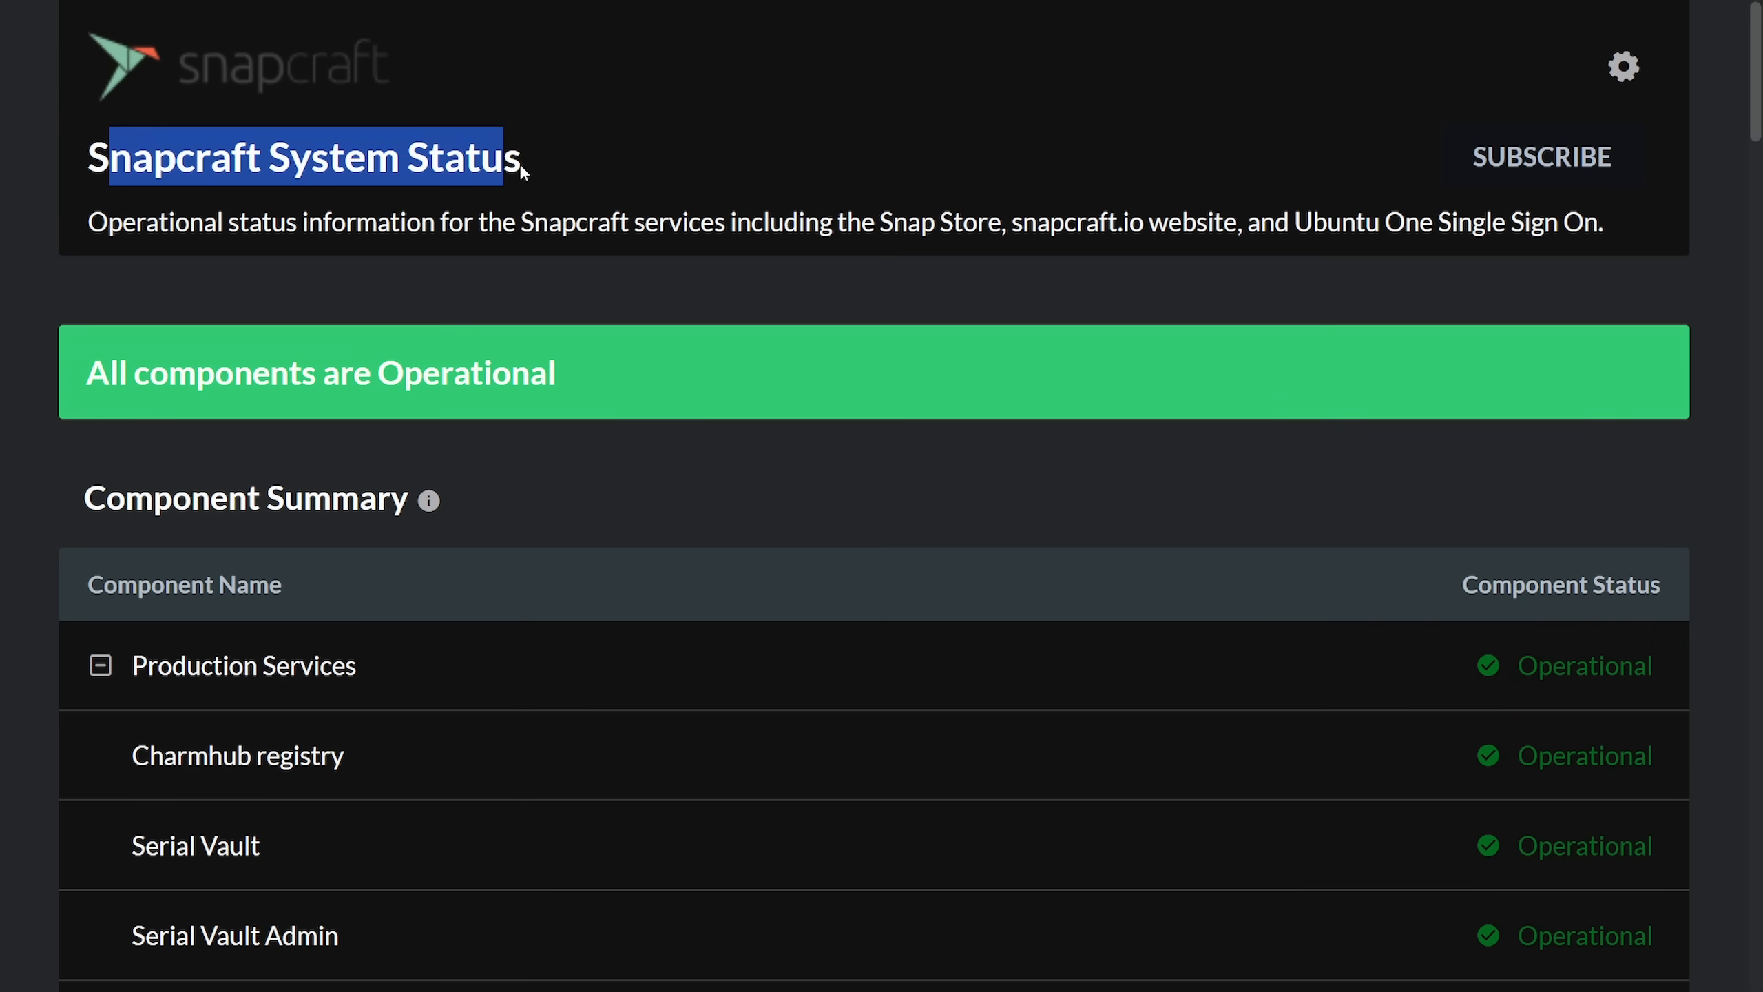
pyautogui.click(473, 278)
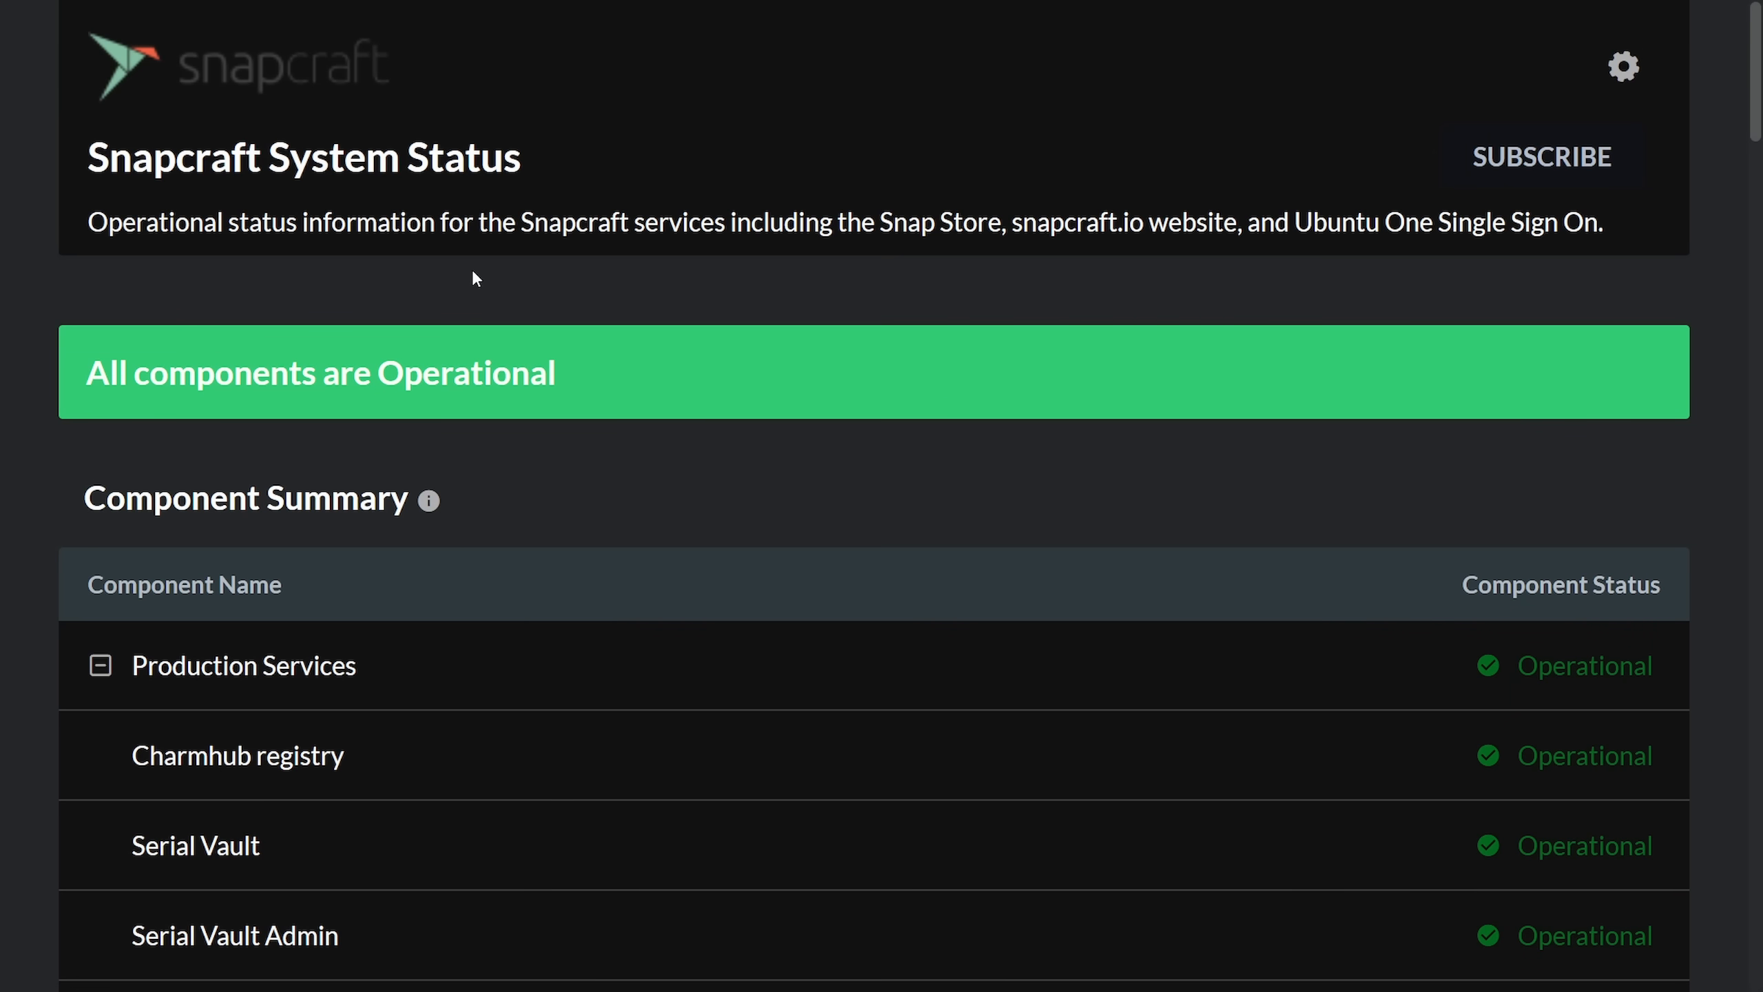
pyautogui.scroll(-3)
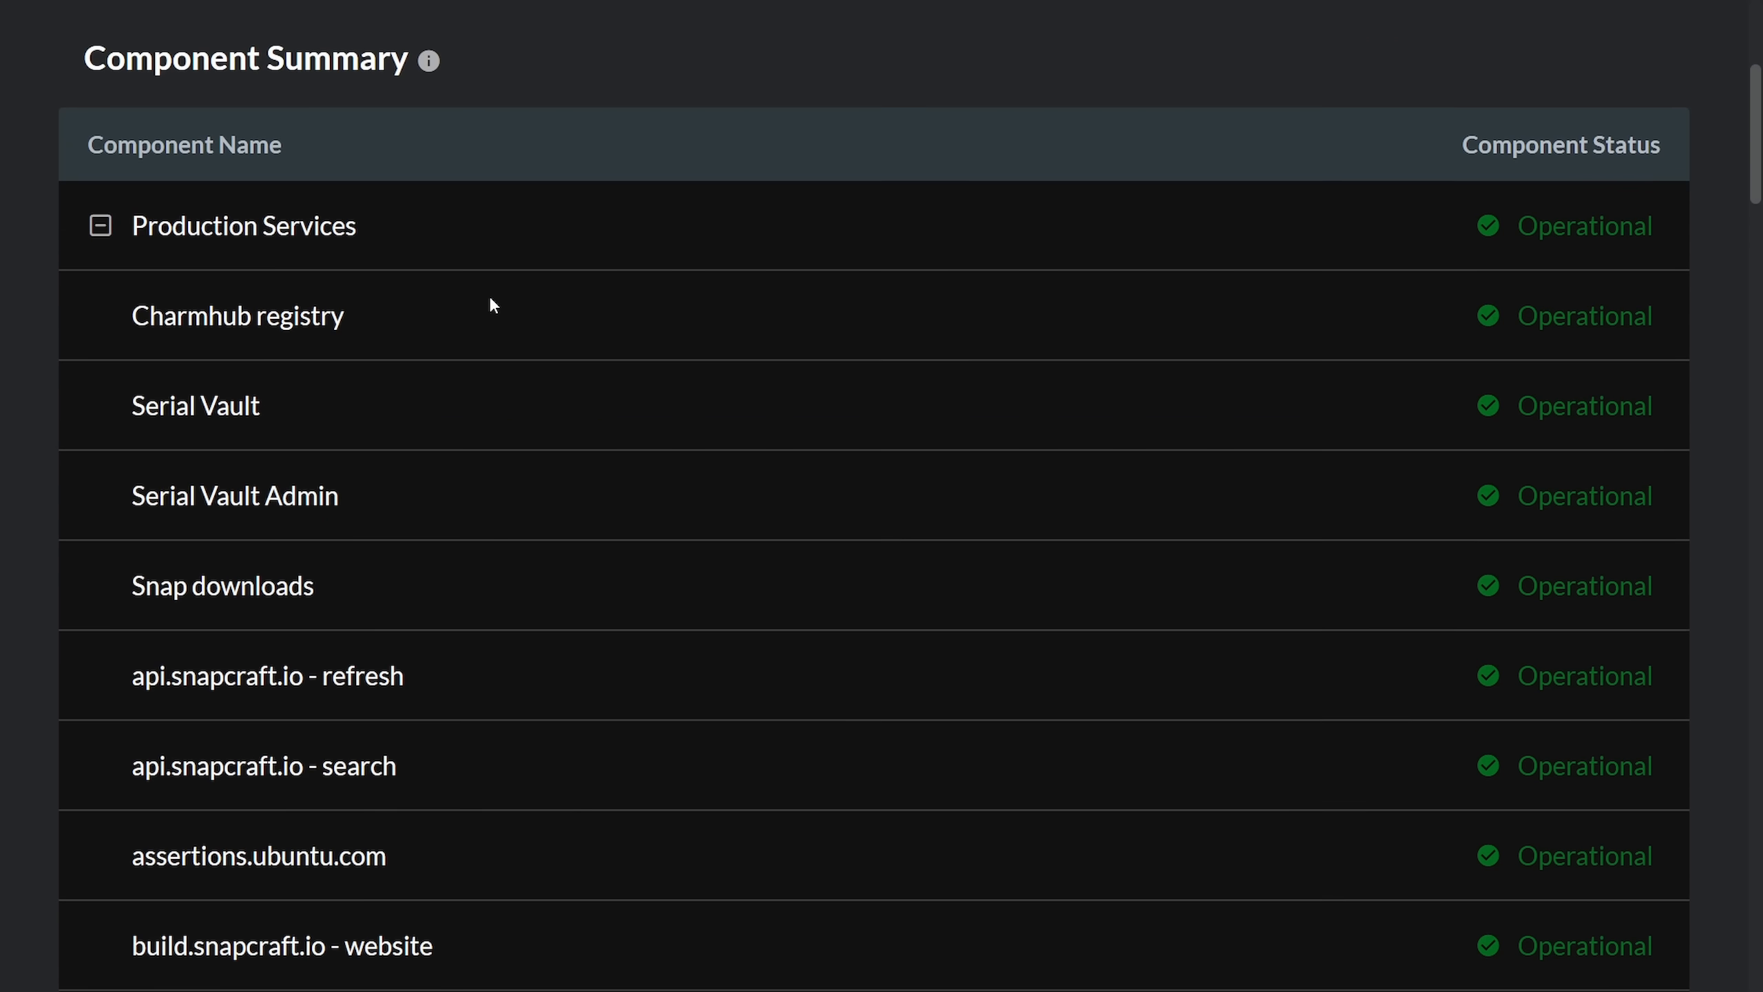
pyautogui.scroll(-3)
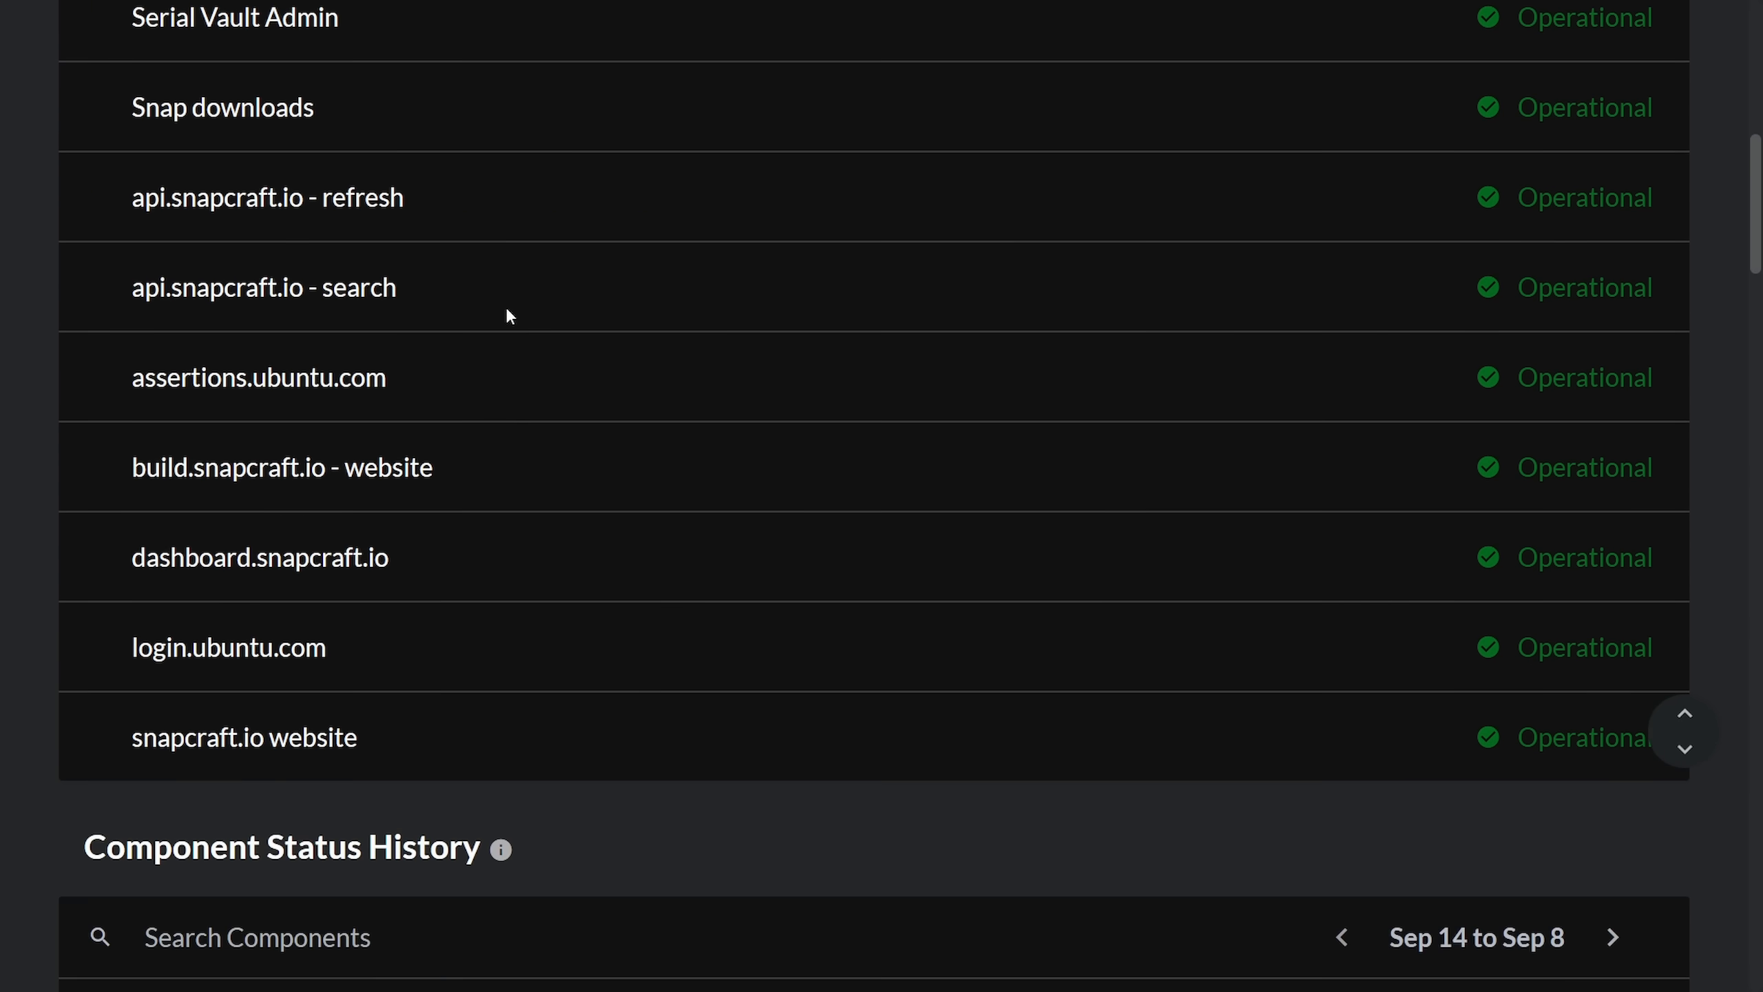
pyautogui.scroll(-3)
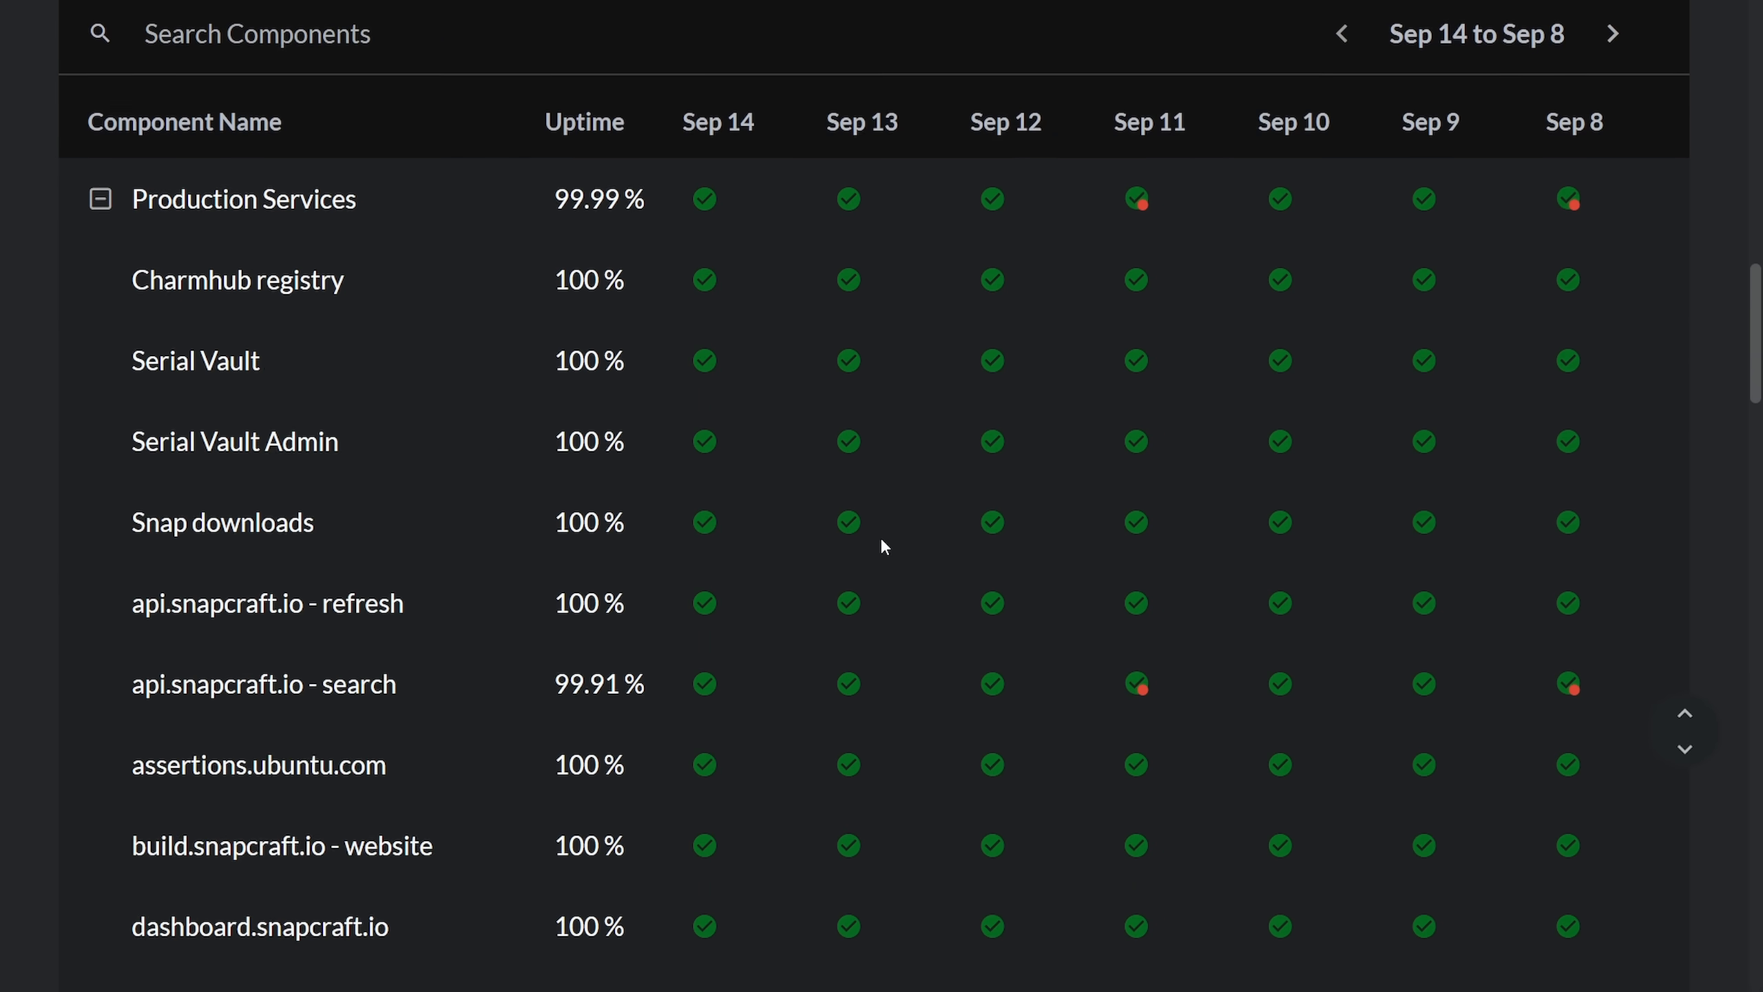
pyautogui.scroll(-3)
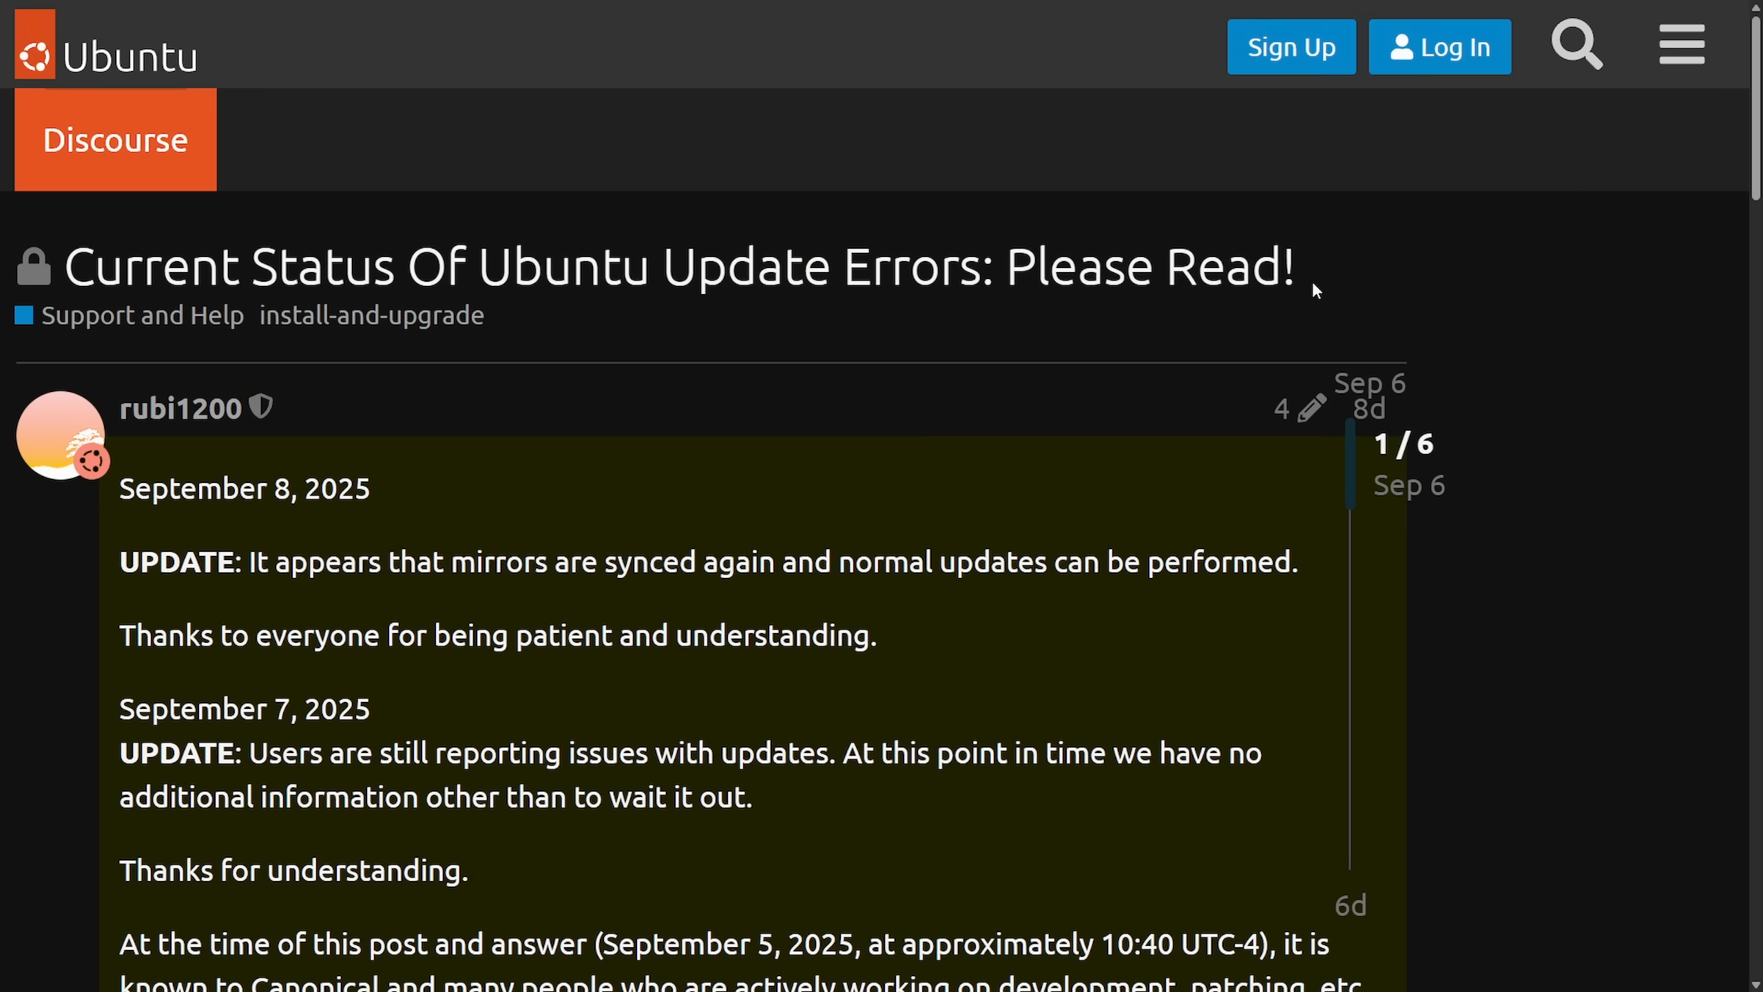
pyautogui.moveTo(371, 314)
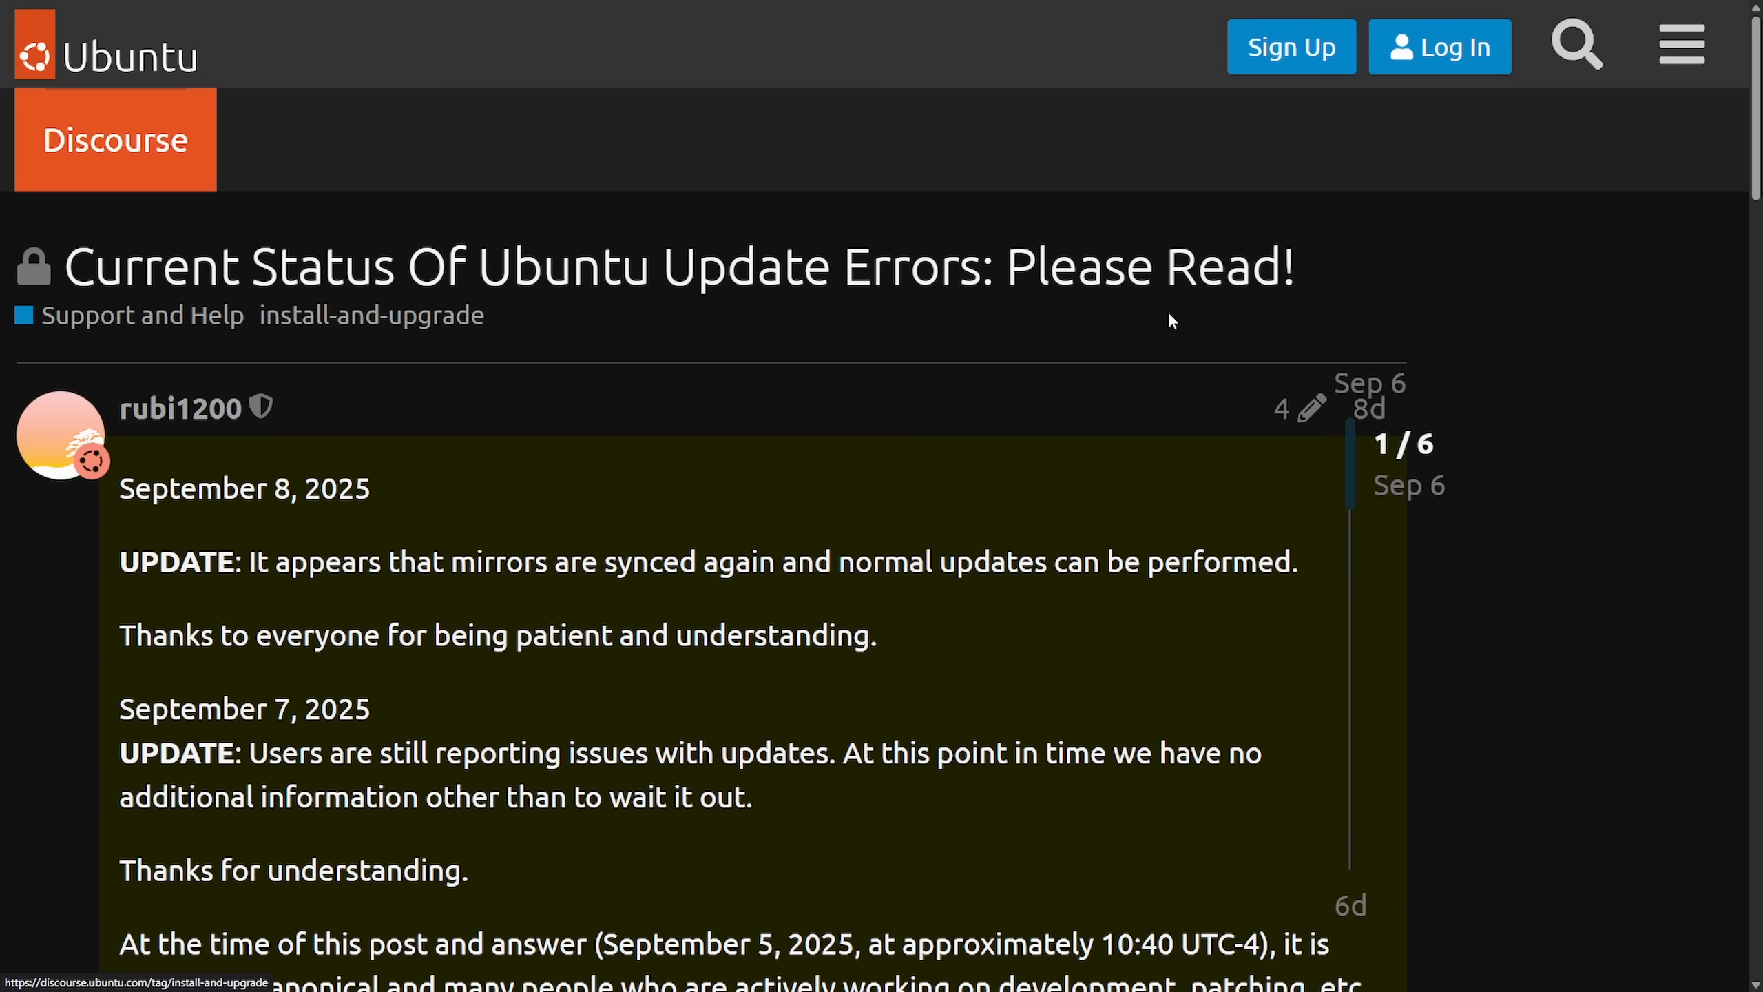
pyautogui.moveTo(1314, 295)
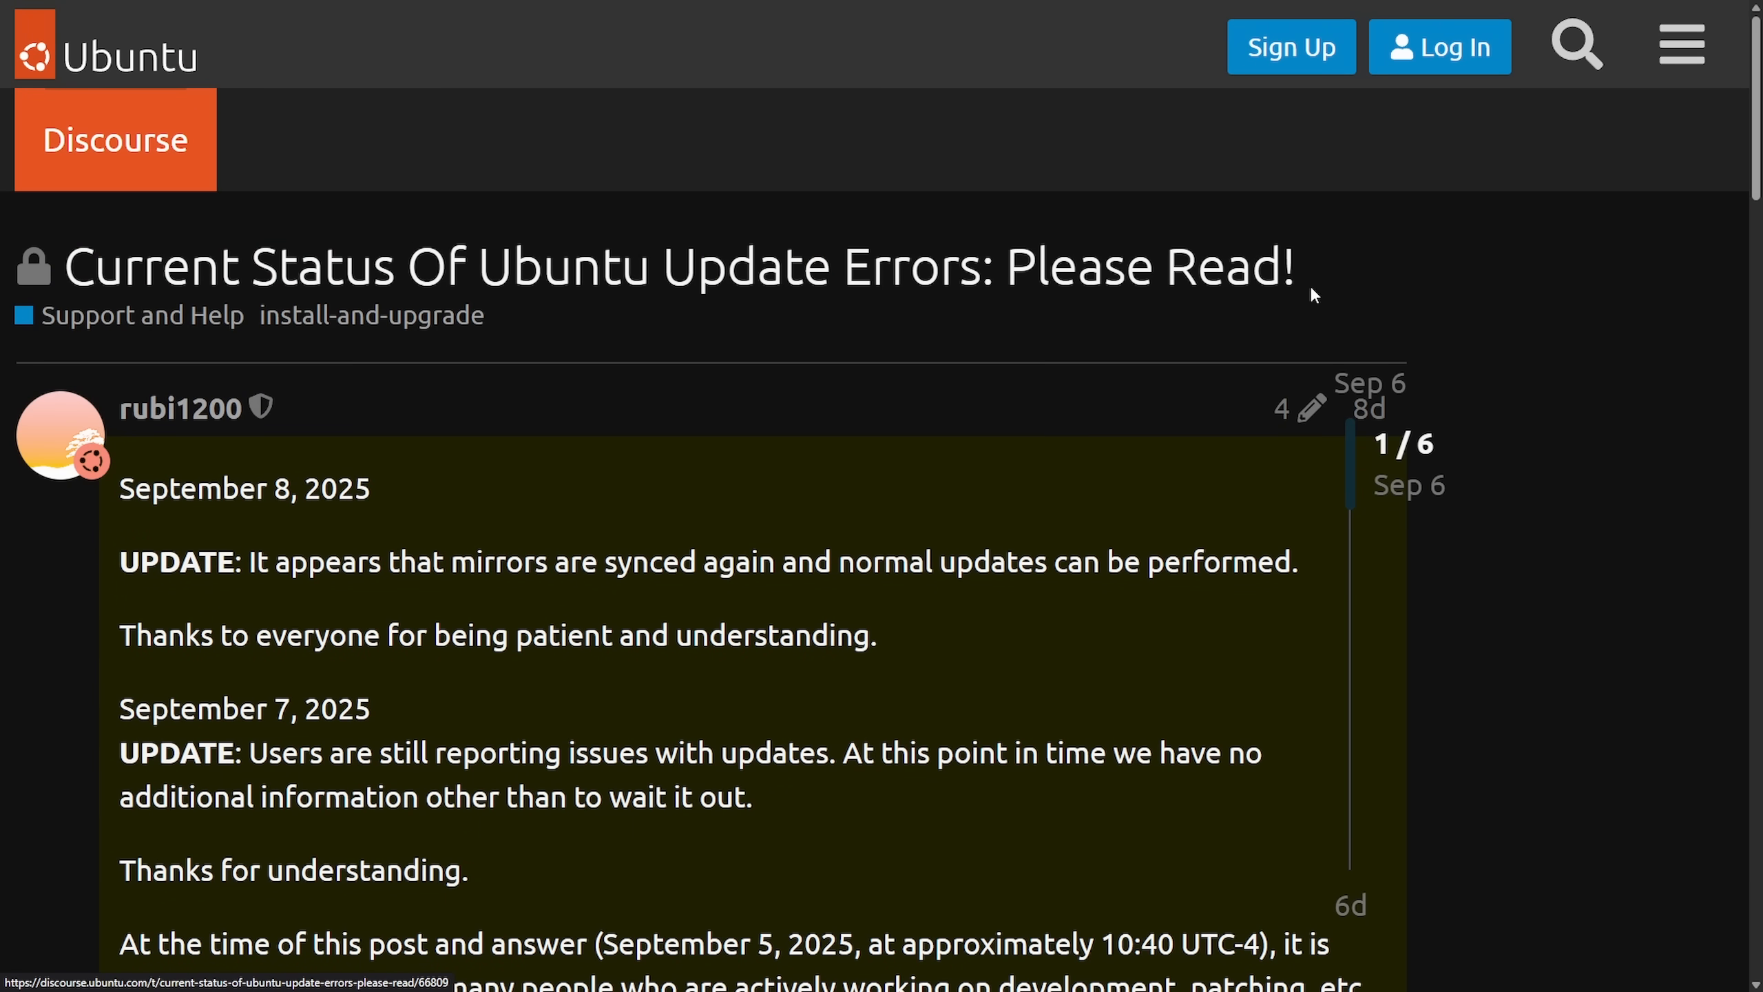
# - Highlight the September 8 and September 7 updates about mirrors syncing in the answer
pyautogui.moveTo(545, 266); pyautogui.dragTo(1294, 266)
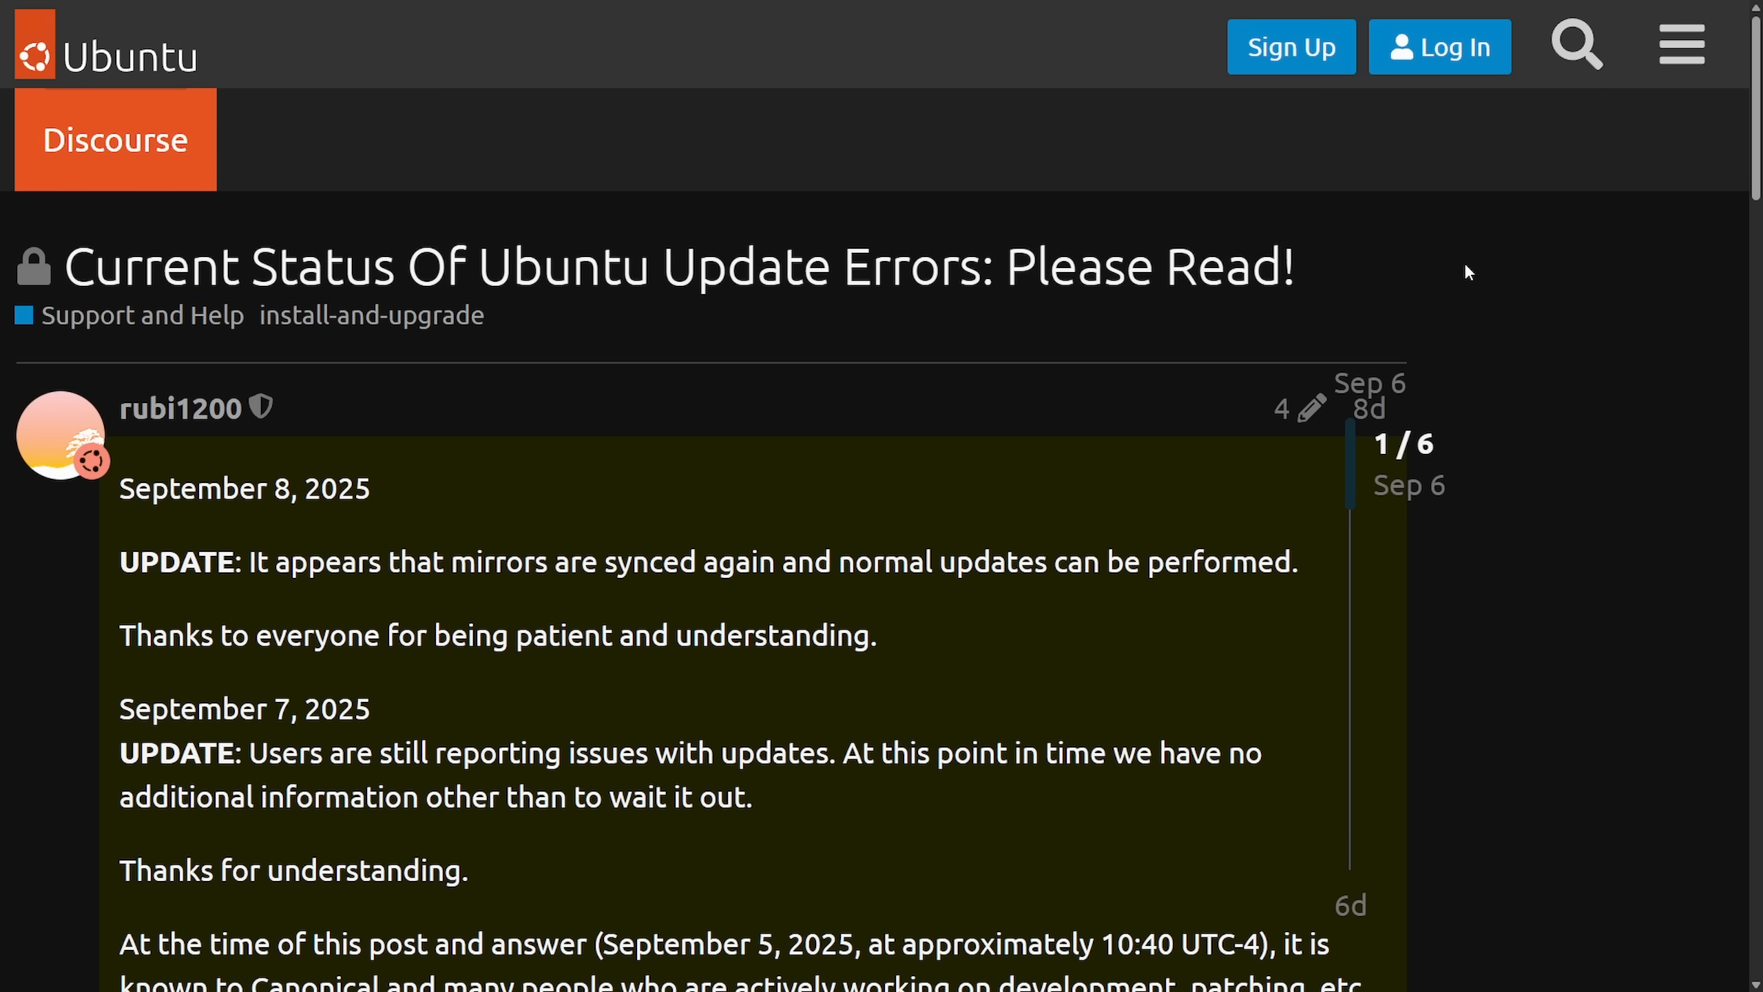
pyautogui.scroll(-3)
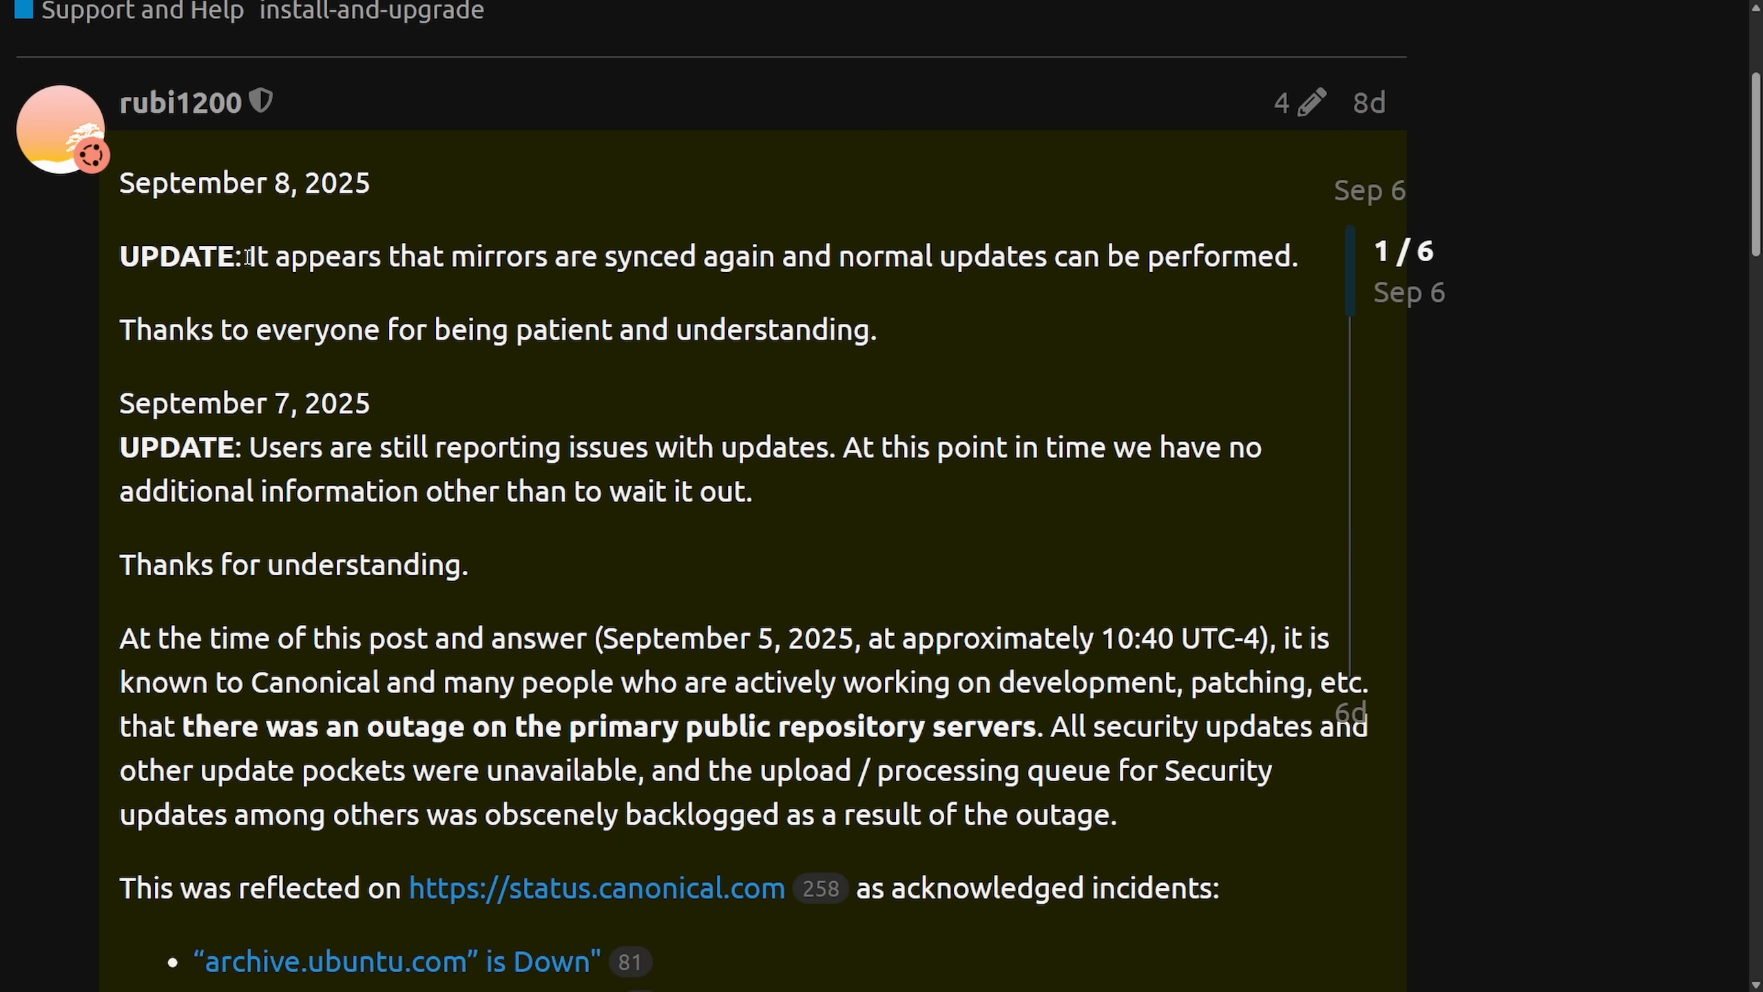
pyautogui.moveTo(124, 256); pyautogui.dragTo(449, 256)
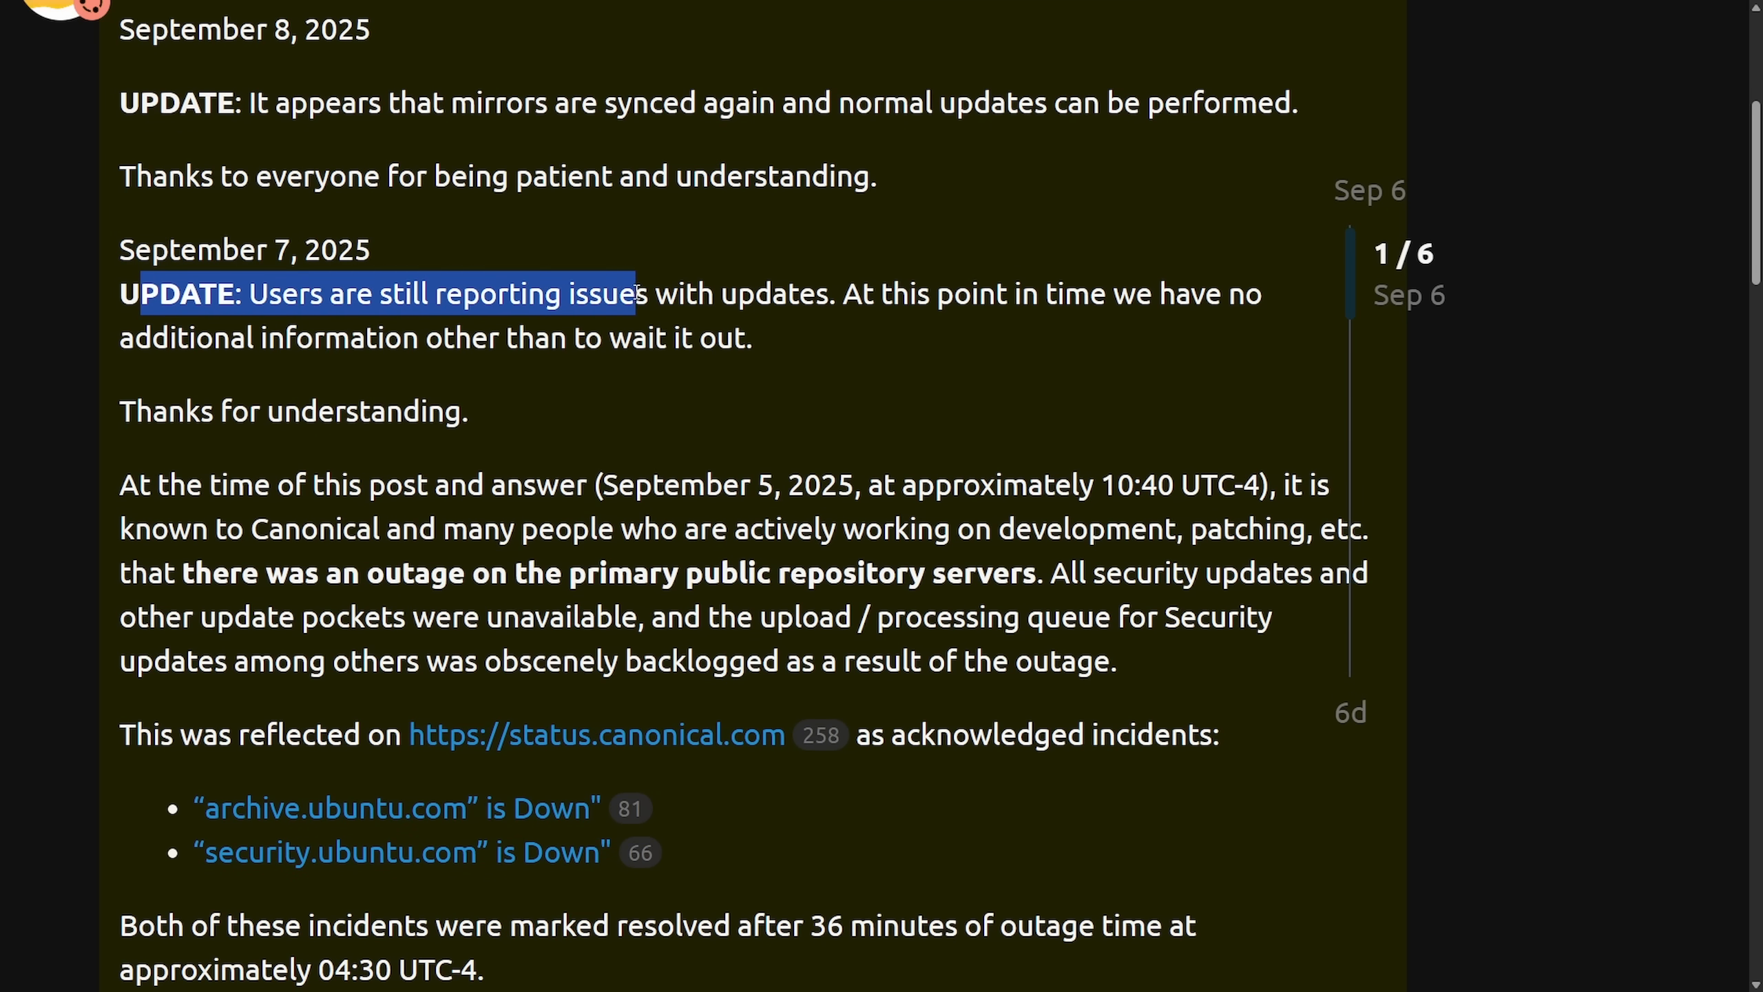
pyautogui.moveTo(635, 293); pyautogui.dragTo(1057, 294)
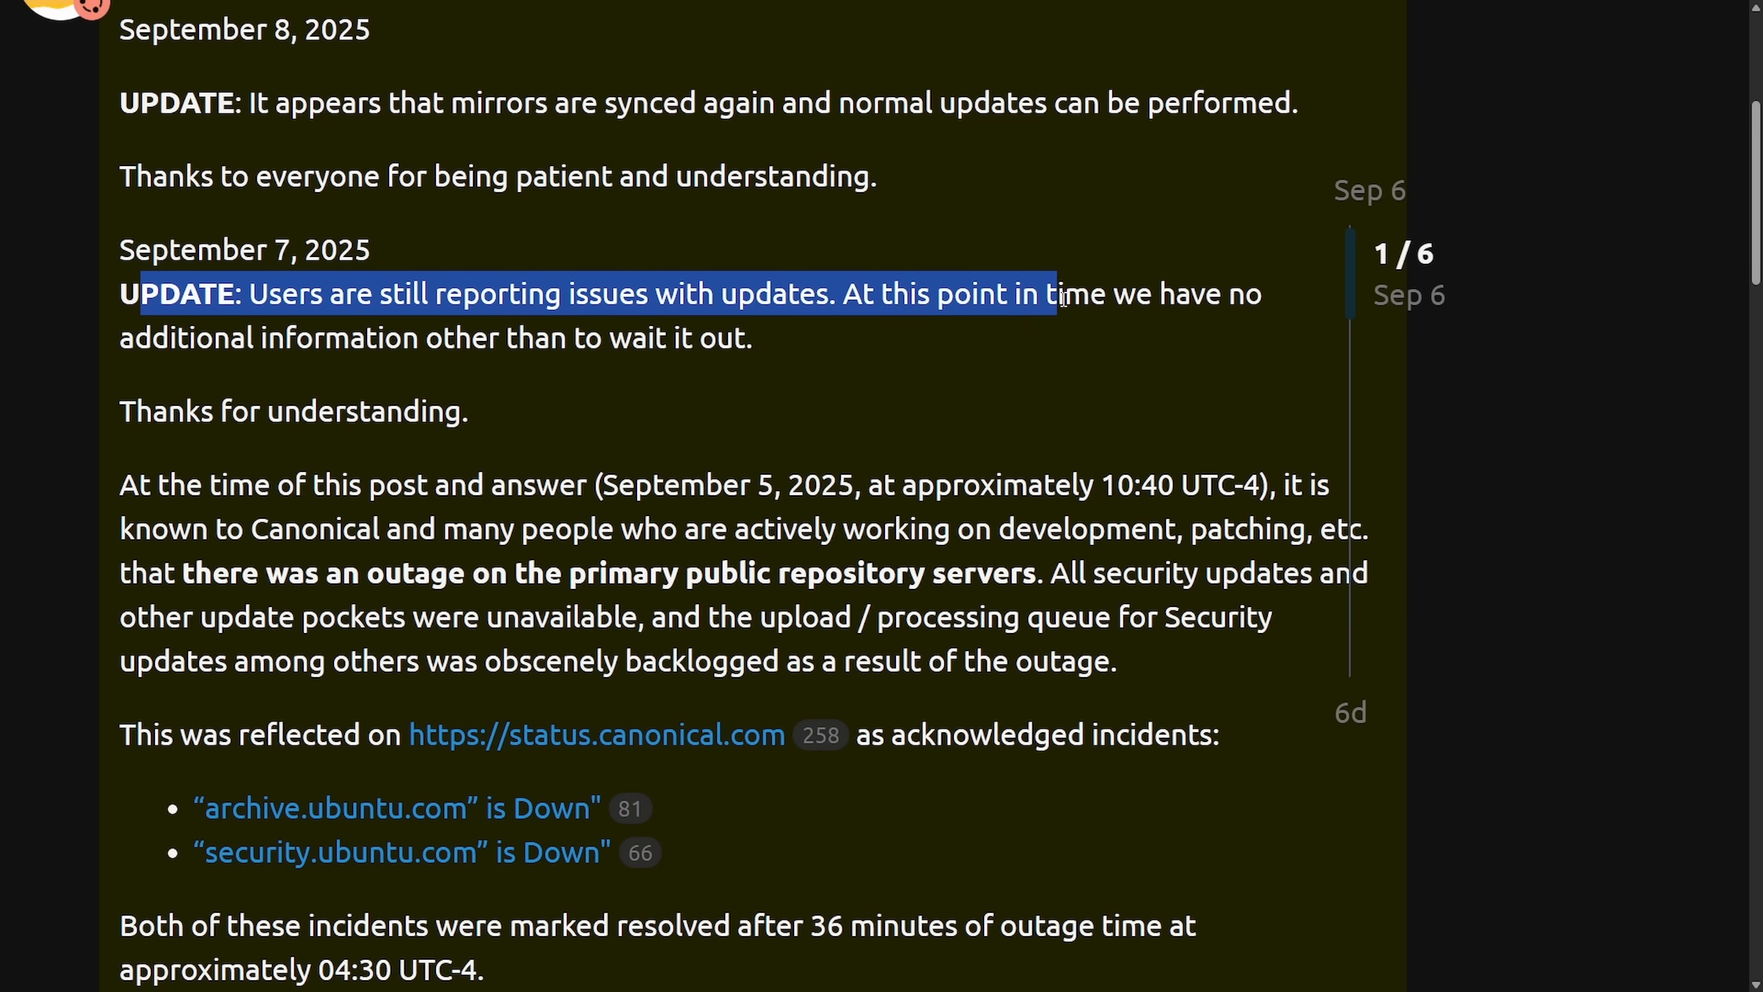
pyautogui.moveTo(1057, 294); pyautogui.dragTo(537, 337)
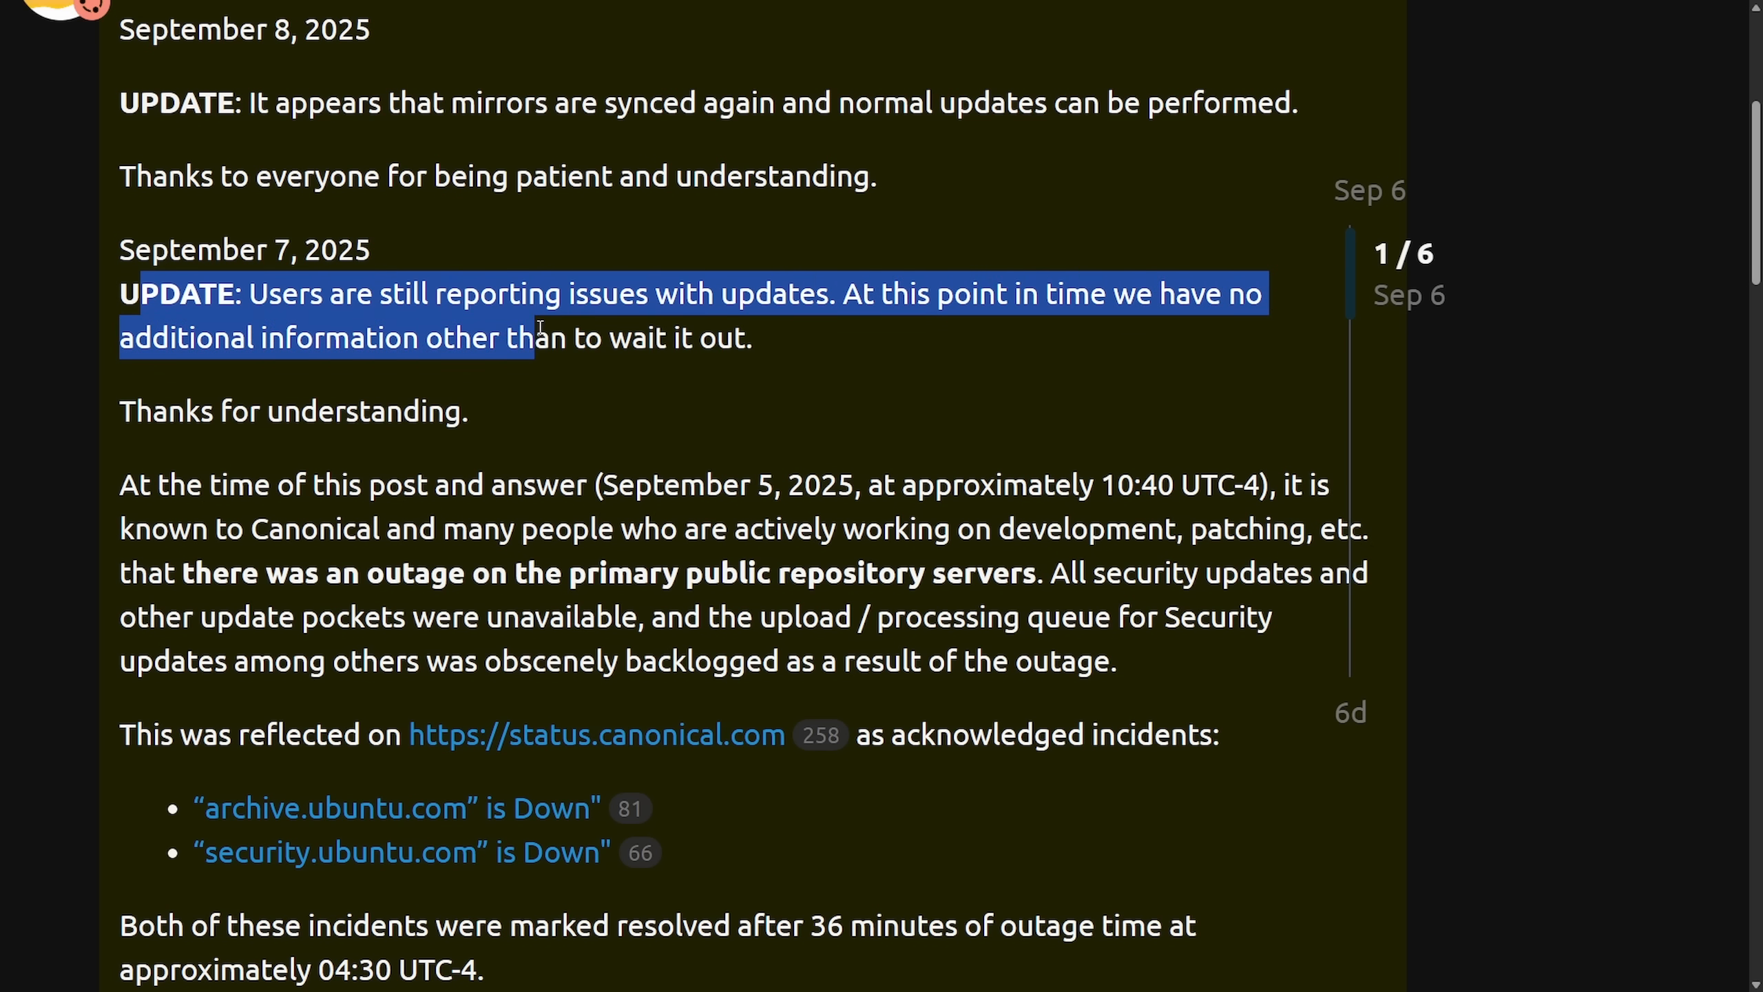
pyautogui.click(803, 346)
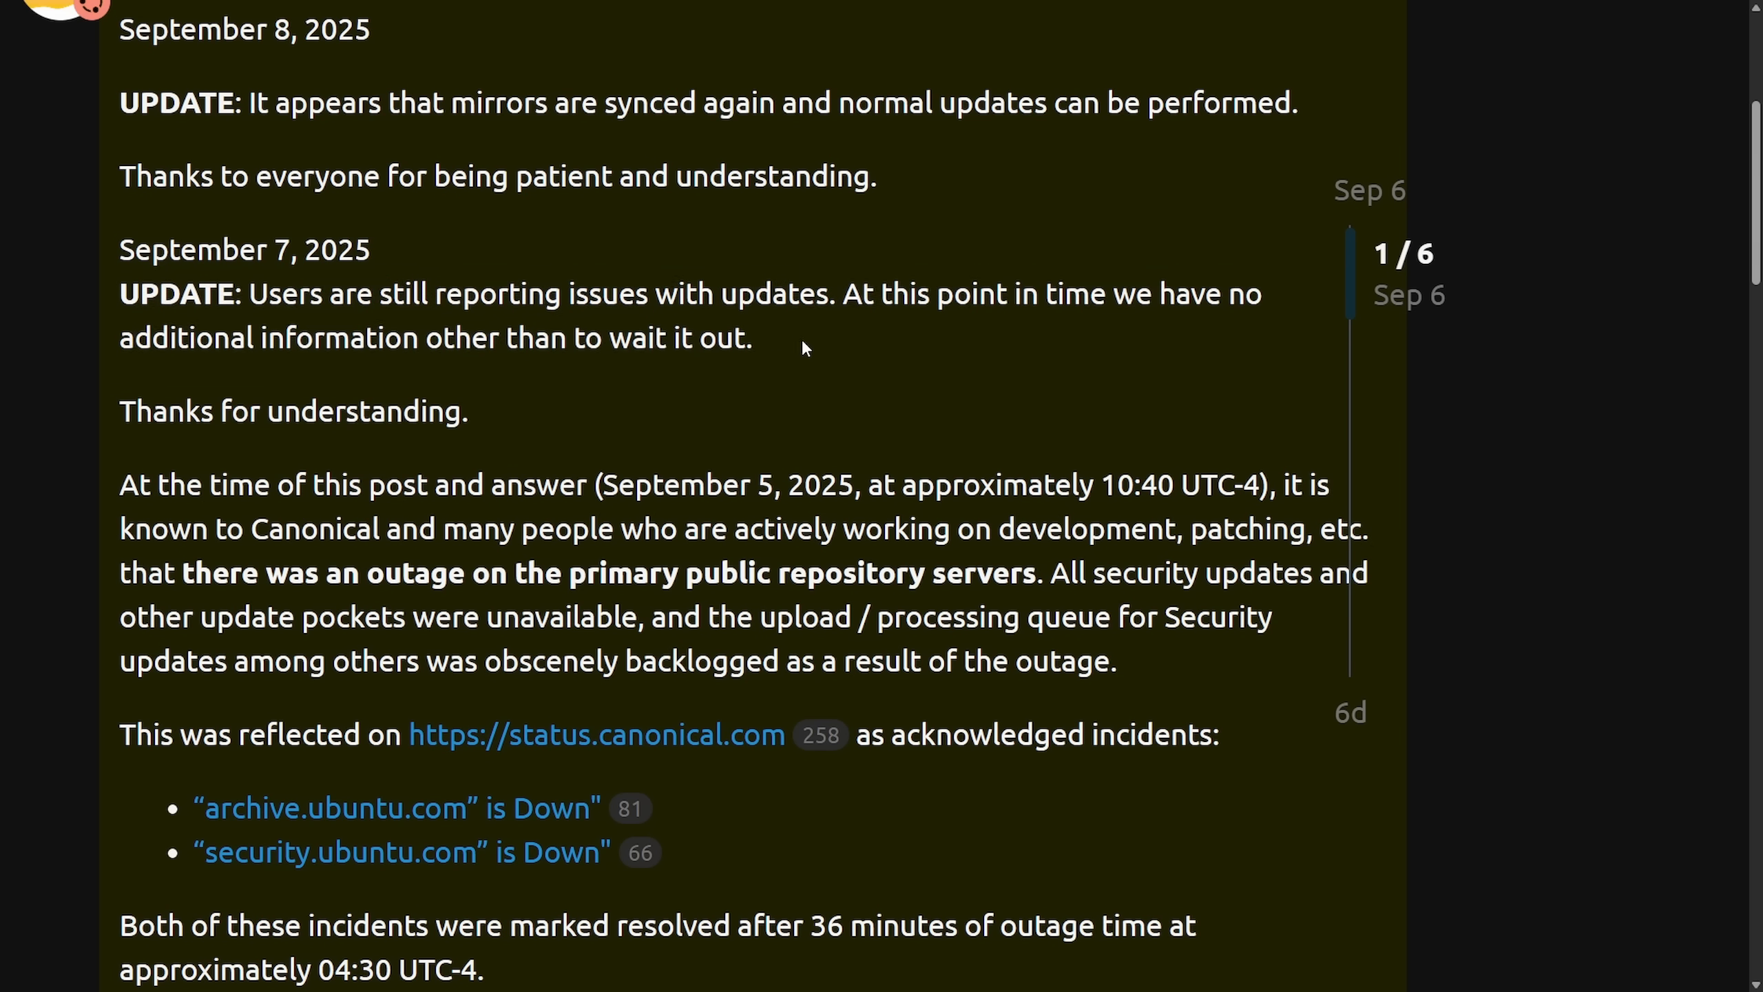
# - Select the 'At the time of this post' sentence through 'primary public repository servers'
pyautogui.scroll(-3)
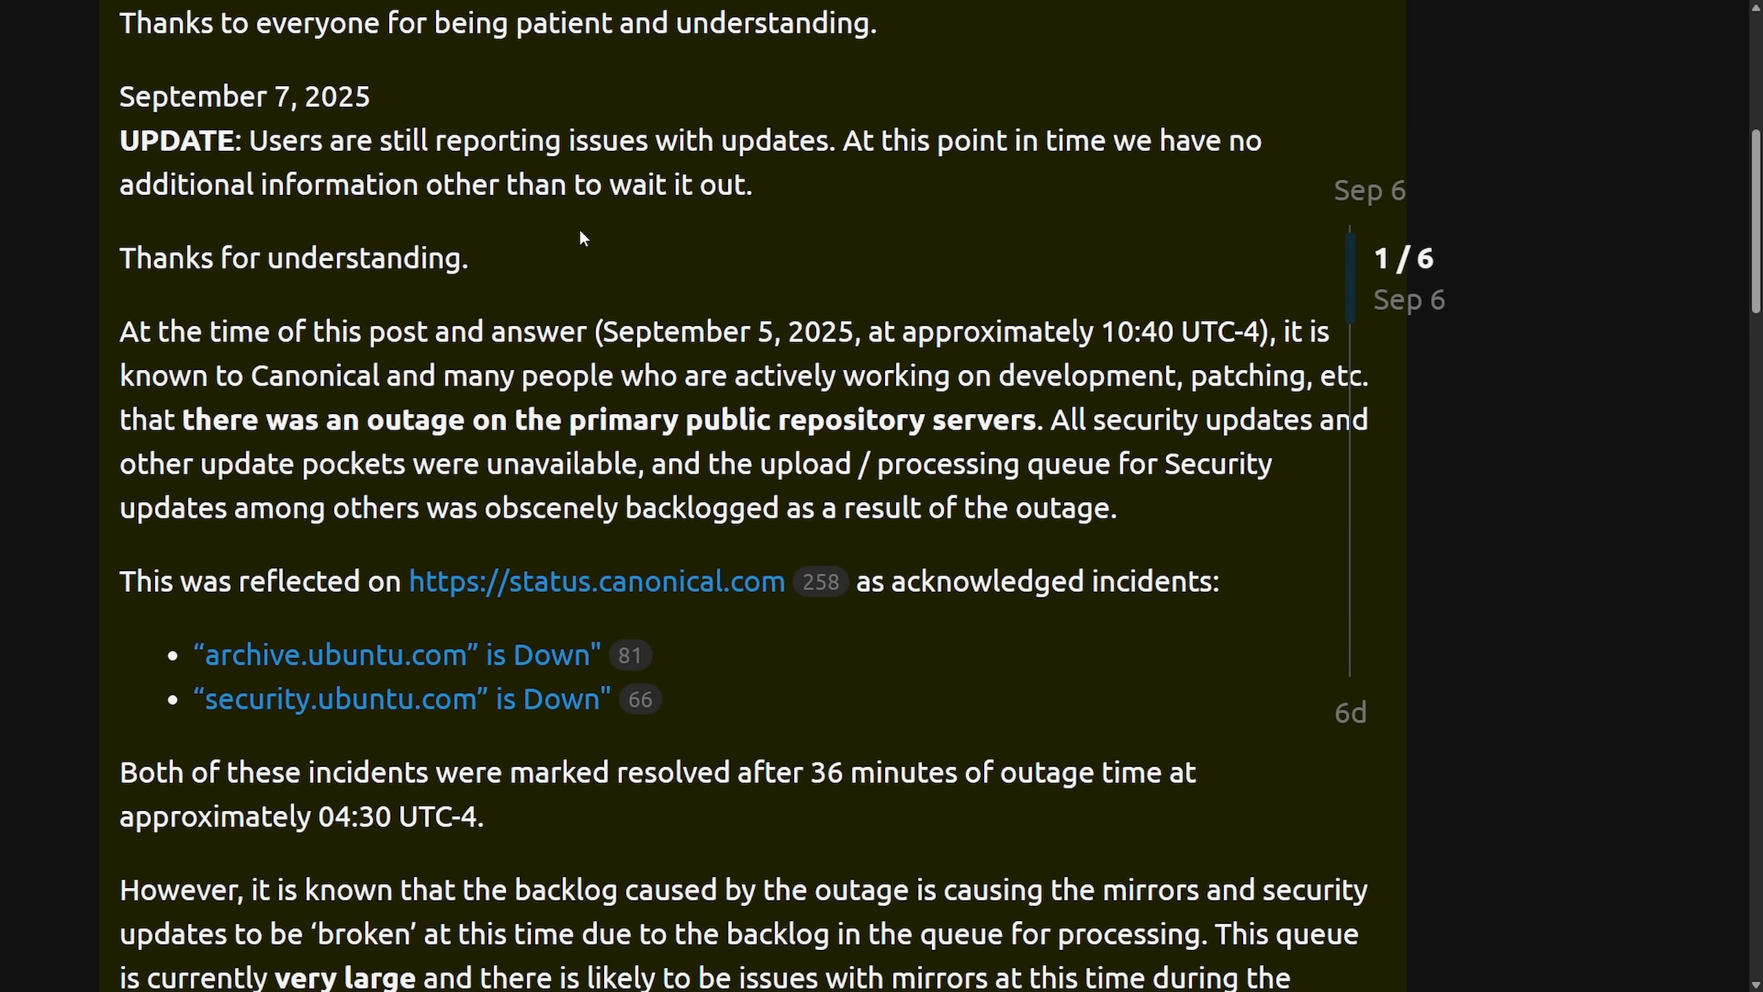
pyautogui.moveTo(1068, 370)
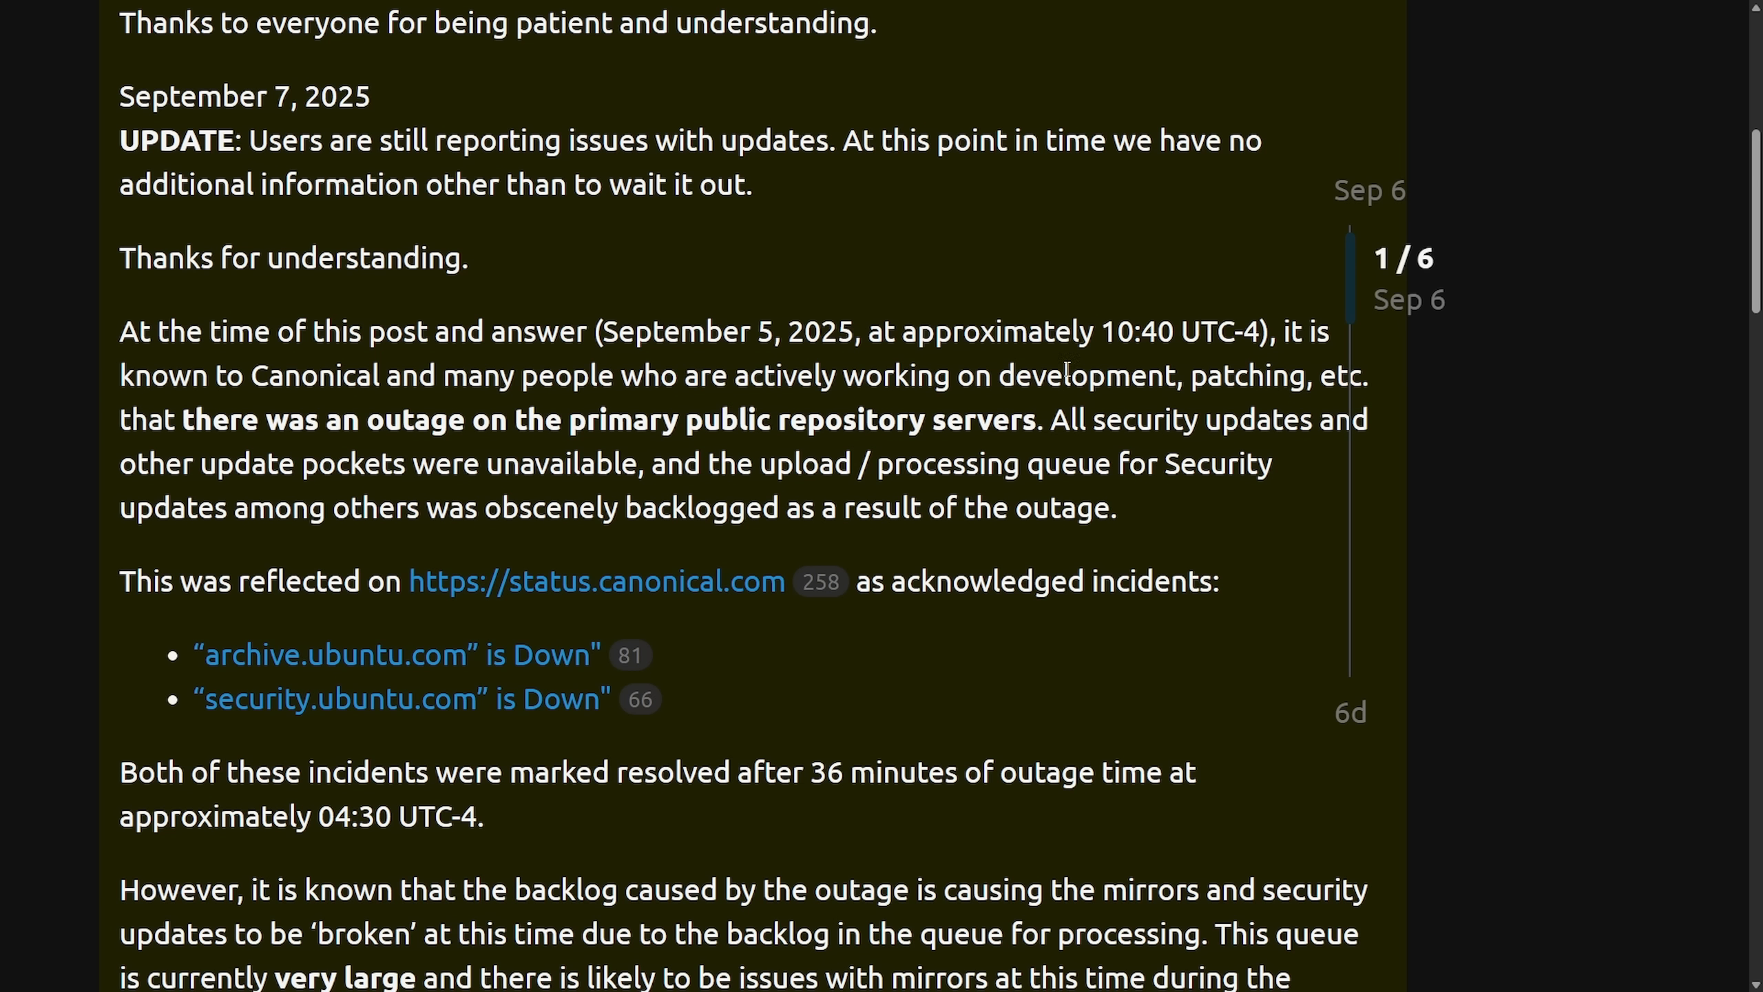
pyautogui.moveTo(120, 331); pyautogui.dragTo(537, 331)
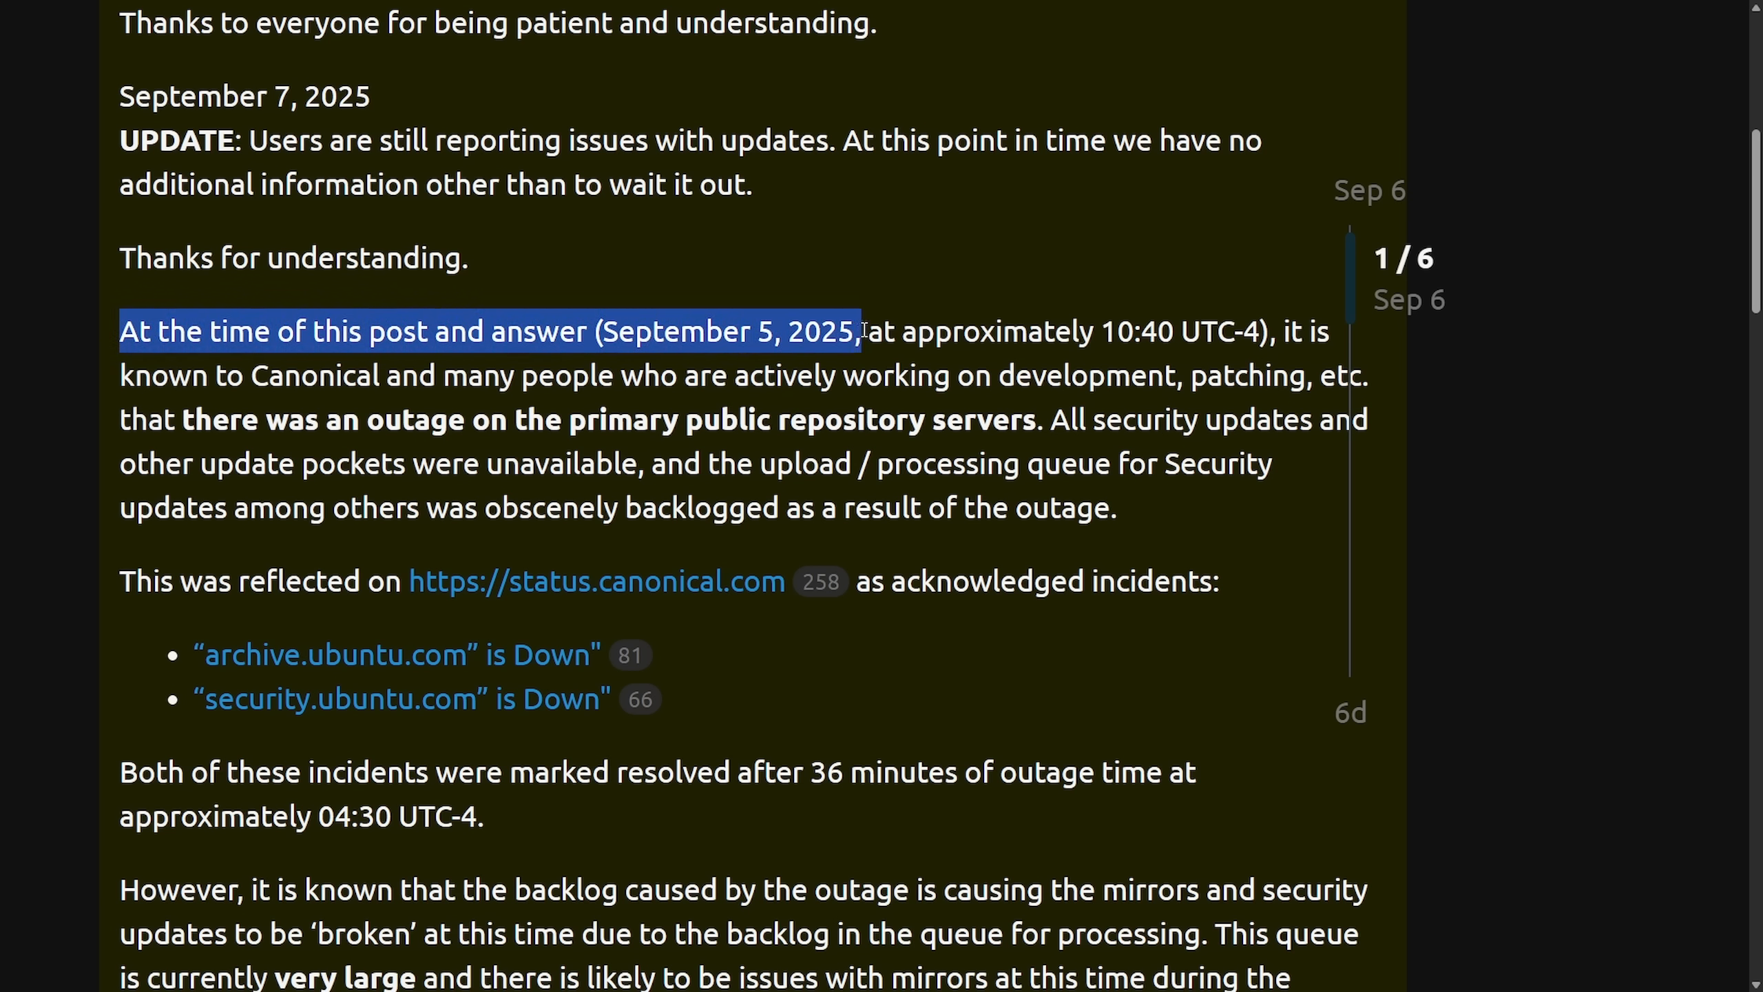
pyautogui.moveTo(860, 330); pyautogui.dragTo(1180, 330)
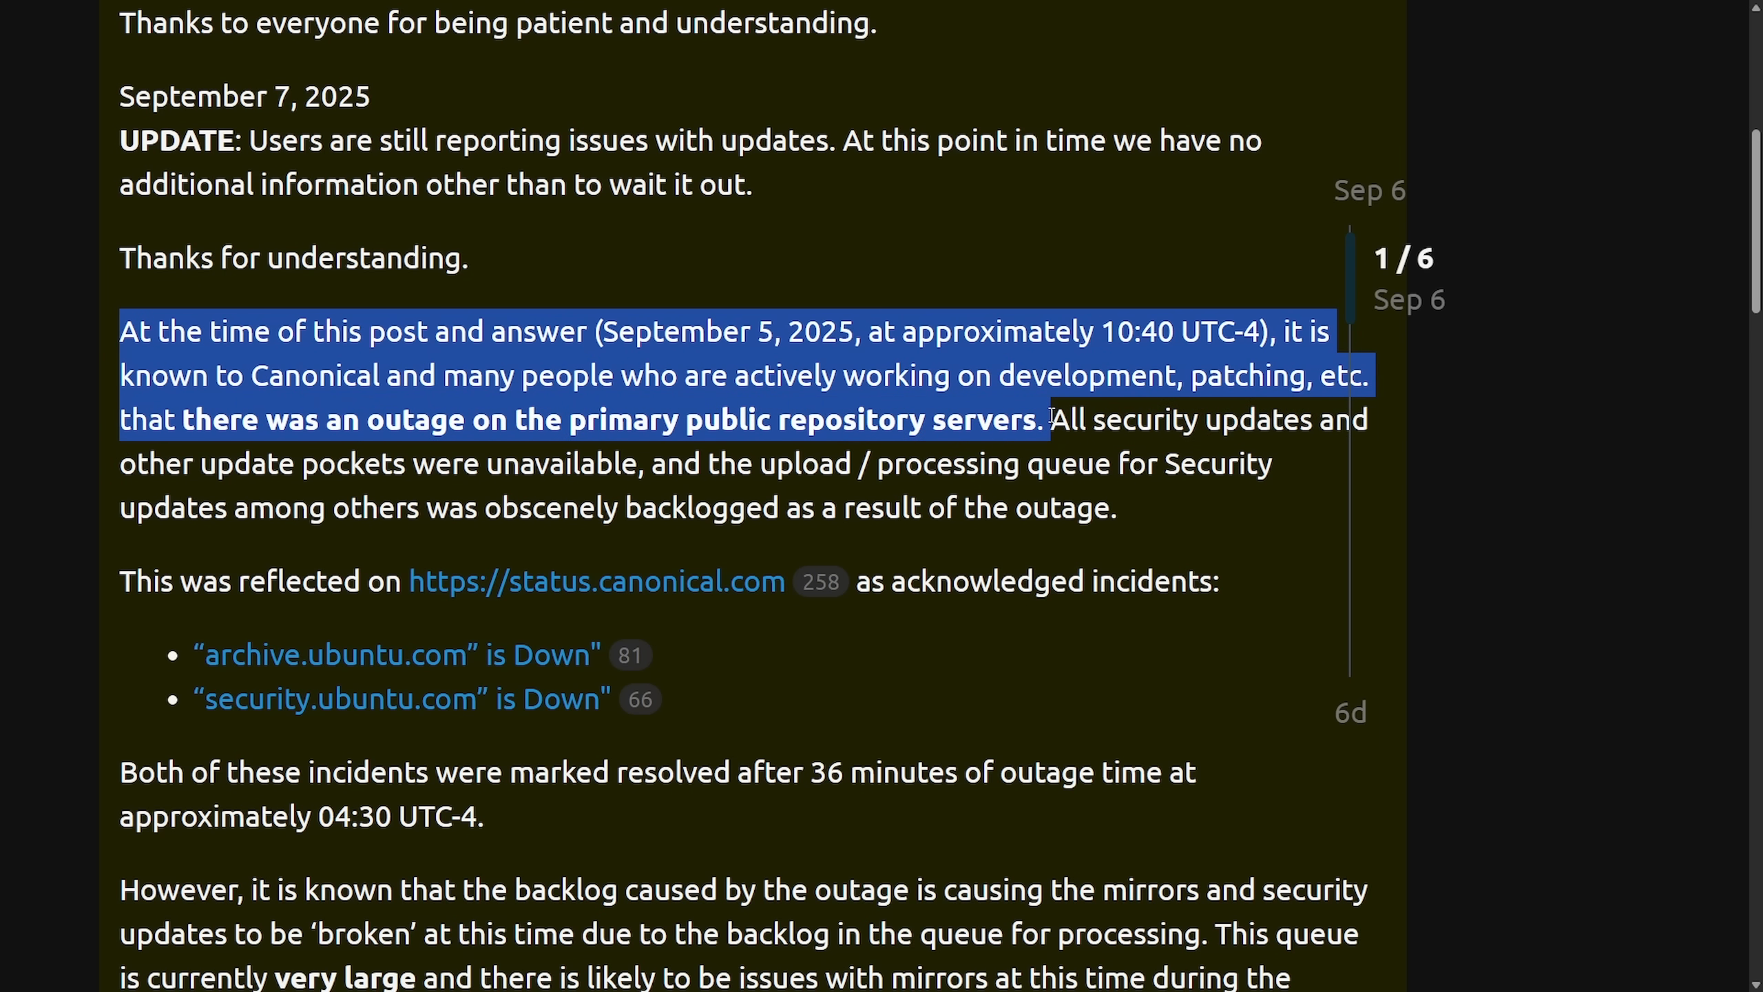
pyautogui.moveTo(1046, 418); pyautogui.dragTo(354, 464)
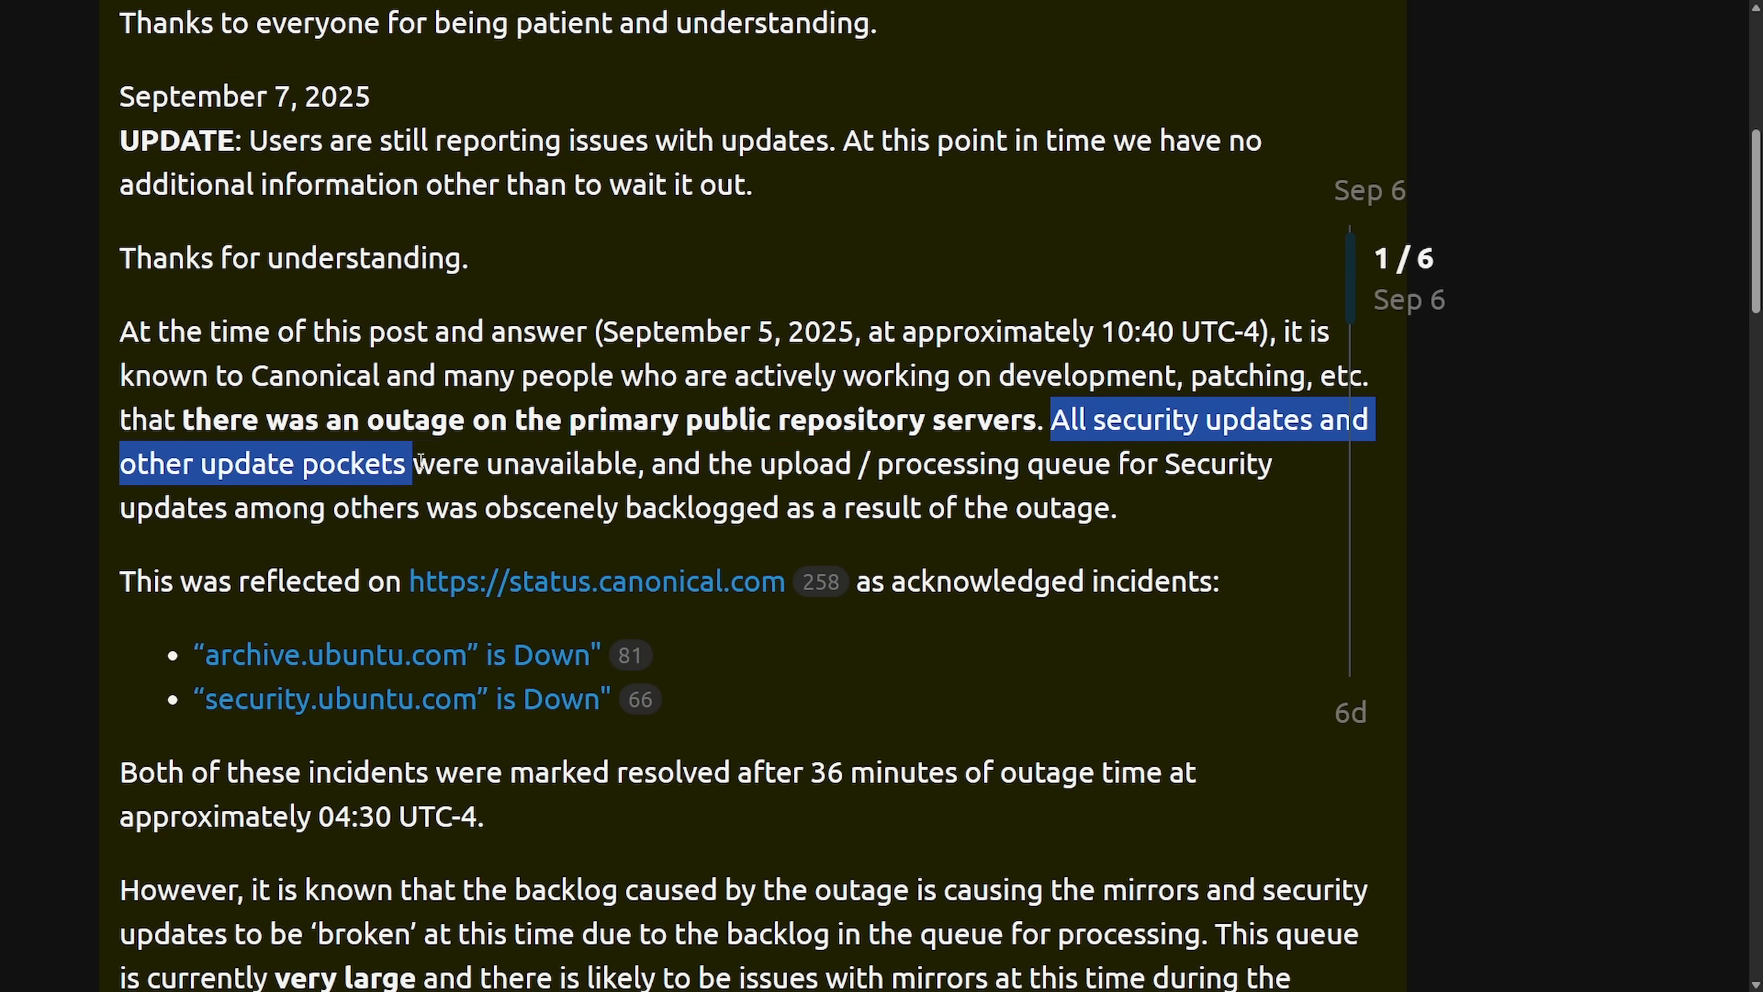
pyautogui.moveTo(399, 462); pyautogui.dragTo(837, 462)
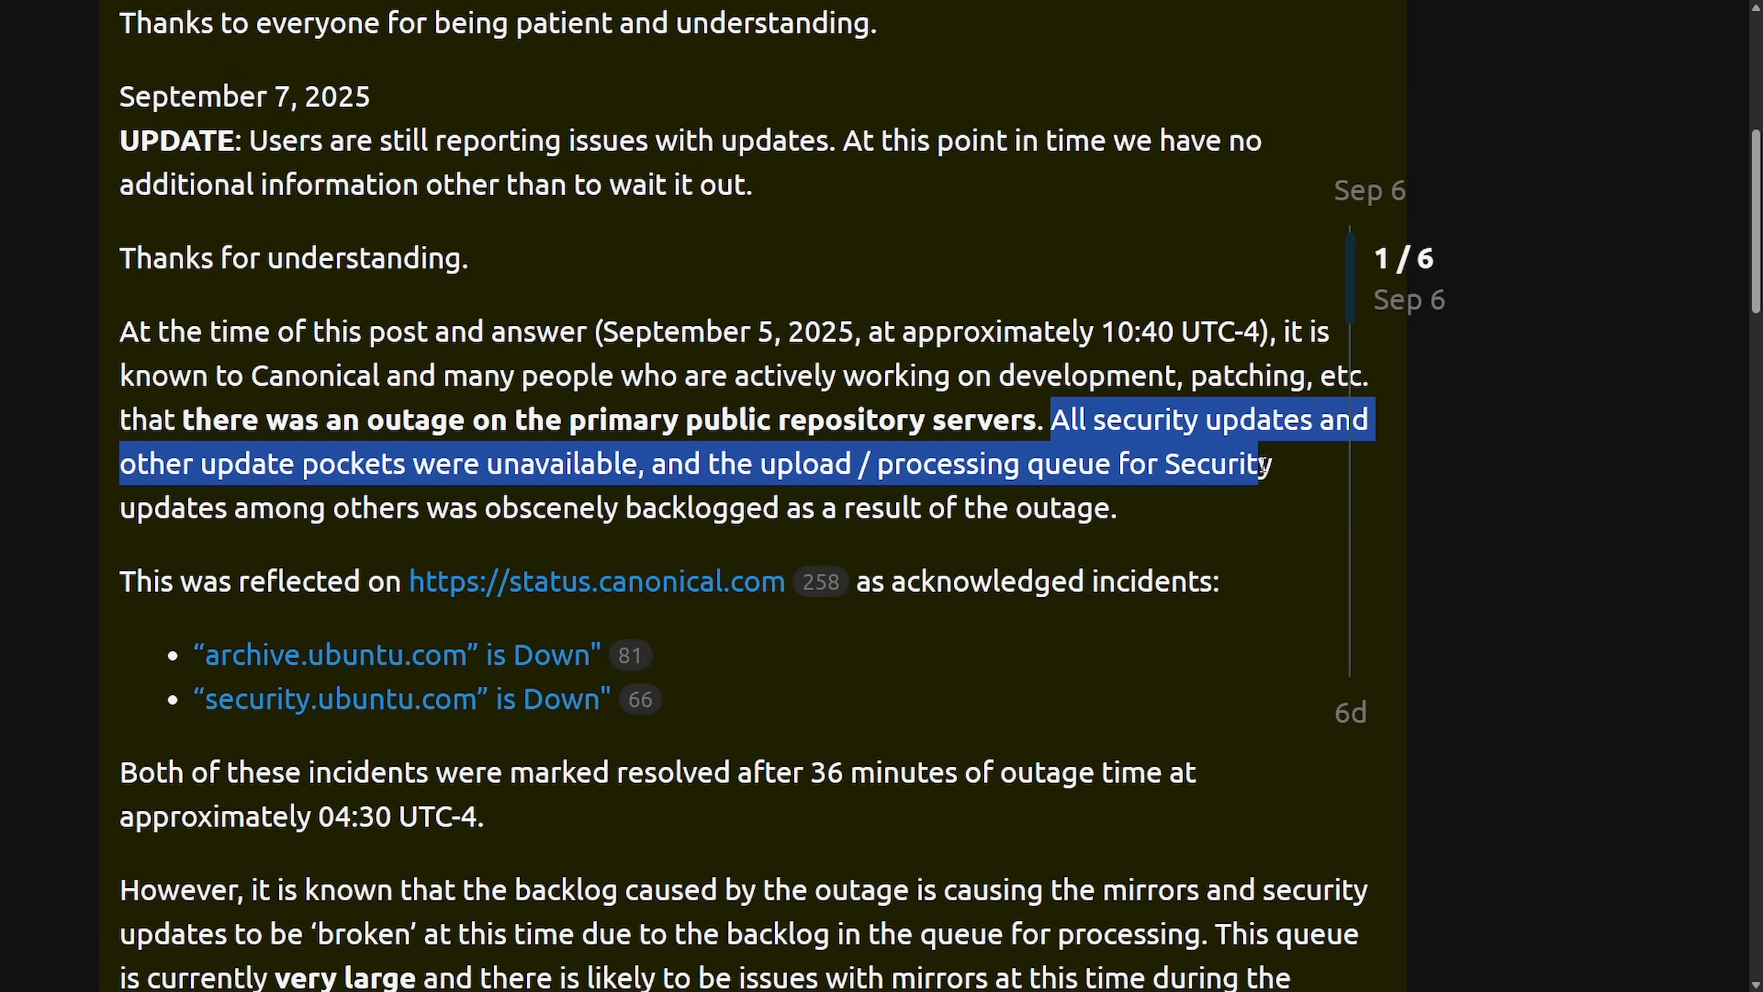
pyautogui.moveTo(1269, 463); pyautogui.dragTo(604, 507)
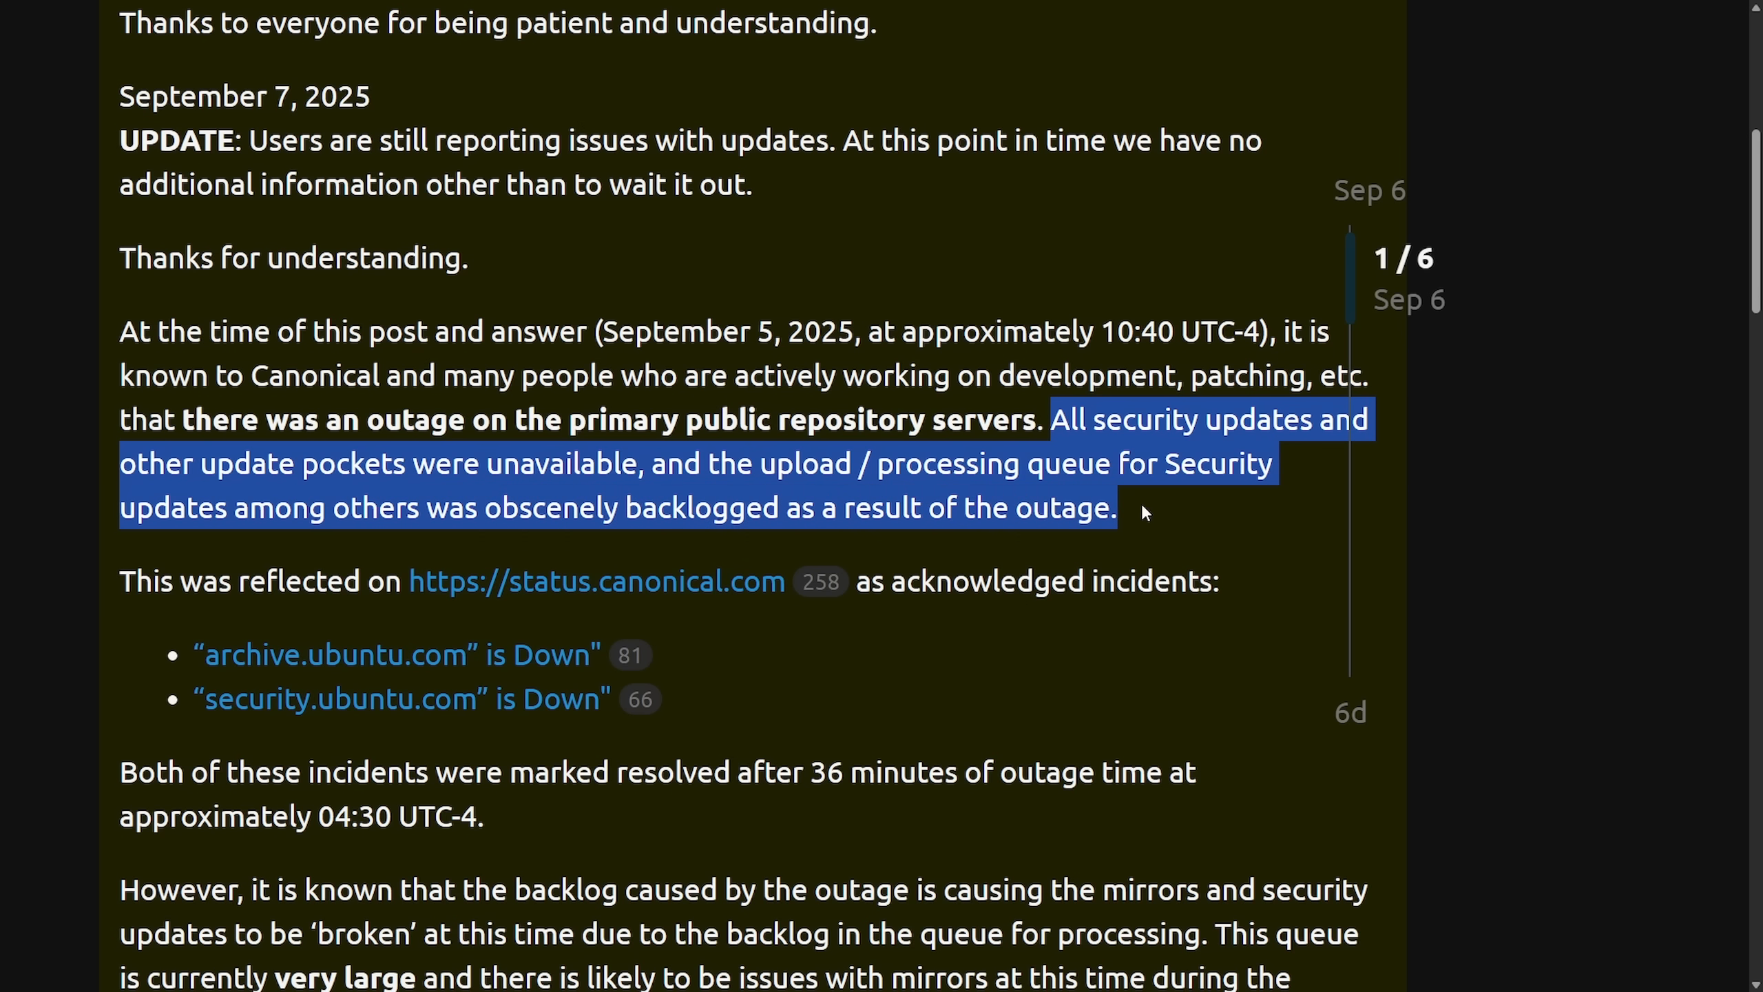
pyautogui.scroll(-3)
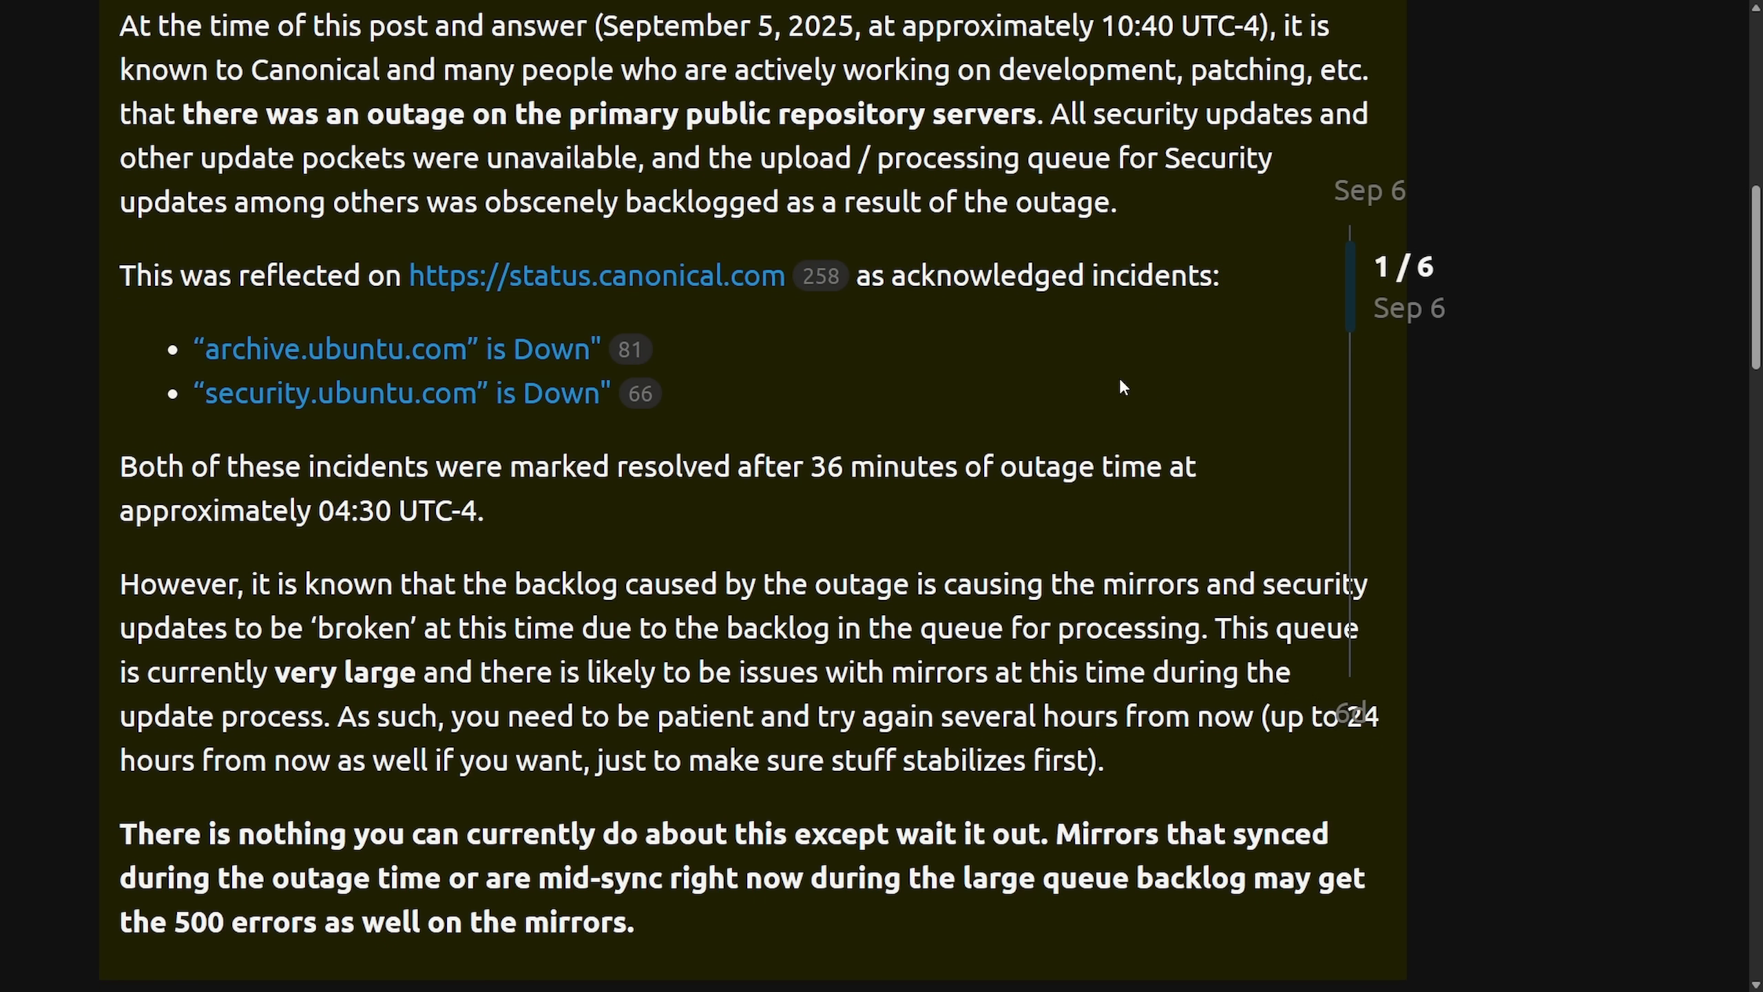
pyautogui.moveTo(119, 478)
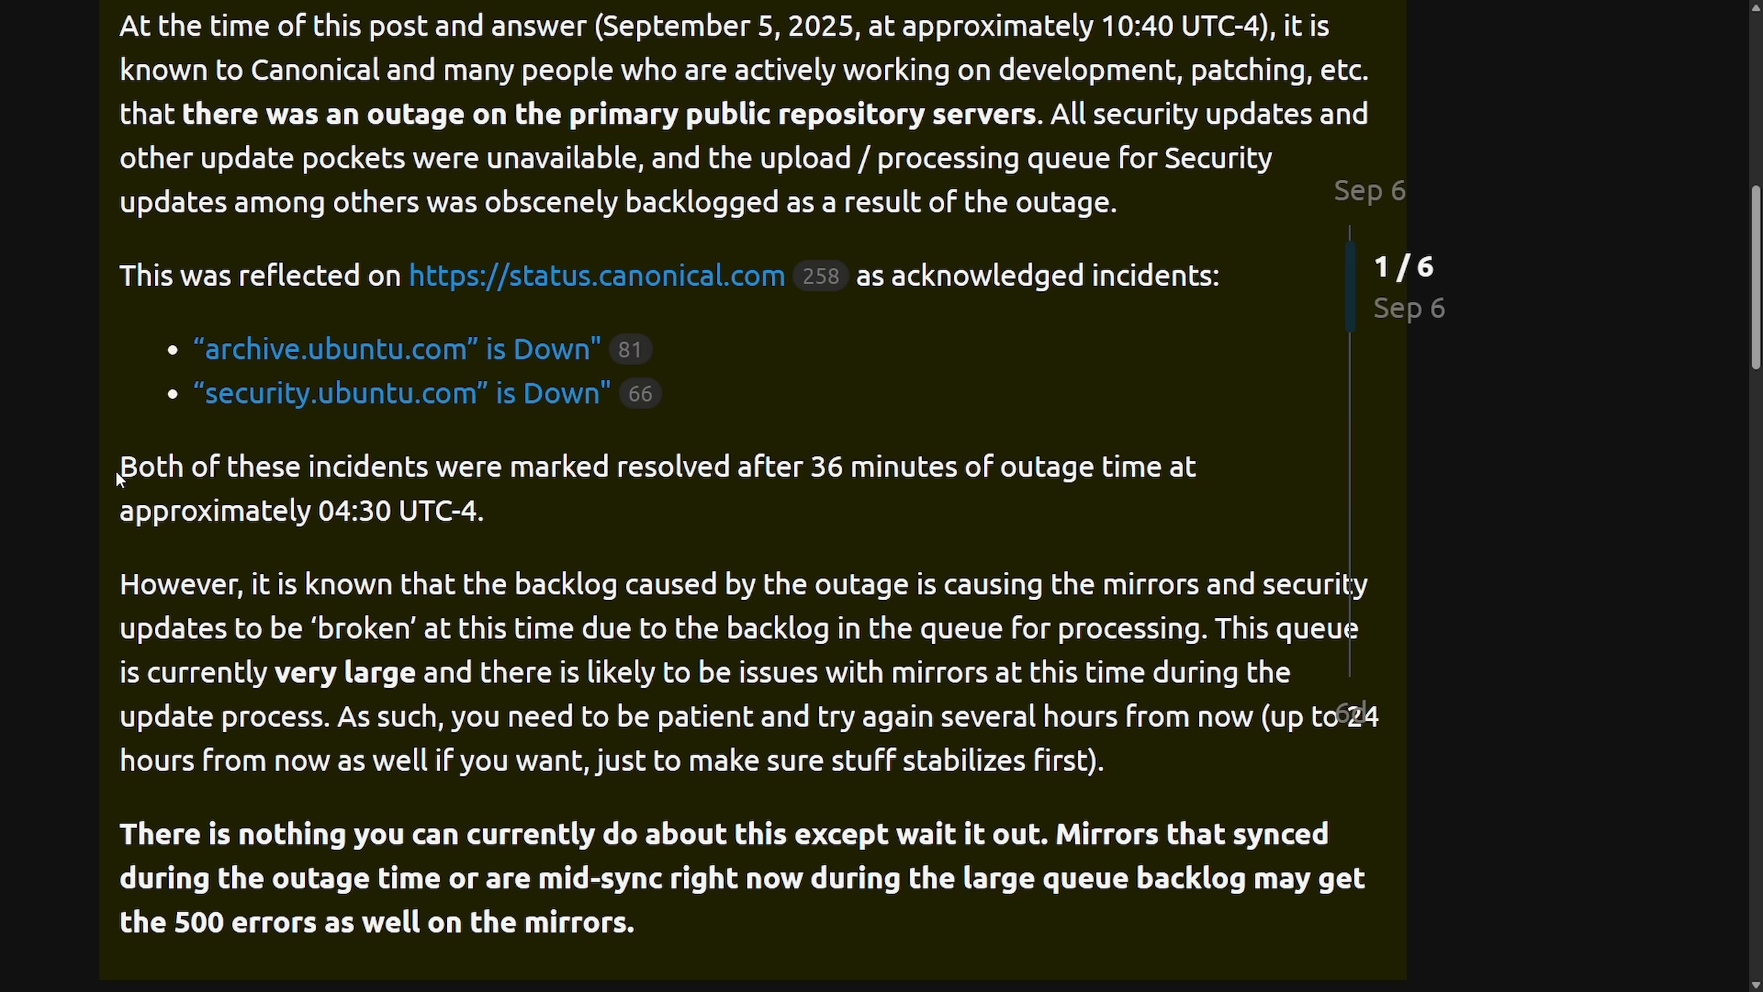
pyautogui.moveTo(120, 465); pyautogui.dragTo(605, 465)
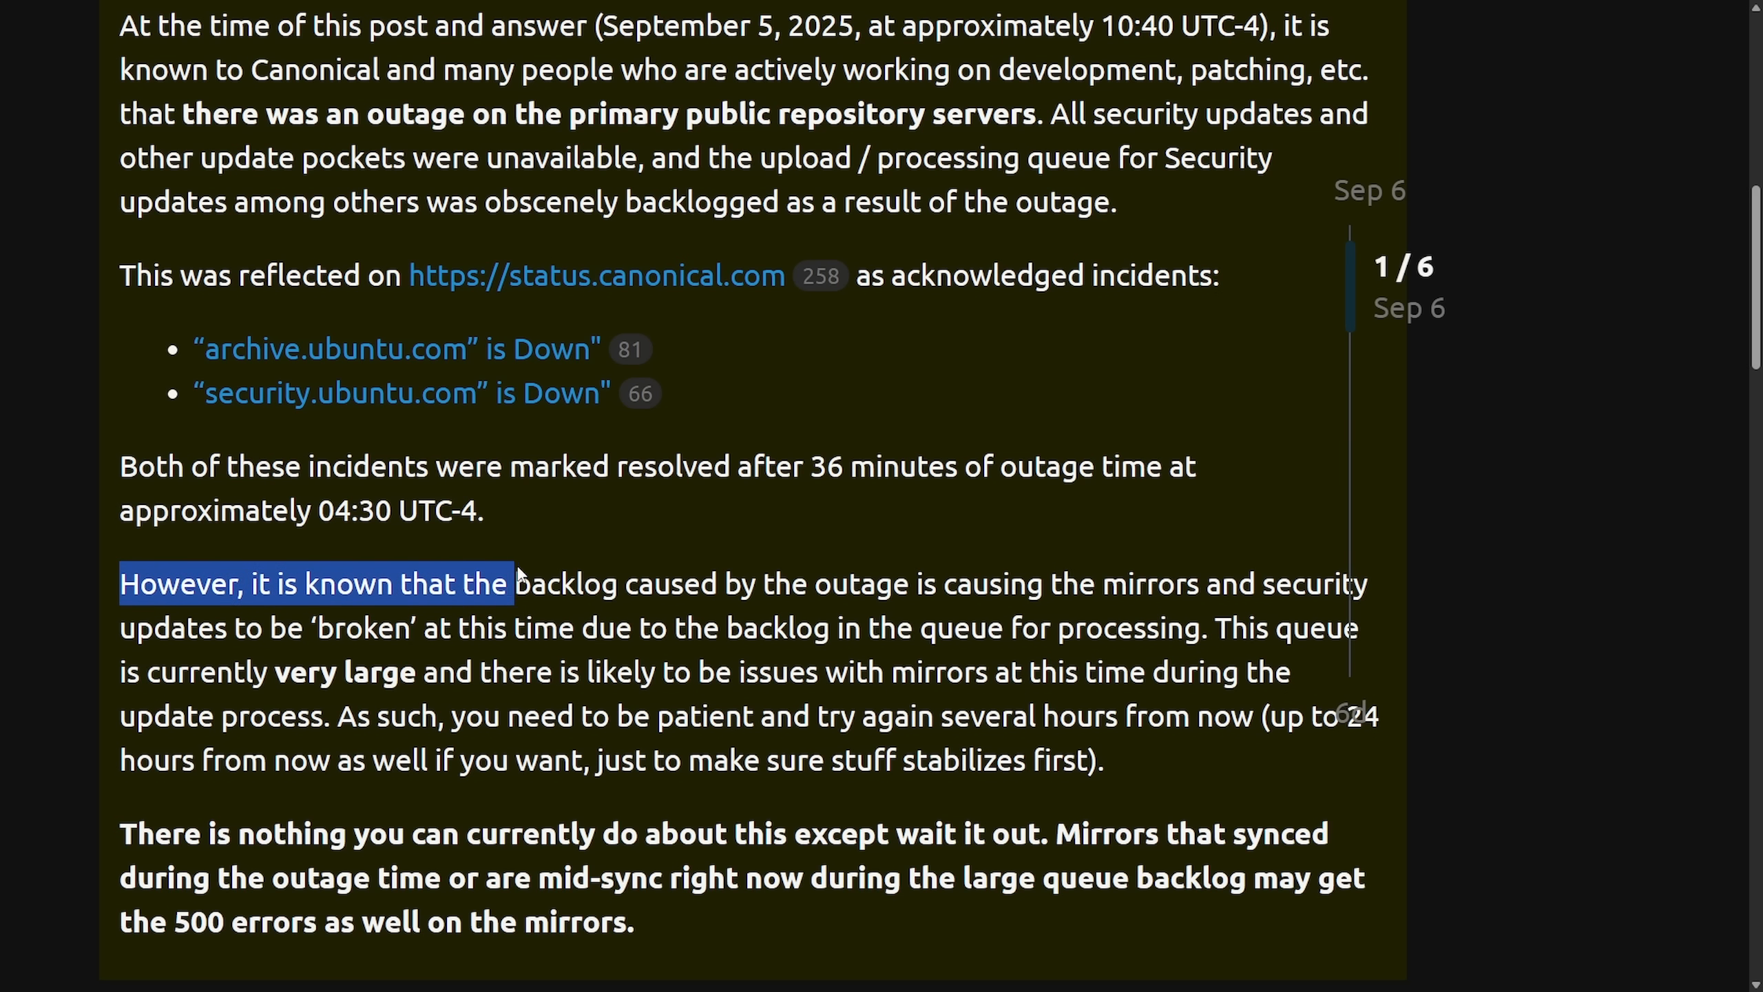
pyautogui.moveTo(515, 582); pyautogui.dragTo(851, 584)
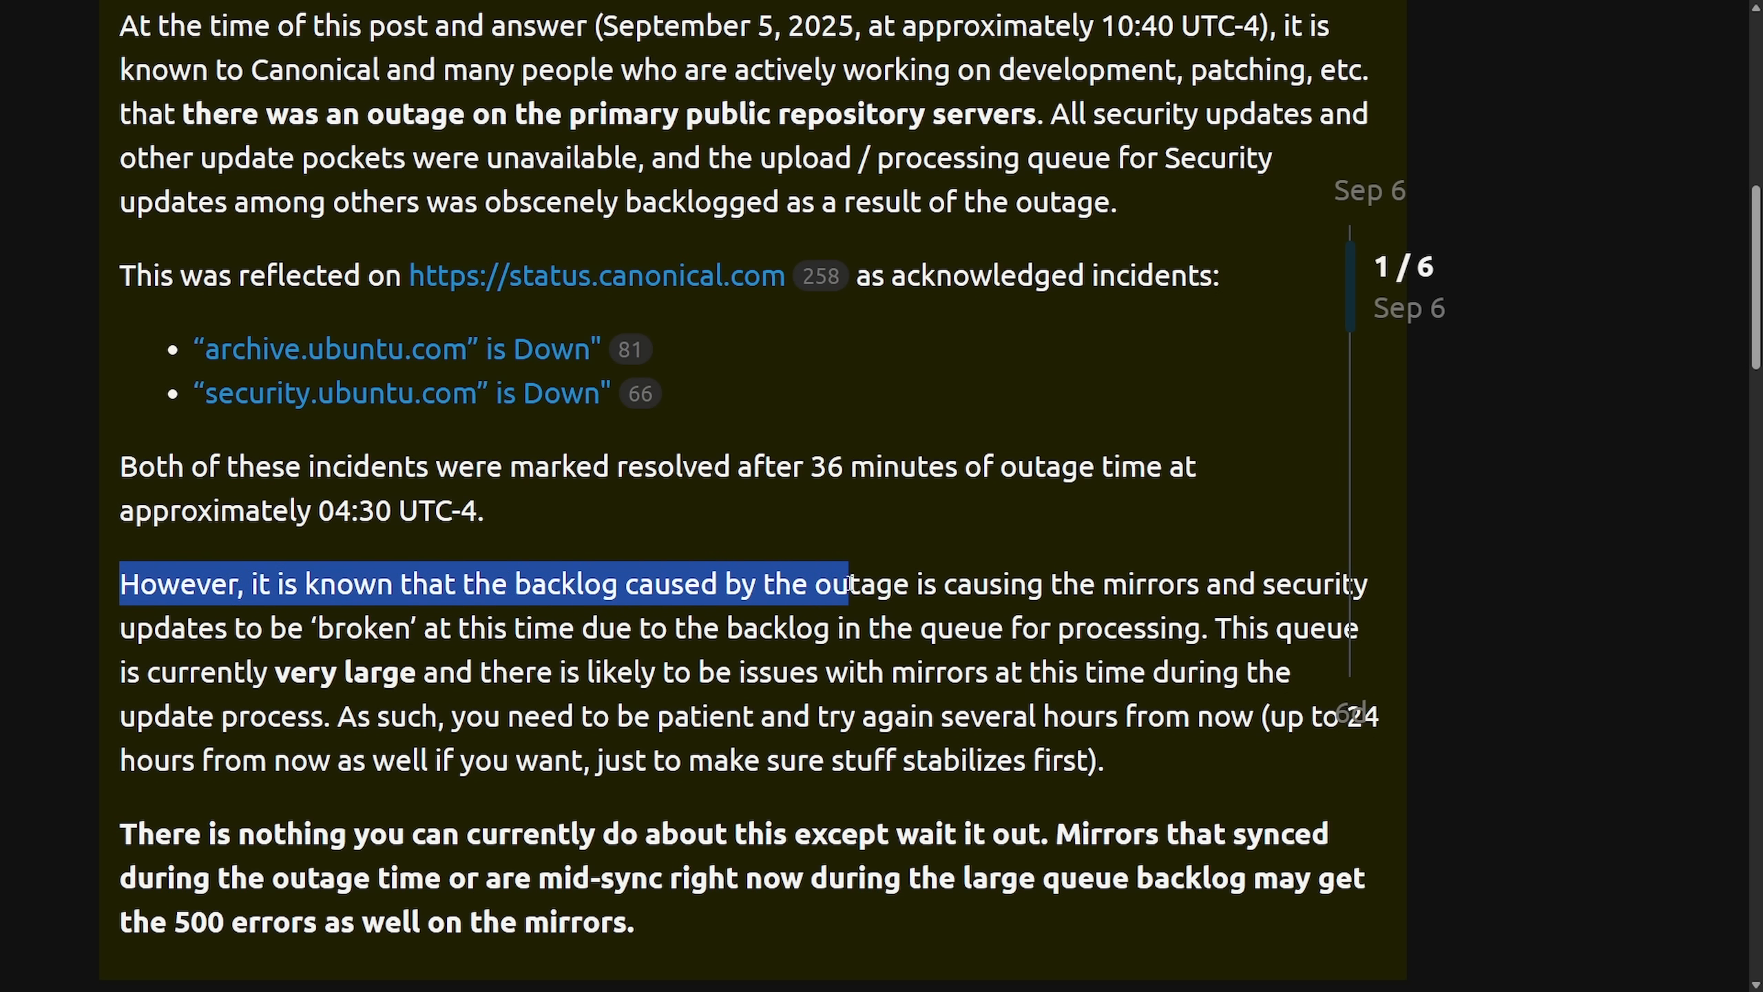
pyautogui.moveTo(831, 583); pyautogui.dragTo(1198, 627)
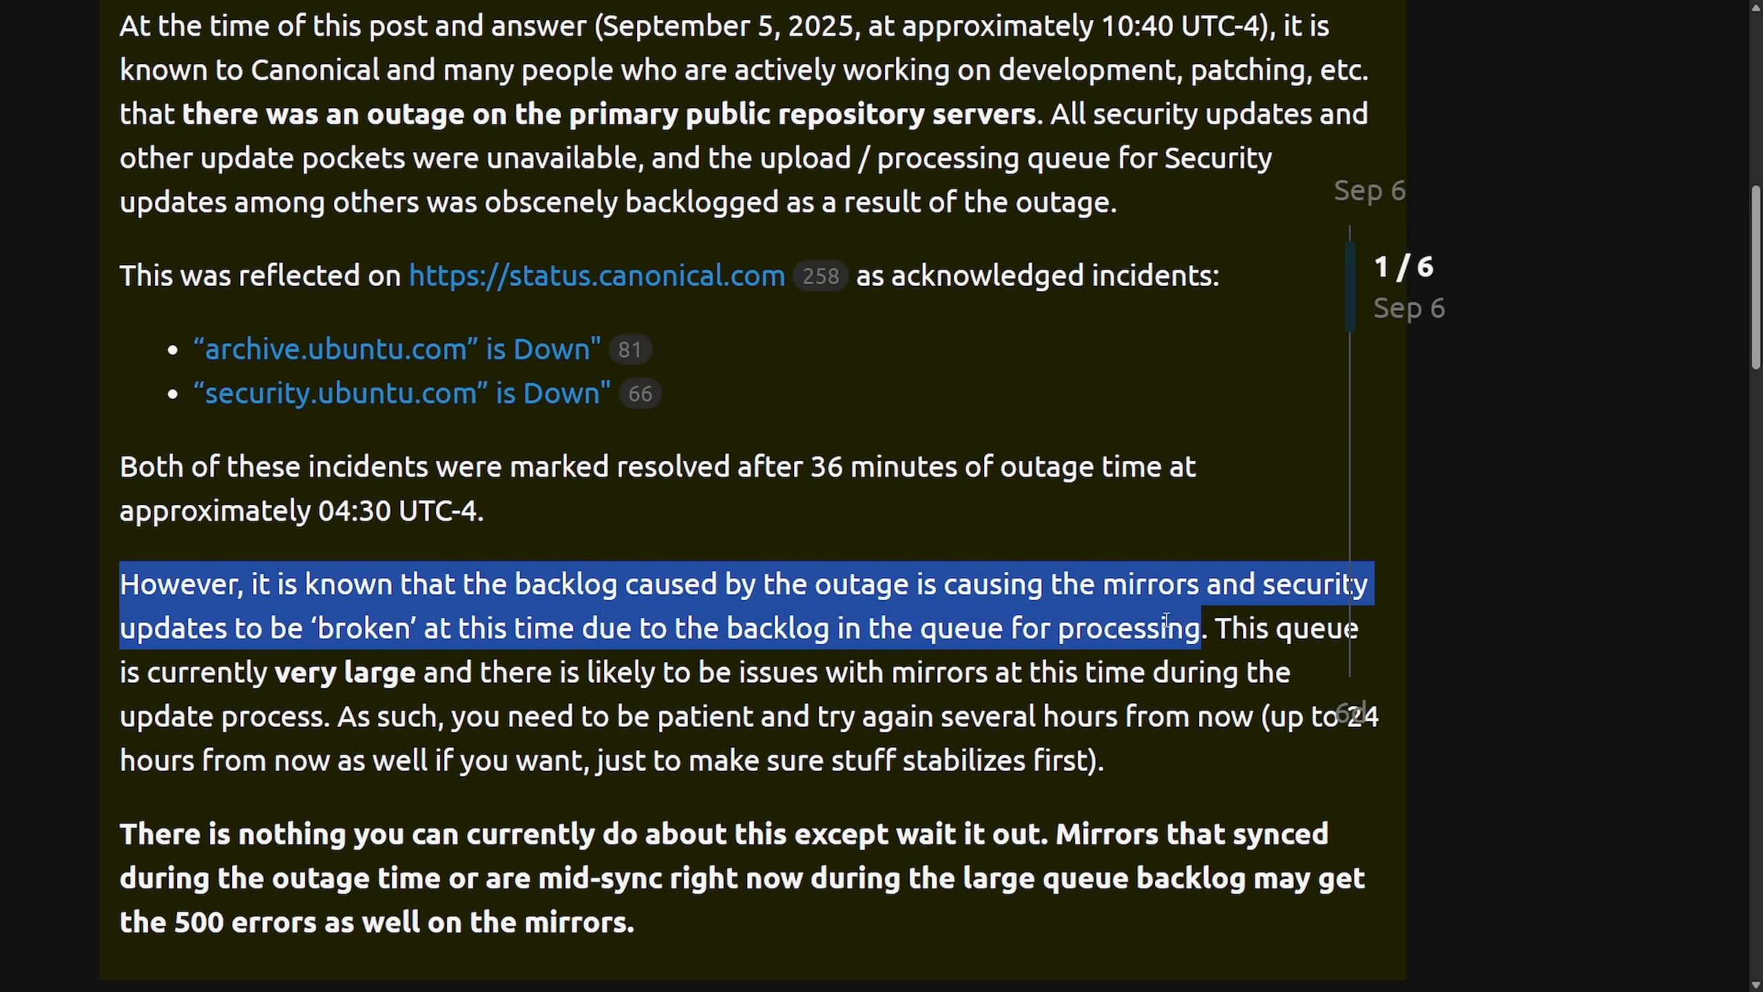
pyautogui.moveTo(1201, 627); pyautogui.dragTo(551, 627)
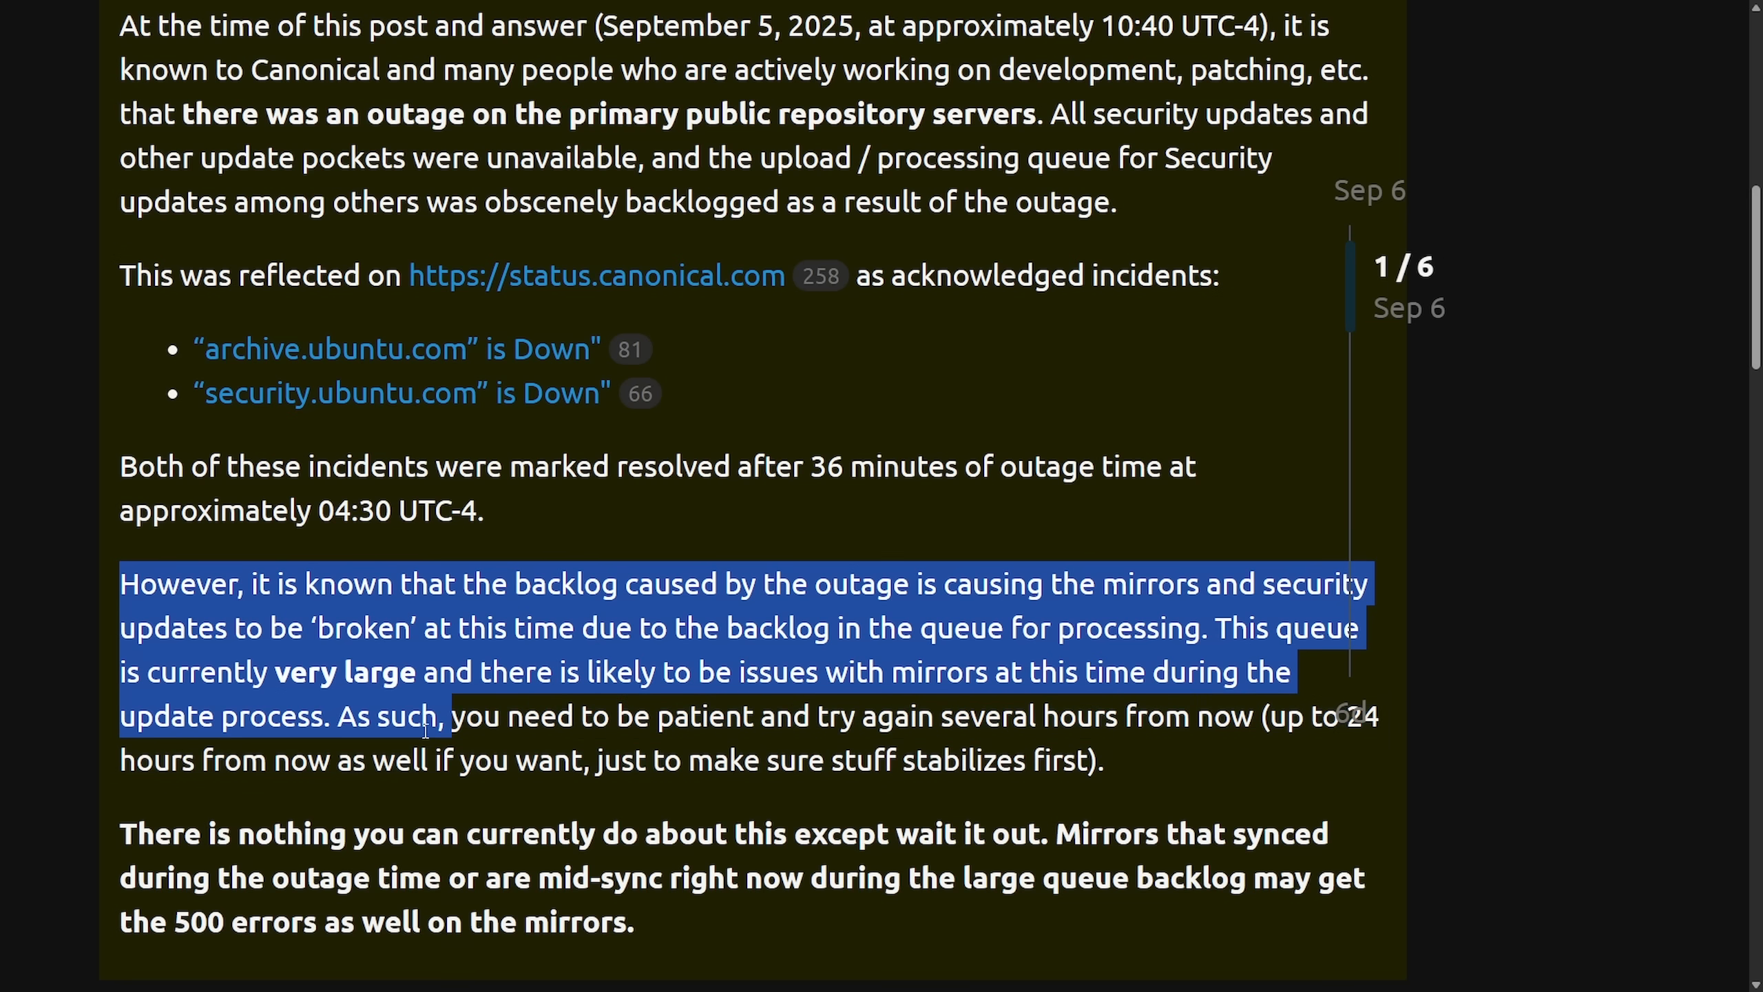
pyautogui.moveTo(447, 715); pyautogui.dragTo(538, 761)
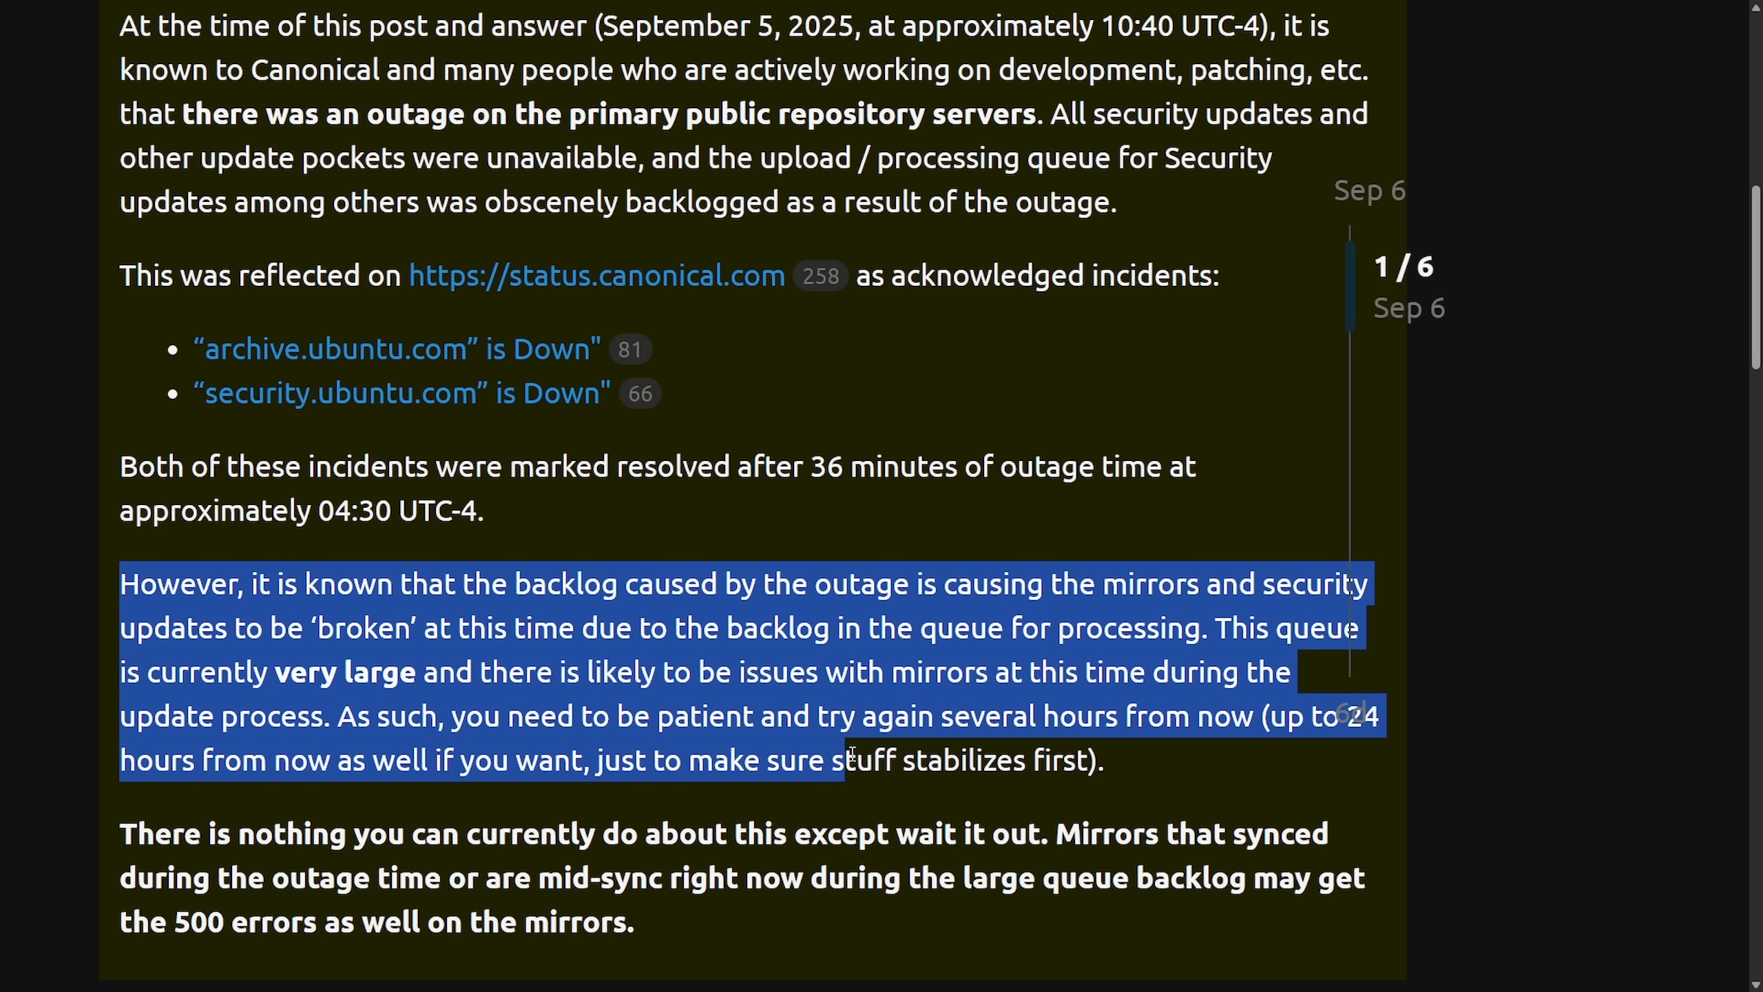
pyautogui.click(1181, 745)
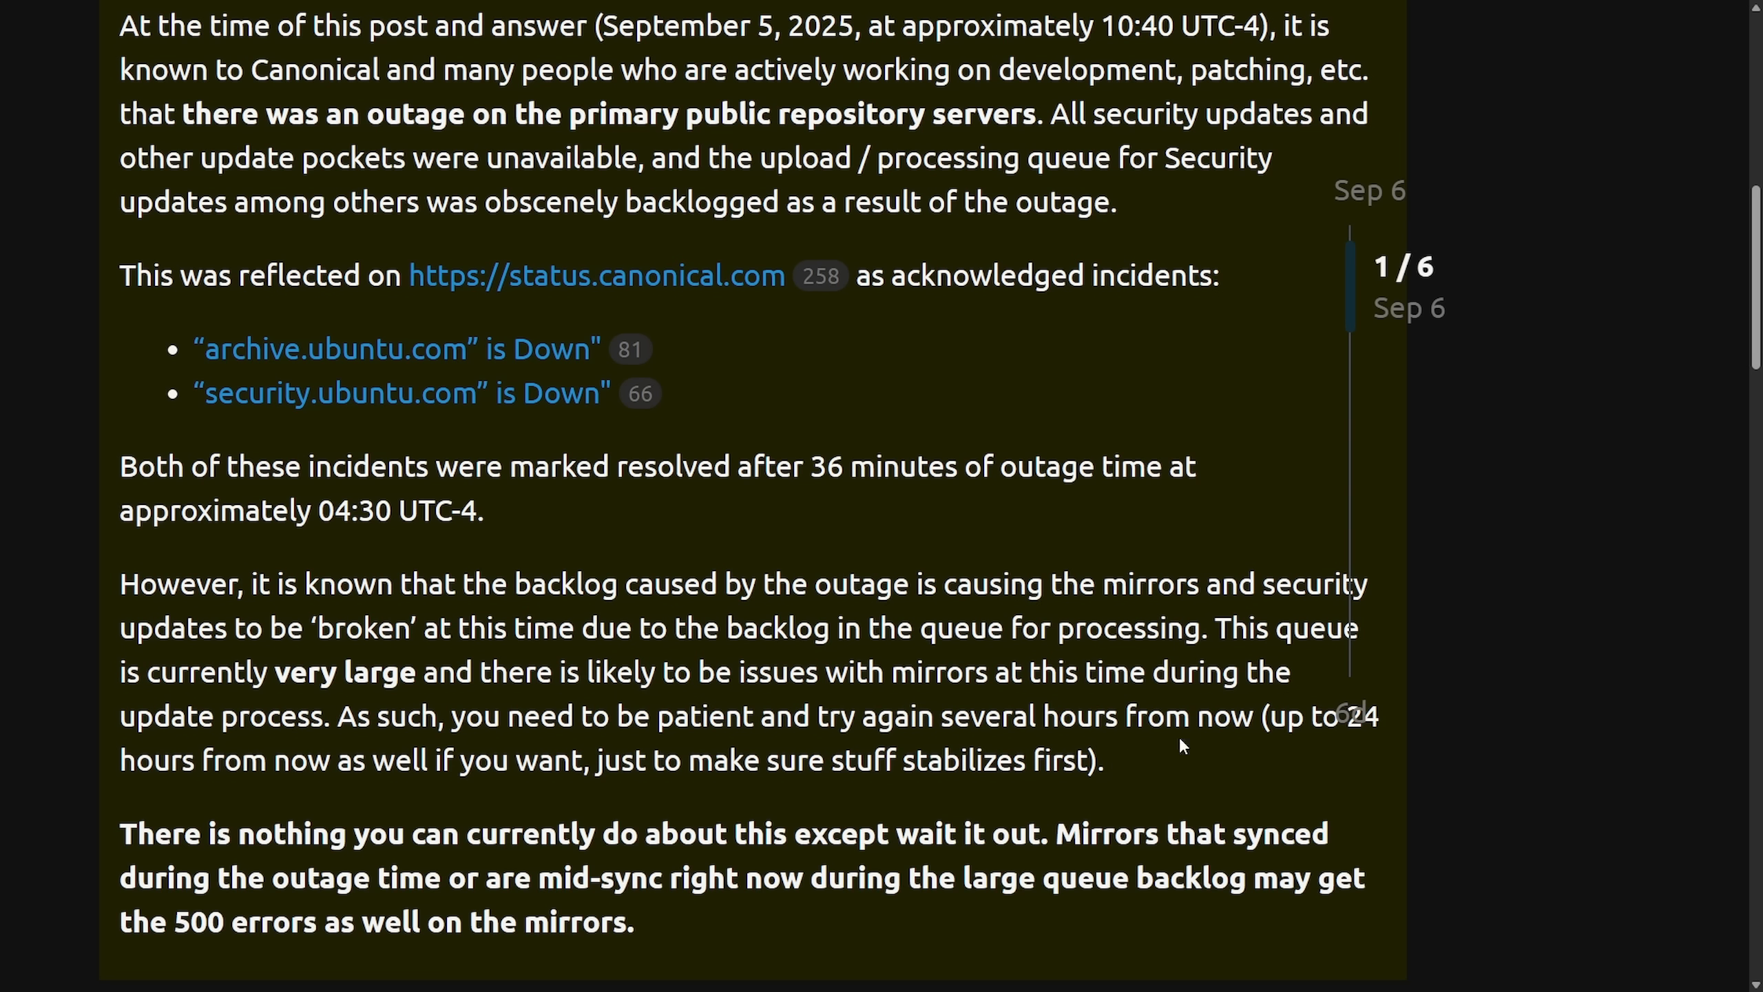
pyautogui.moveTo(841, 754)
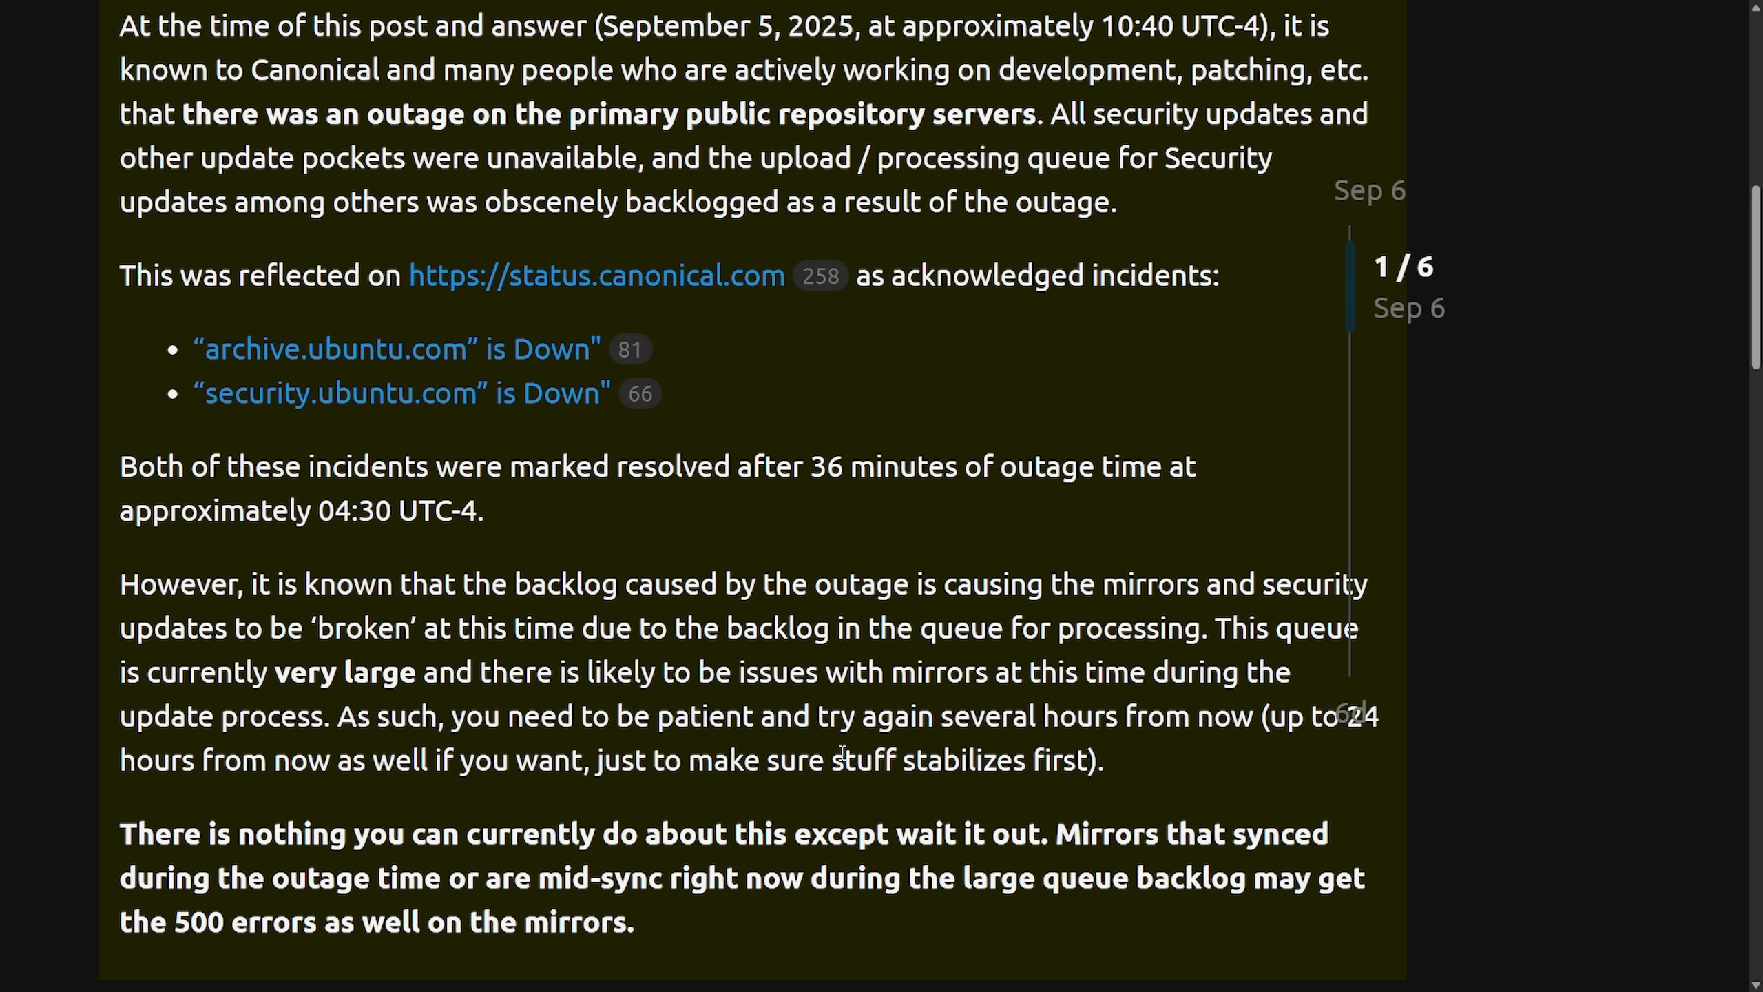
pyautogui.scroll(-3)
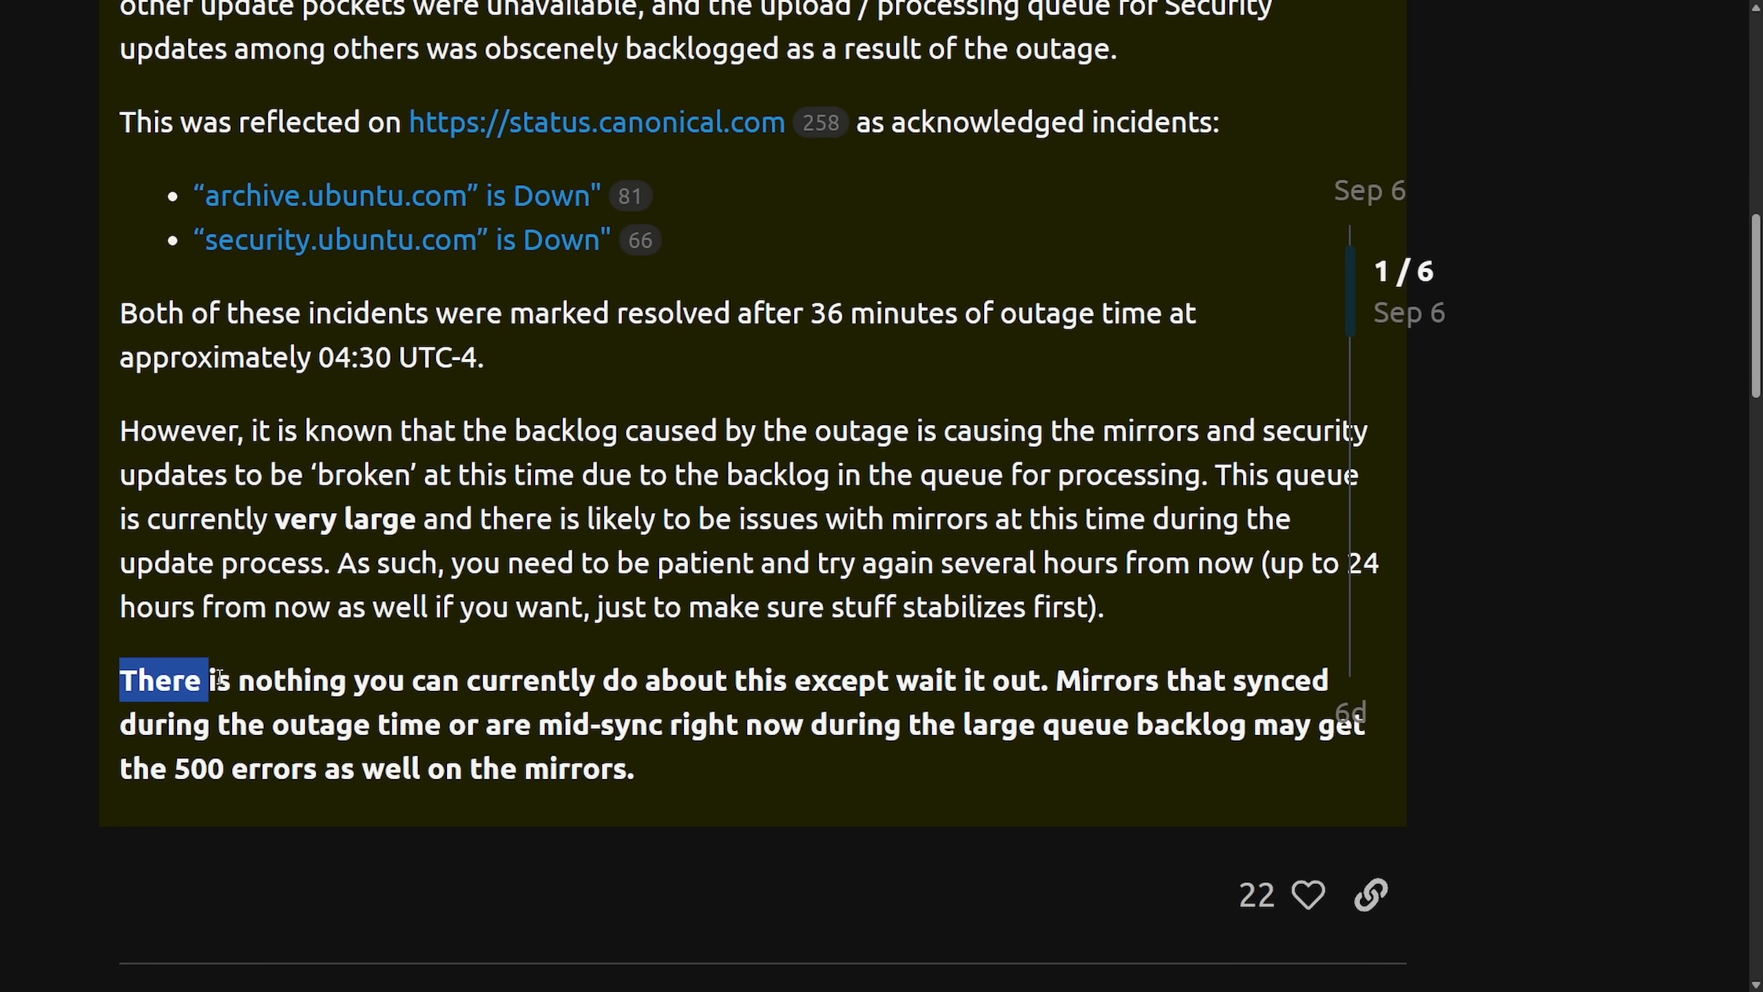
pyautogui.moveTo(202, 679); pyautogui.dragTo(1011, 679)
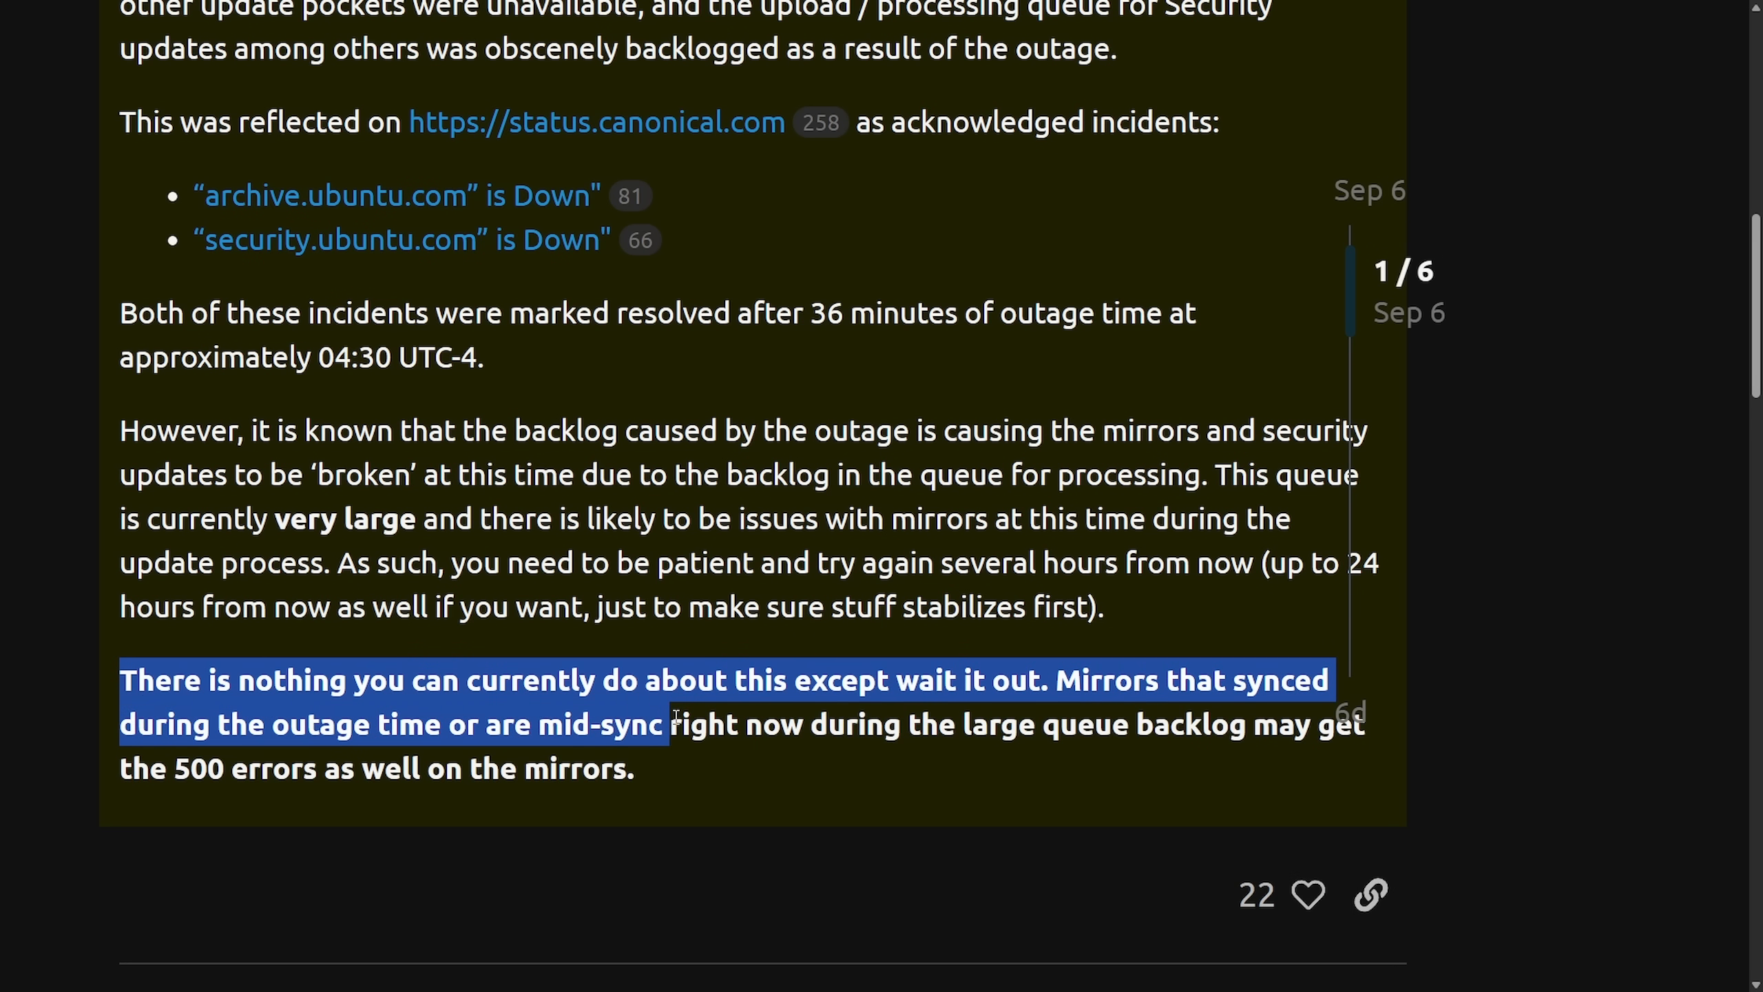
pyautogui.moveTo(668, 724); pyautogui.dragTo(1158, 724)
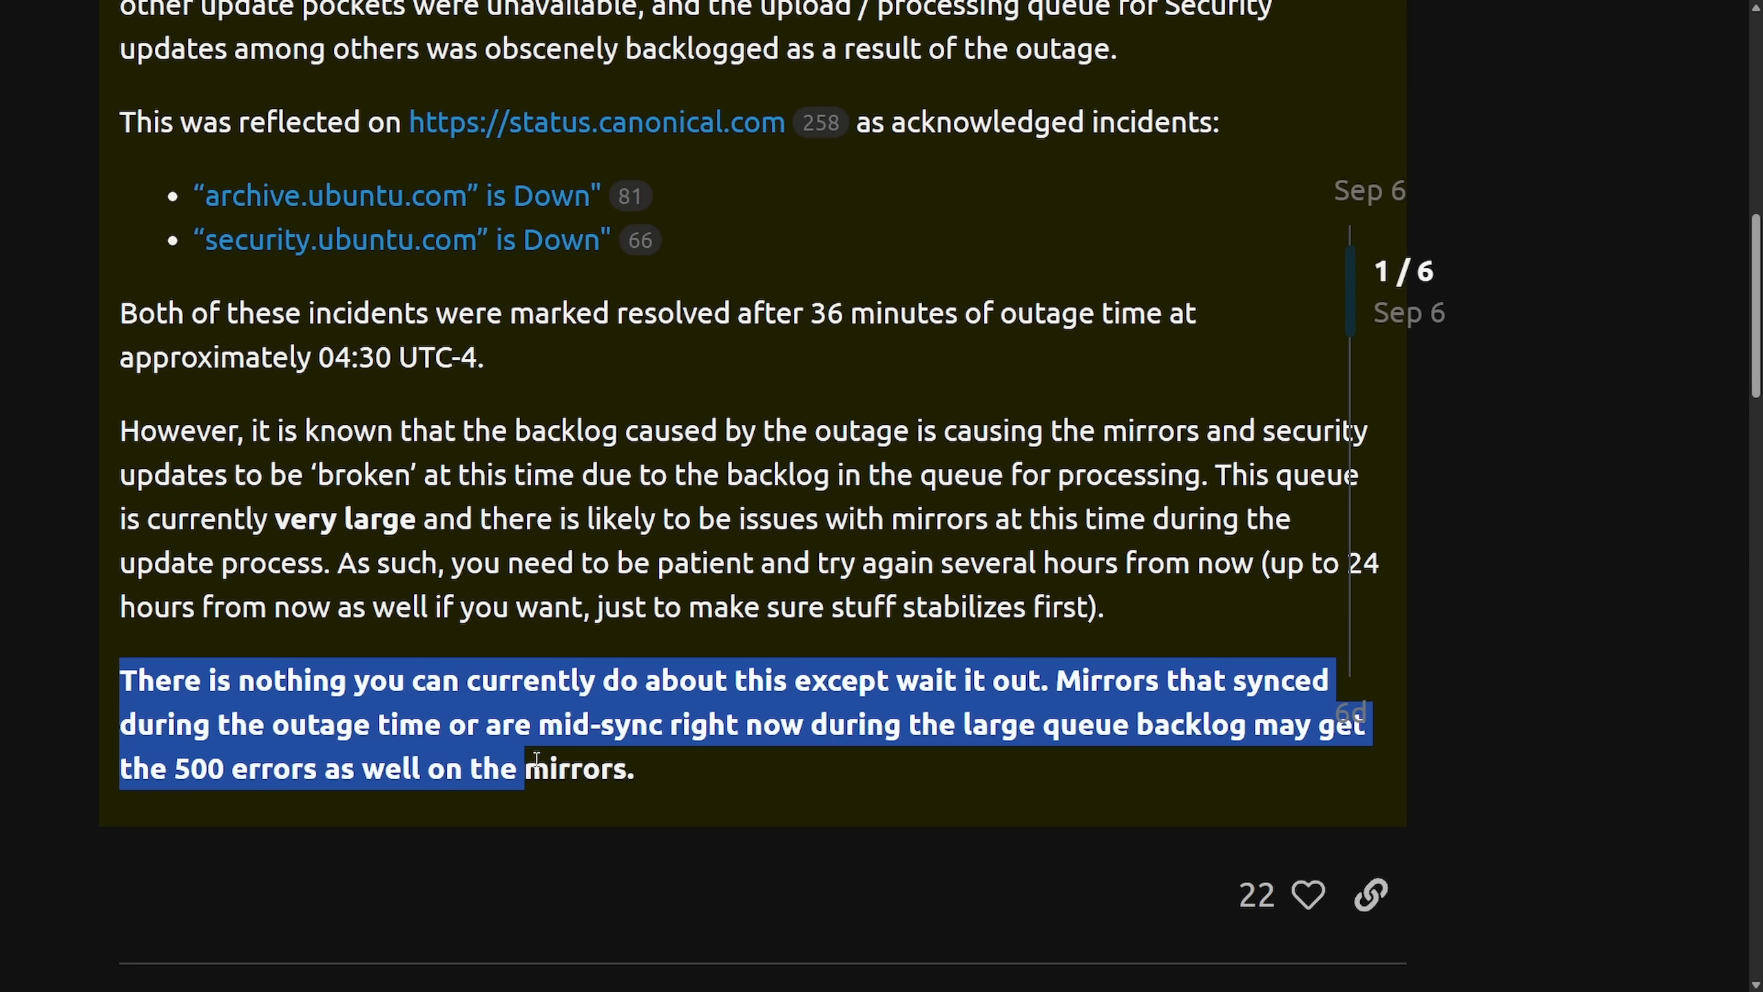
pyautogui.click(665, 768)
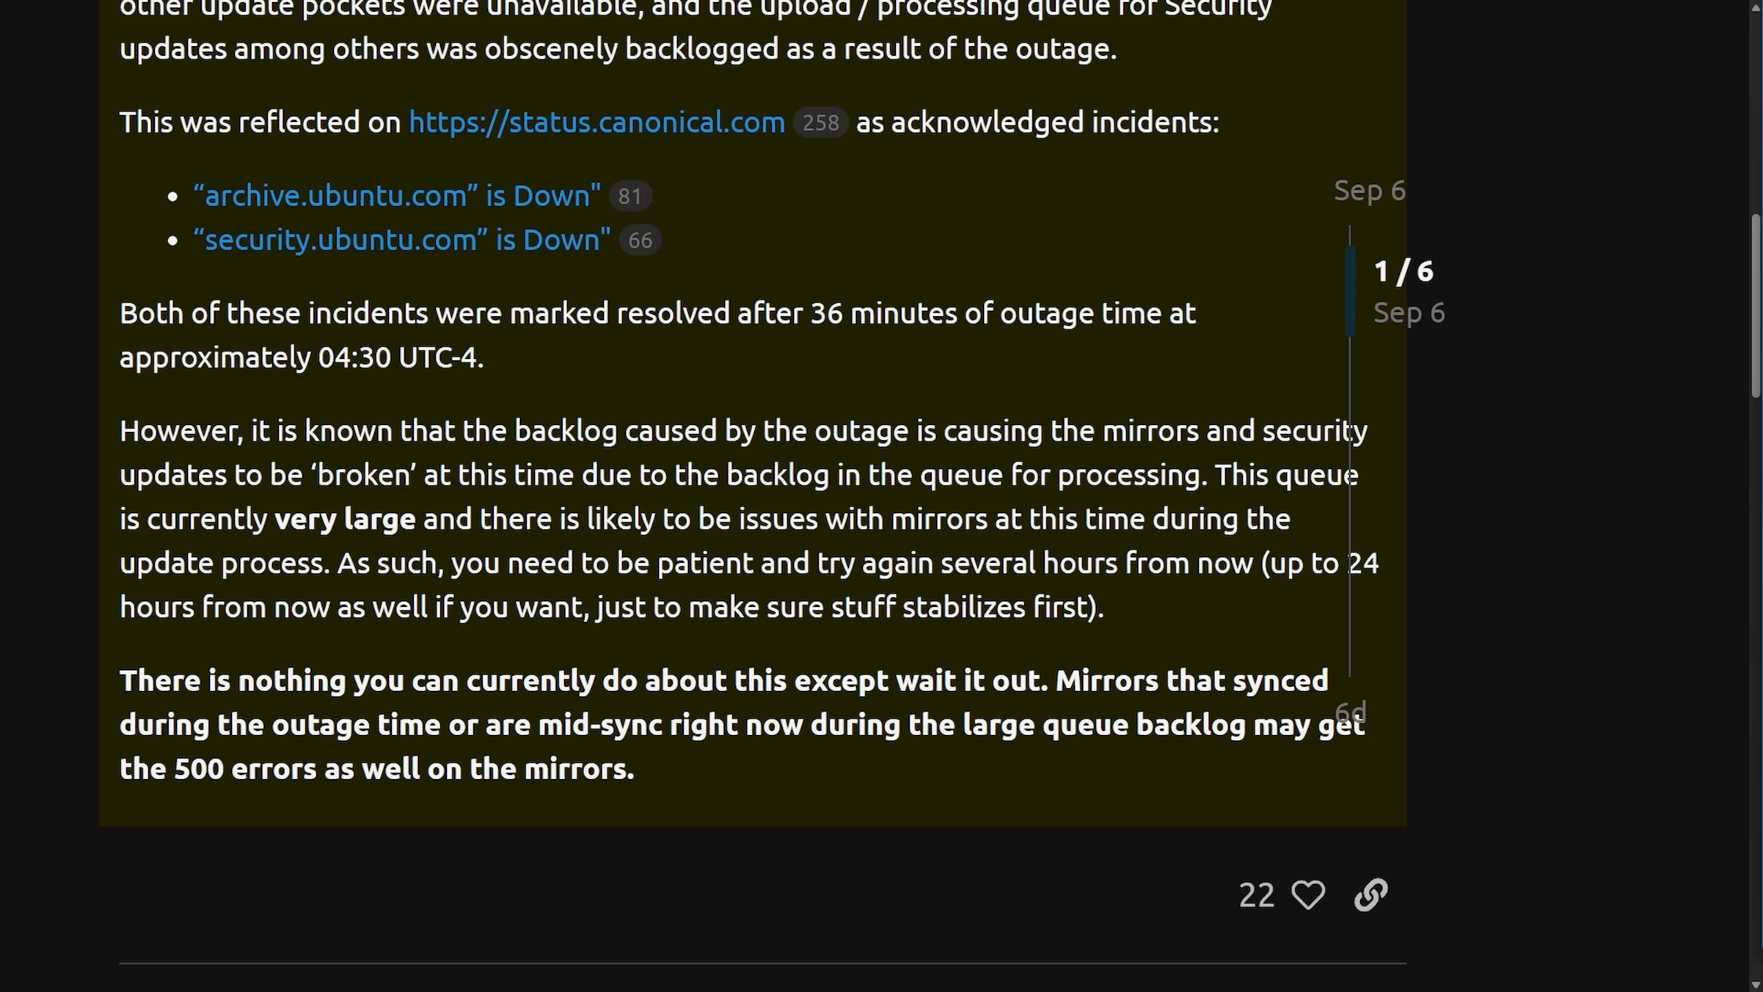
pyautogui.moveTo(1626, 529)
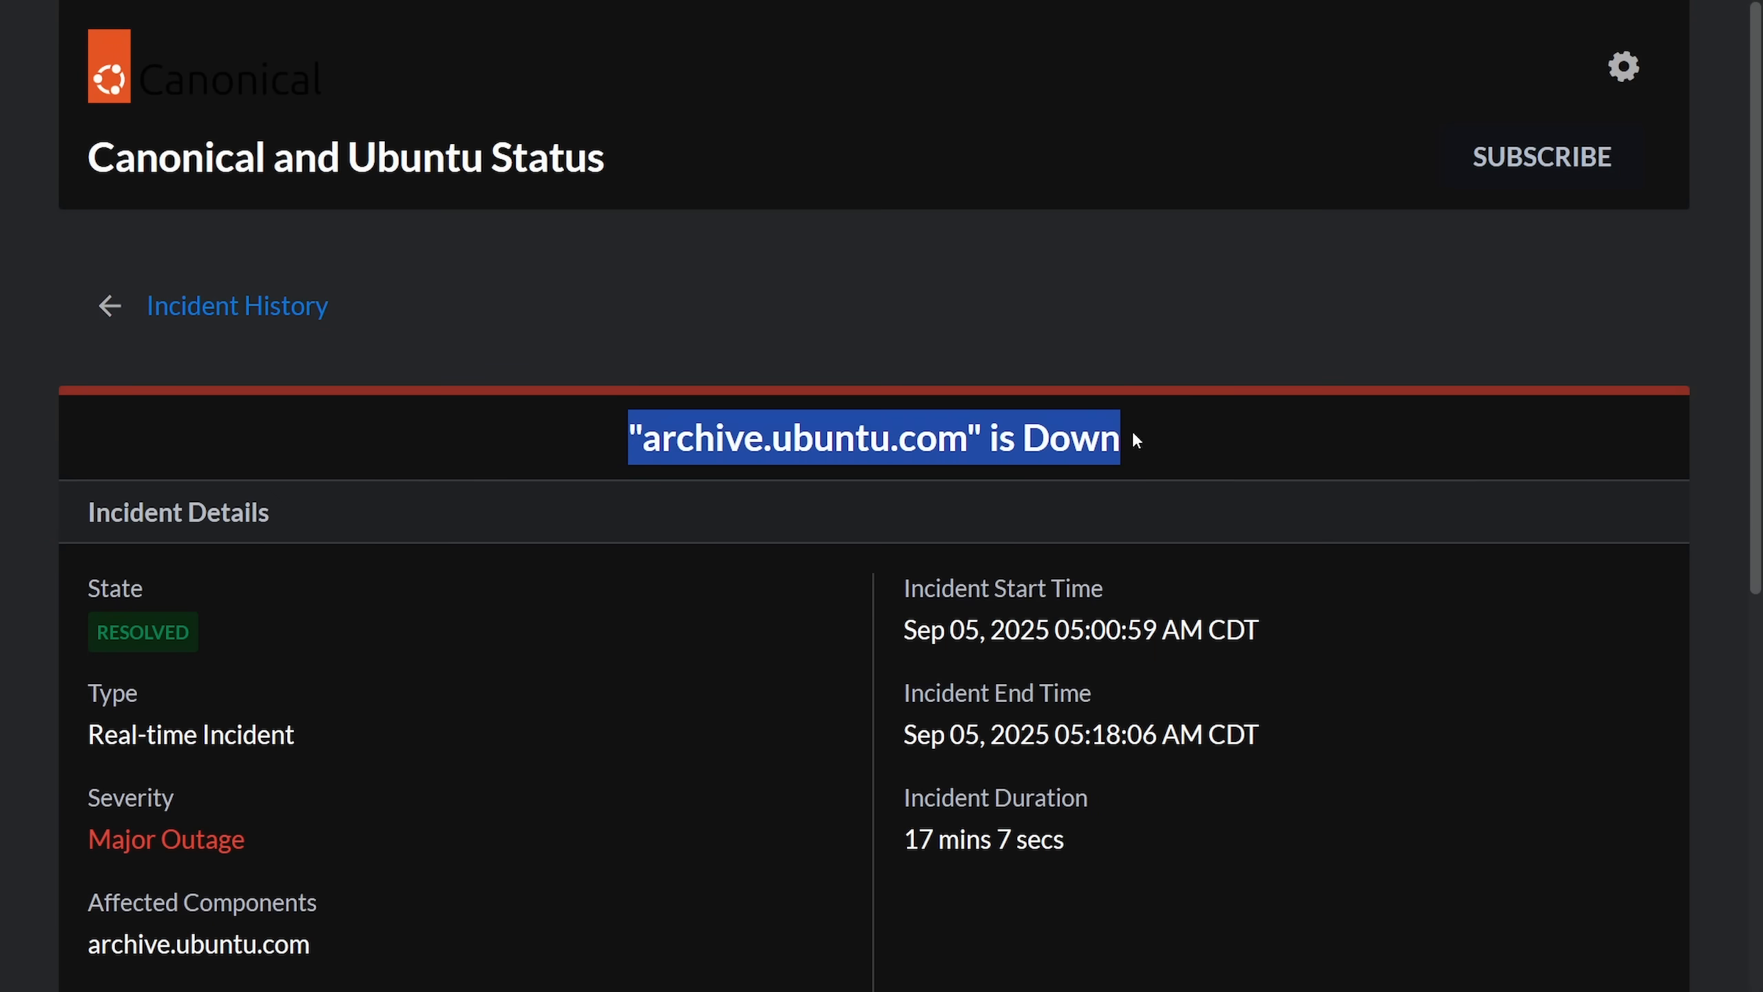
# - Open the security.ubuntu.com is Down incident and highlight its 35 mins 21 secs outage details
pyautogui.scroll(-3)
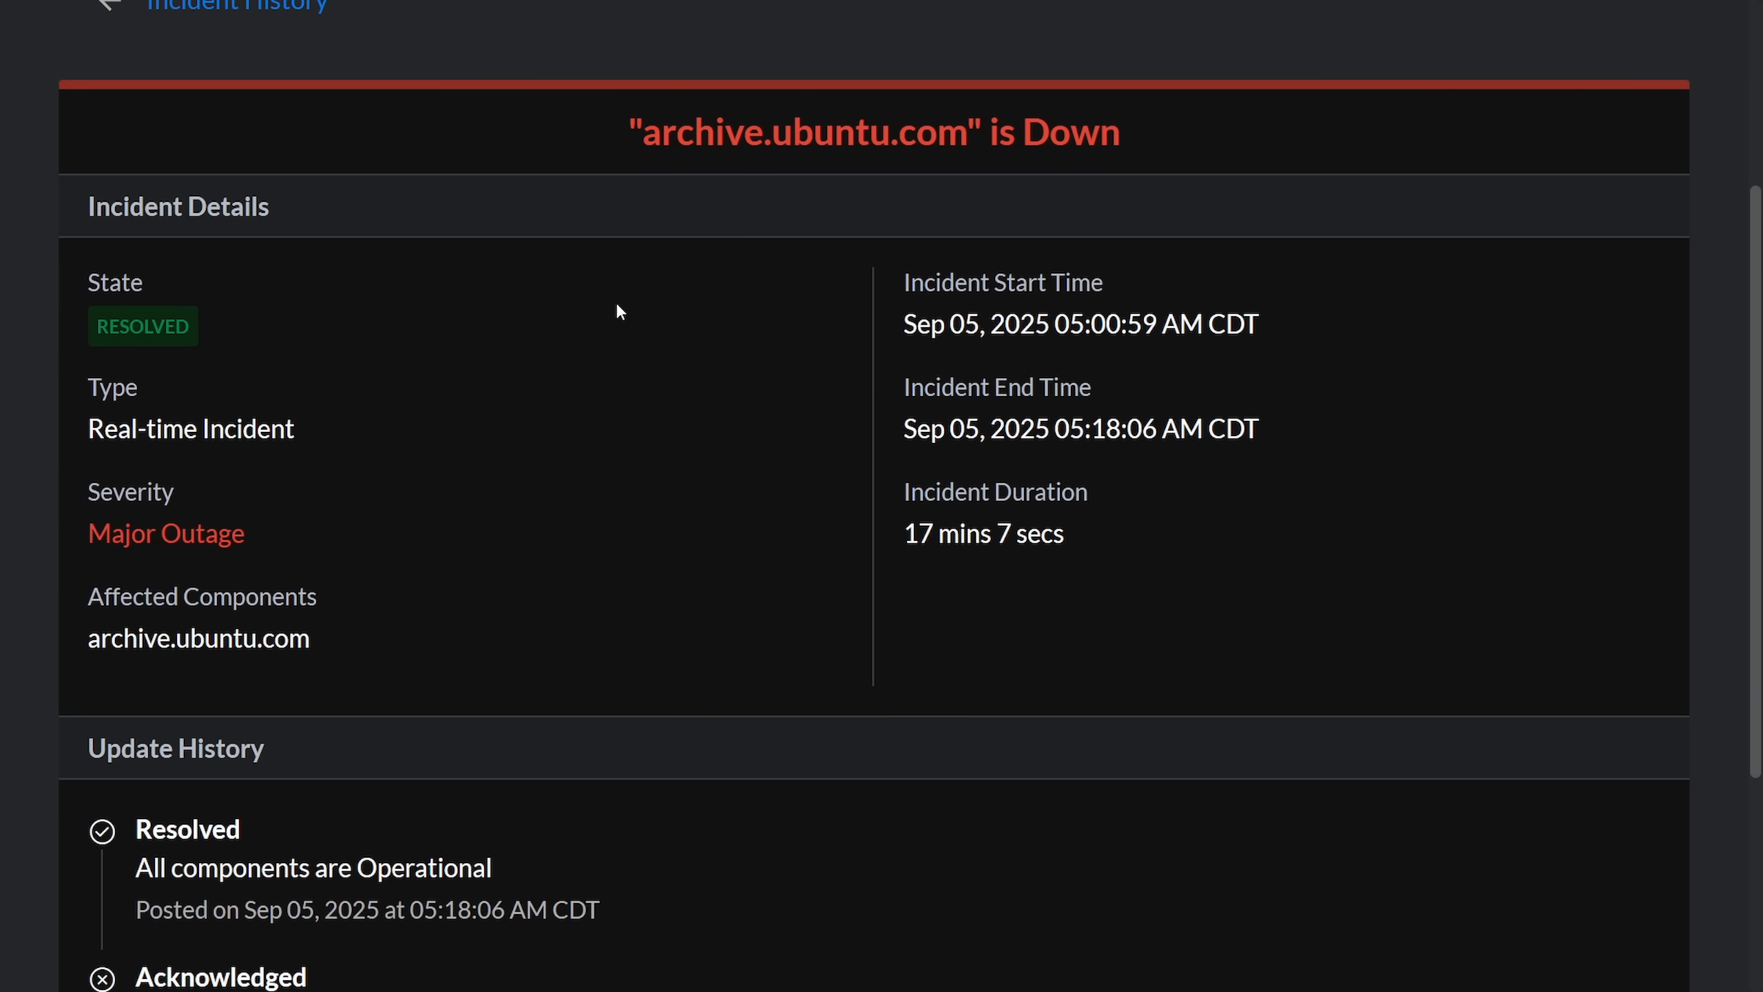
pyautogui.moveTo(378, 444)
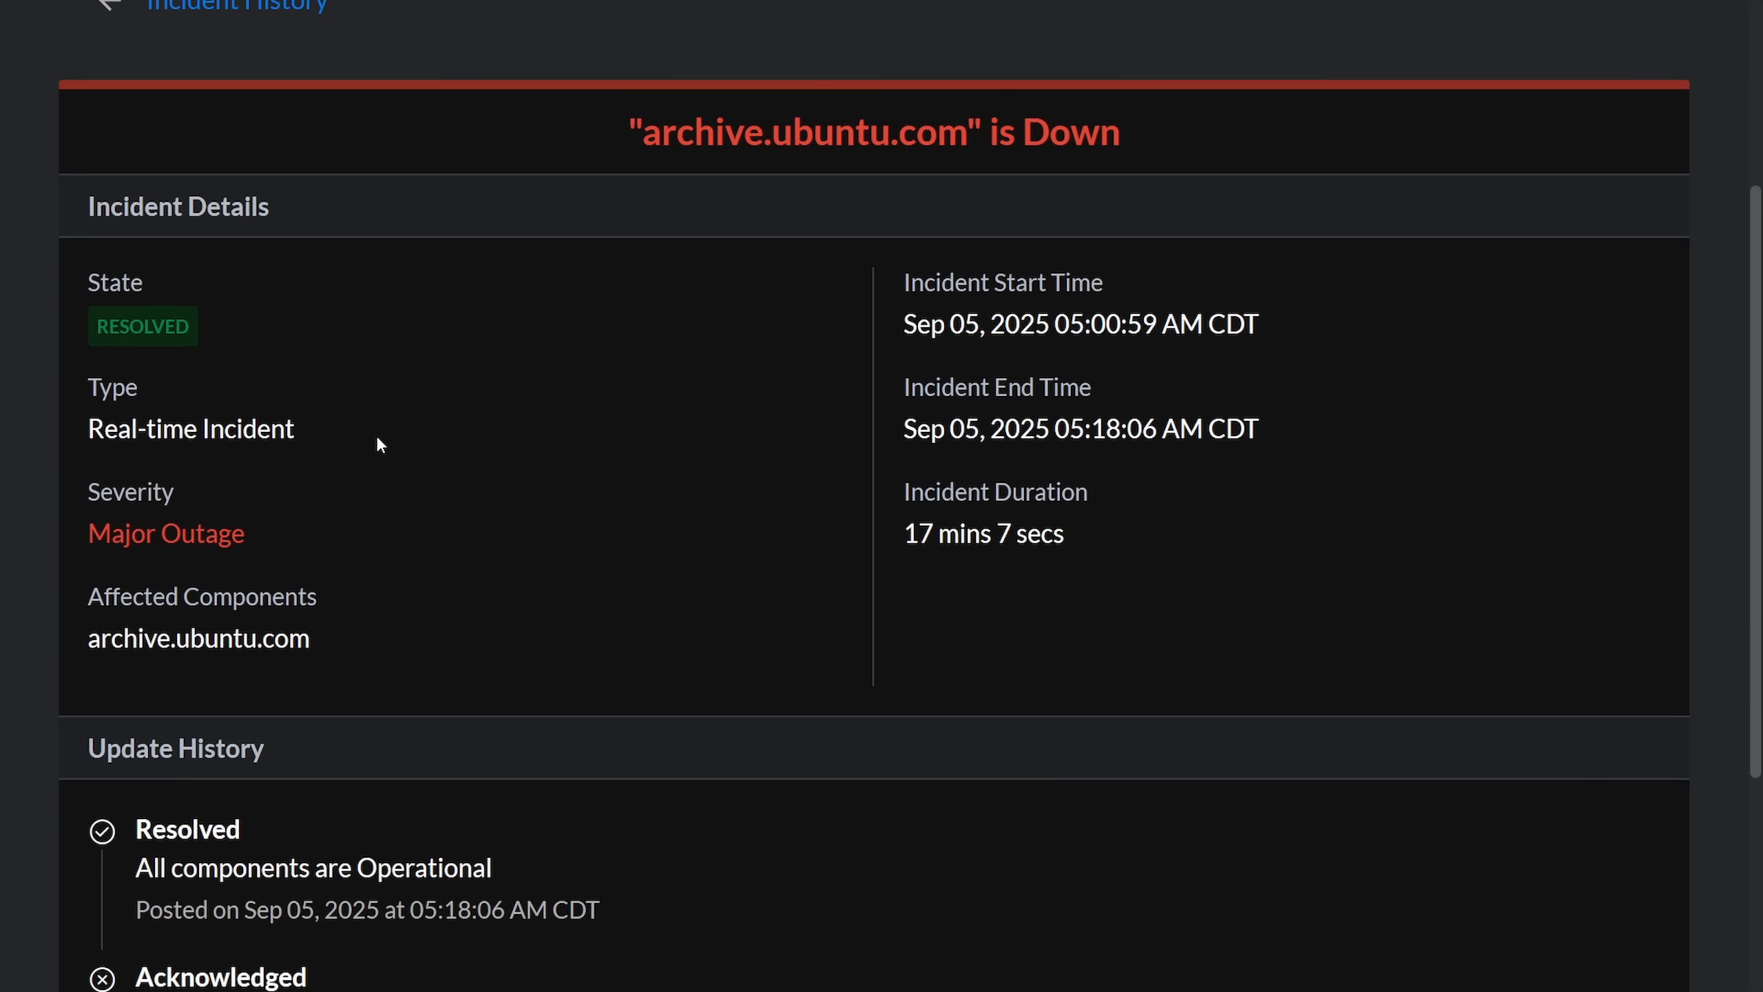
pyautogui.doubleClick(166, 531)
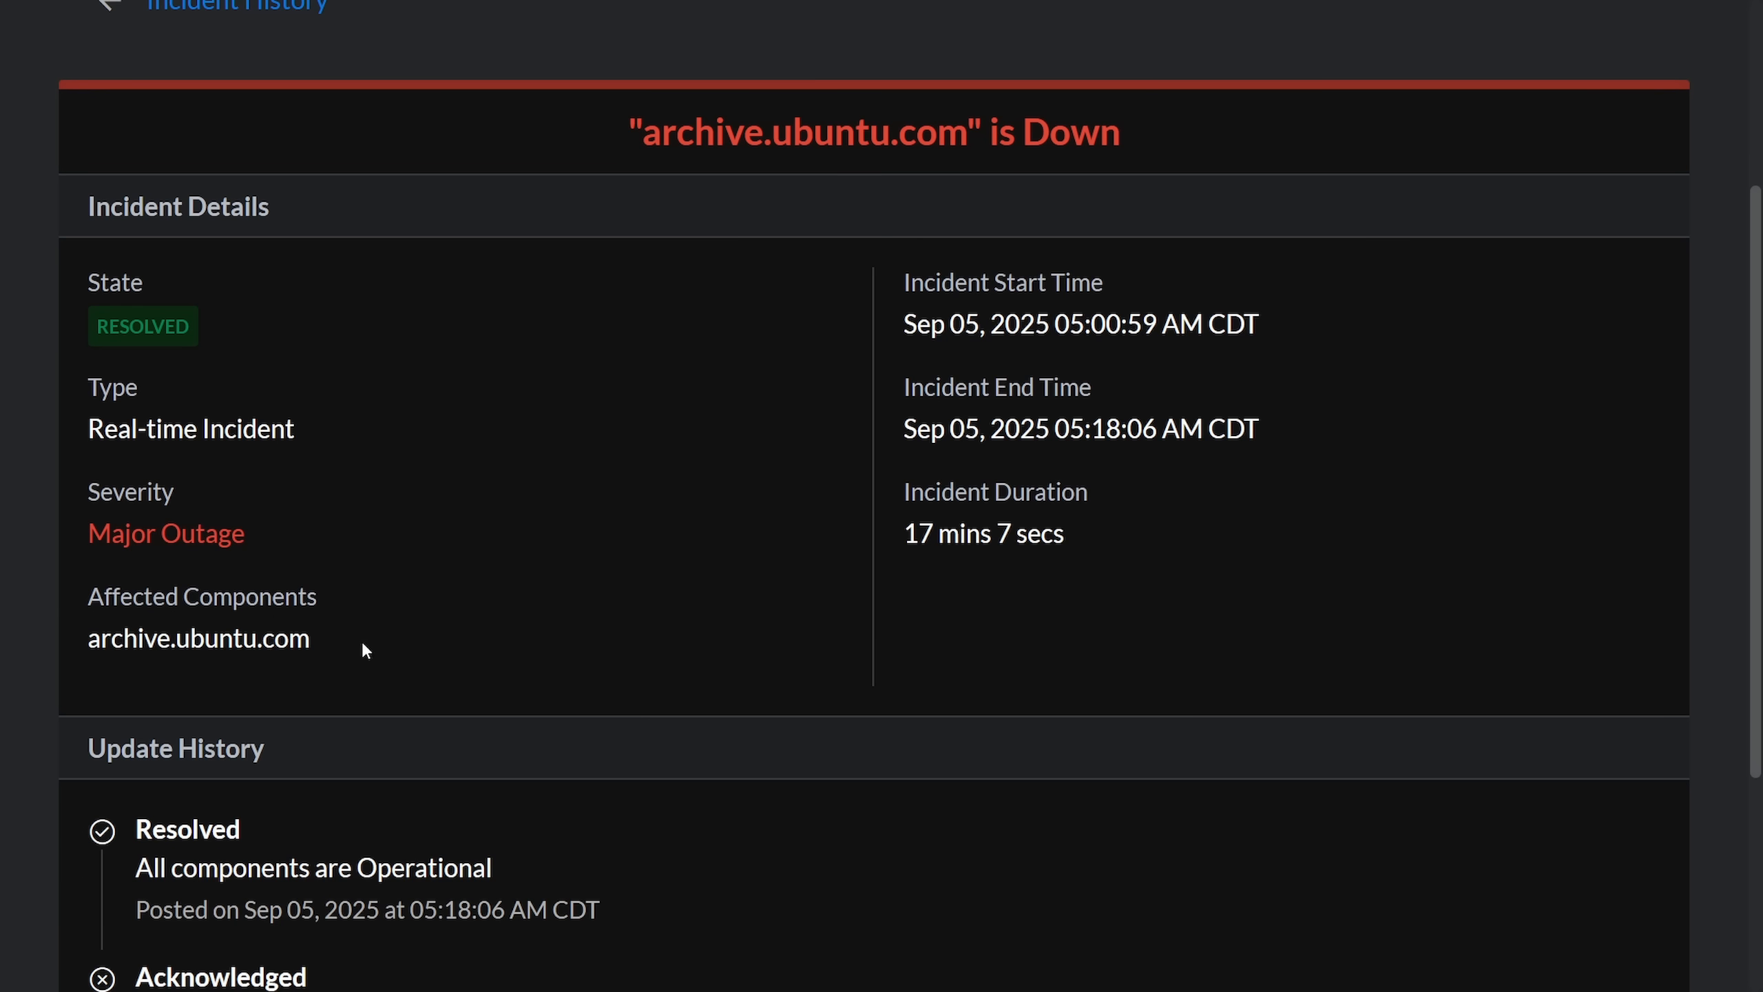
pyautogui.moveTo(372, 659)
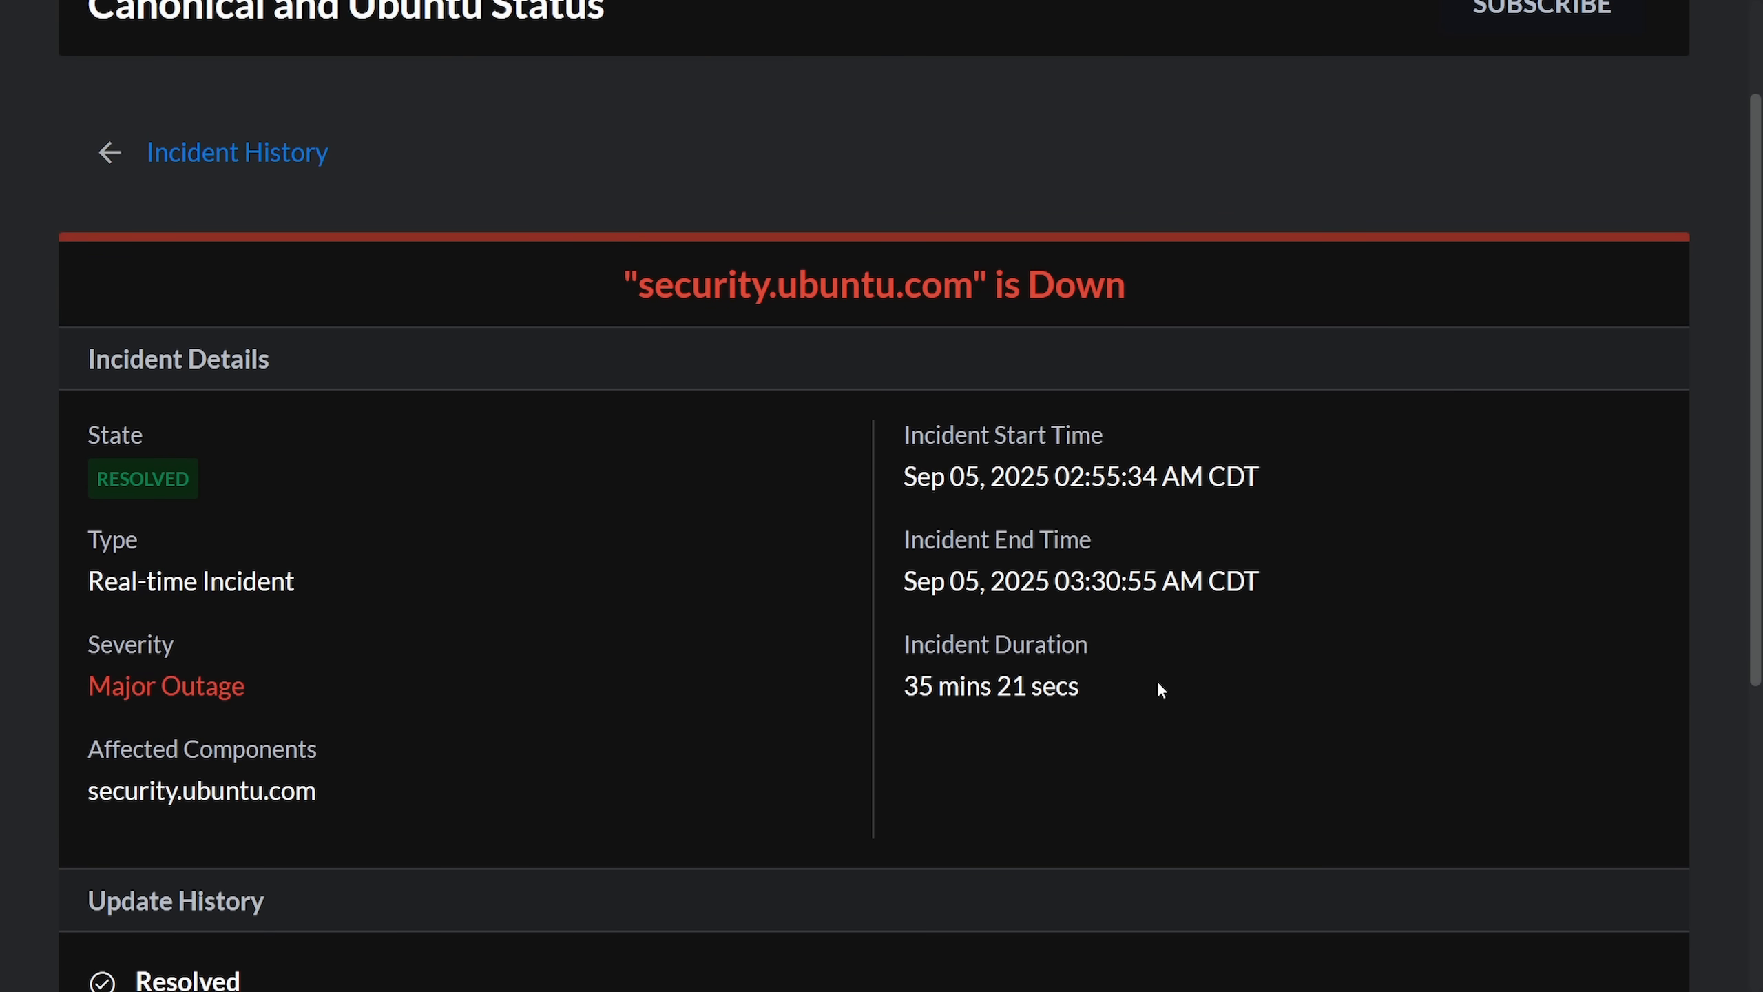
pyautogui.moveTo(903, 643); pyautogui.dragTo(1076, 686)
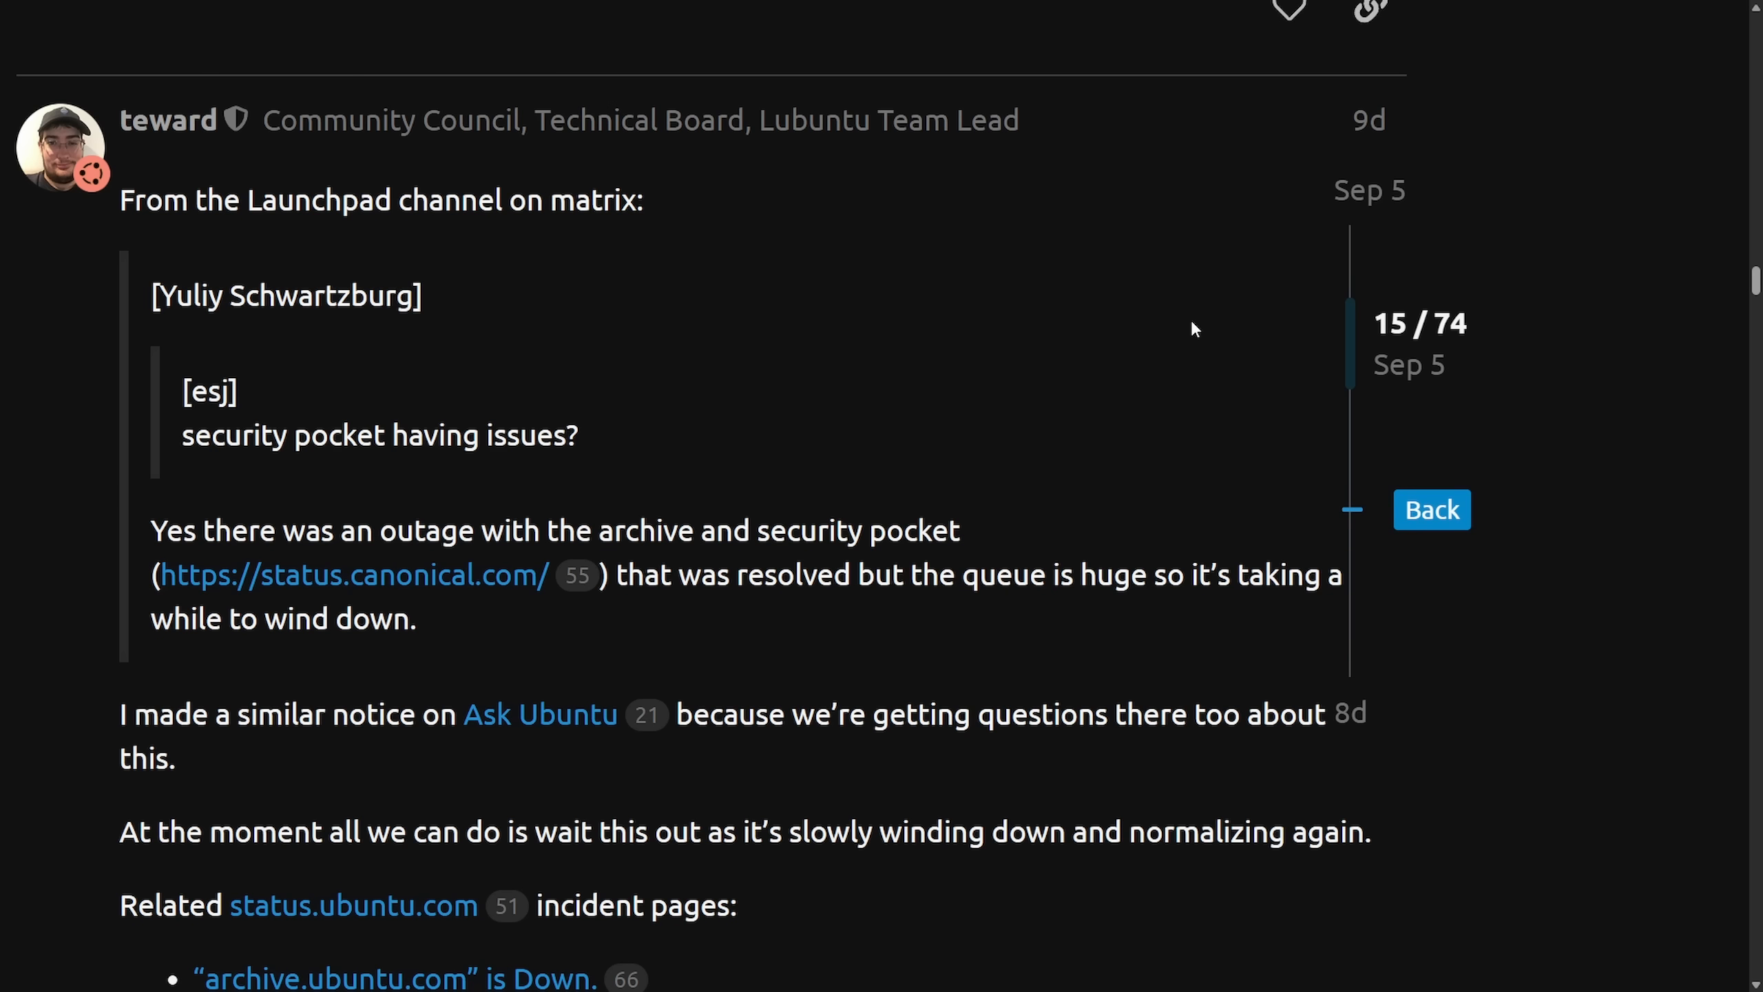
pyautogui.moveTo(1392, 356)
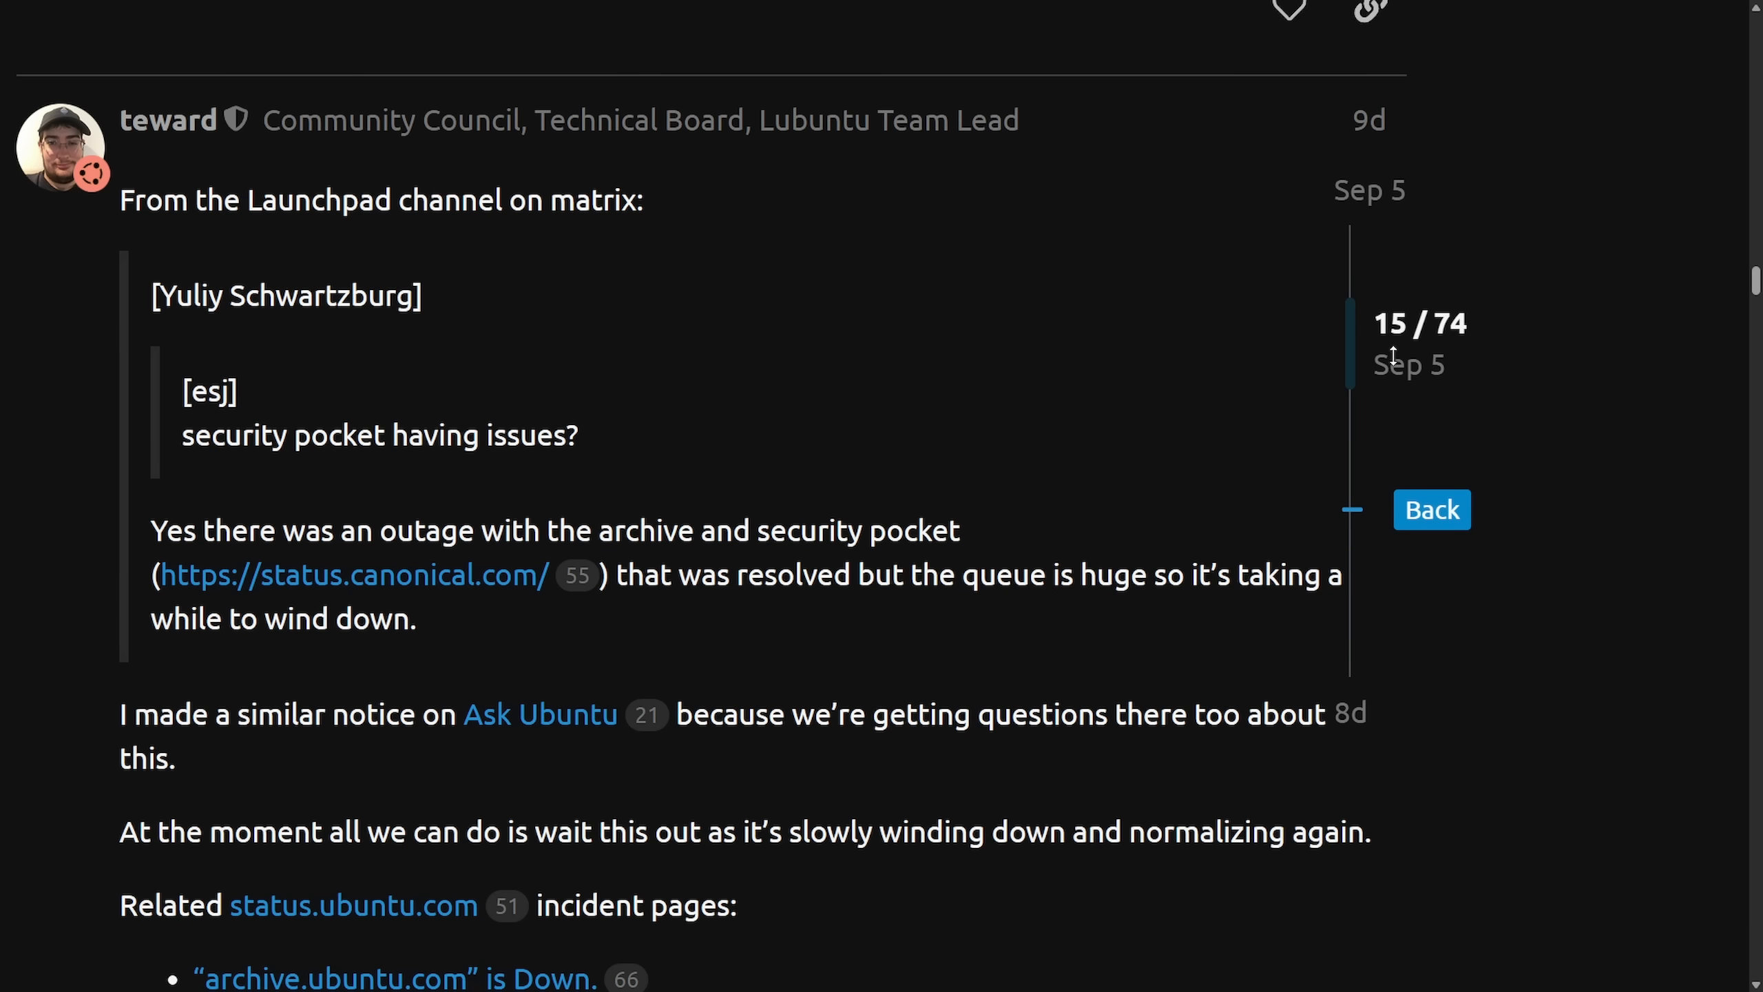
pyautogui.scroll(-3)
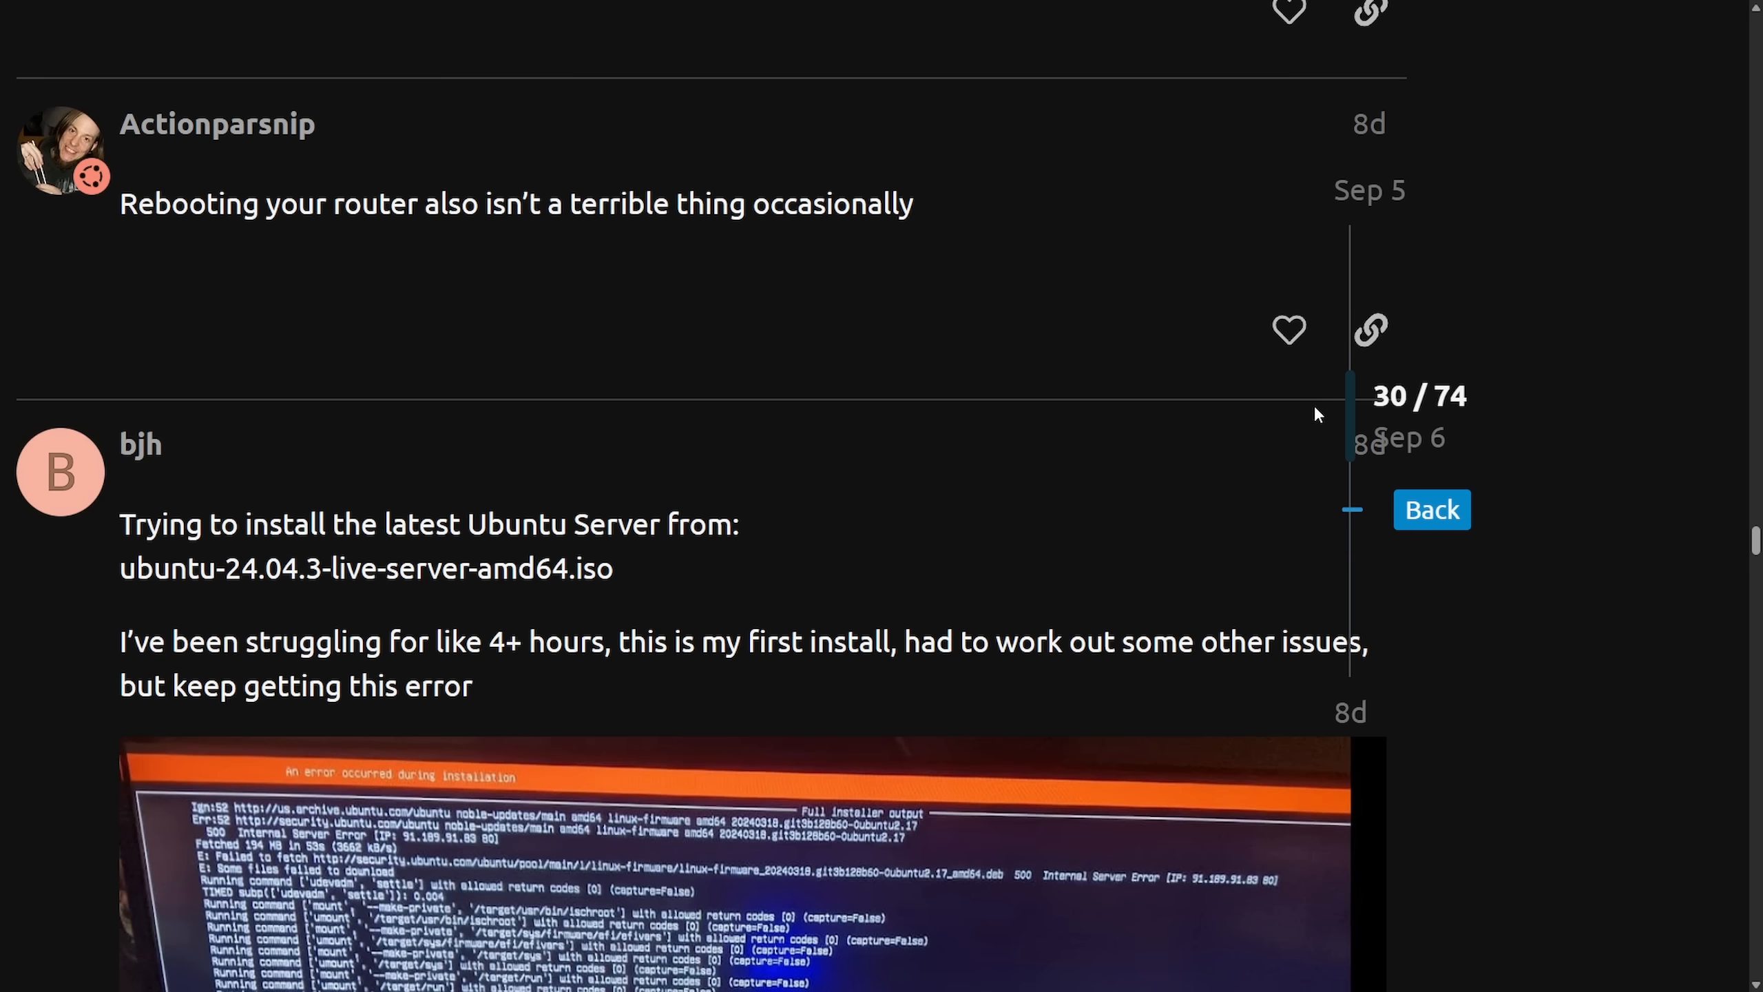
pyautogui.scroll(-3)
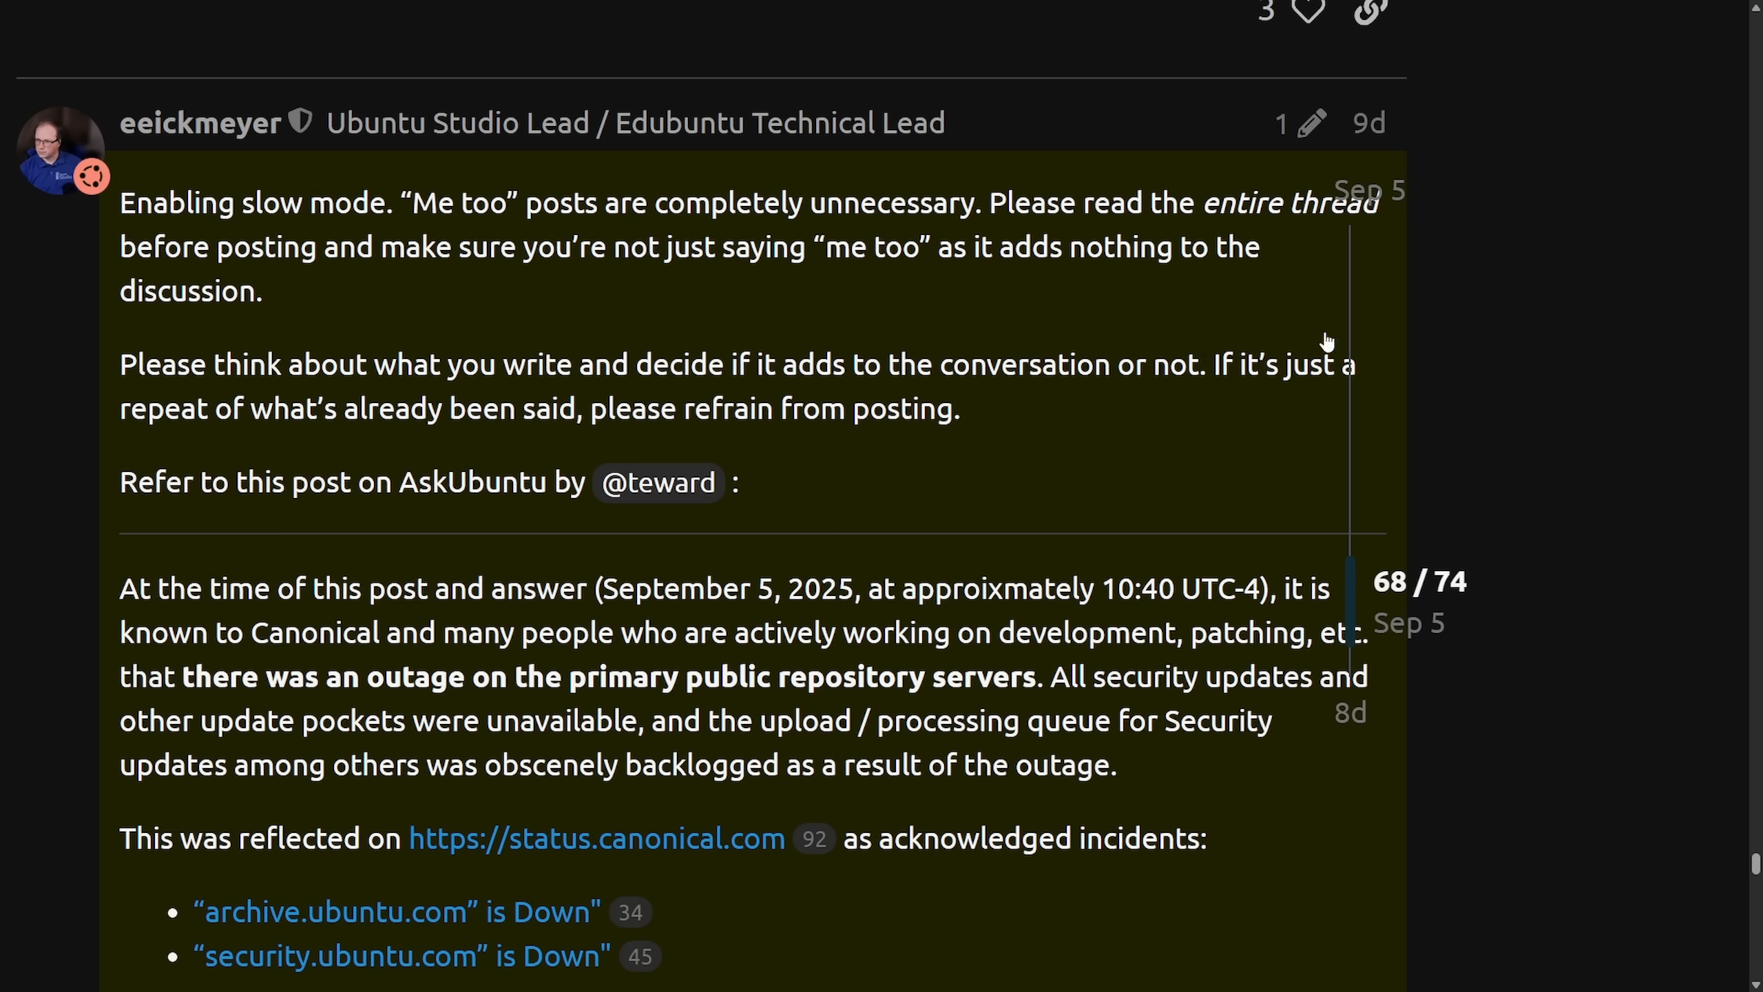
pyautogui.moveTo(1336, 246)
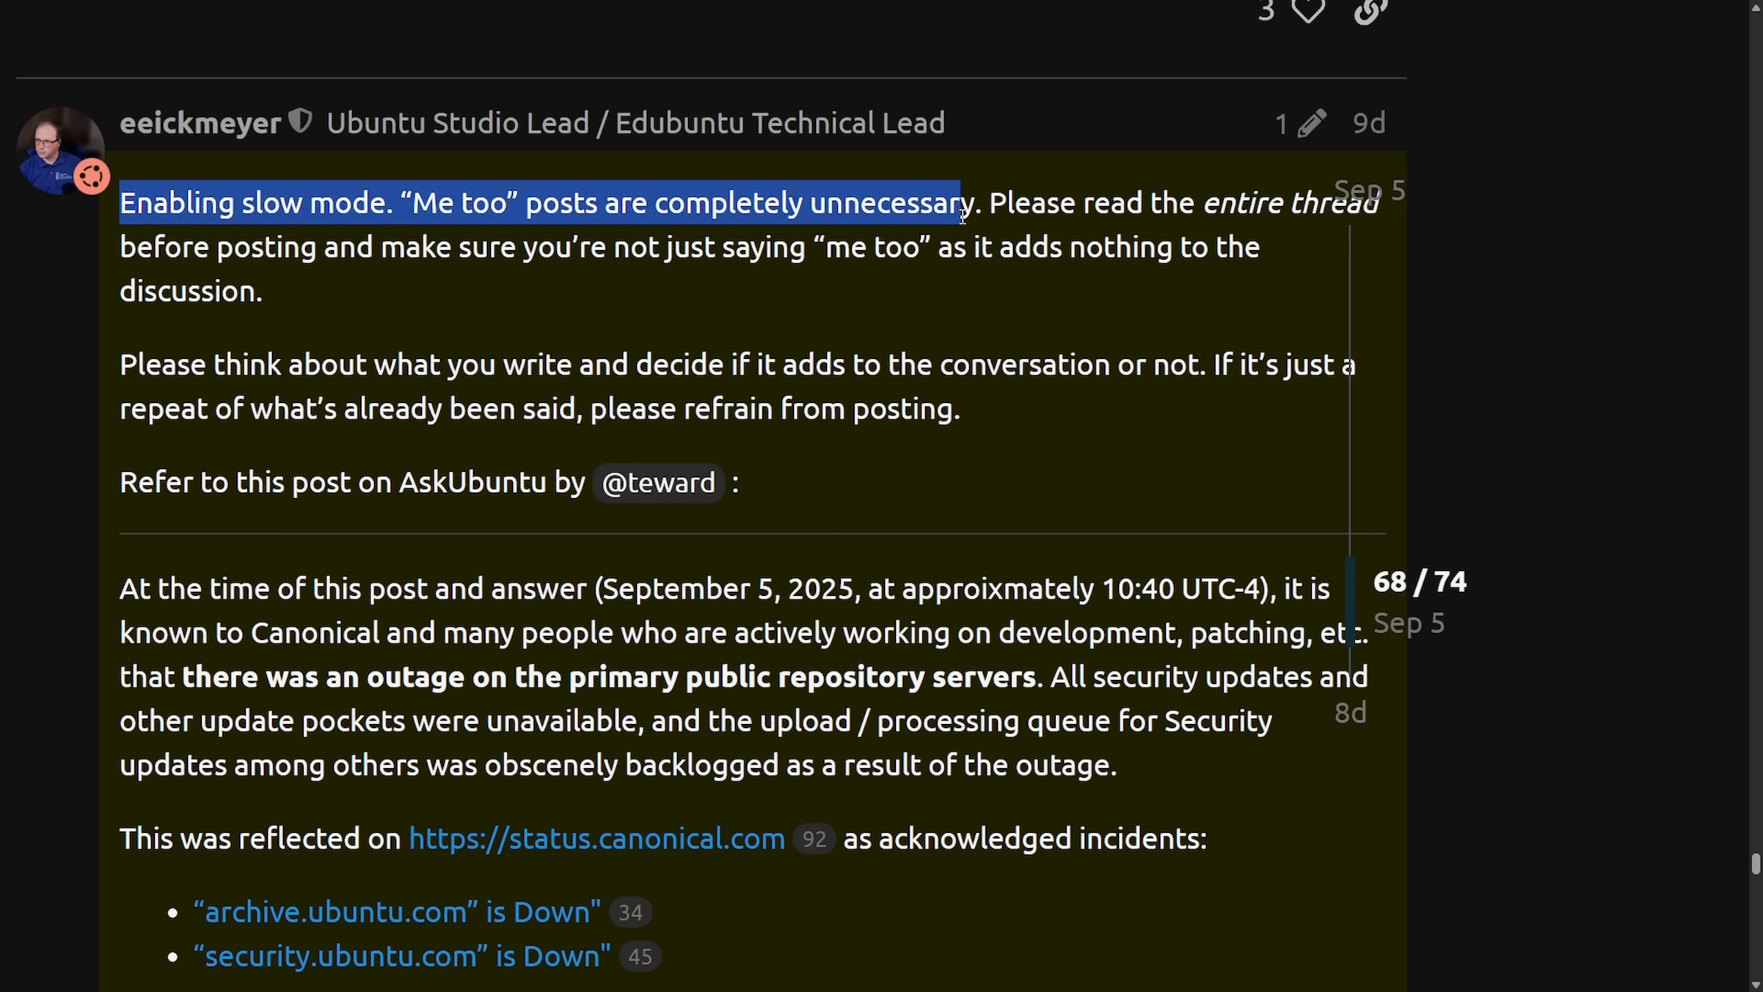
pyautogui.moveTo(961, 203); pyautogui.dragTo(590, 247)
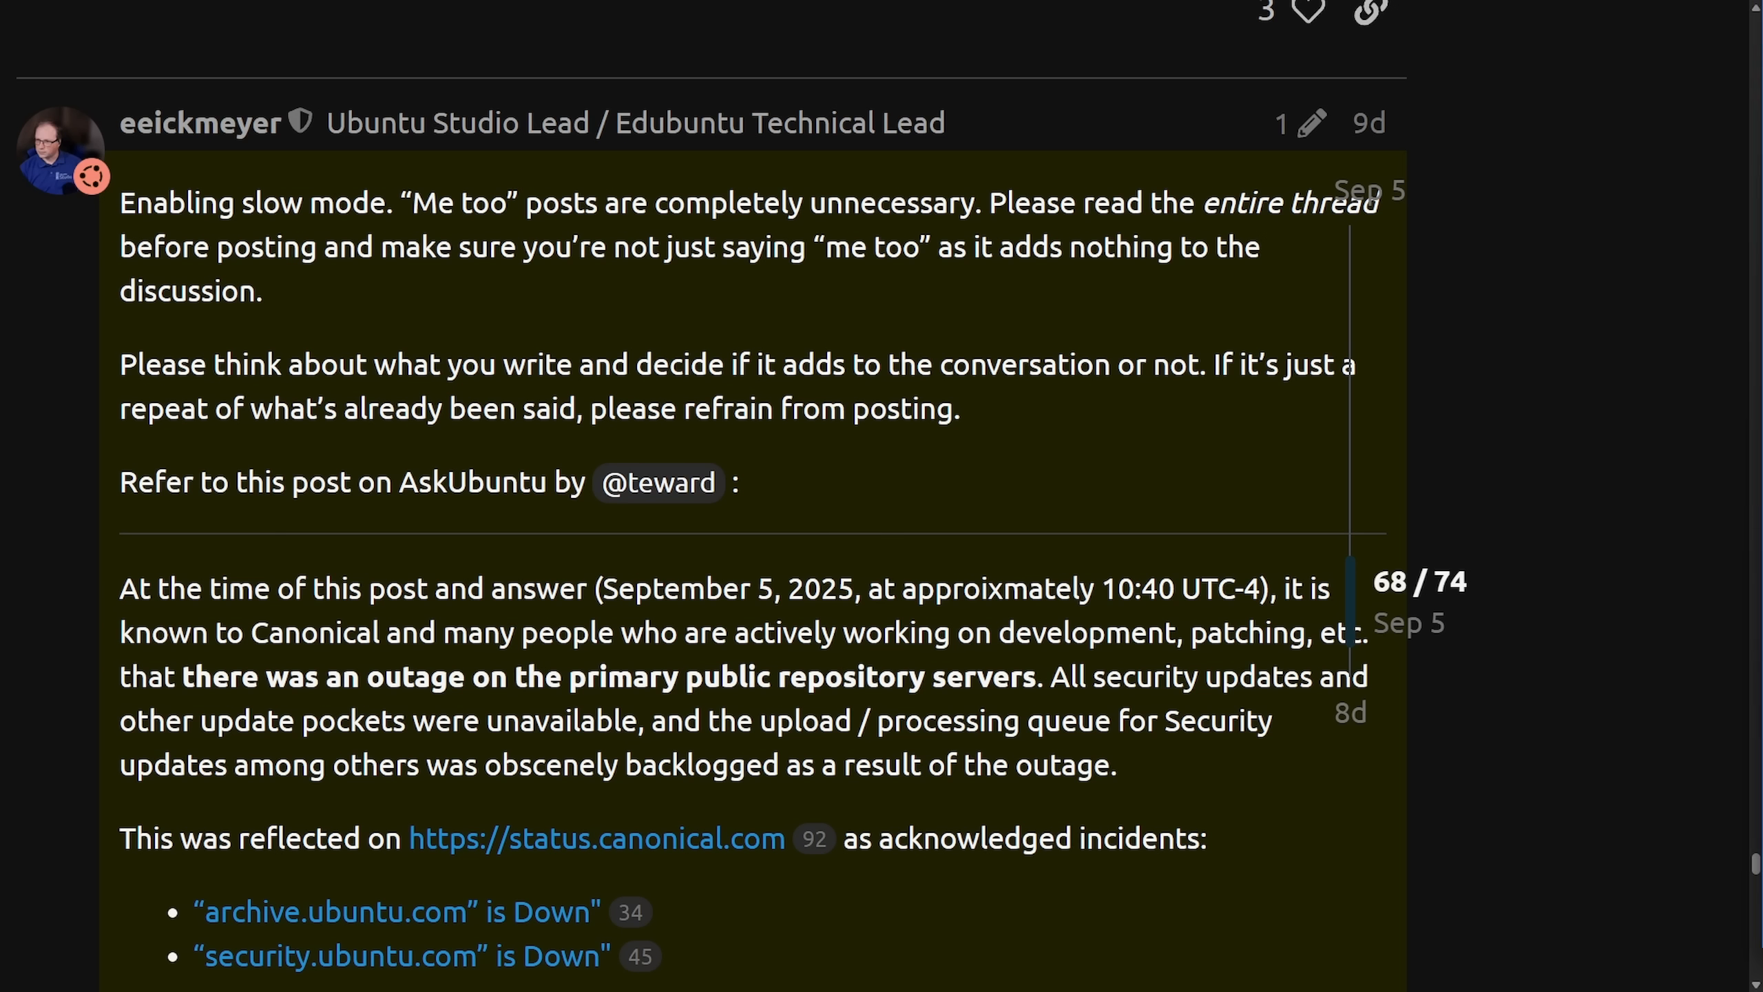
pyautogui.moveTo(1538, 446)
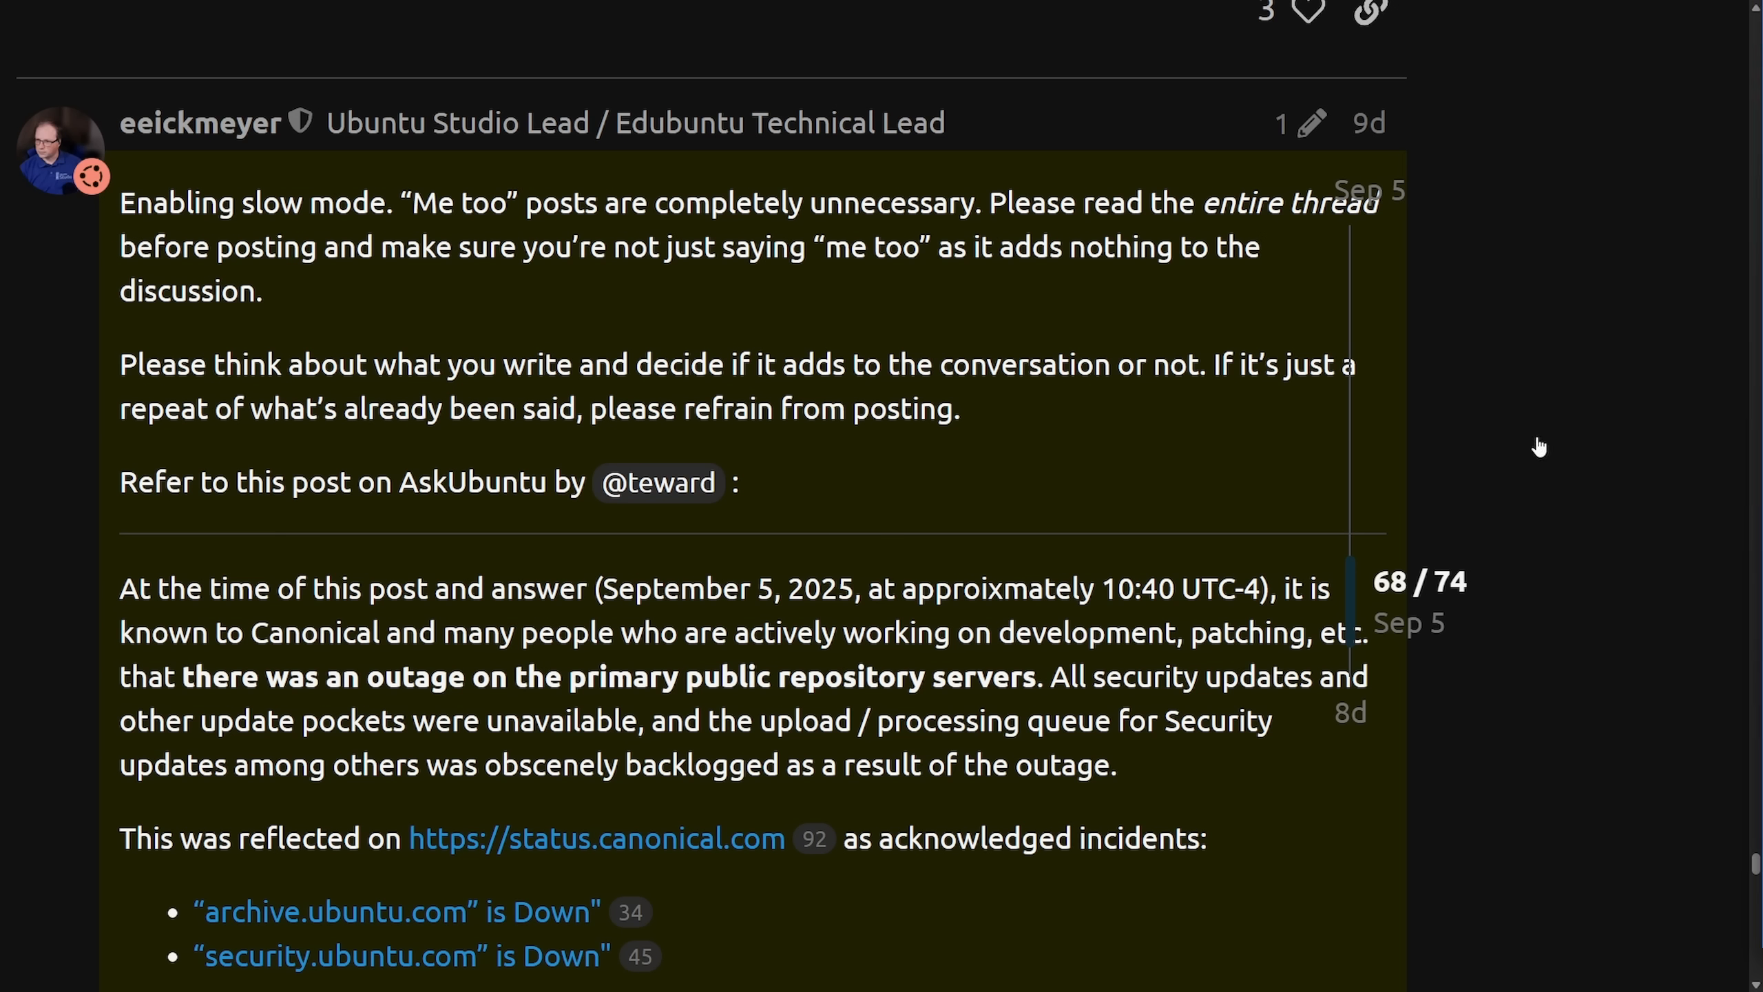
pyautogui.moveTo(121, 363); pyautogui.dragTo(784, 363)
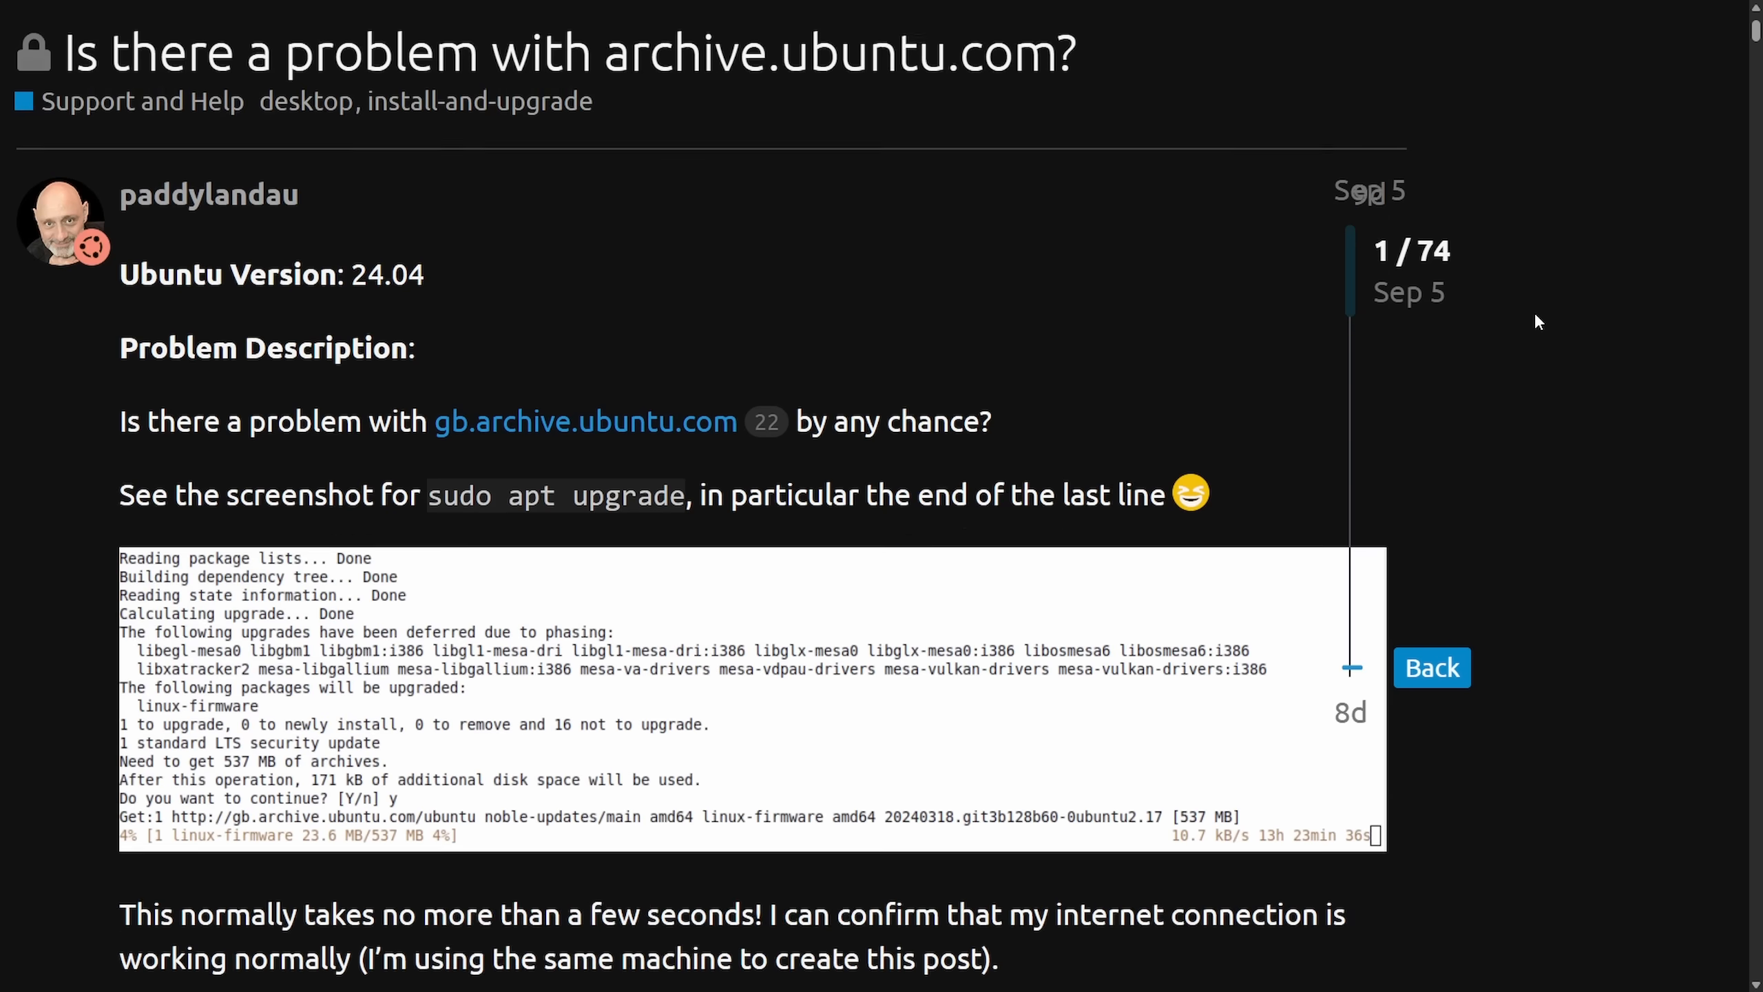
# - Return to paddylandau's opening question about archive.ubuntu.com at the top of the thread
pyautogui.scroll(-3)
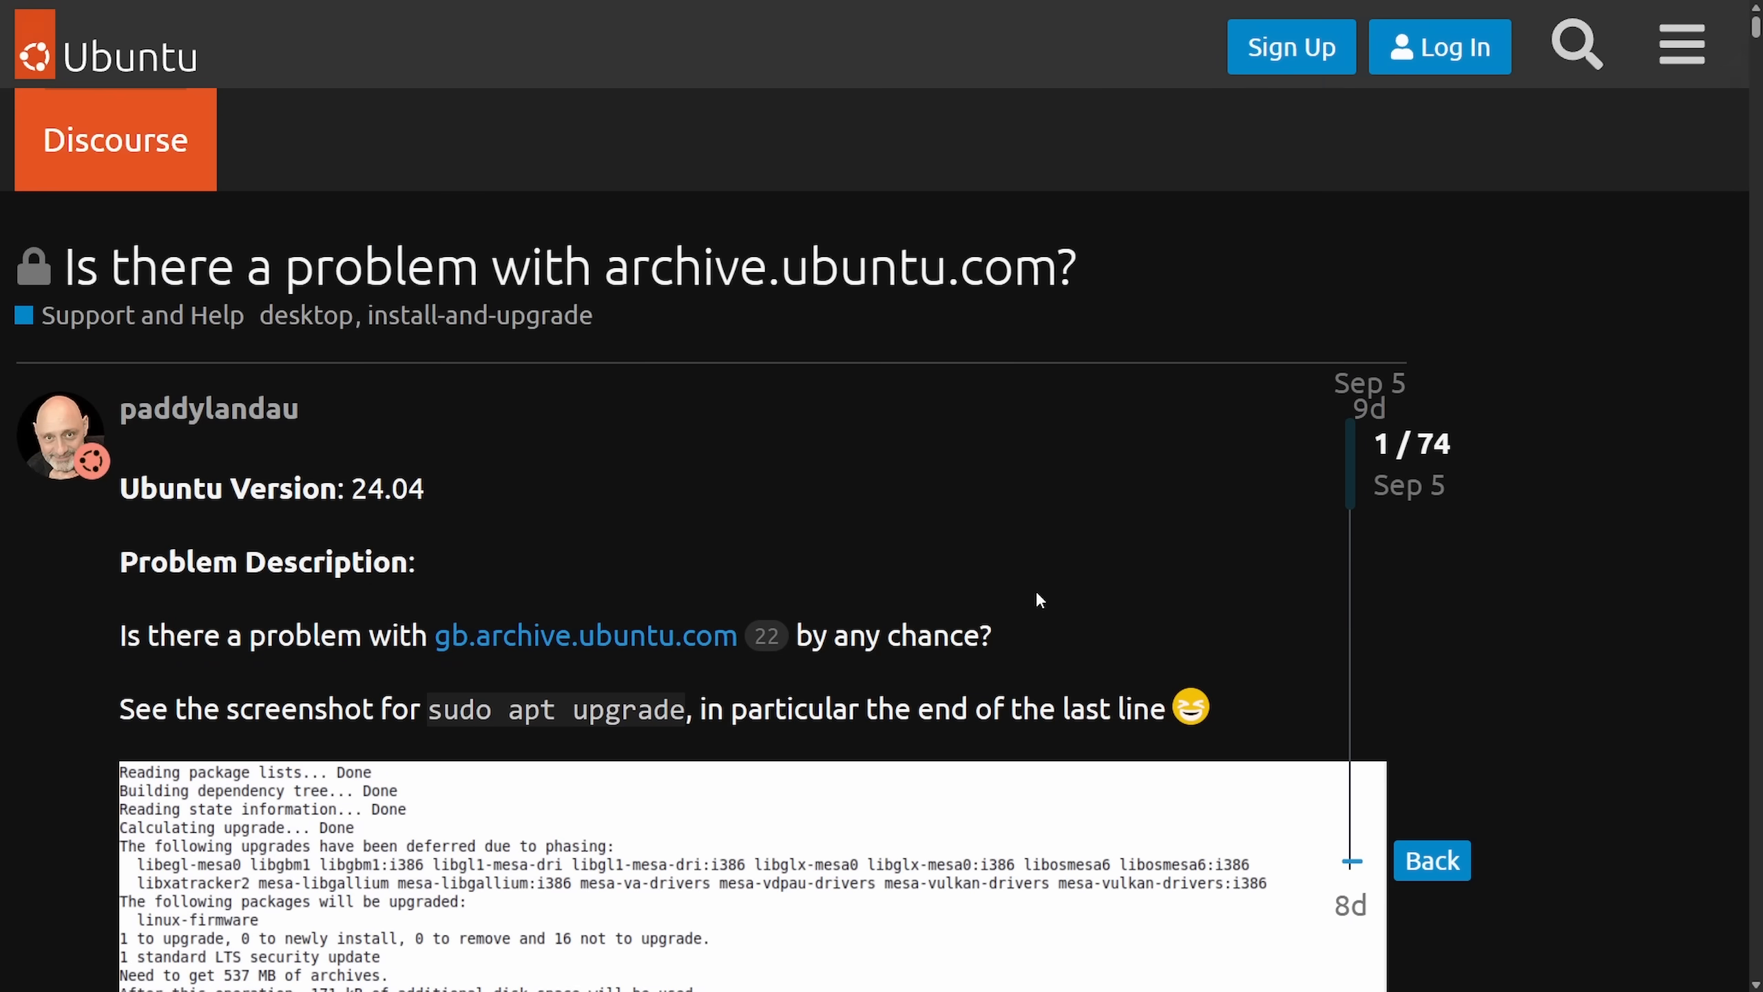
pyautogui.scroll(-3)
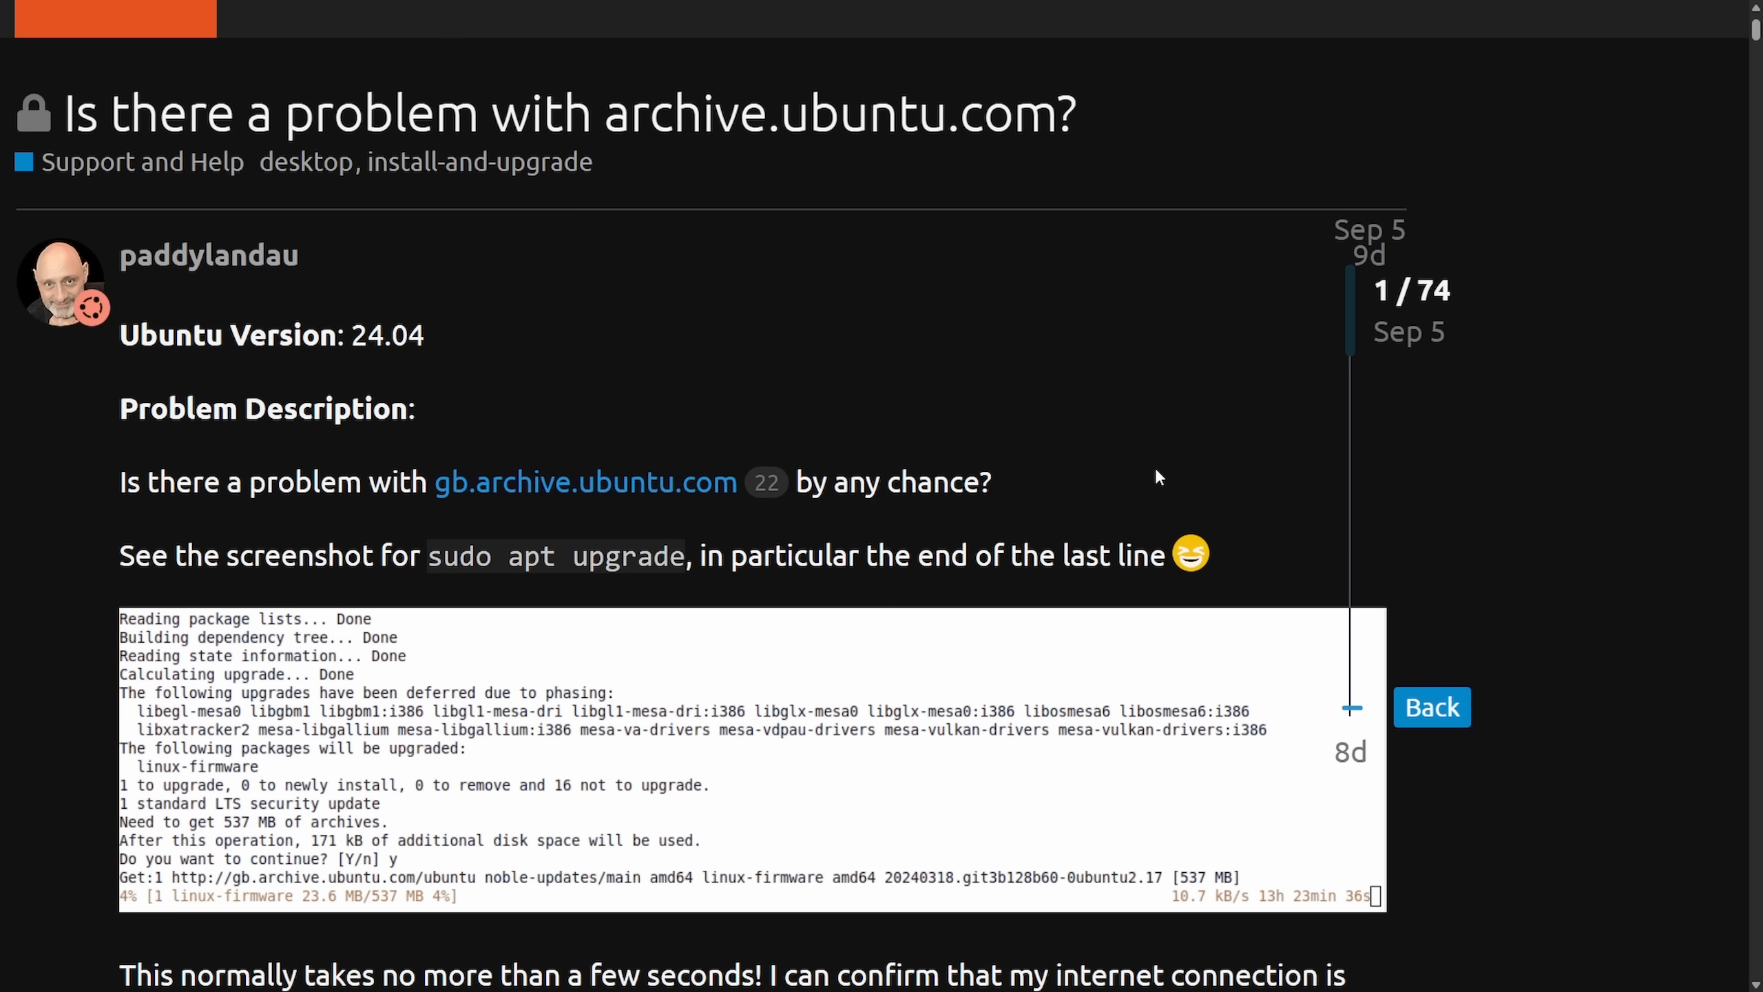
pyautogui.moveTo(1111, 474)
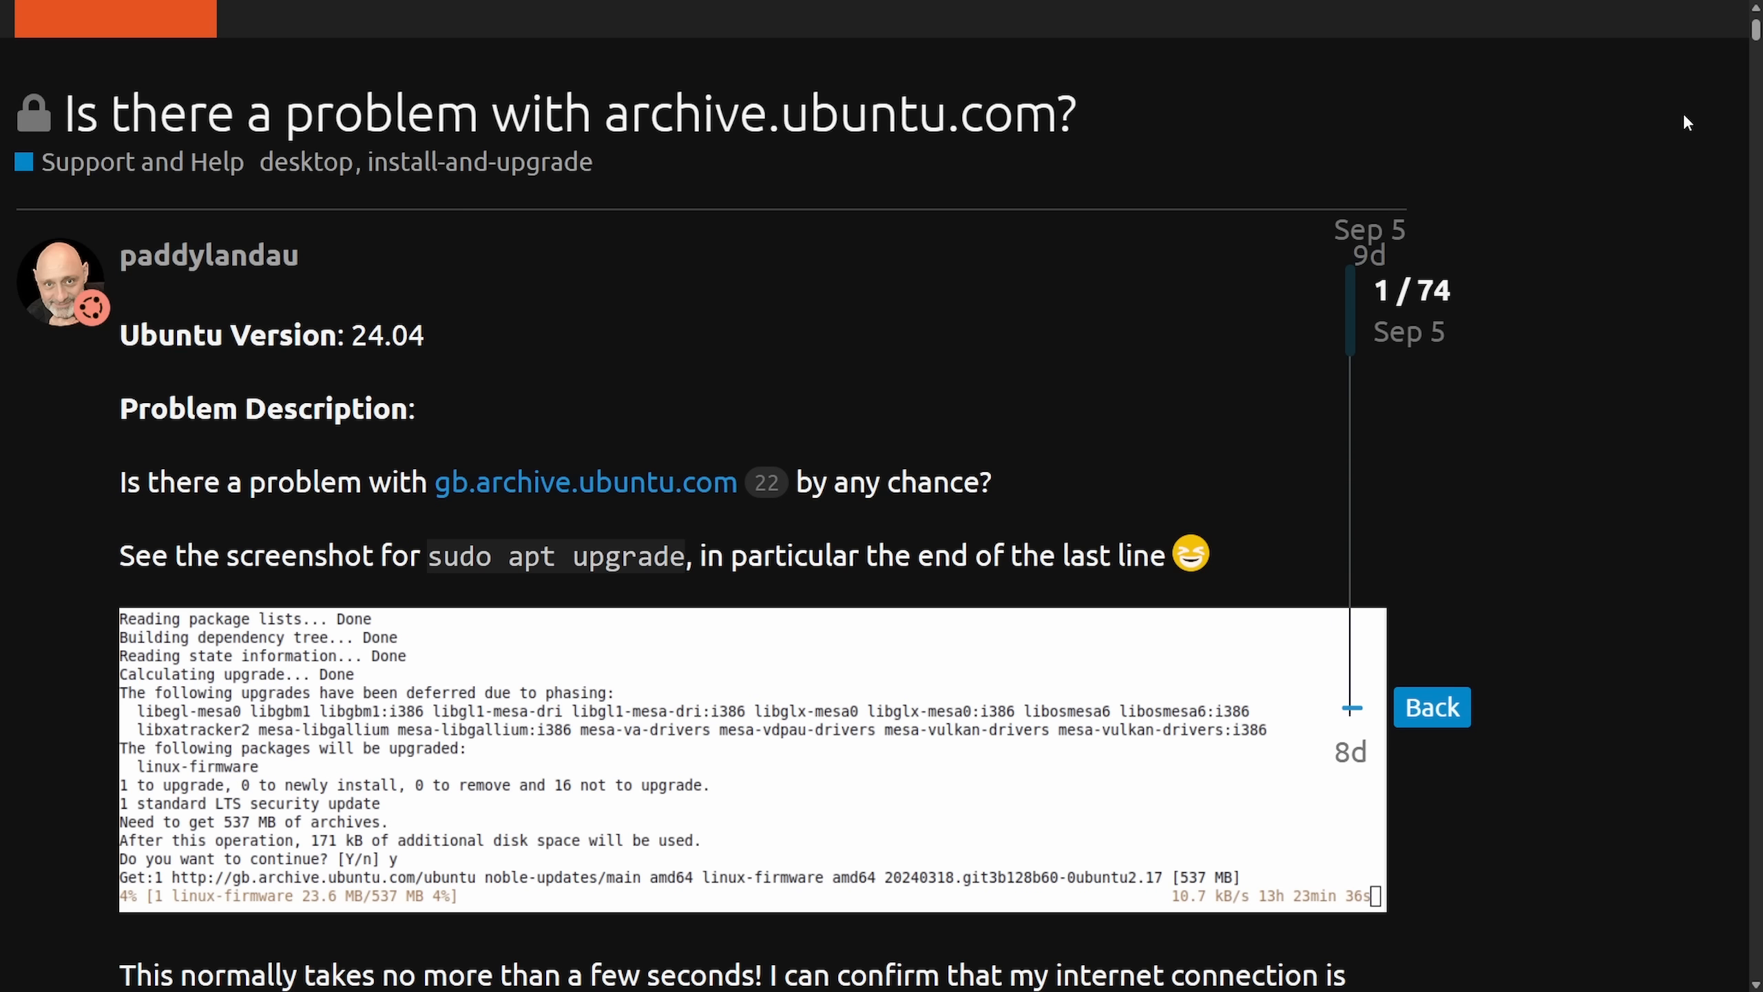
pyautogui.moveTo(1646, 148)
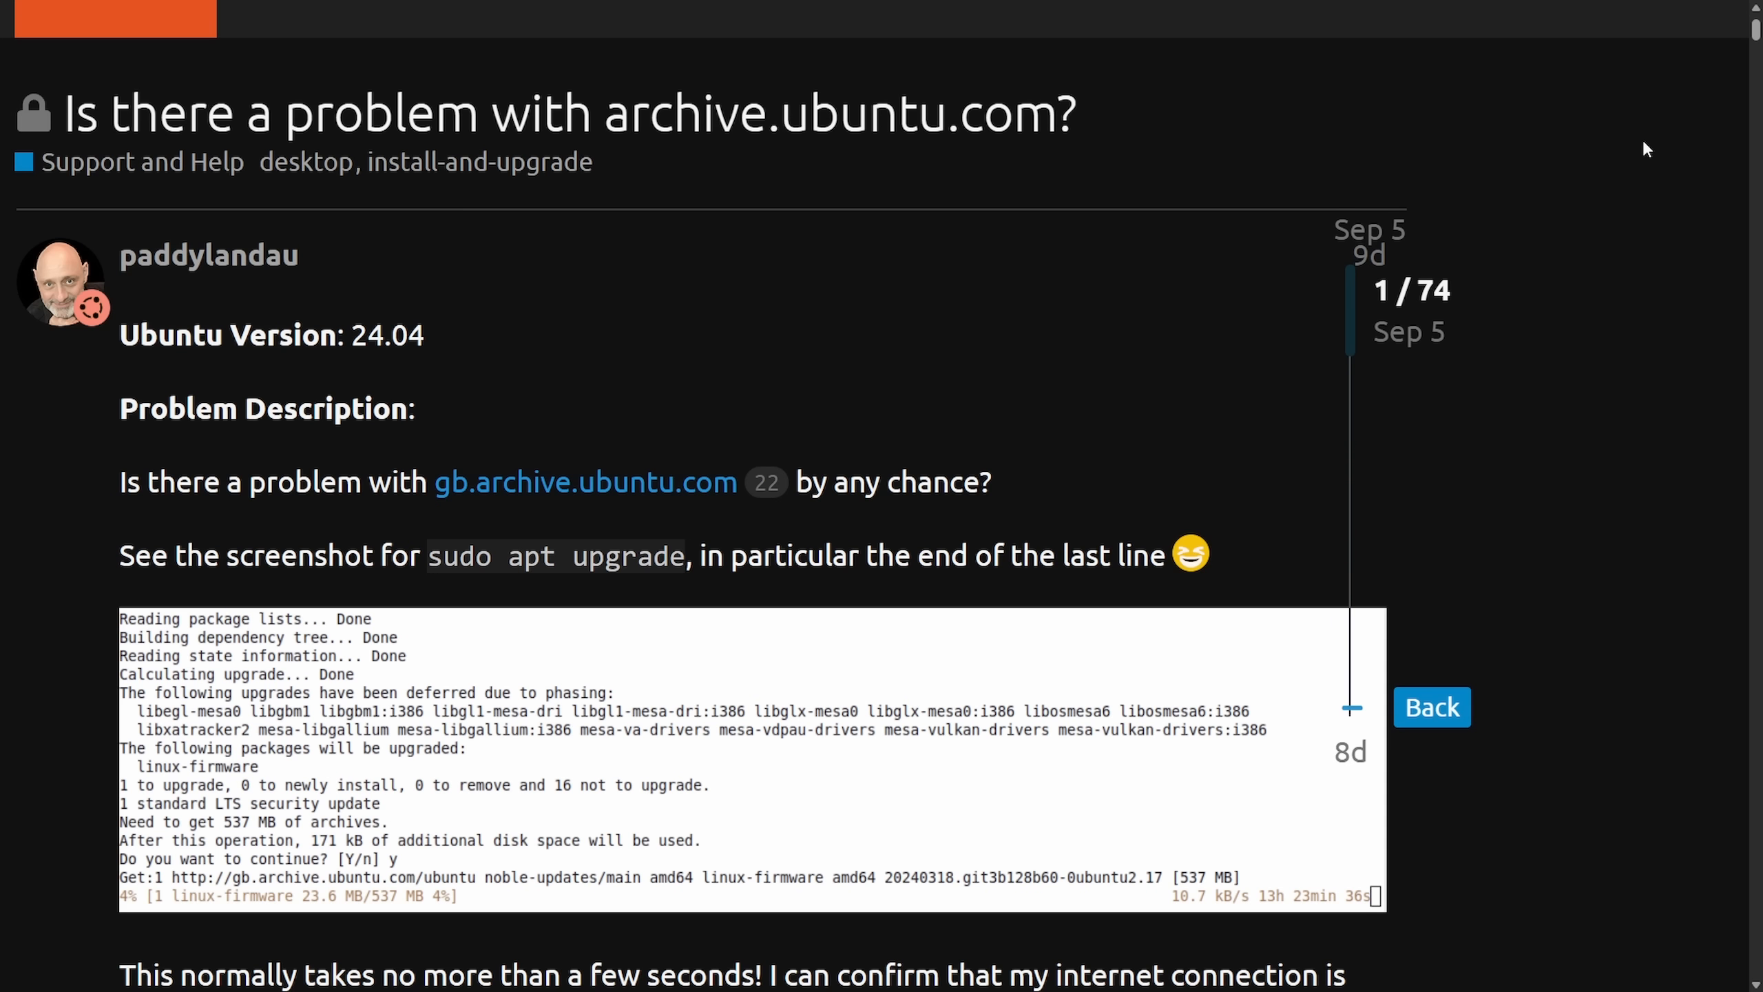
pyautogui.moveTo(1670, 94)
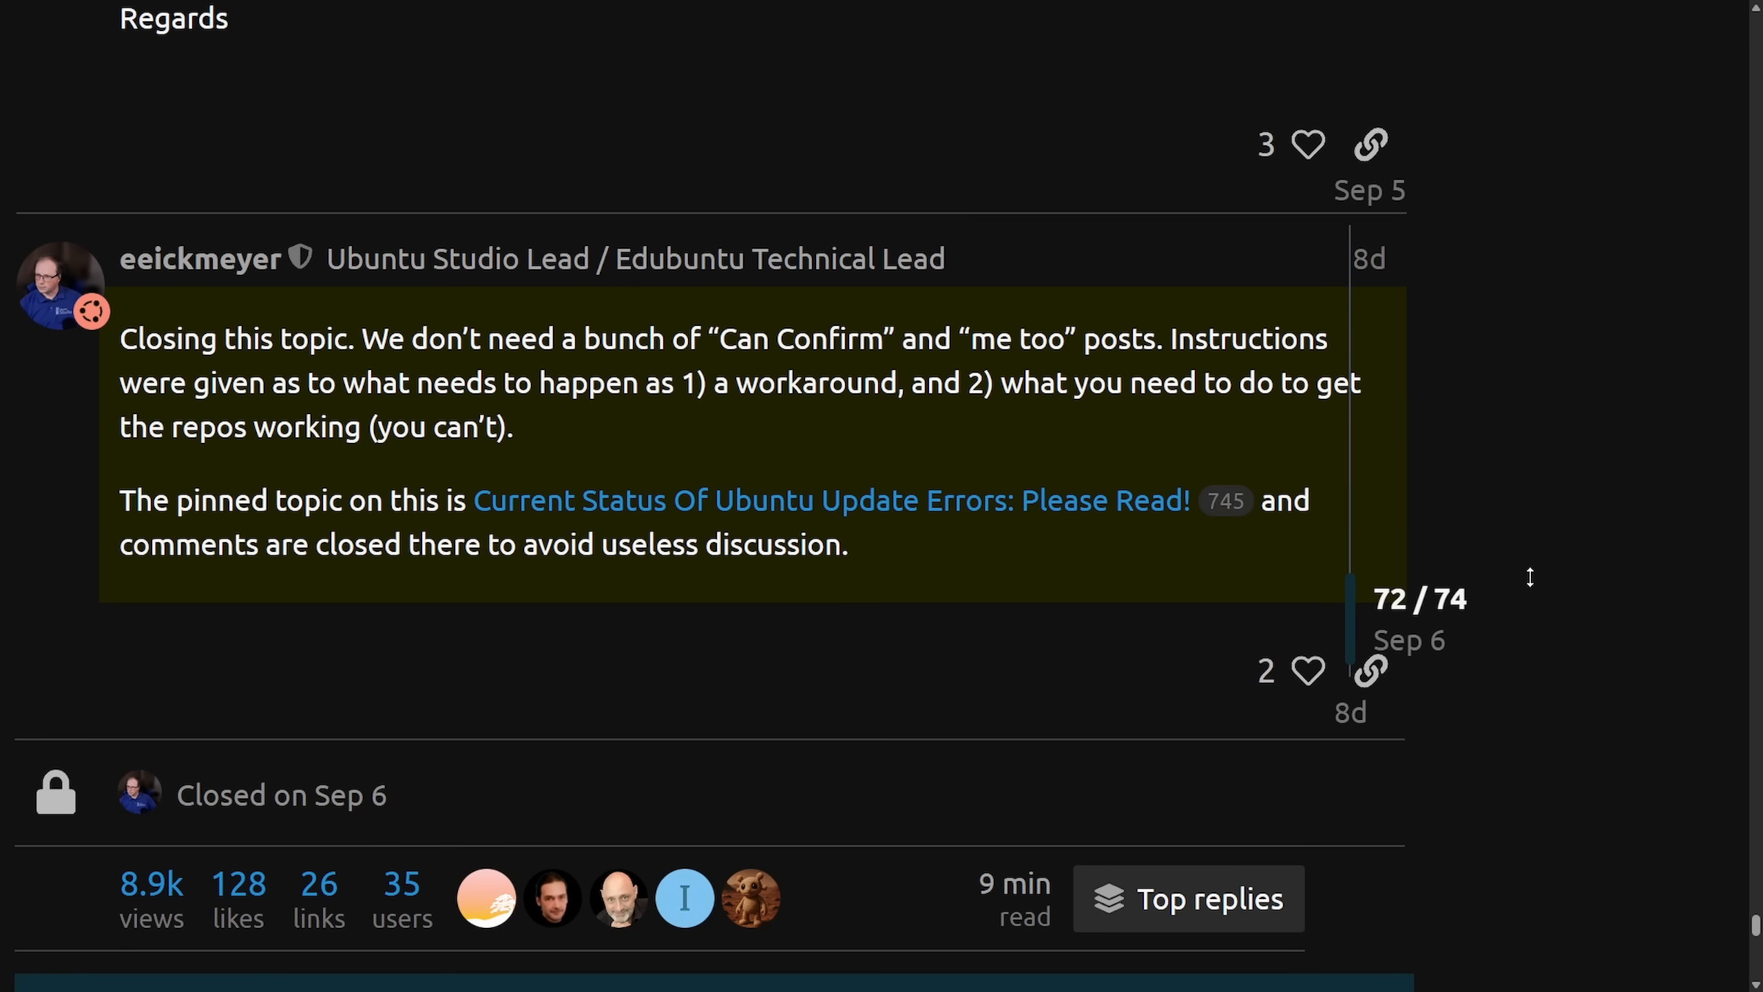
pyautogui.moveTo(252, 363)
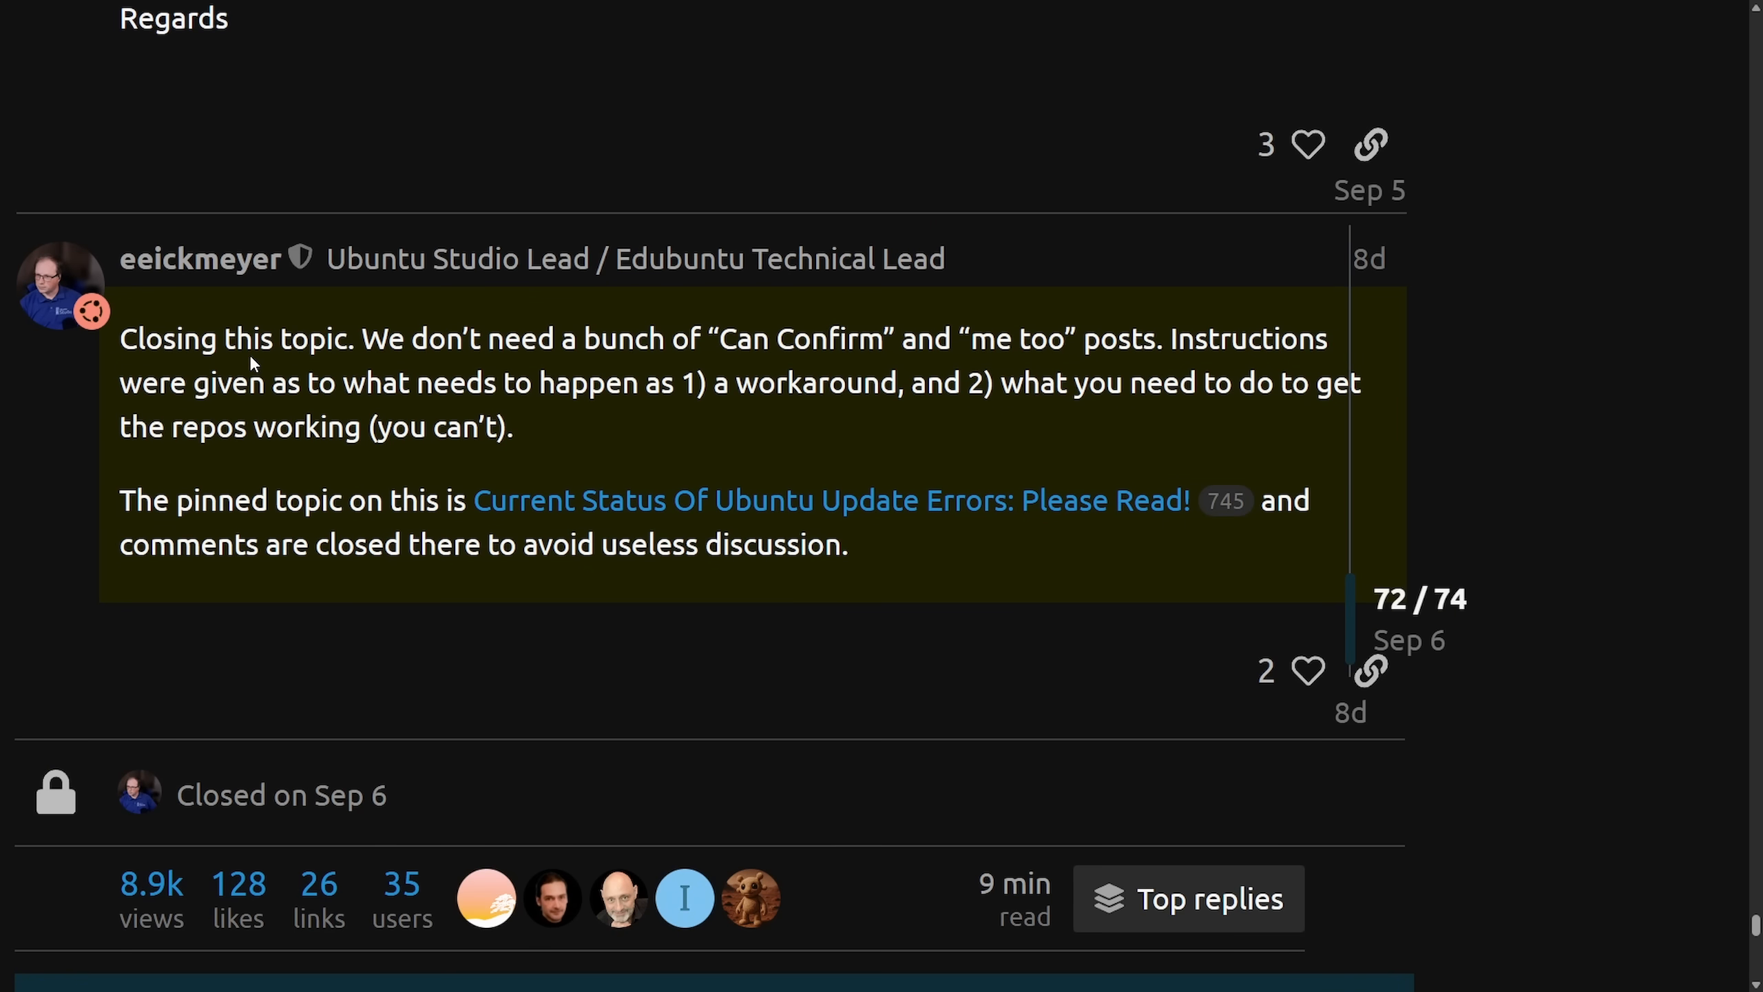
pyautogui.moveTo(173, 368)
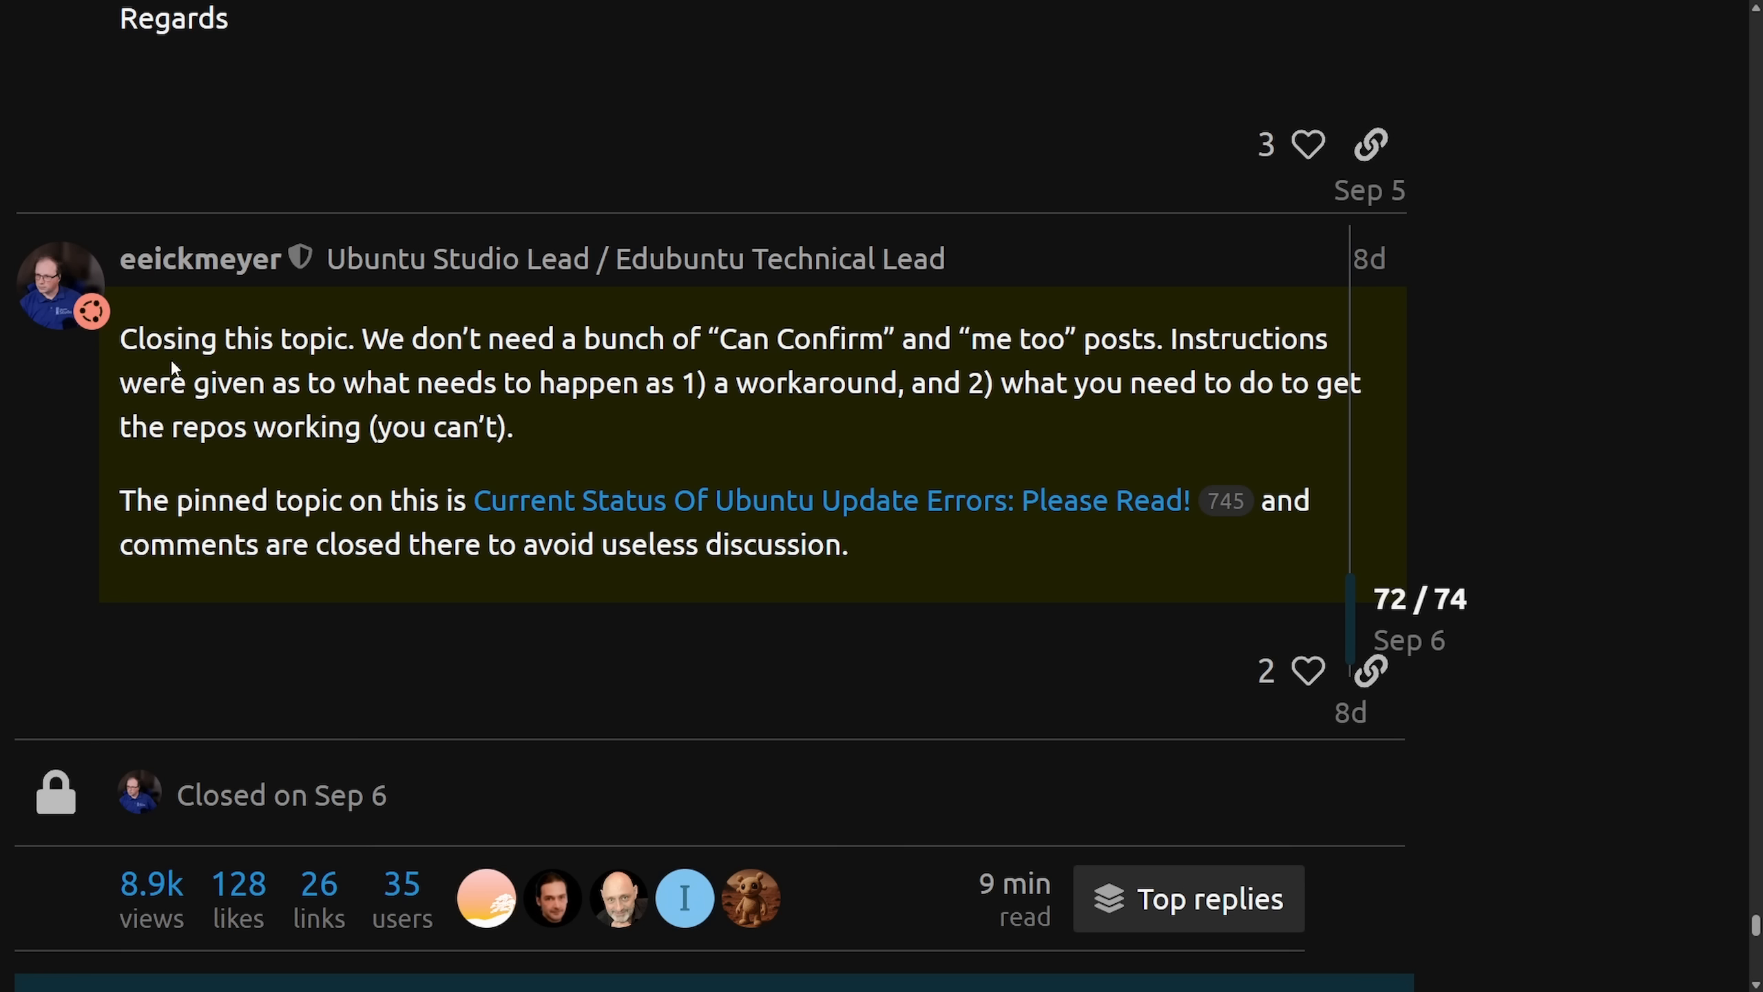
pyautogui.moveTo(174, 369)
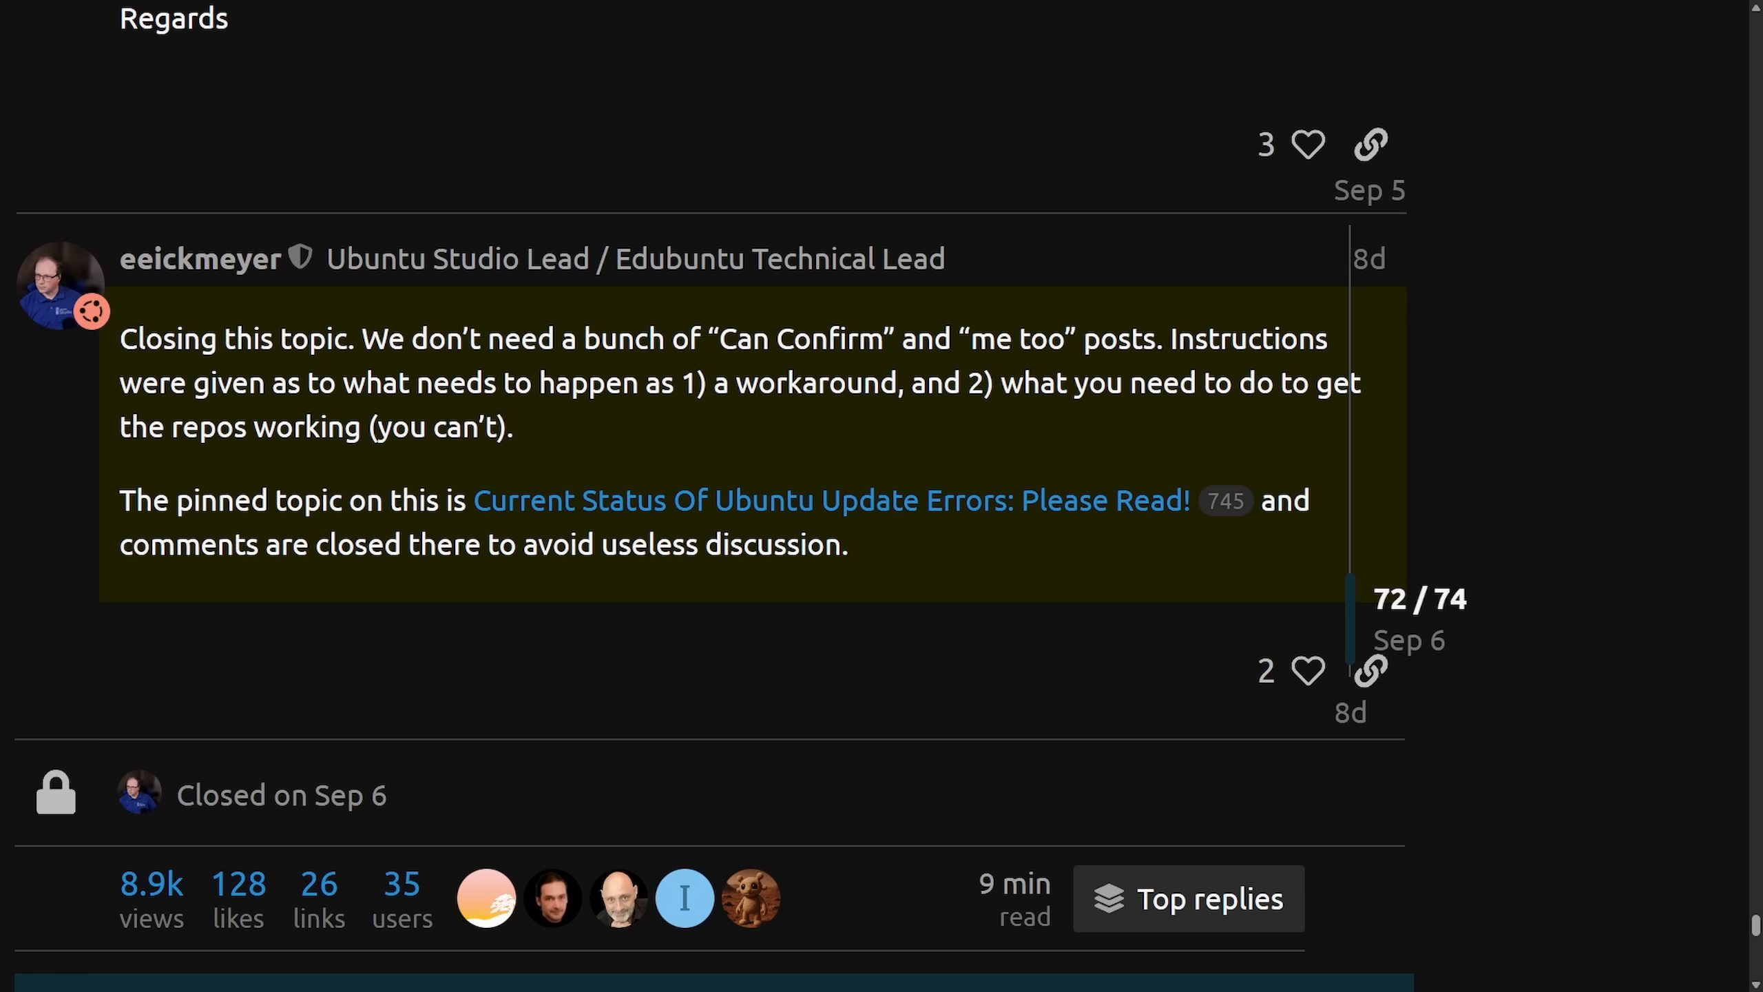
pyautogui.moveTo(351, 393)
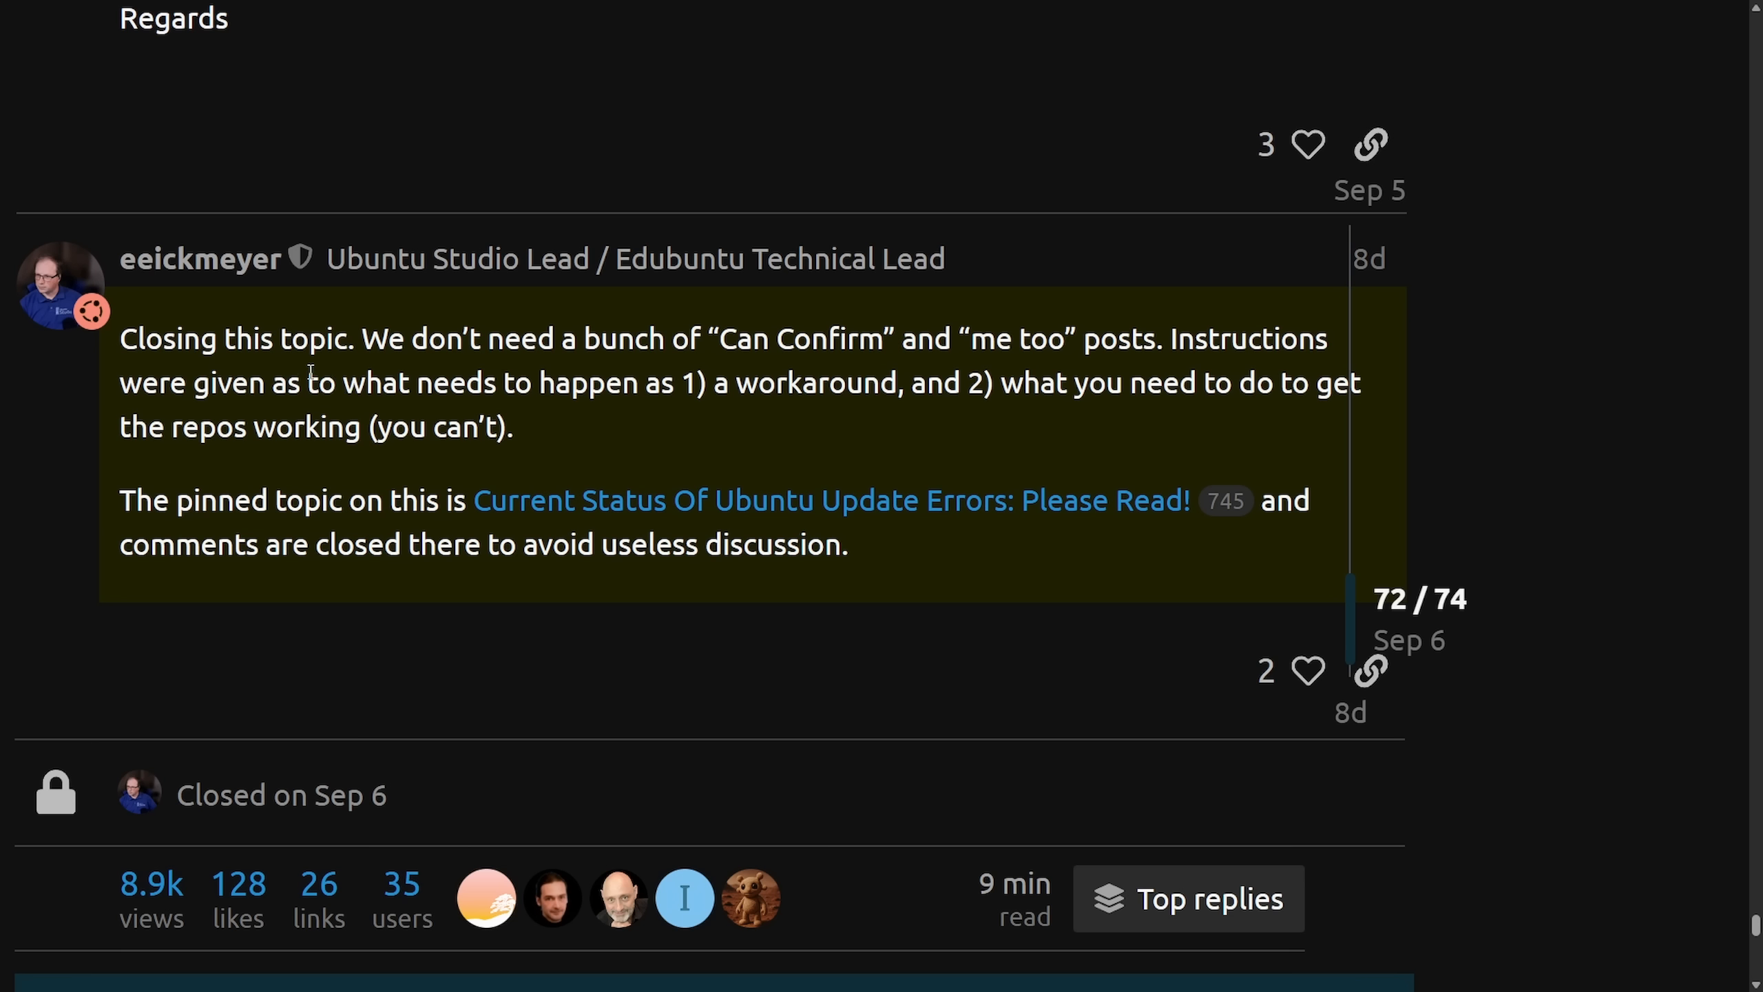
pyautogui.moveTo(121, 338); pyautogui.dragTo(430, 339)
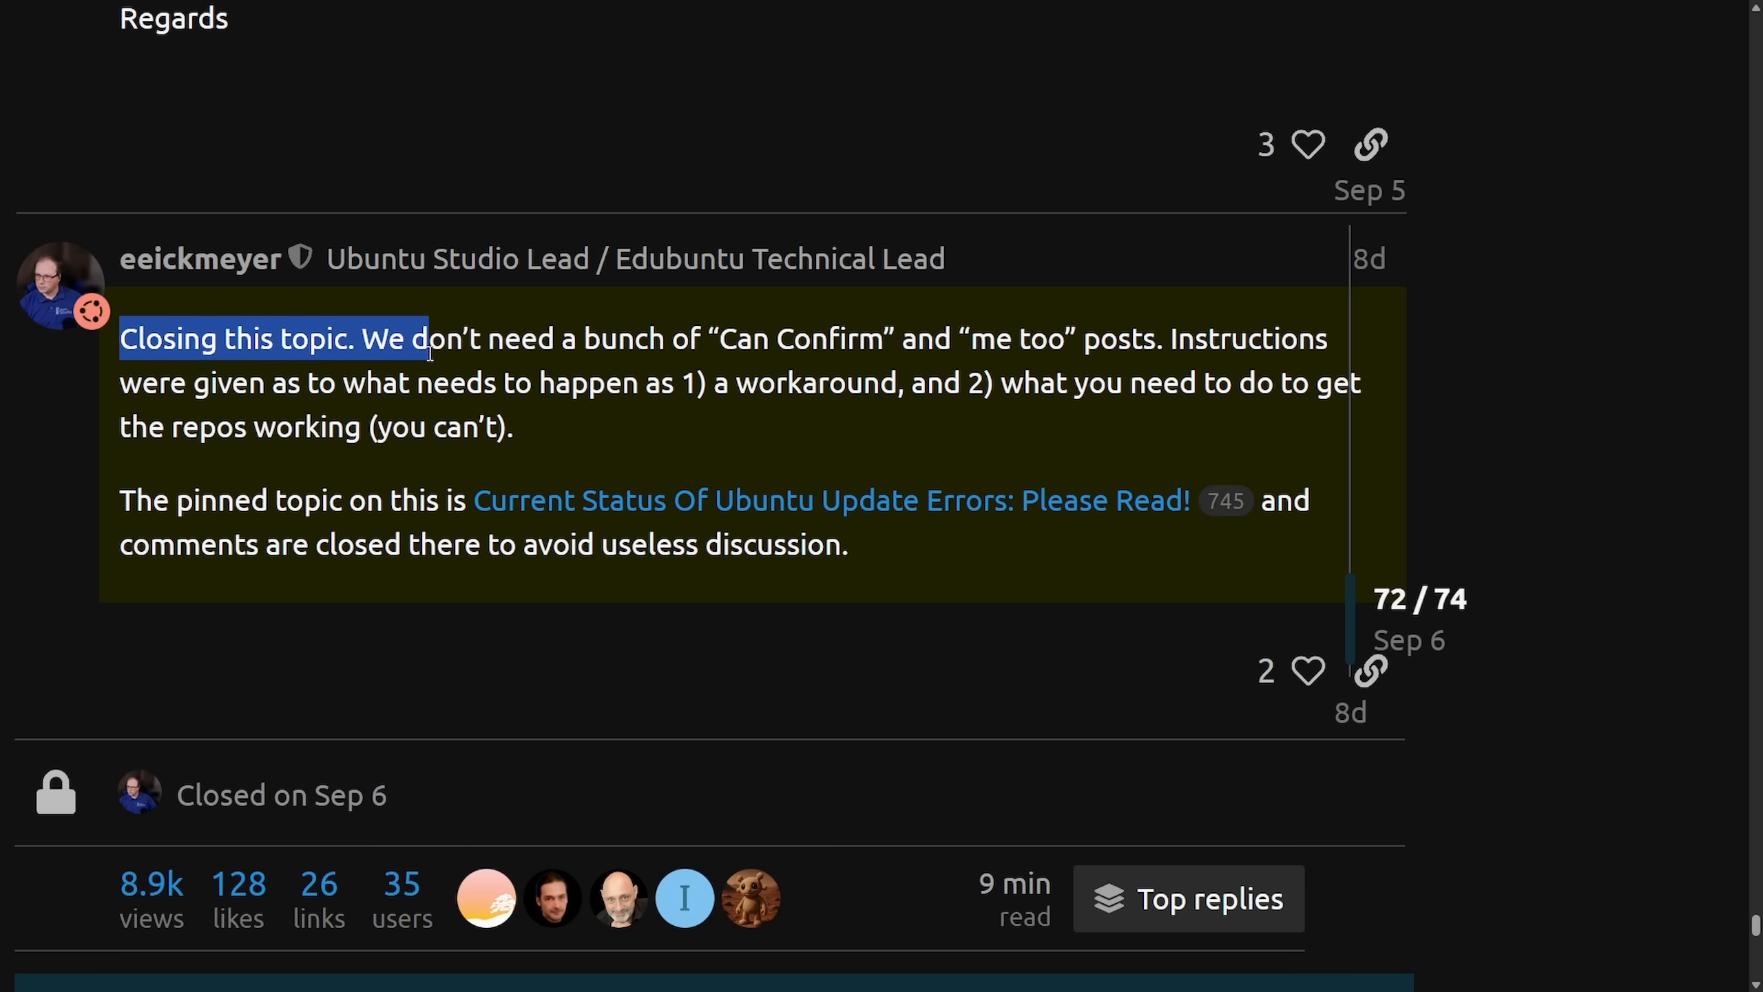
pyautogui.moveTo(427, 338); pyautogui.dragTo(972, 338)
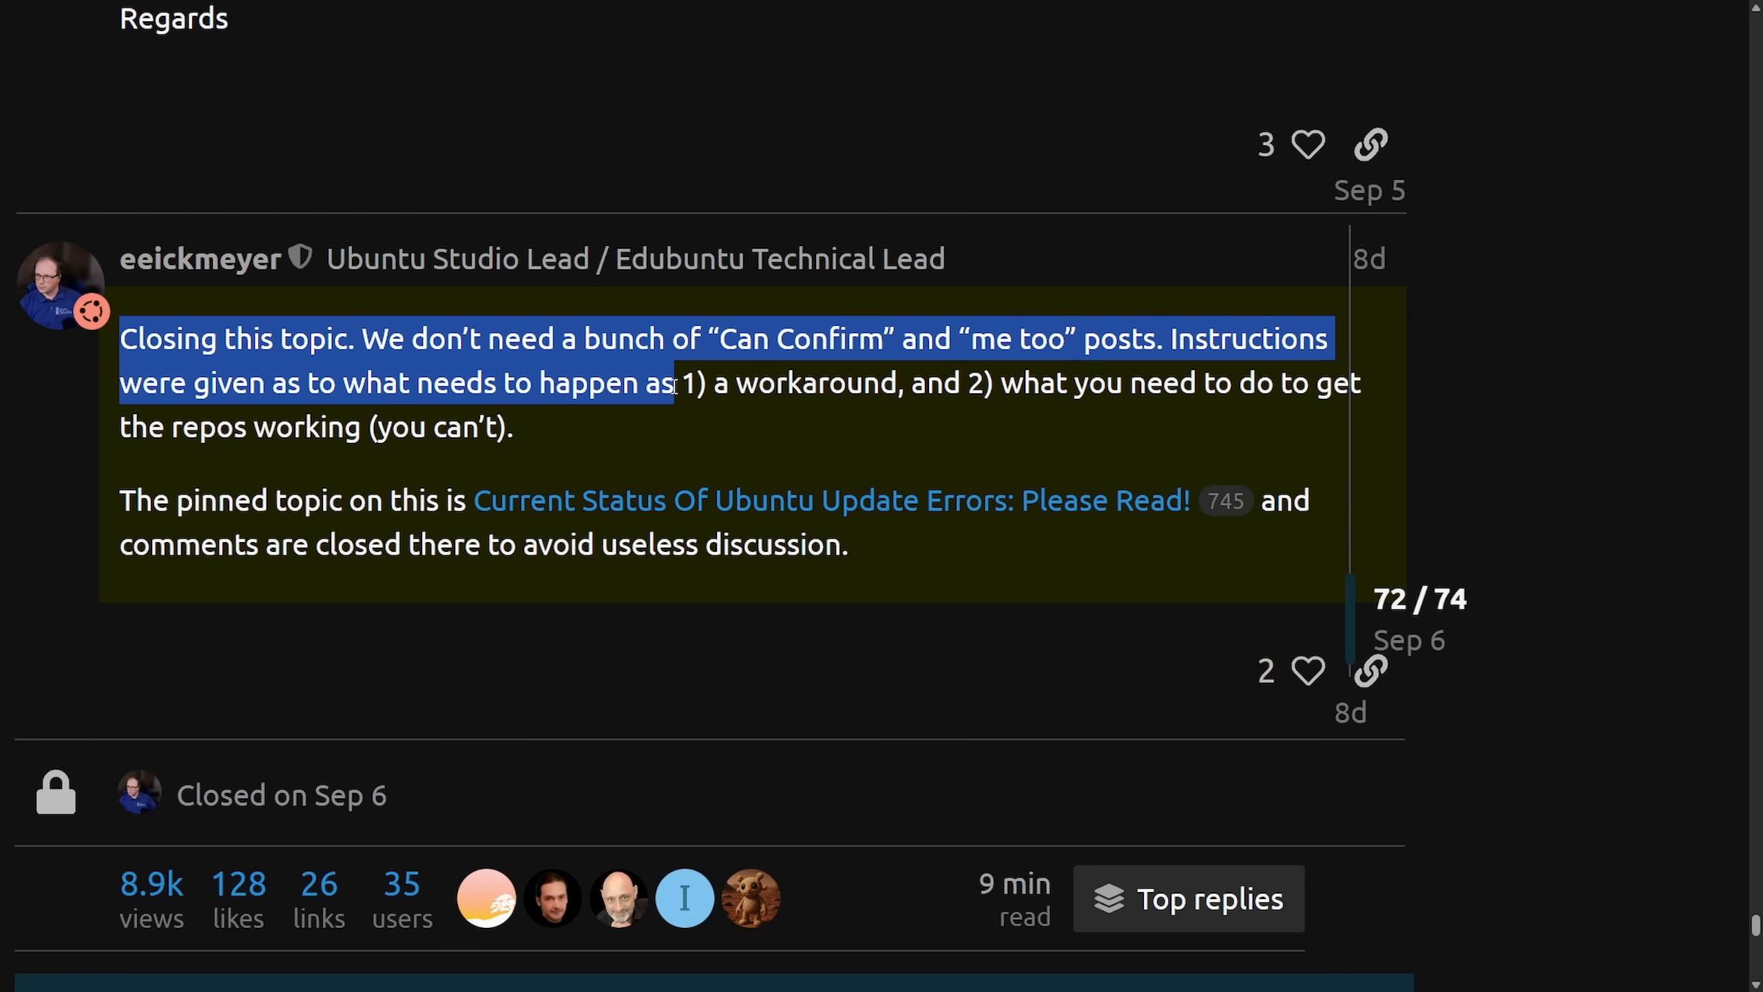
pyautogui.moveTo(675, 382); pyautogui.dragTo(944, 382)
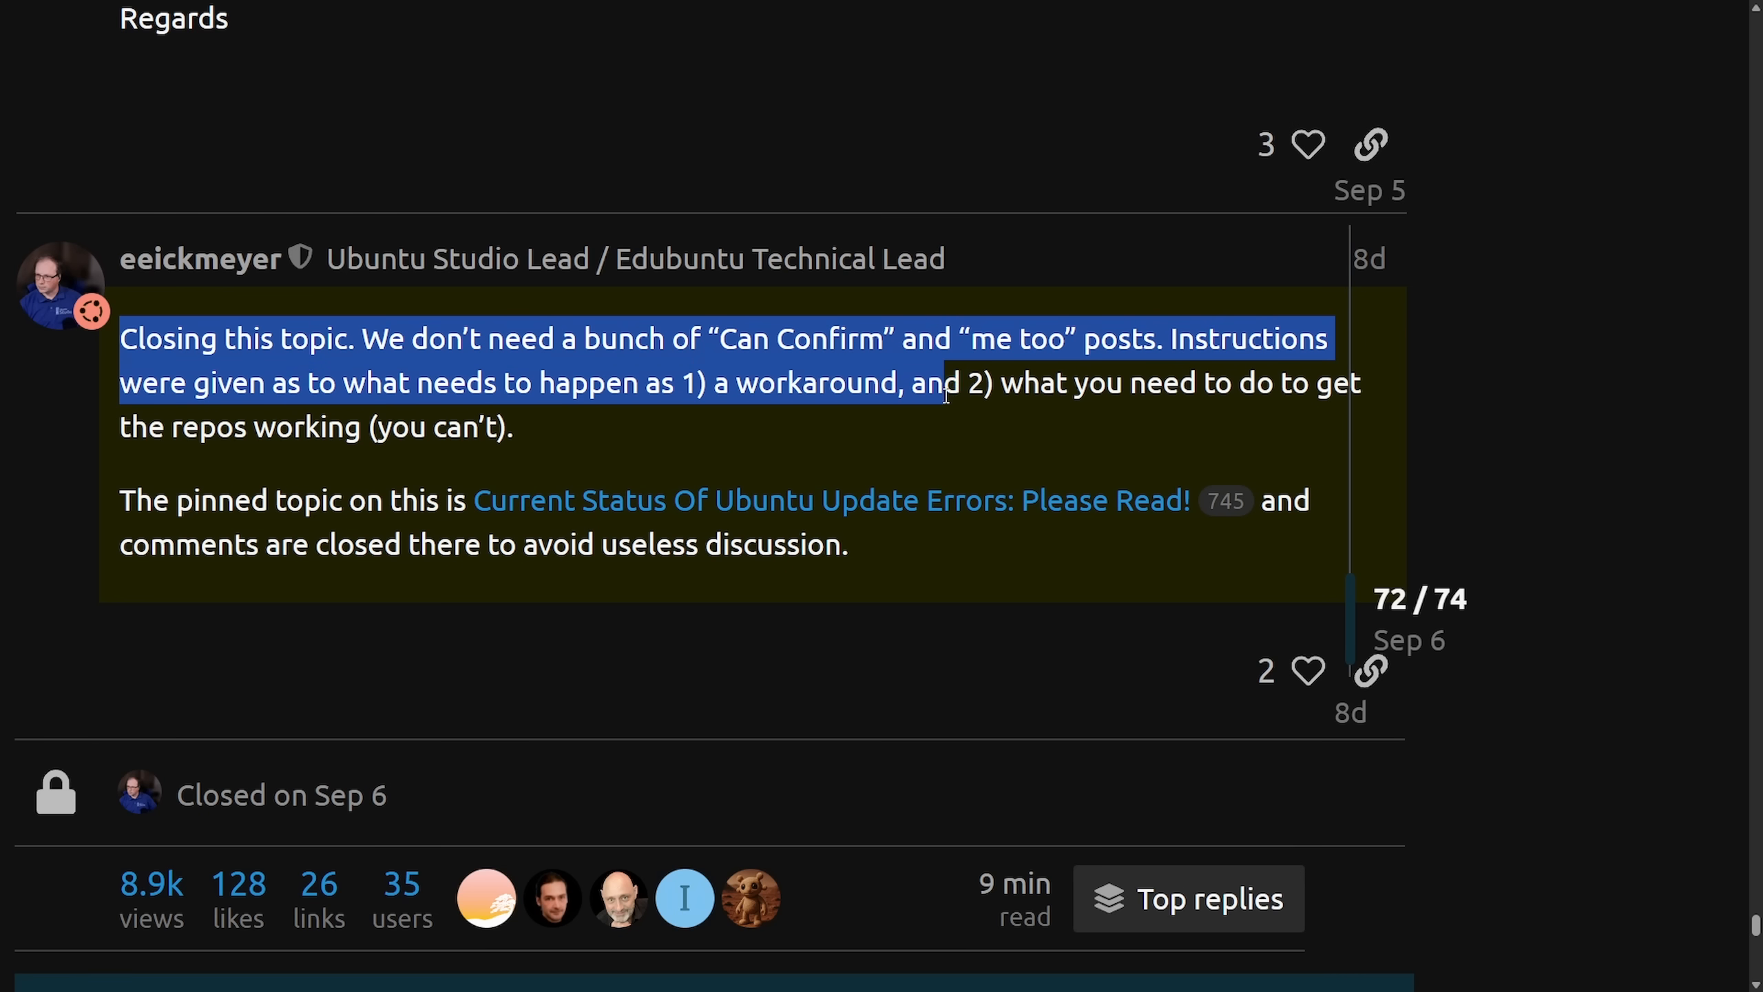
pyautogui.moveTo(944, 382); pyautogui.dragTo(391, 435)
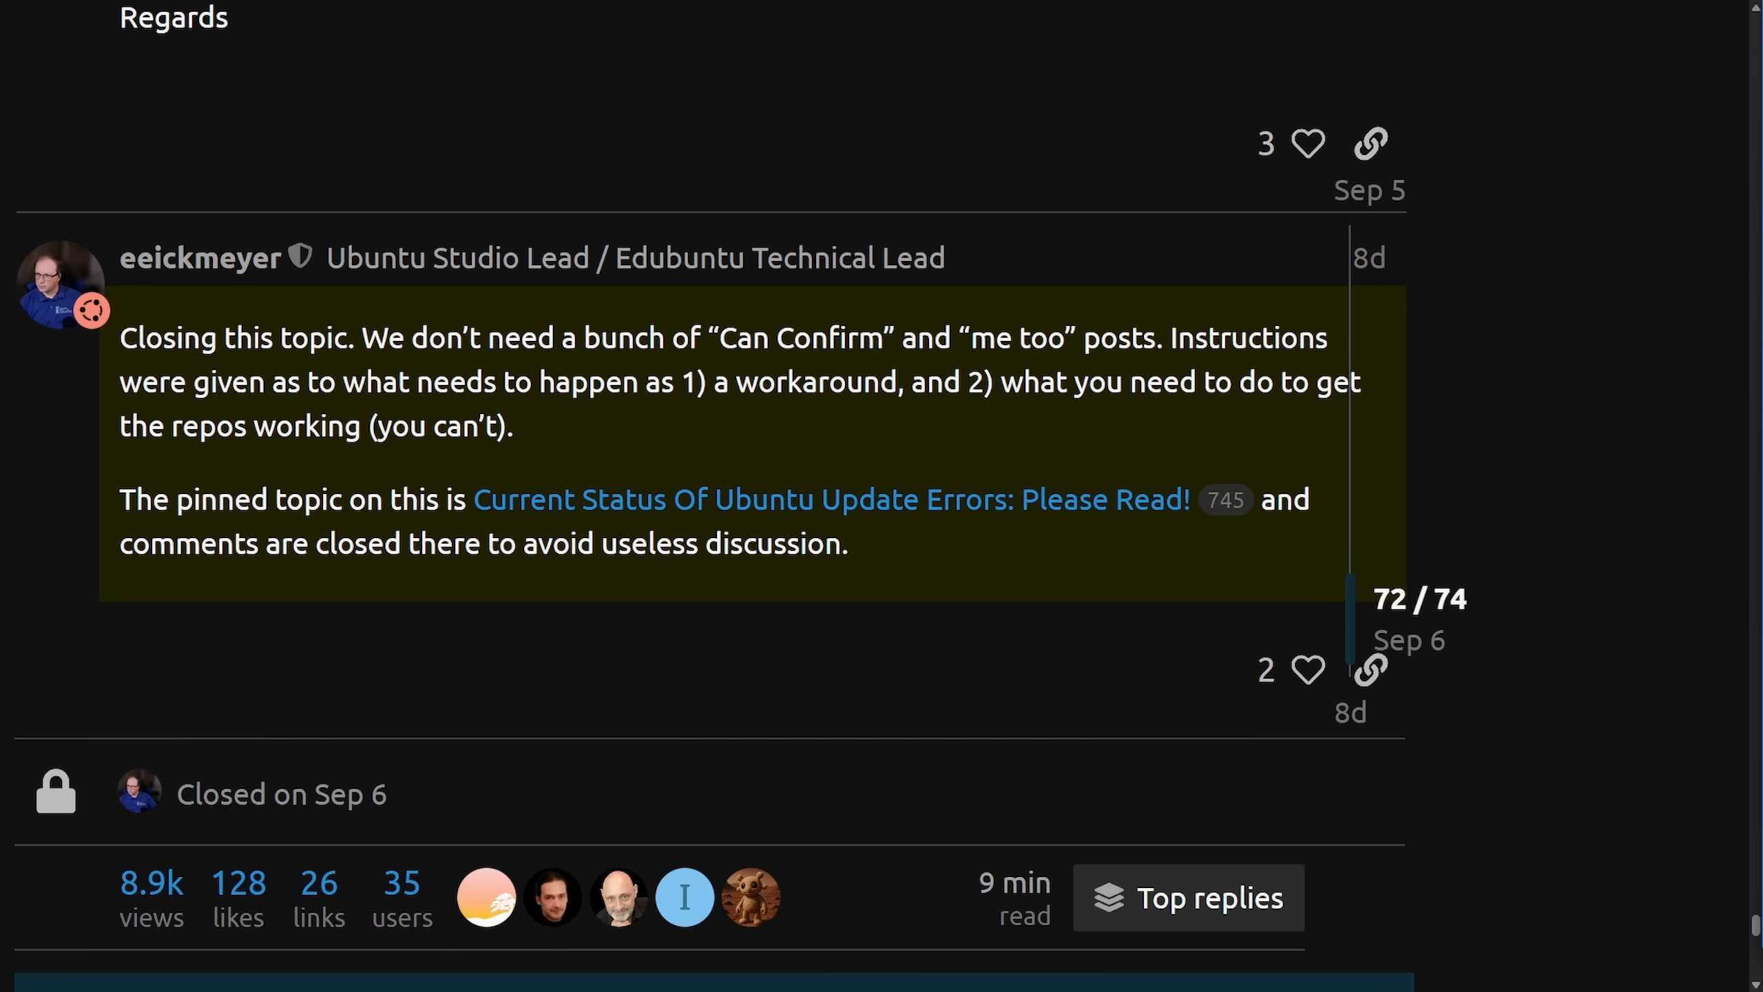
pyautogui.moveTo(1701, 194)
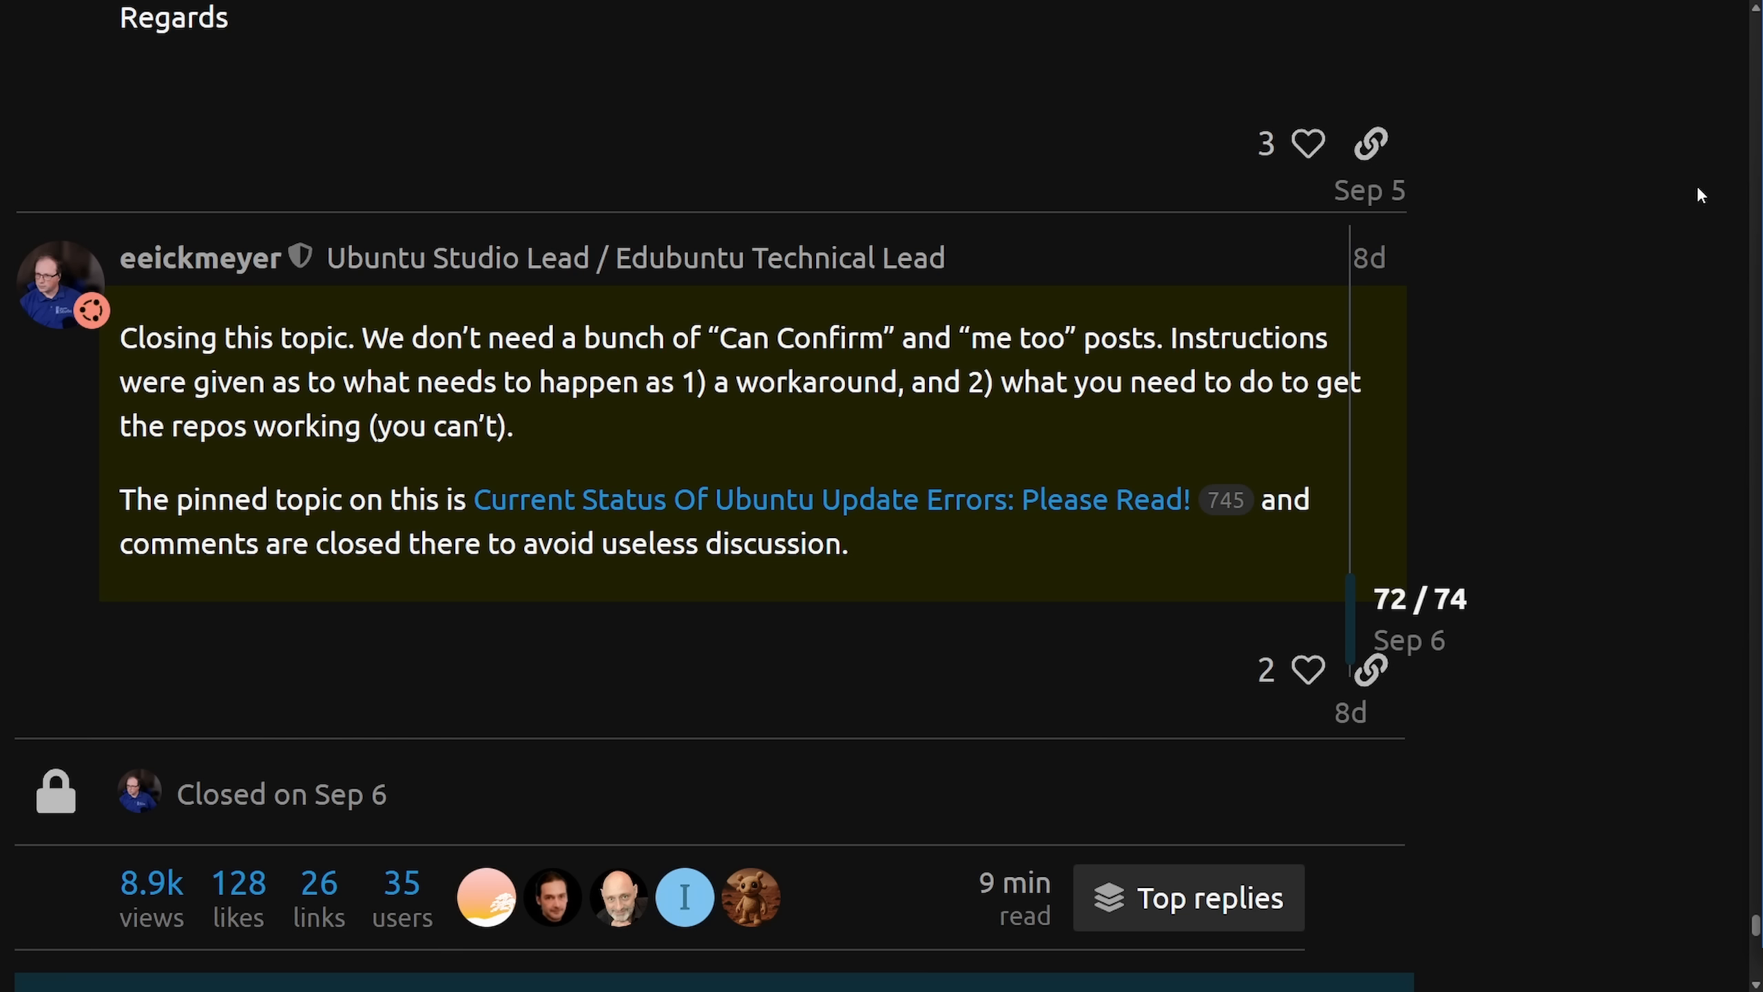